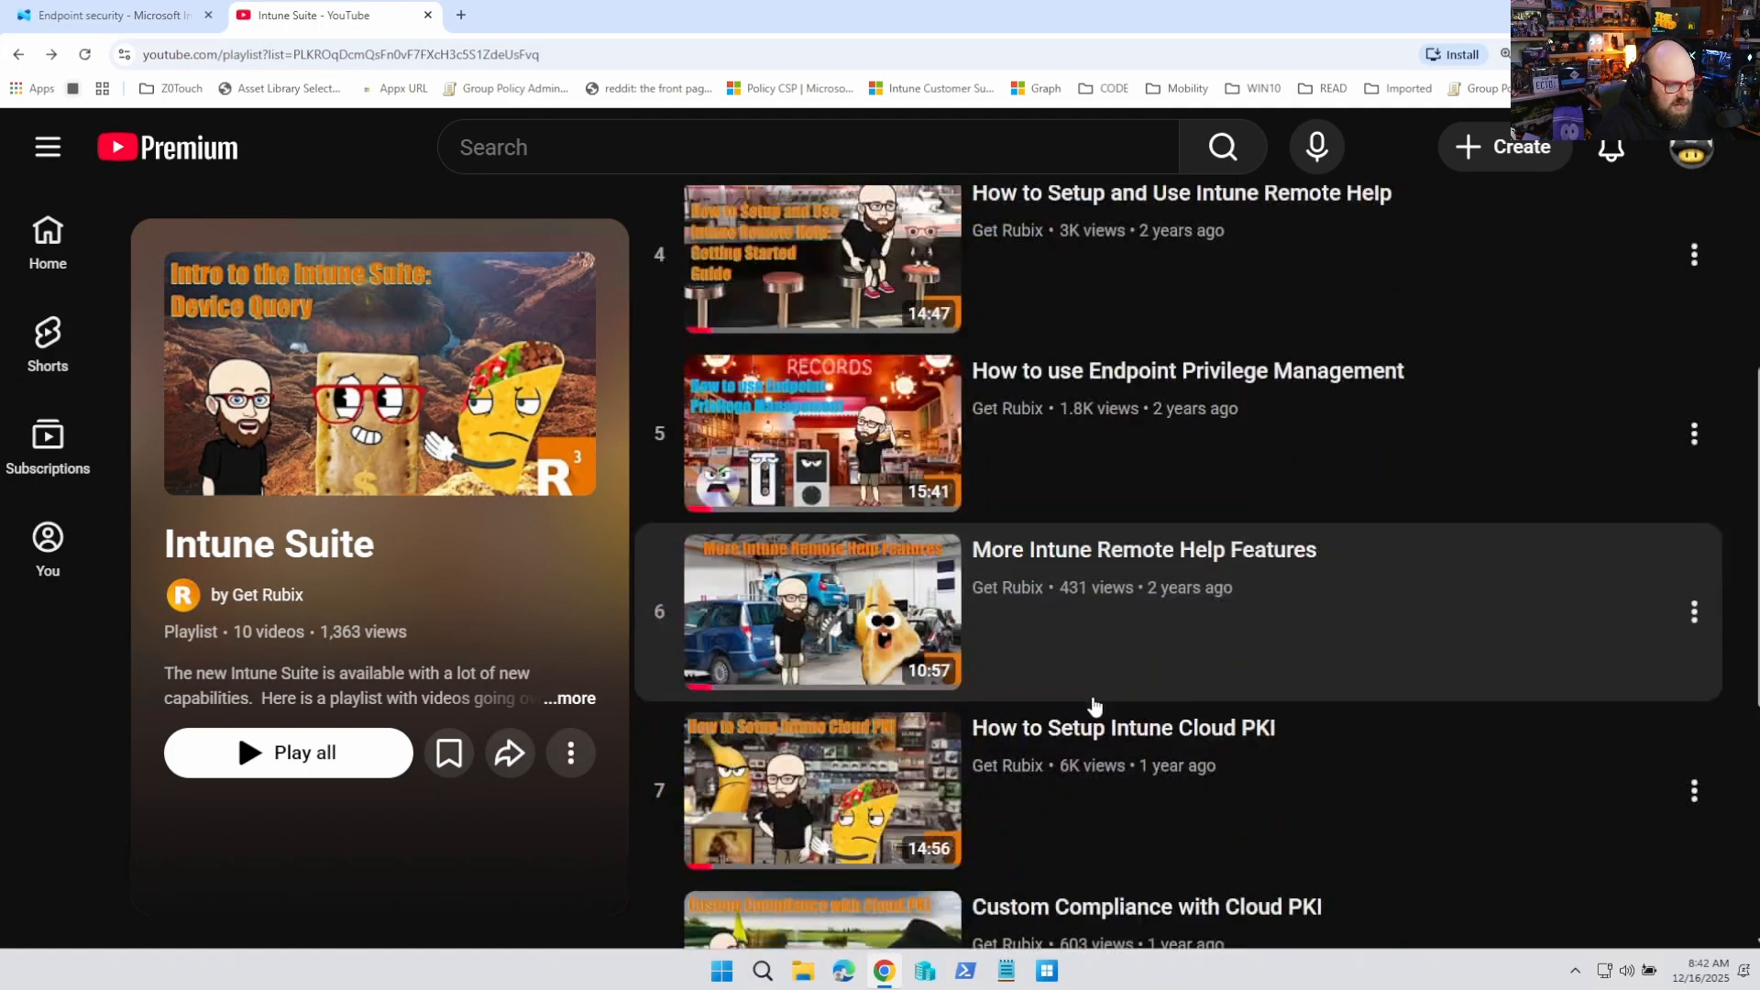
Step: Scroll through the Intune Suite playlist before moving to the Lucidchart whiteboard with M365 E3 and E5 headers
{"action": "scroll", "scroll_direction": "down", "scroll_amount": 3}
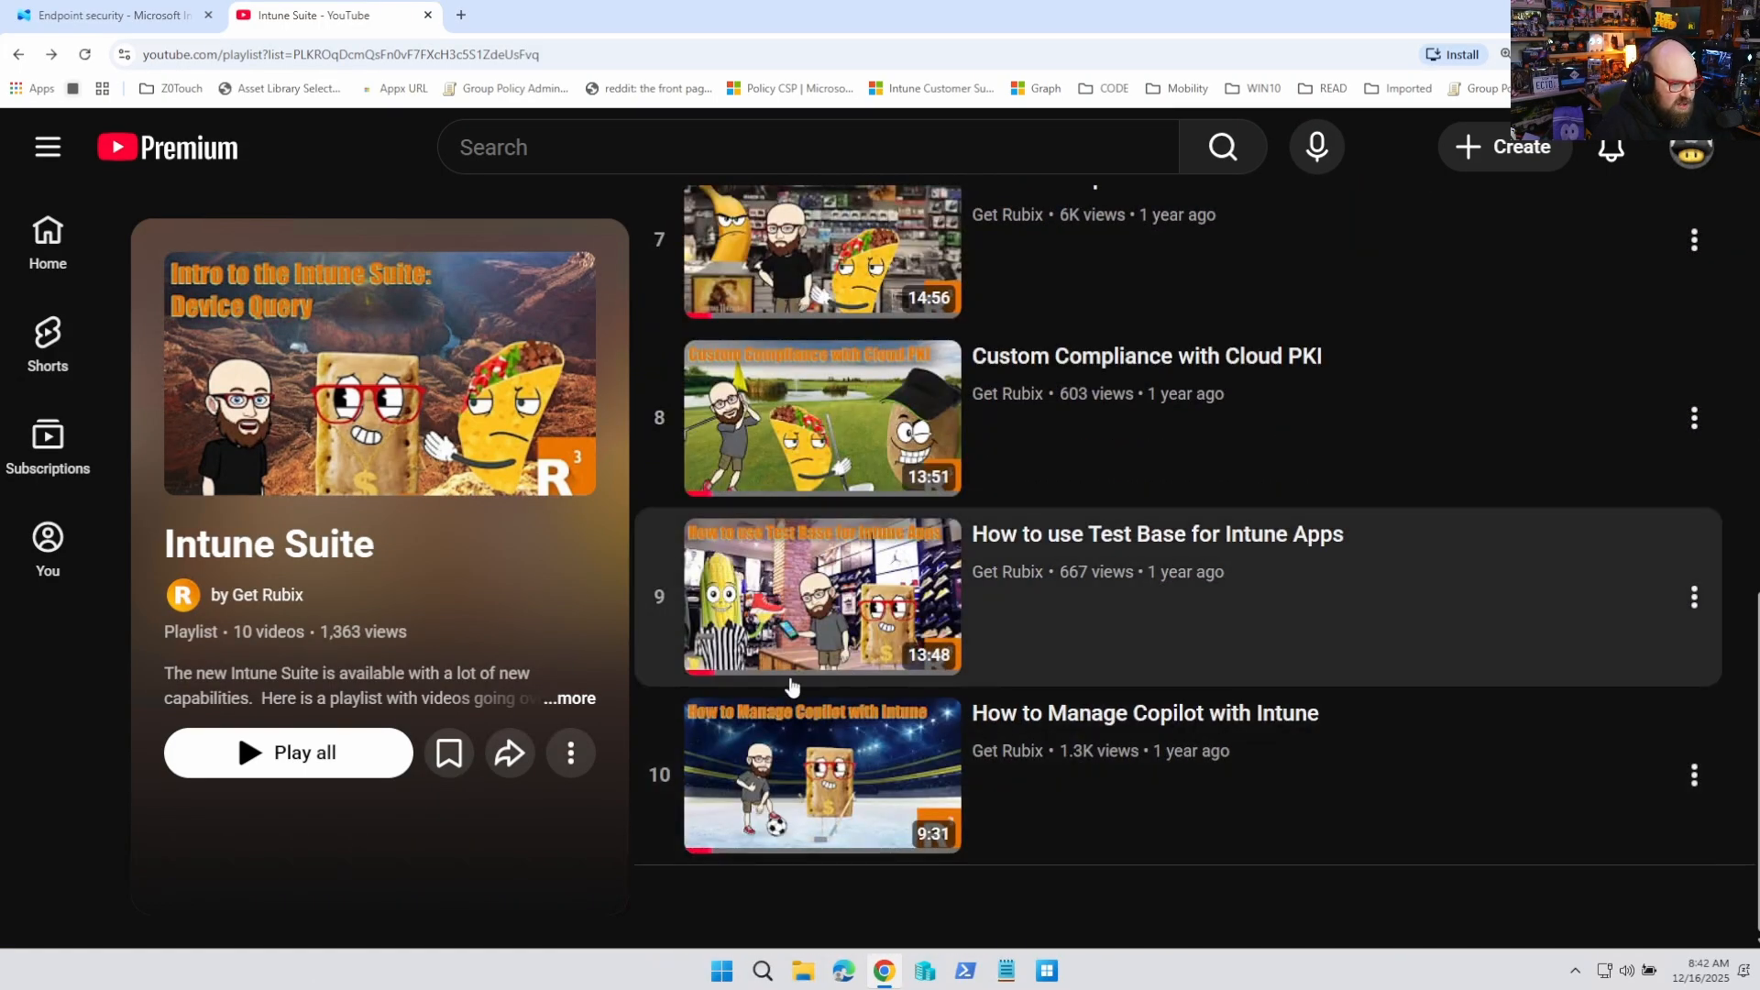
{"action": "scroll", "scroll_direction": "up", "scroll_amount": 3}
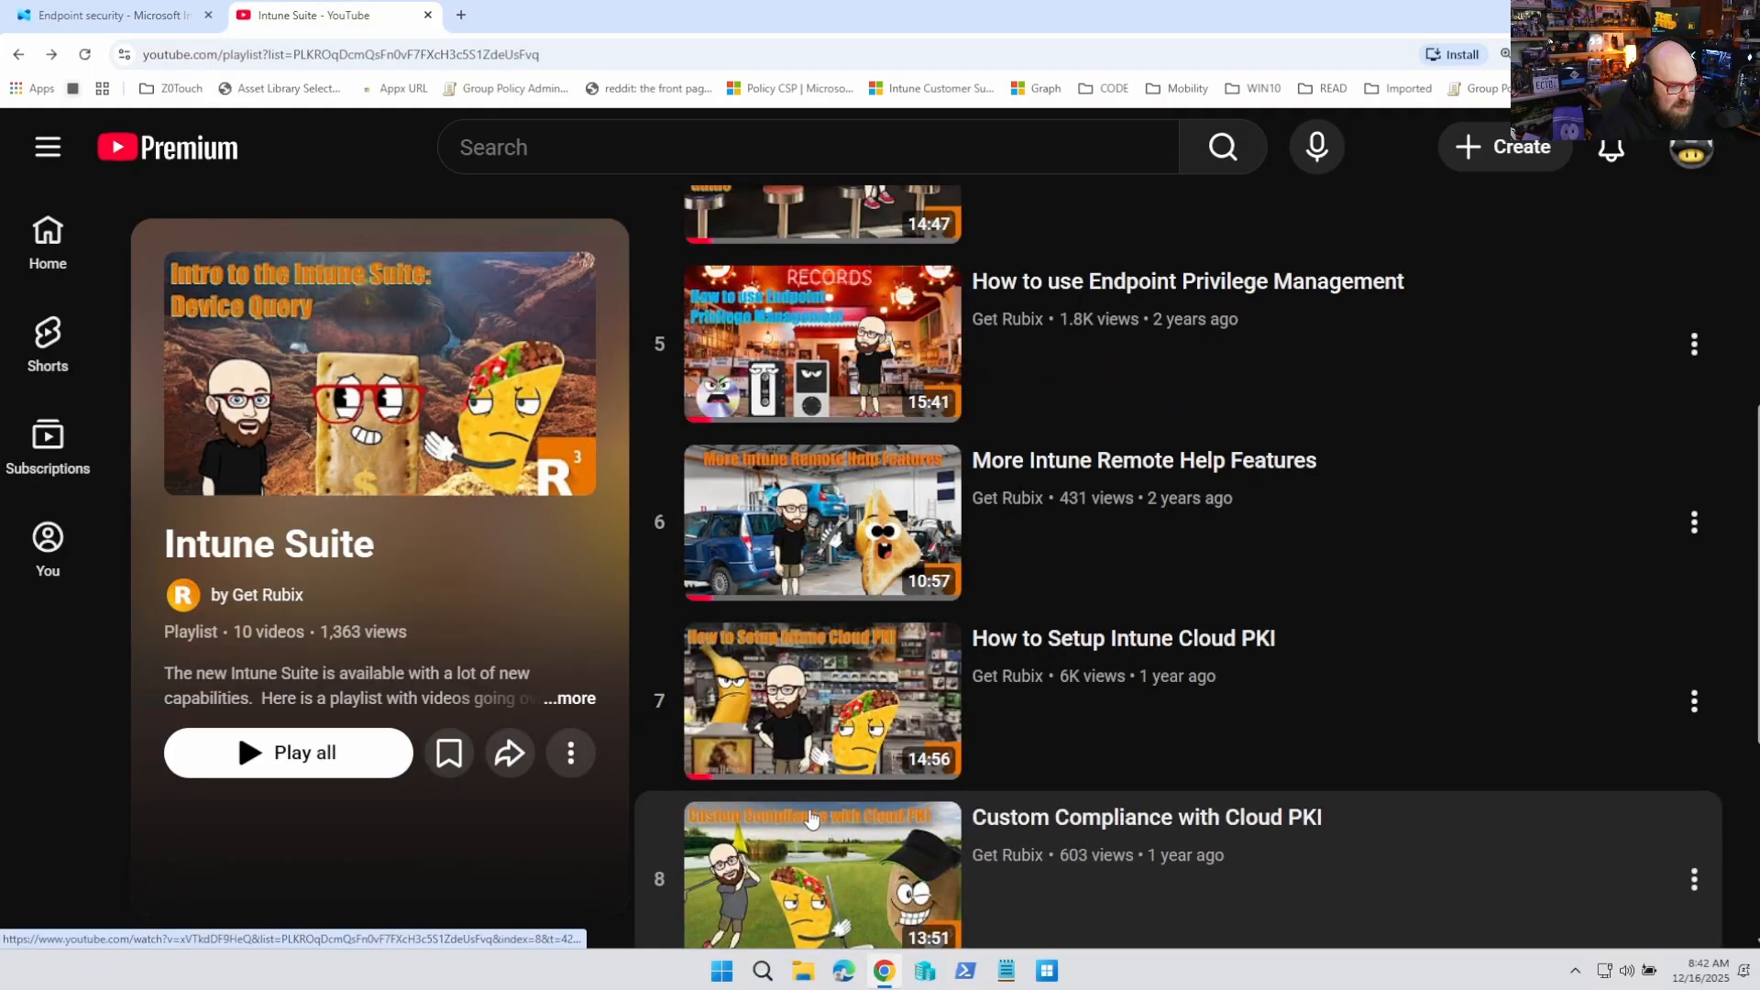
{"action": "scroll", "scroll_direction": "up", "scroll_amount": 3}
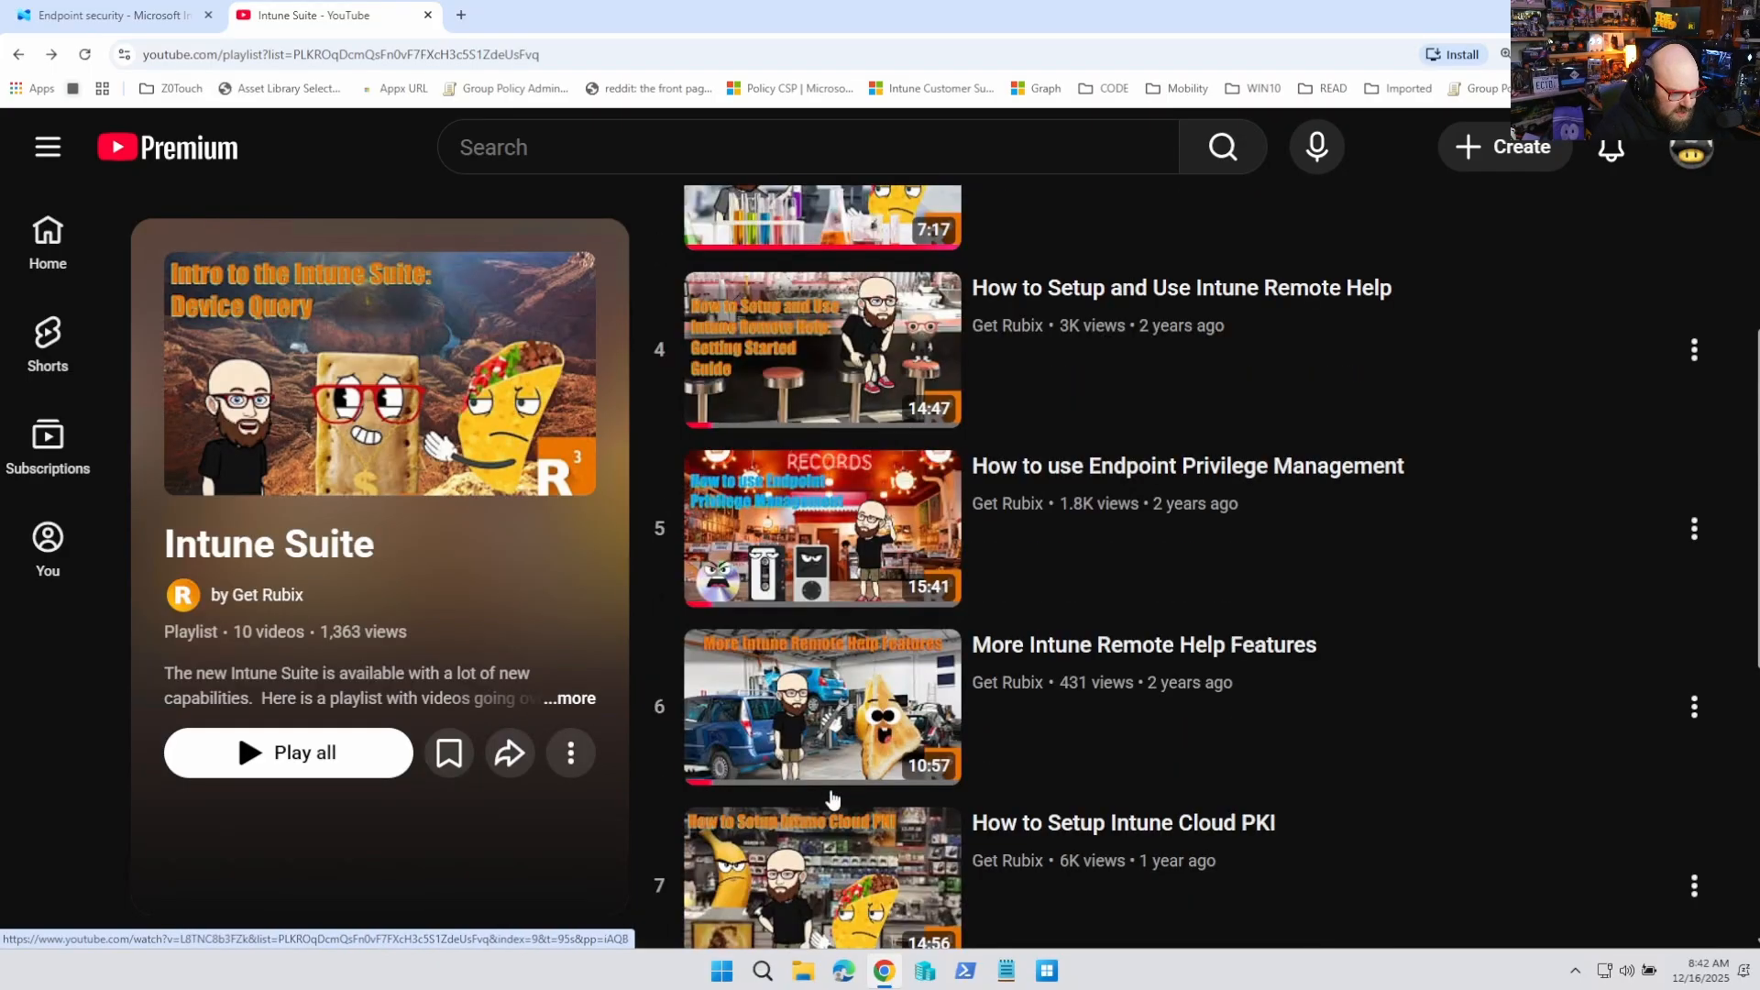
{"action": "scroll", "scroll_direction": "up", "scroll_amount": 3}
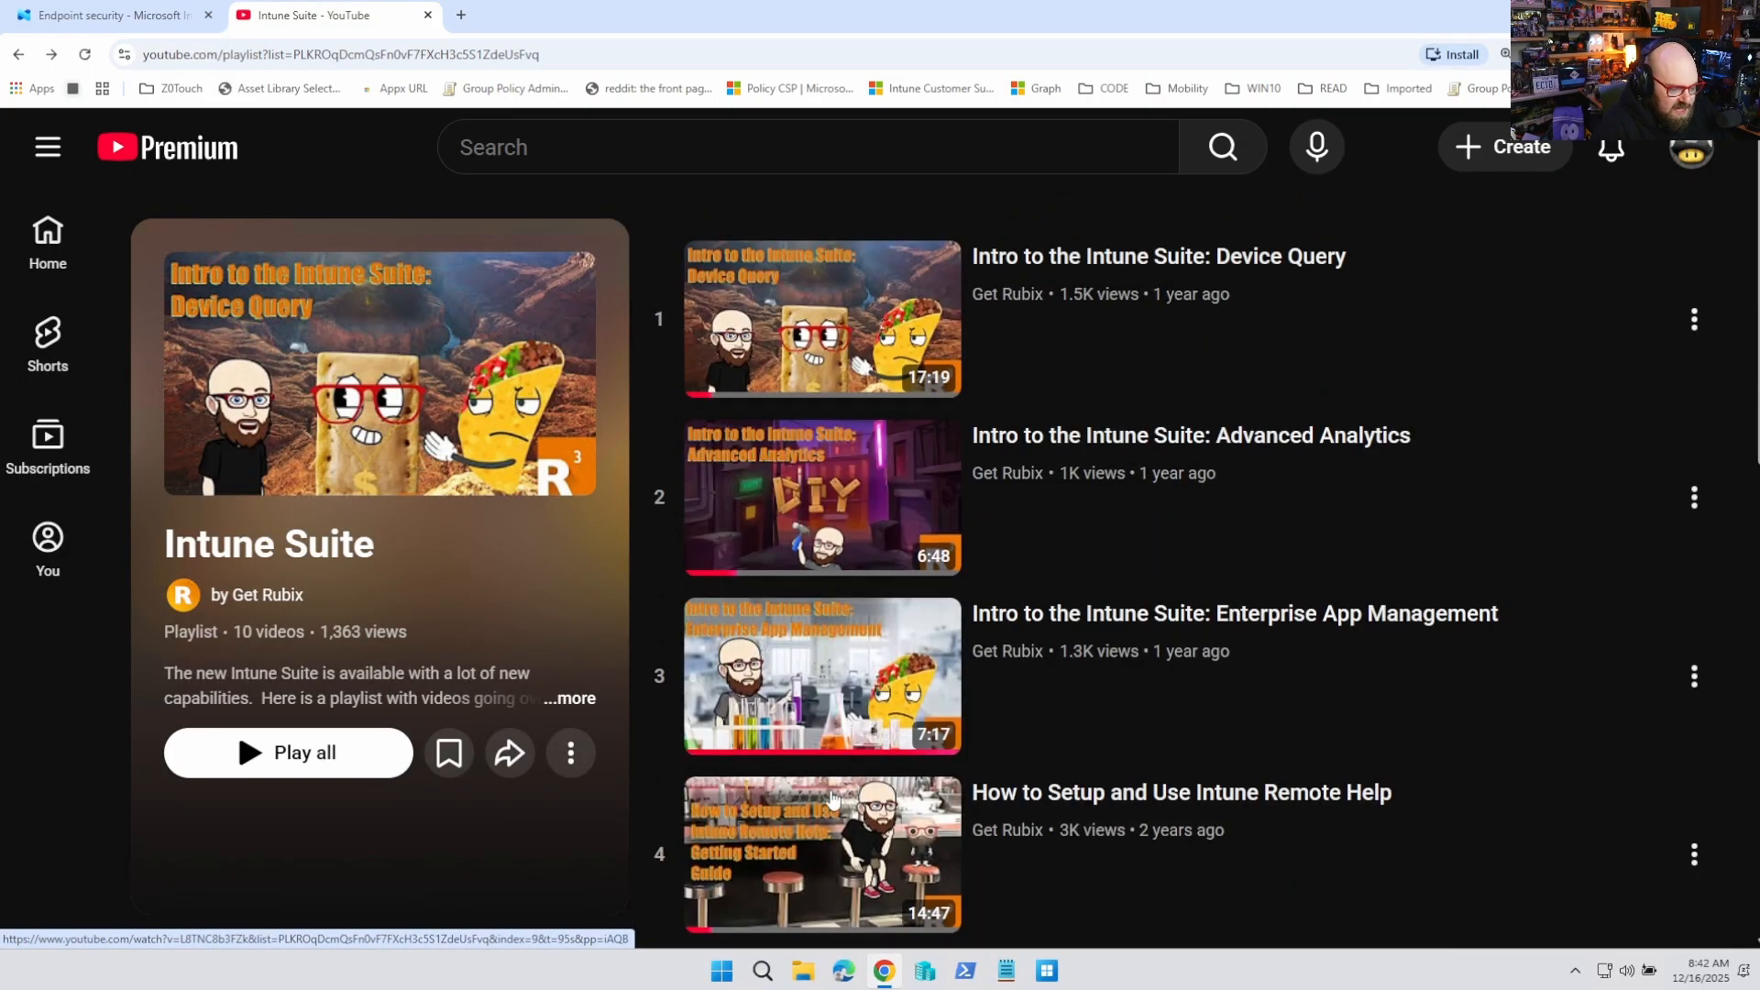
{"action": "scroll", "scroll_direction": "down", "scroll_amount": 3}
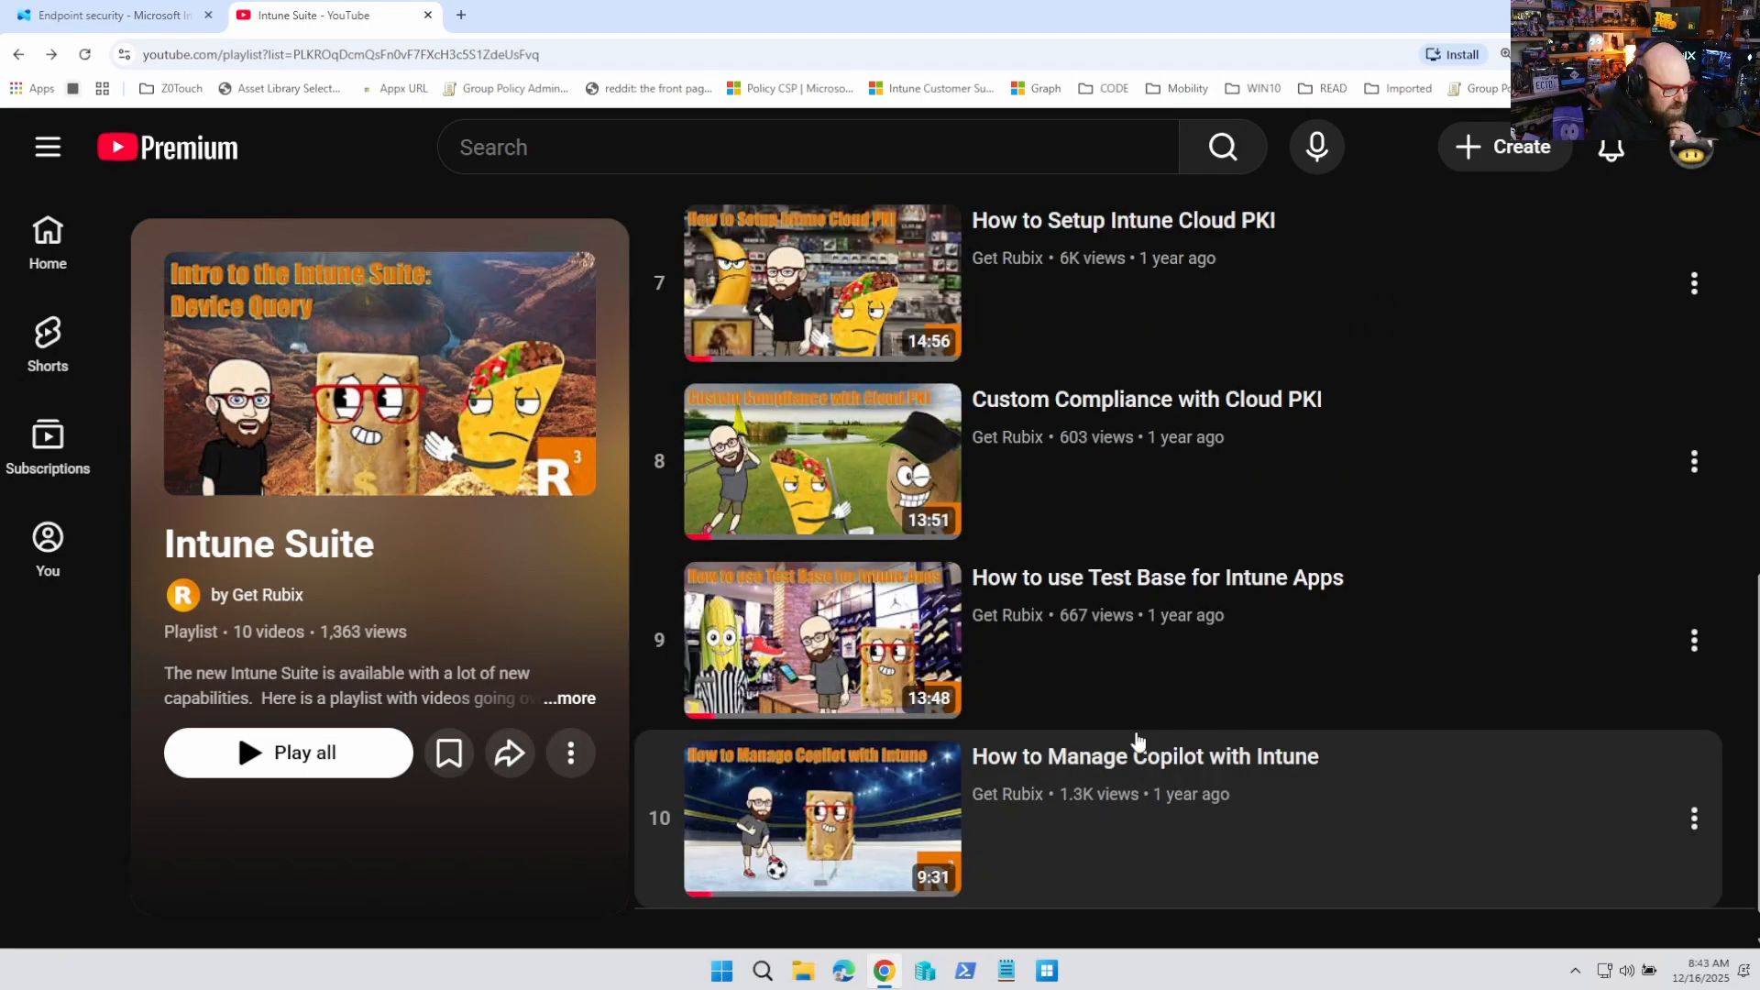
{"action": "scroll", "scroll_direction": "up", "scroll_amount": 3}
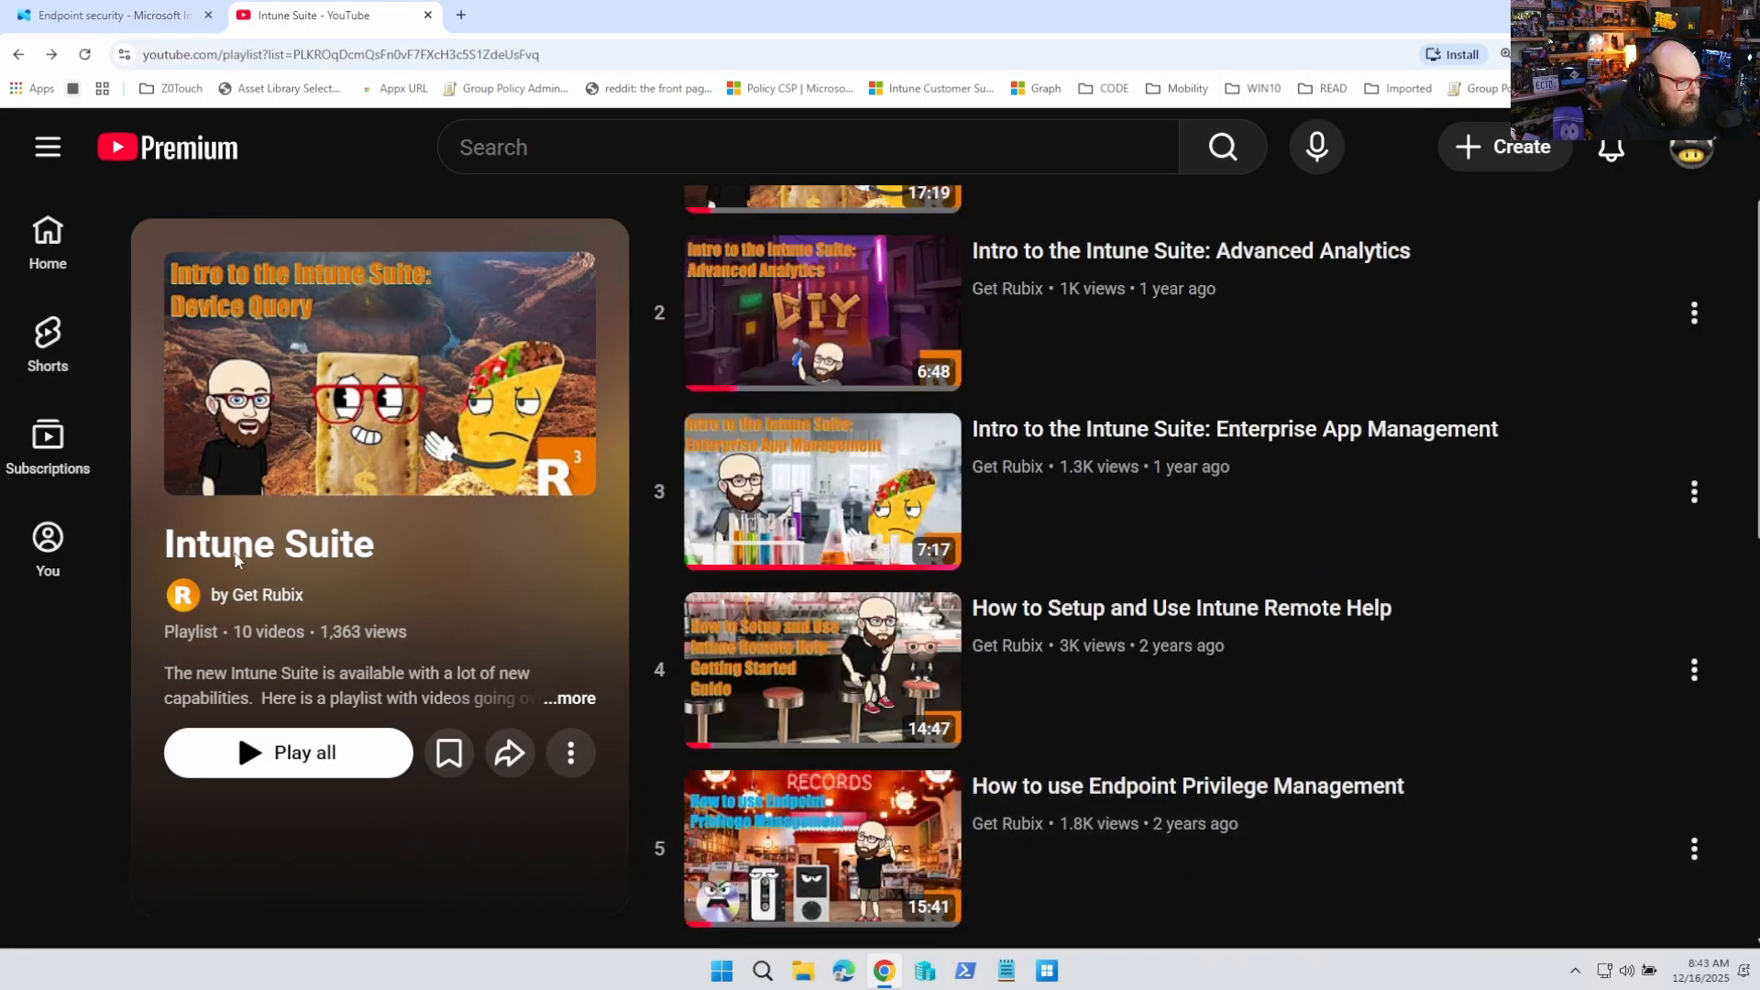
{"action": "mouse_move", "coordinate": [1015, 799]}
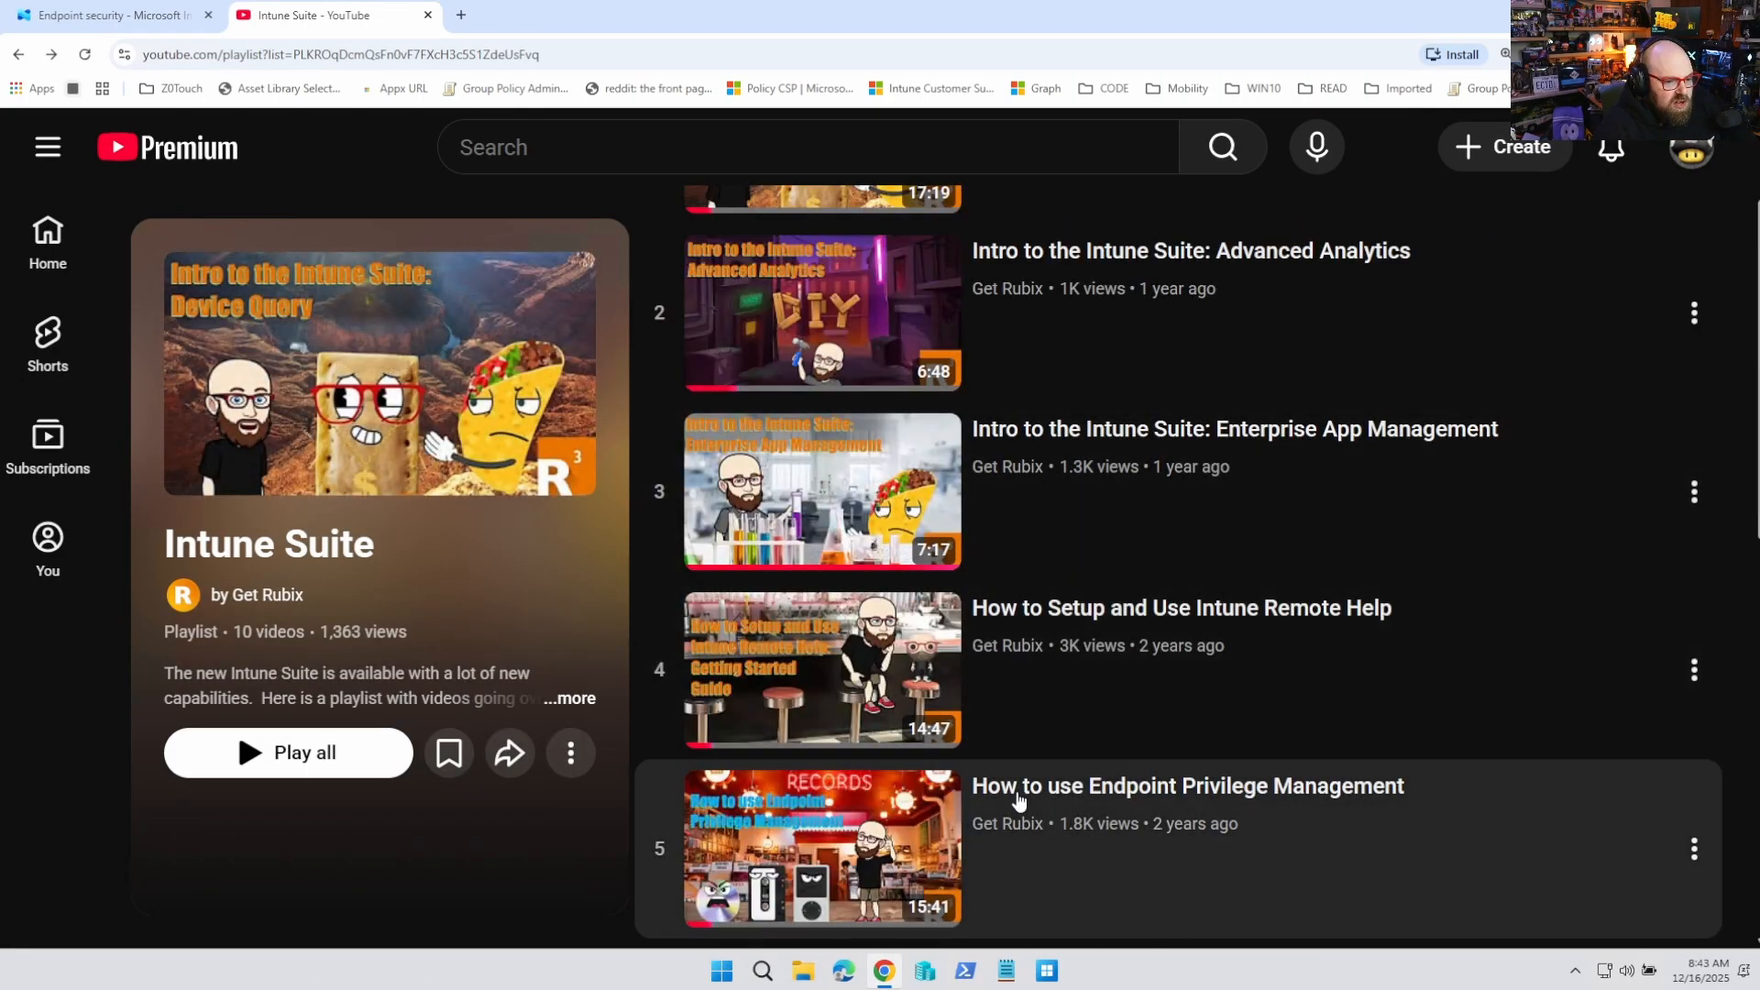
{"action": "scroll", "scroll_direction": "down", "scroll_amount": 3}
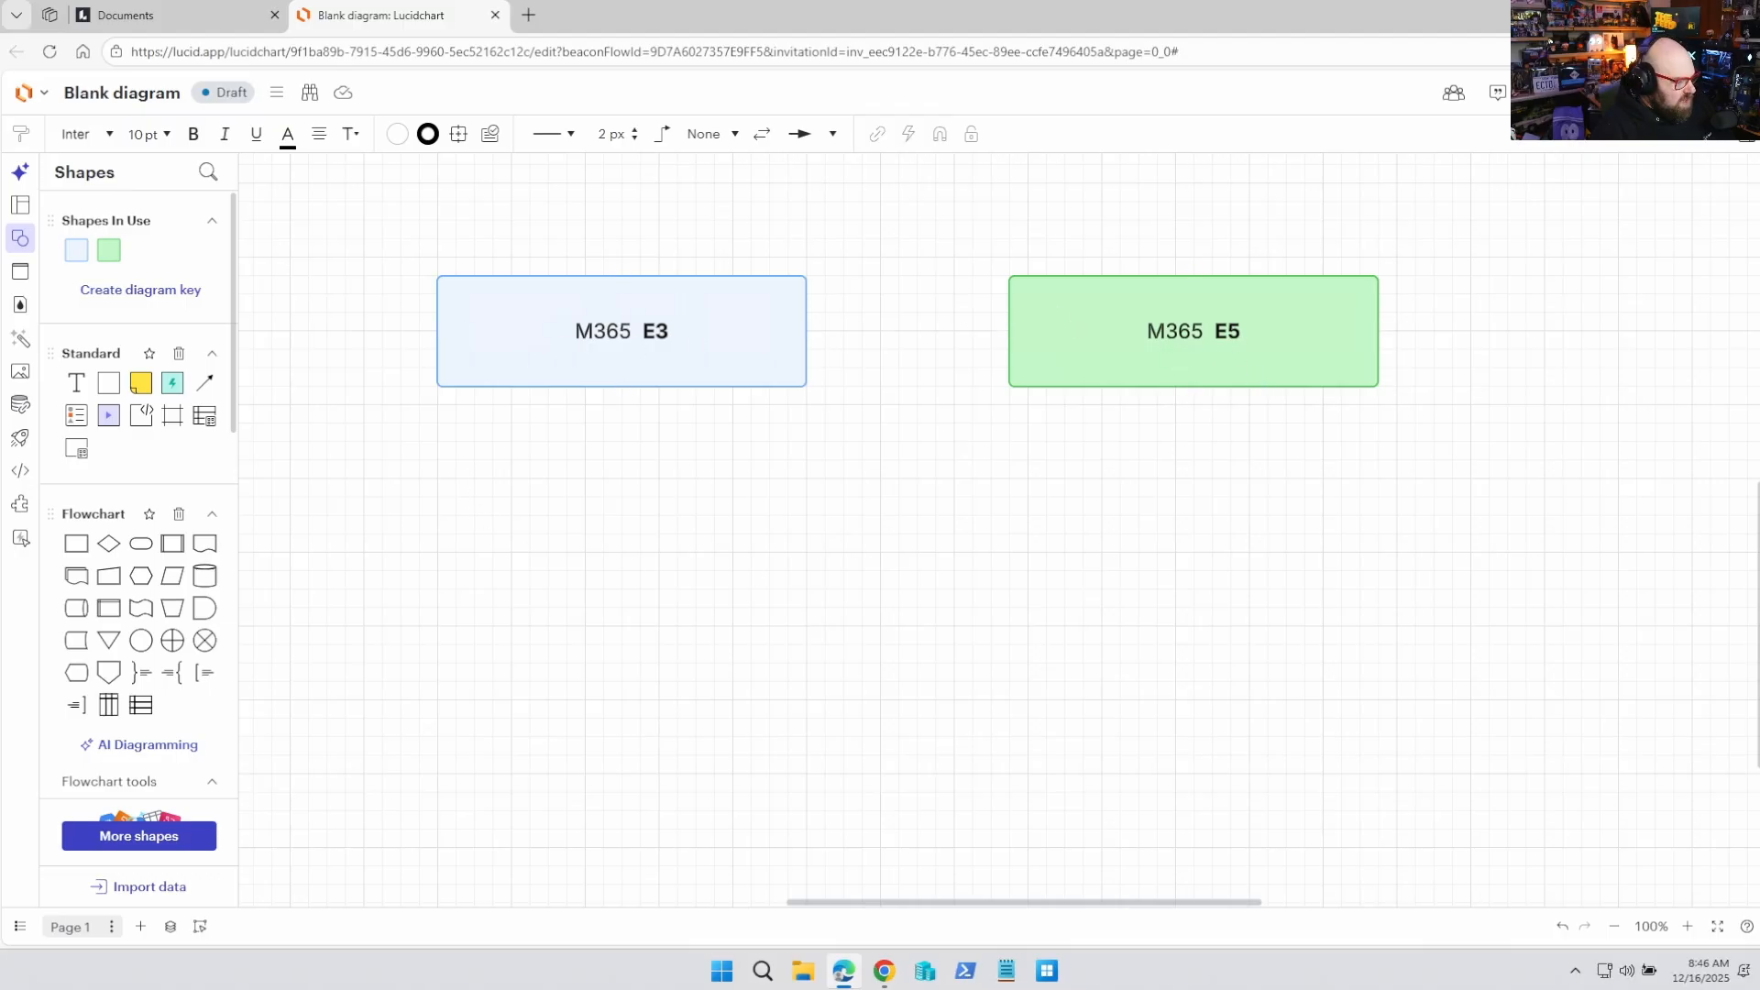
{"action": "mouse_move", "coordinate": [790, 514]}
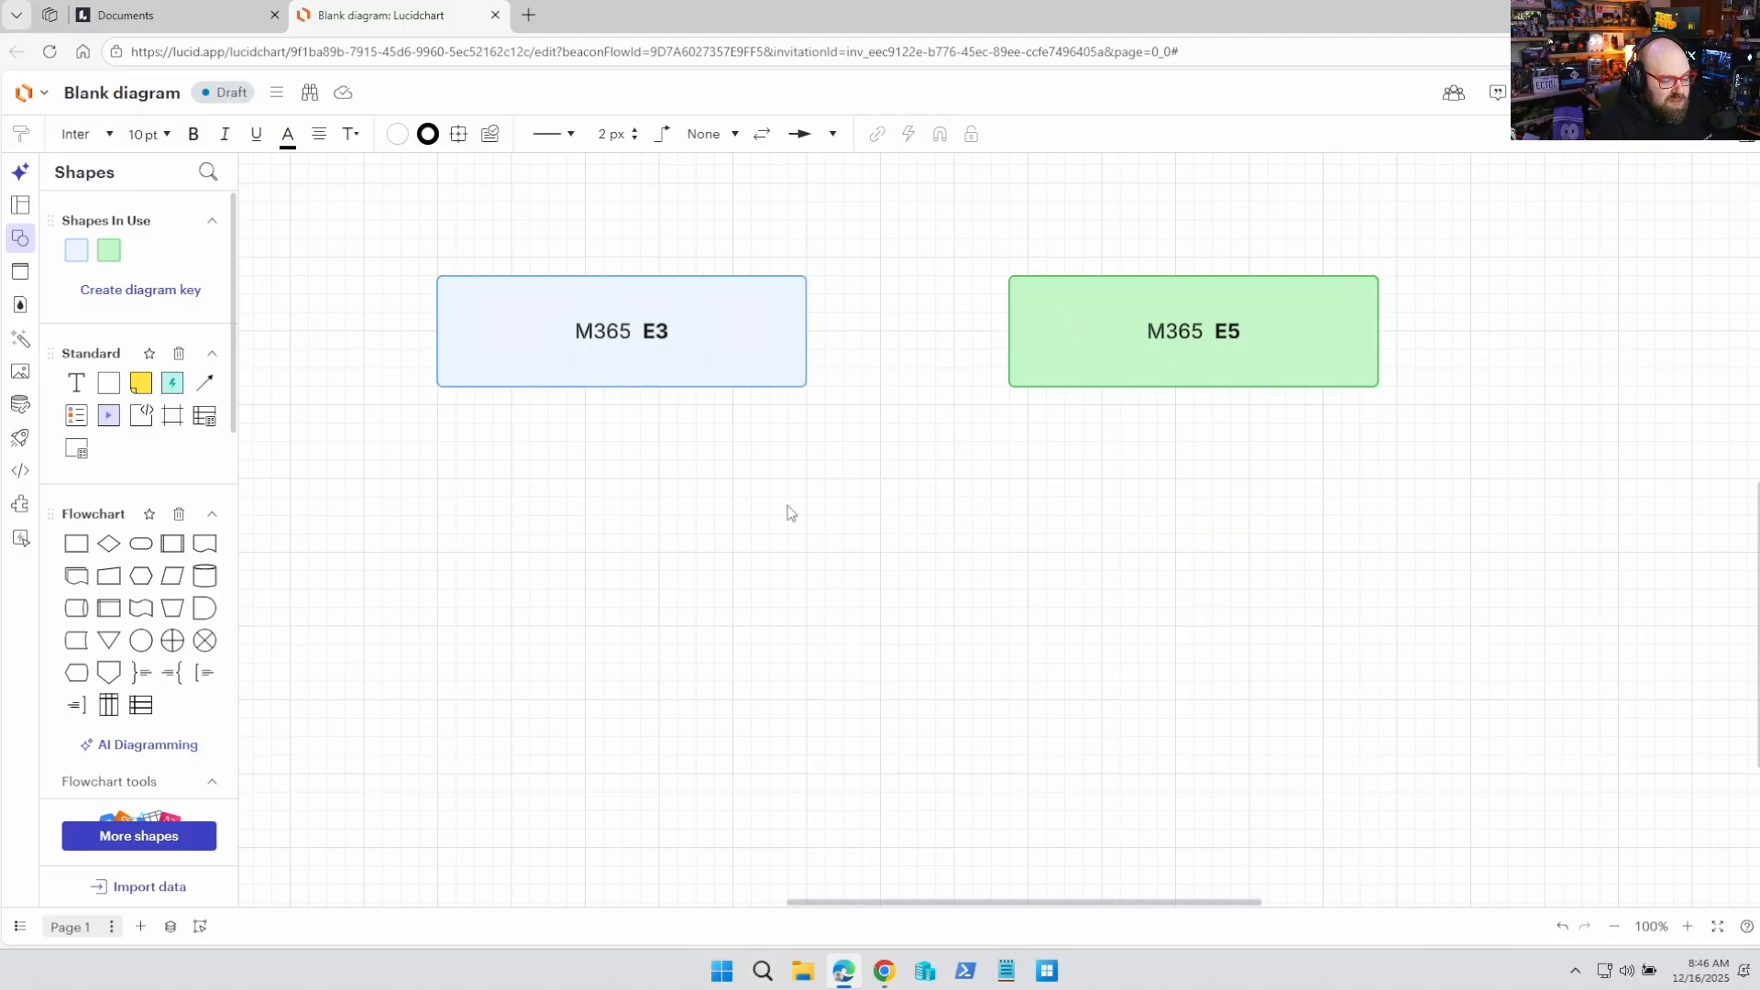
{"action": "mouse_move", "coordinate": [1128, 594]}
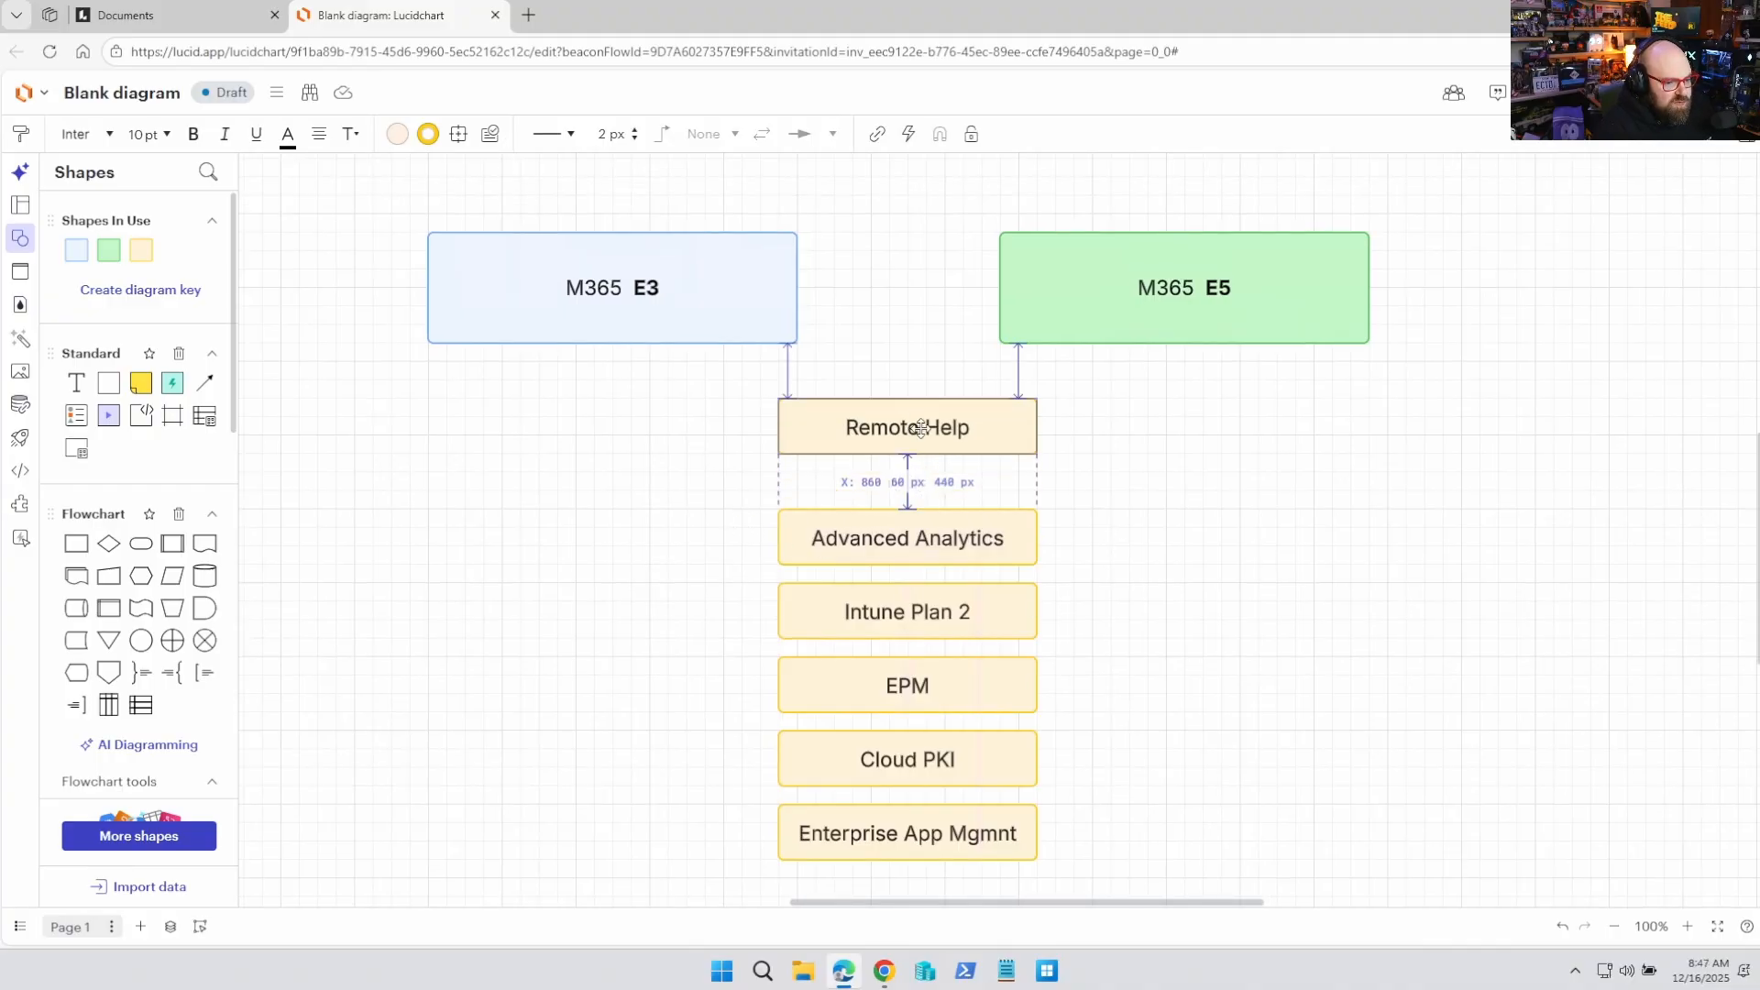
Step: Set down the six feature boxes and place Remote Help under both M365 E3 and M365 E5
{"action": "left_click", "coordinate": [1252, 488]}
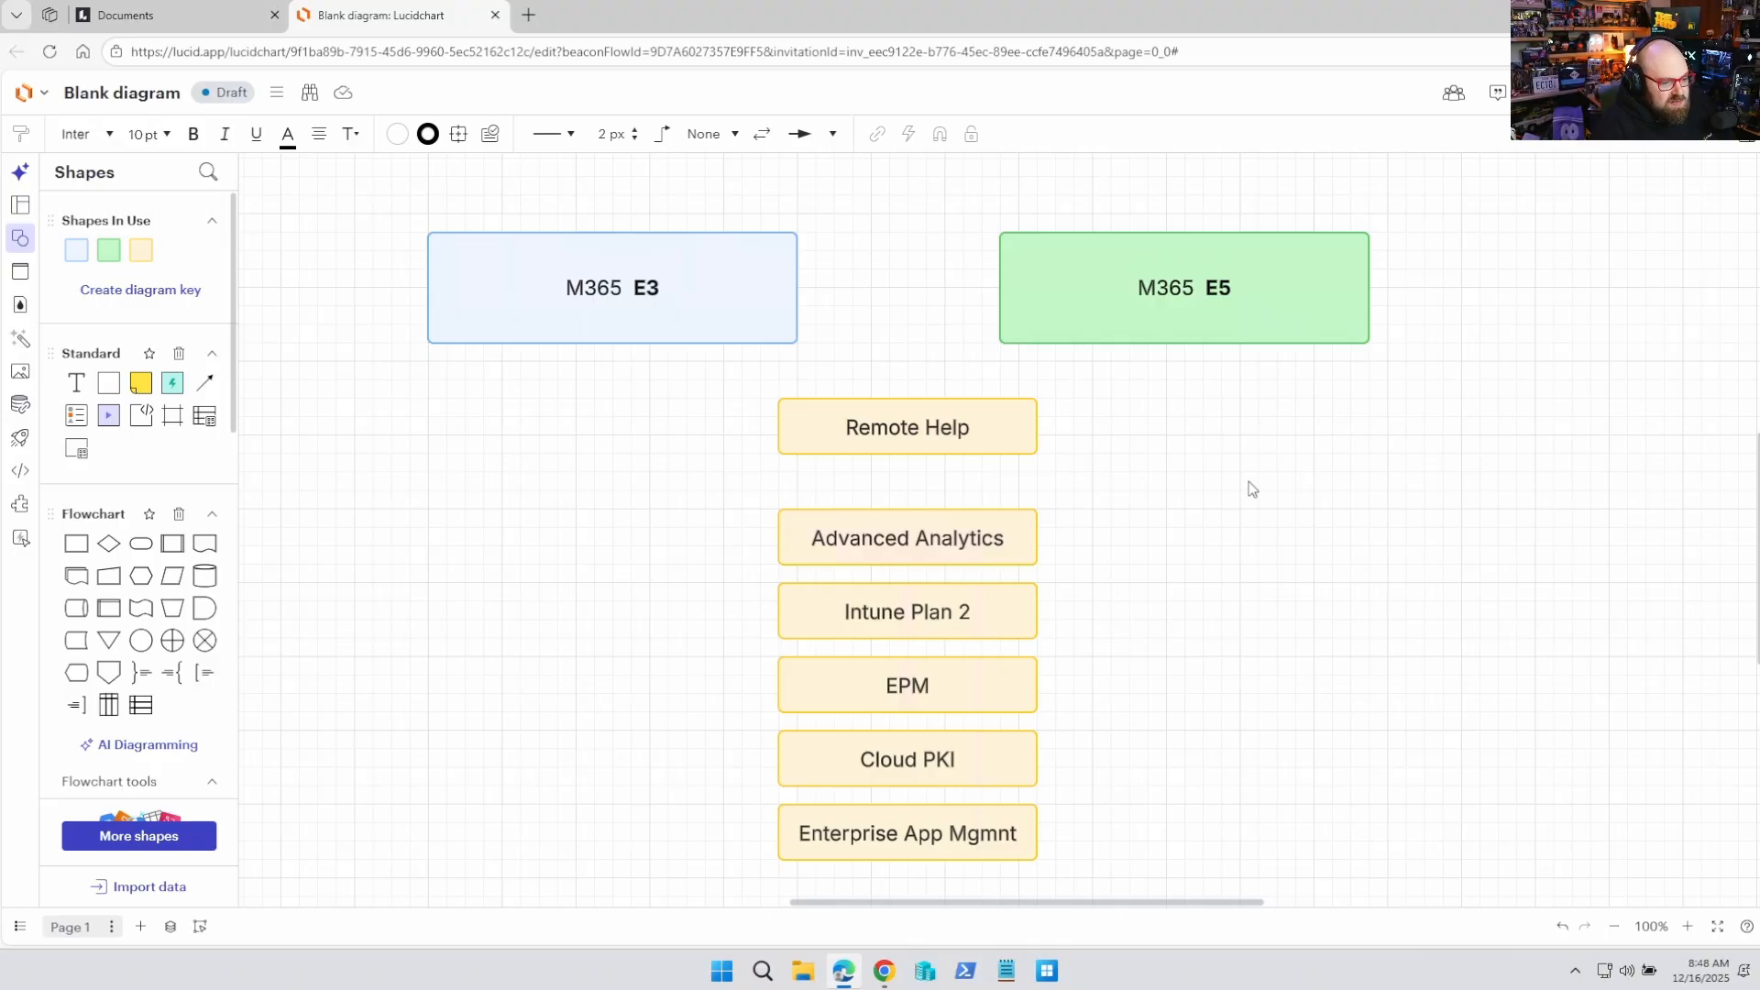
{"action": "left_click", "coordinate": [905, 427]}
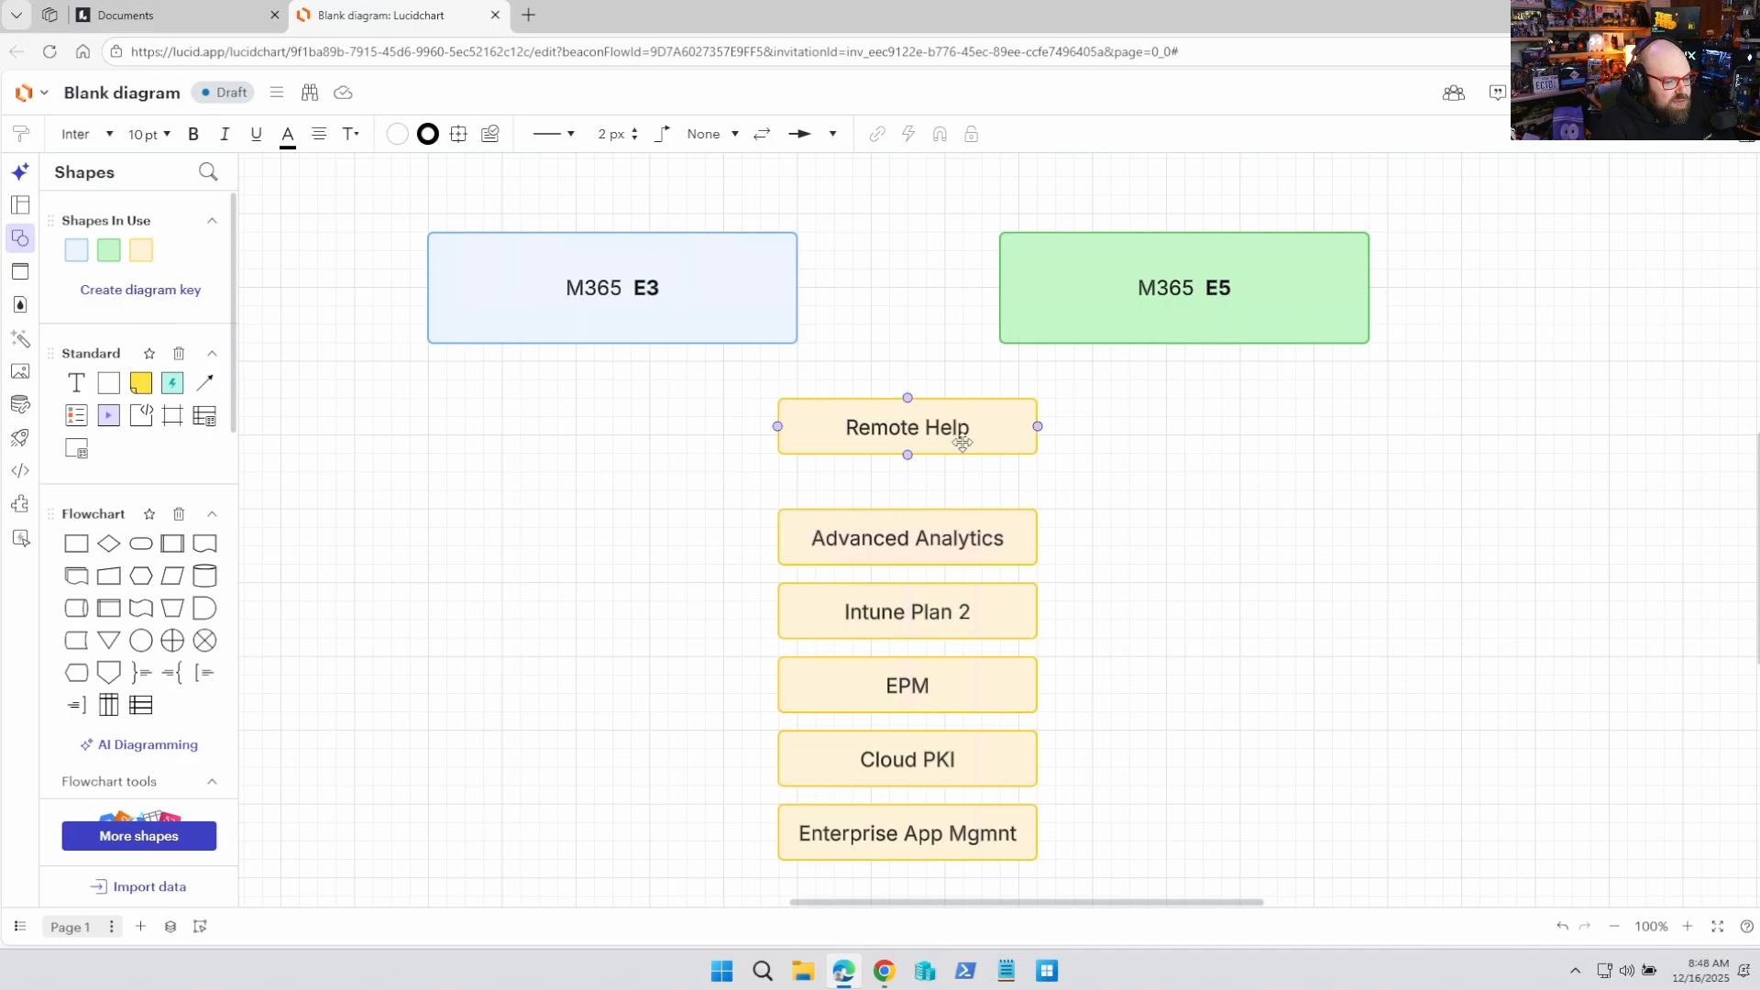
{"action": "mouse_move", "coordinate": [999, 437]}
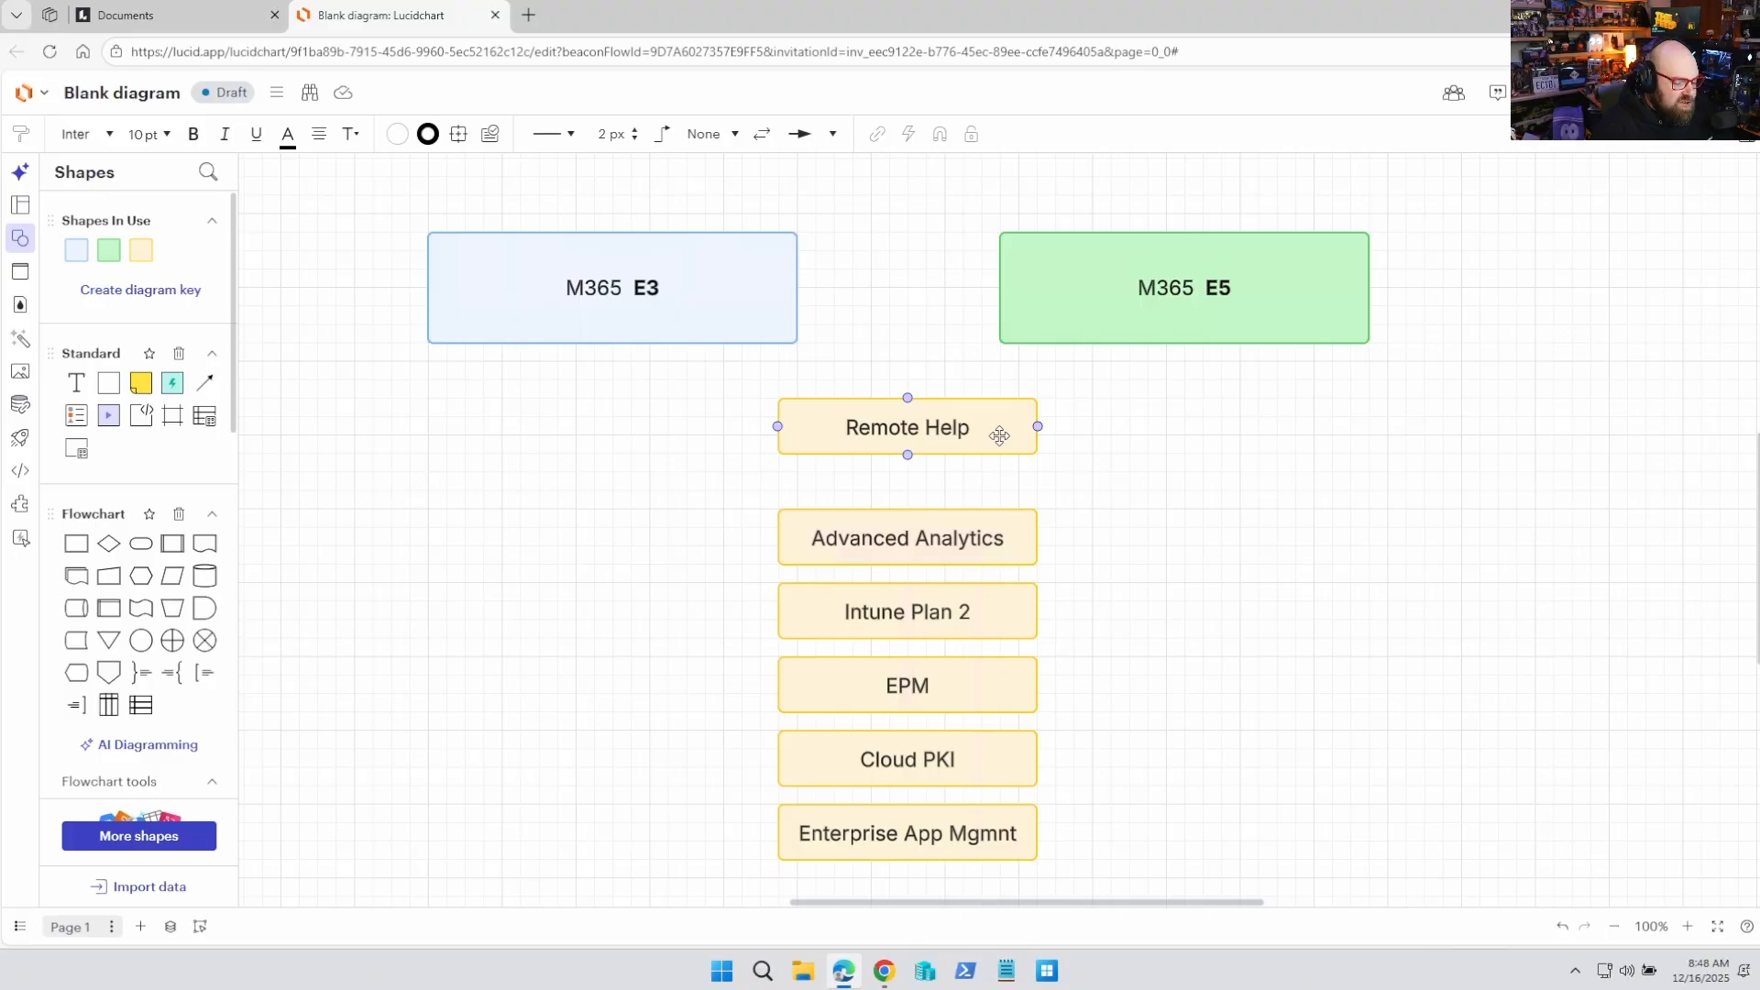
{"action": "mouse_move", "coordinate": [988, 427]}
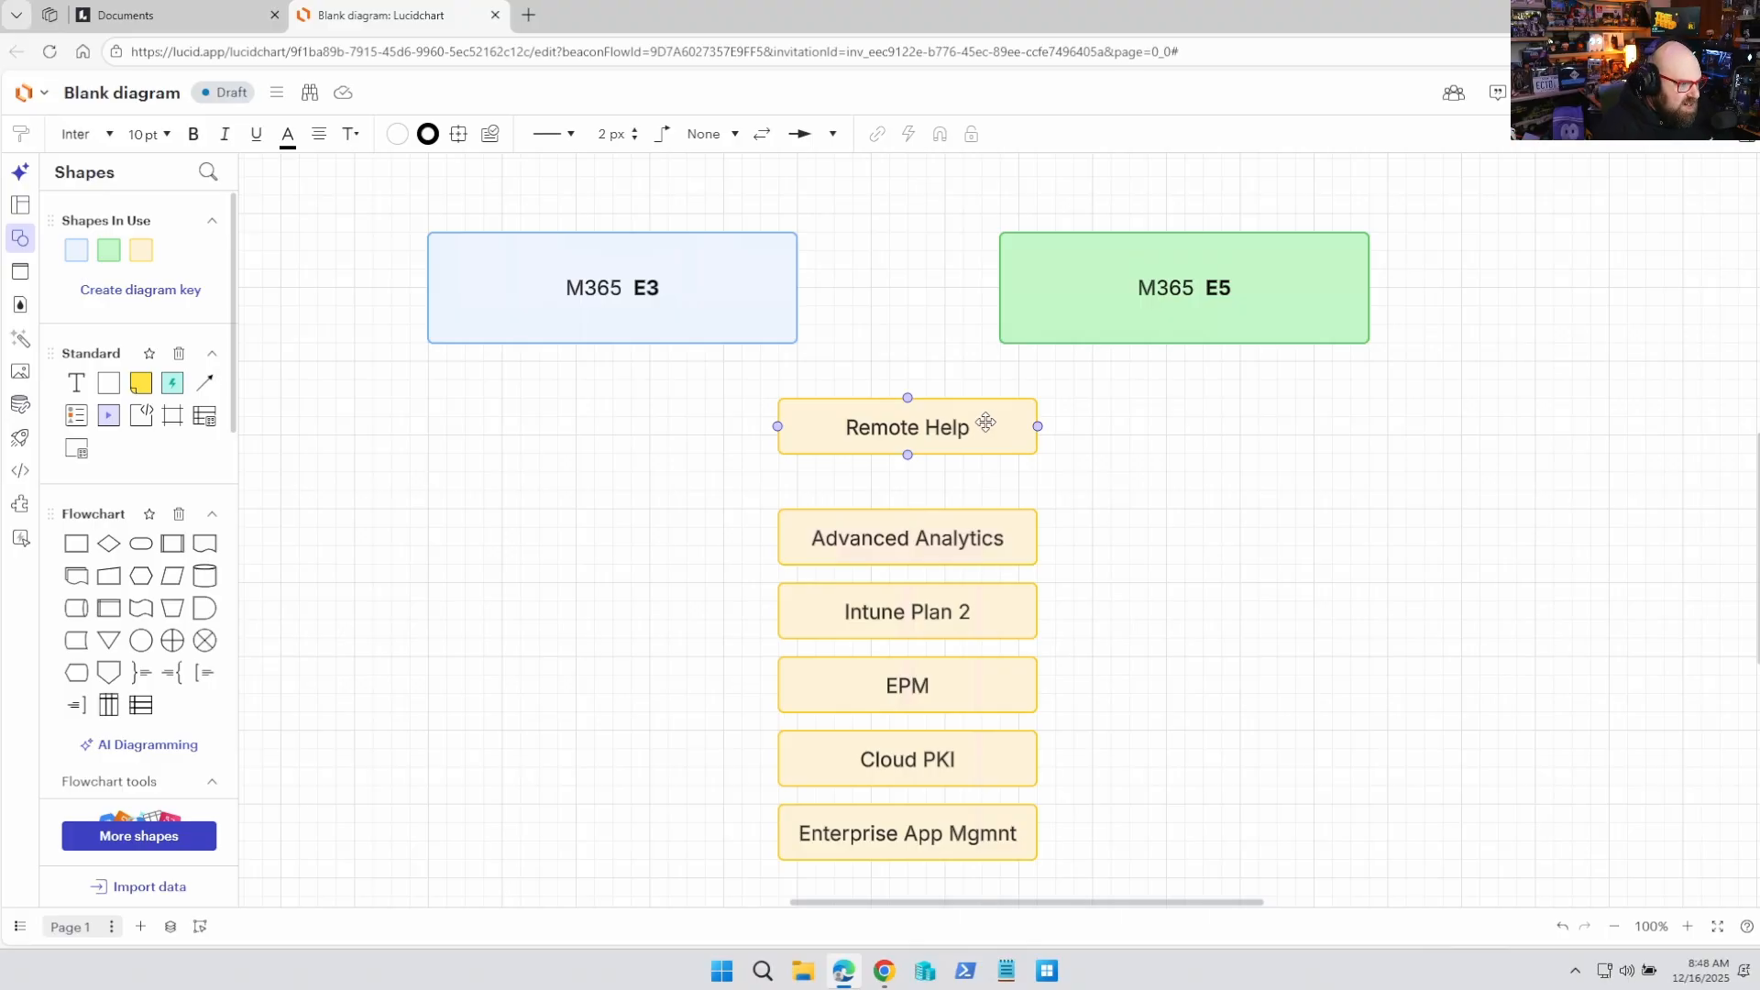
{"action": "mouse_move", "coordinate": [979, 424]}
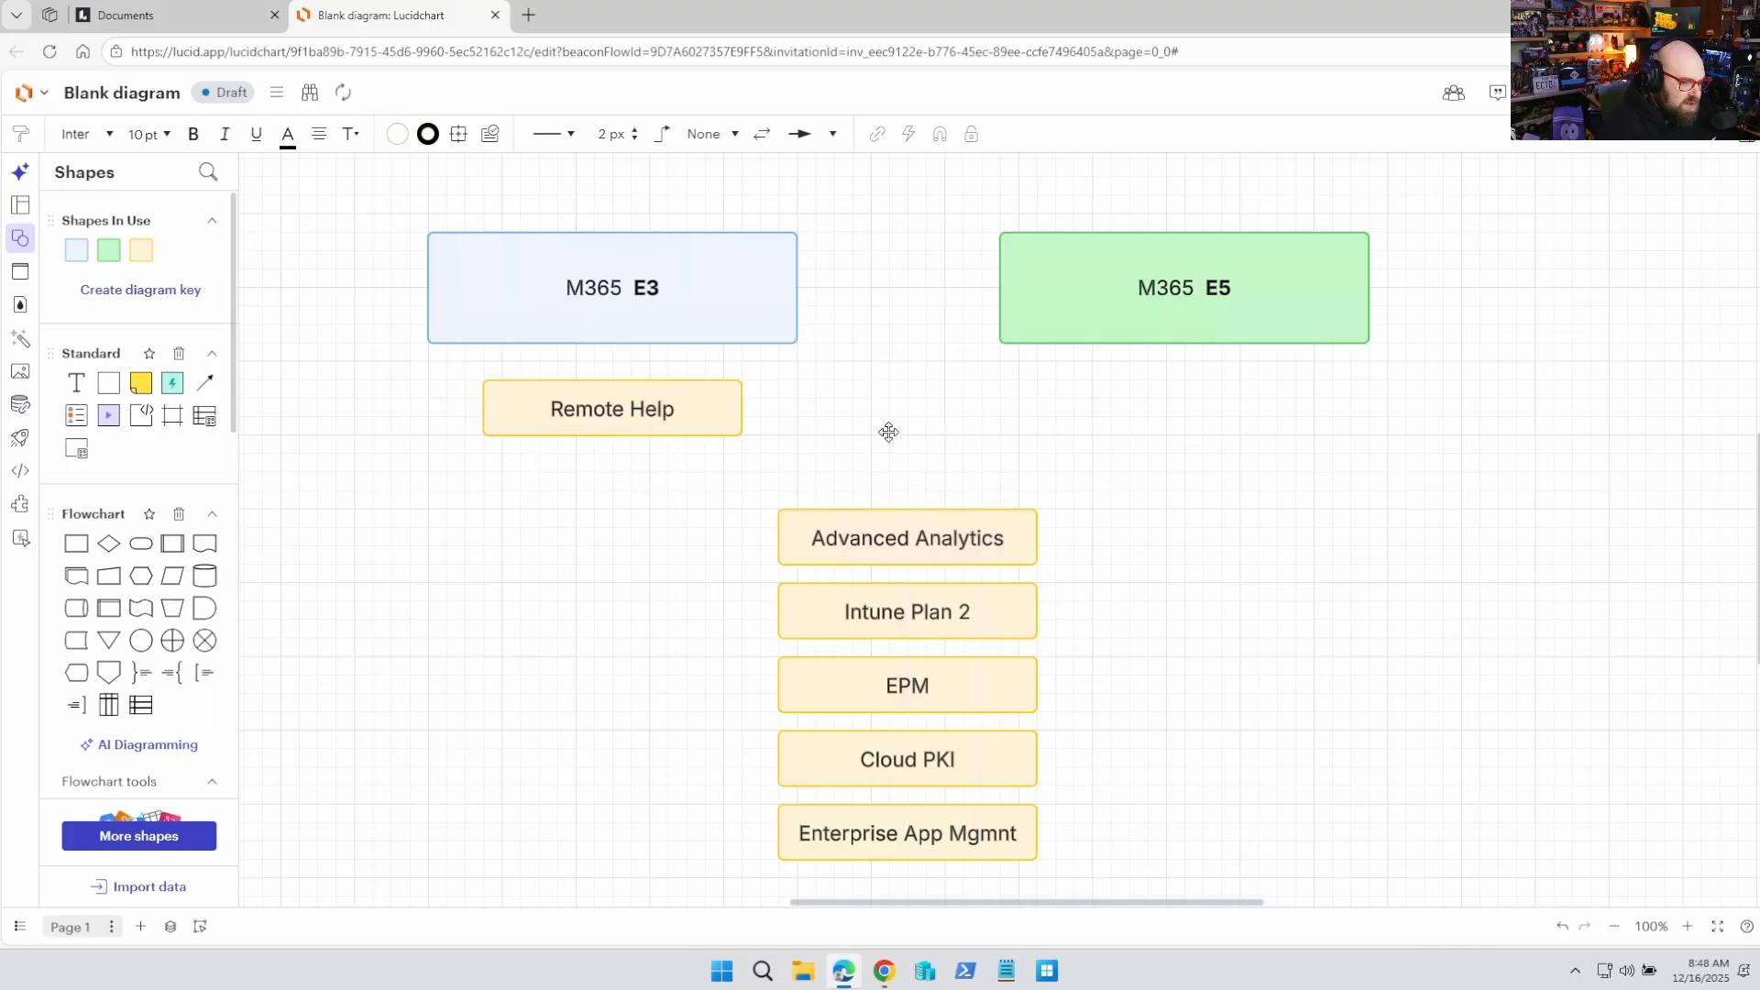
{"action": "left_click", "coordinate": [612, 287]}
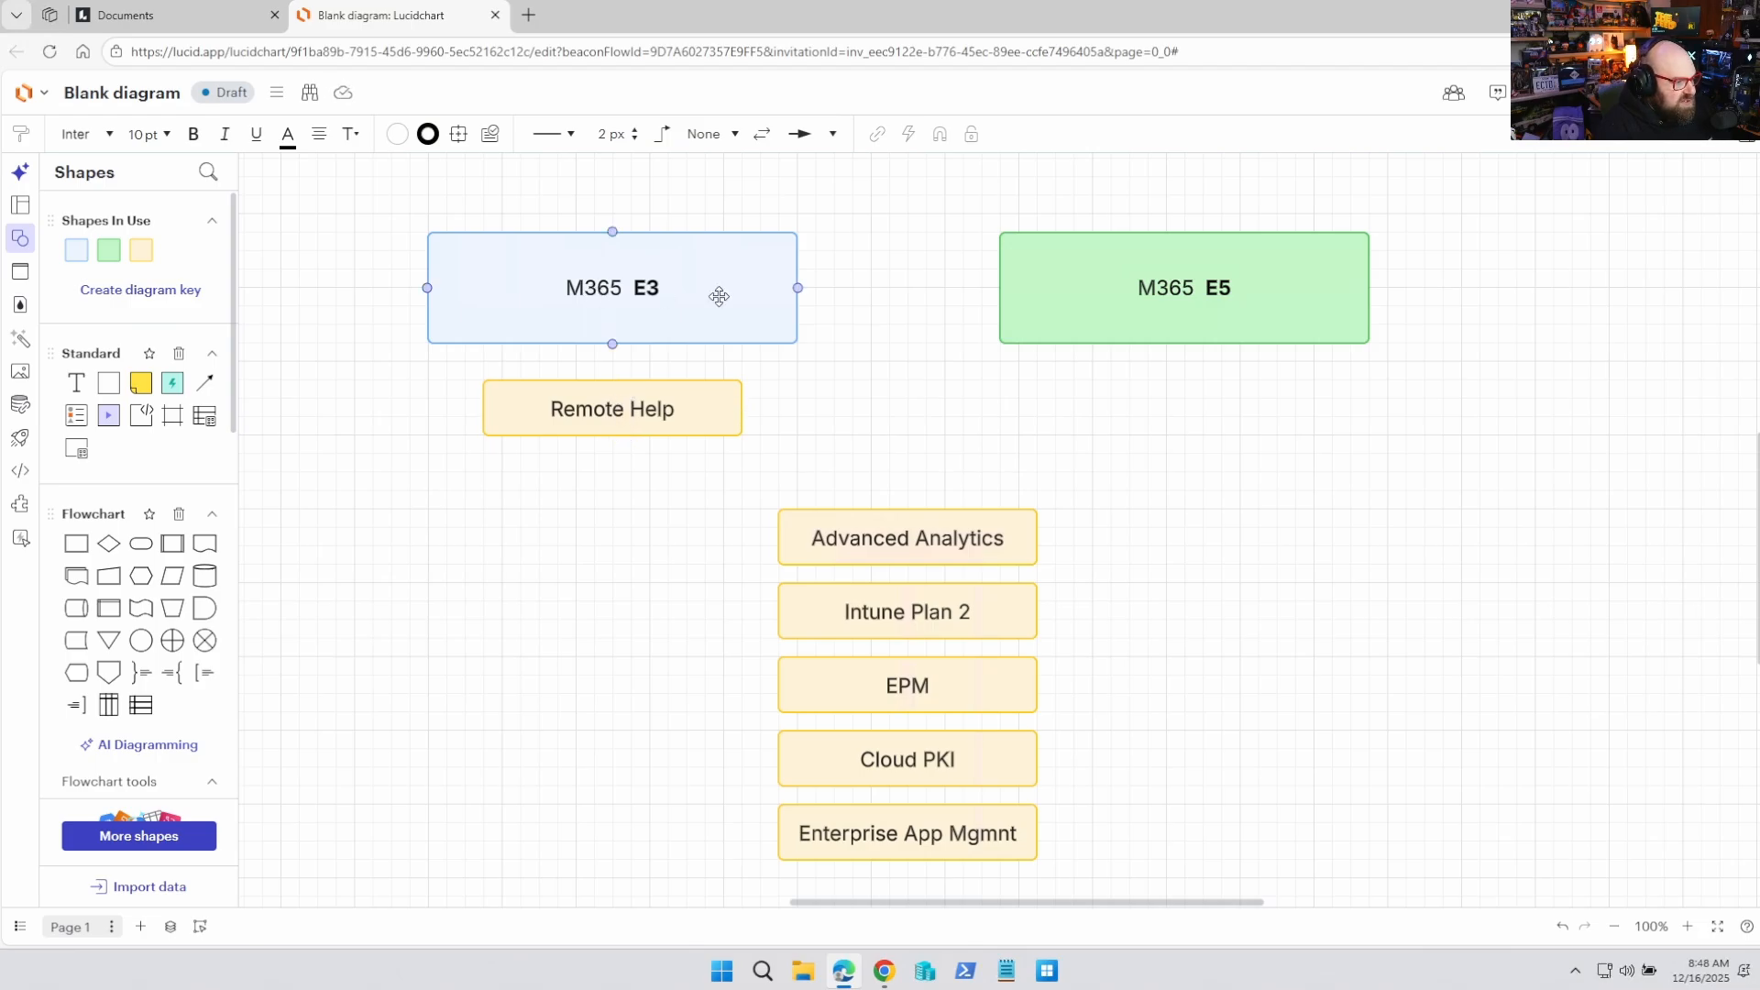
{"action": "mouse_move", "coordinate": [520, 283]}
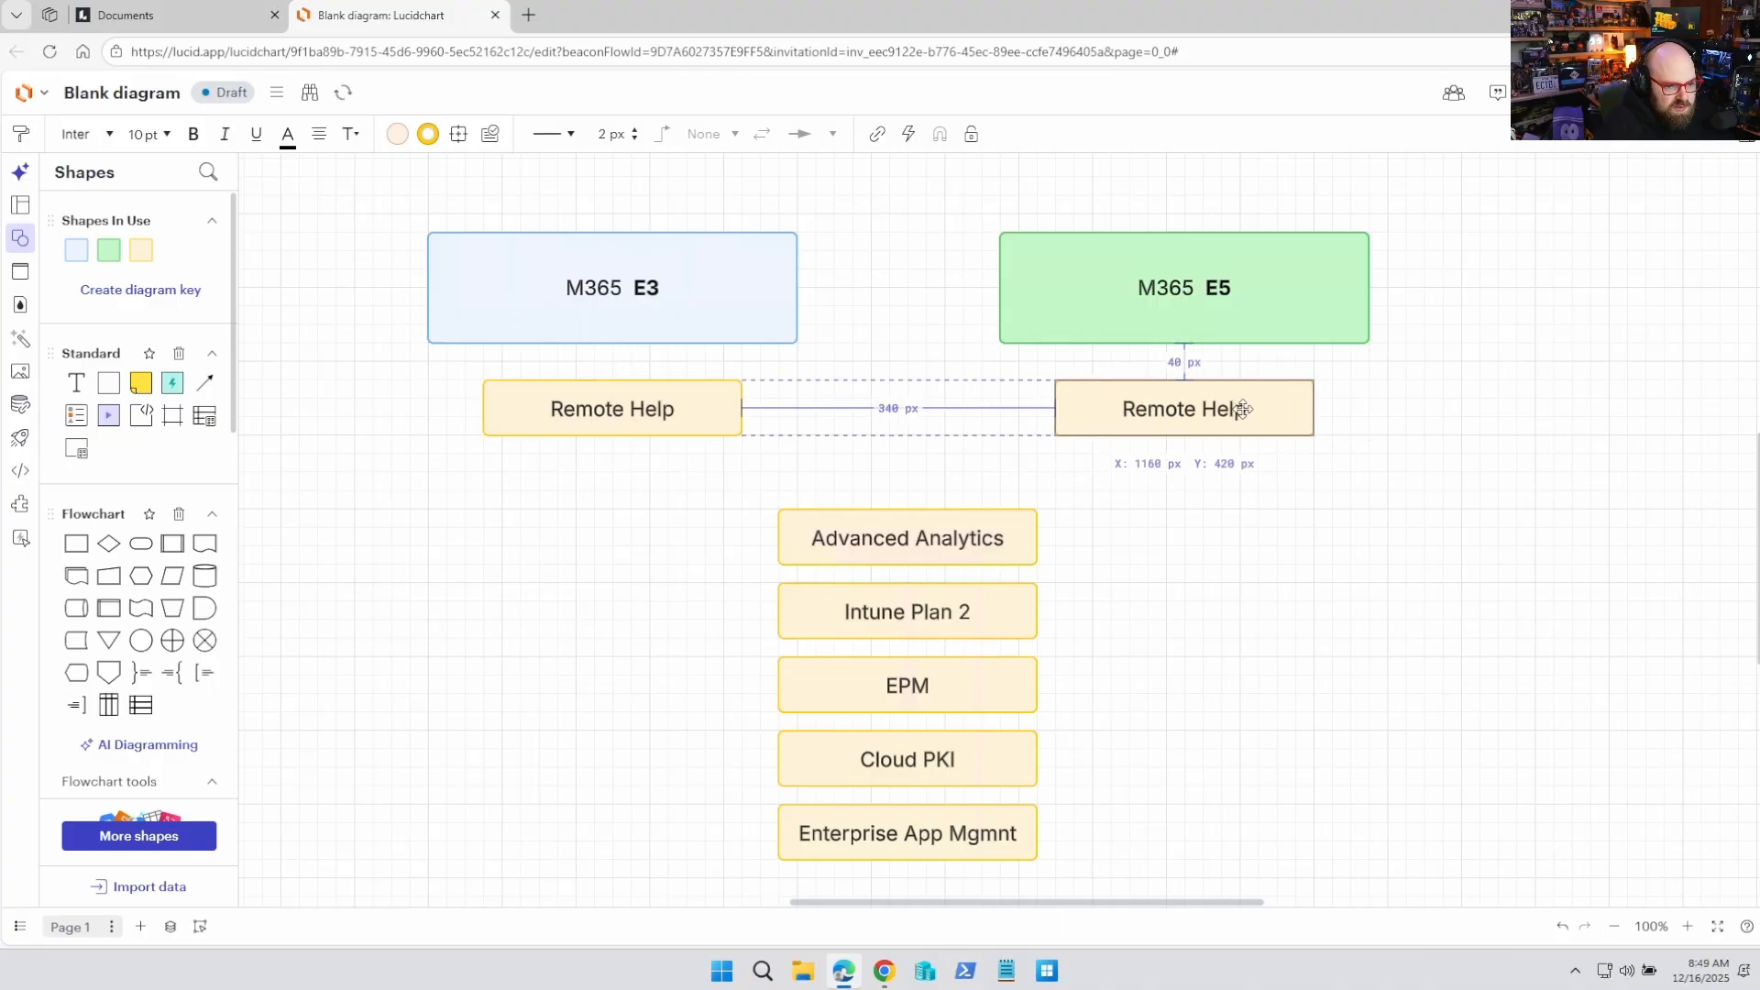
{"action": "left_click", "coordinate": [612, 409]}
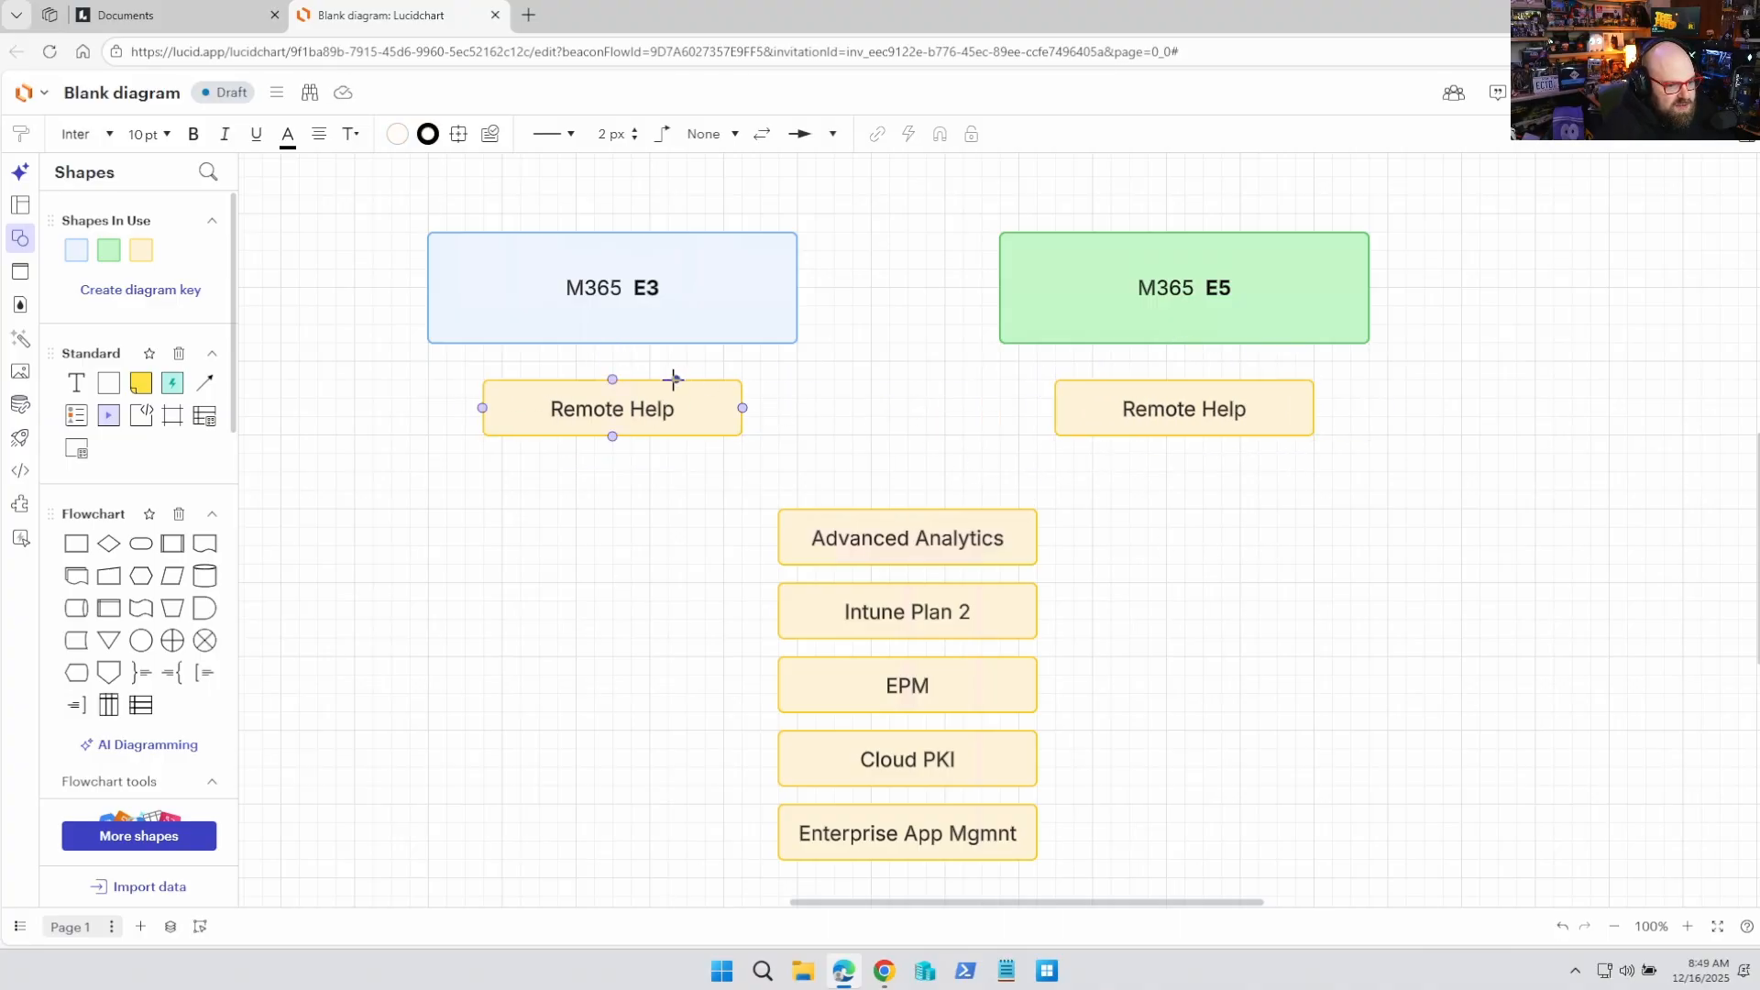
{"action": "left_click", "coordinate": [1183, 407]}
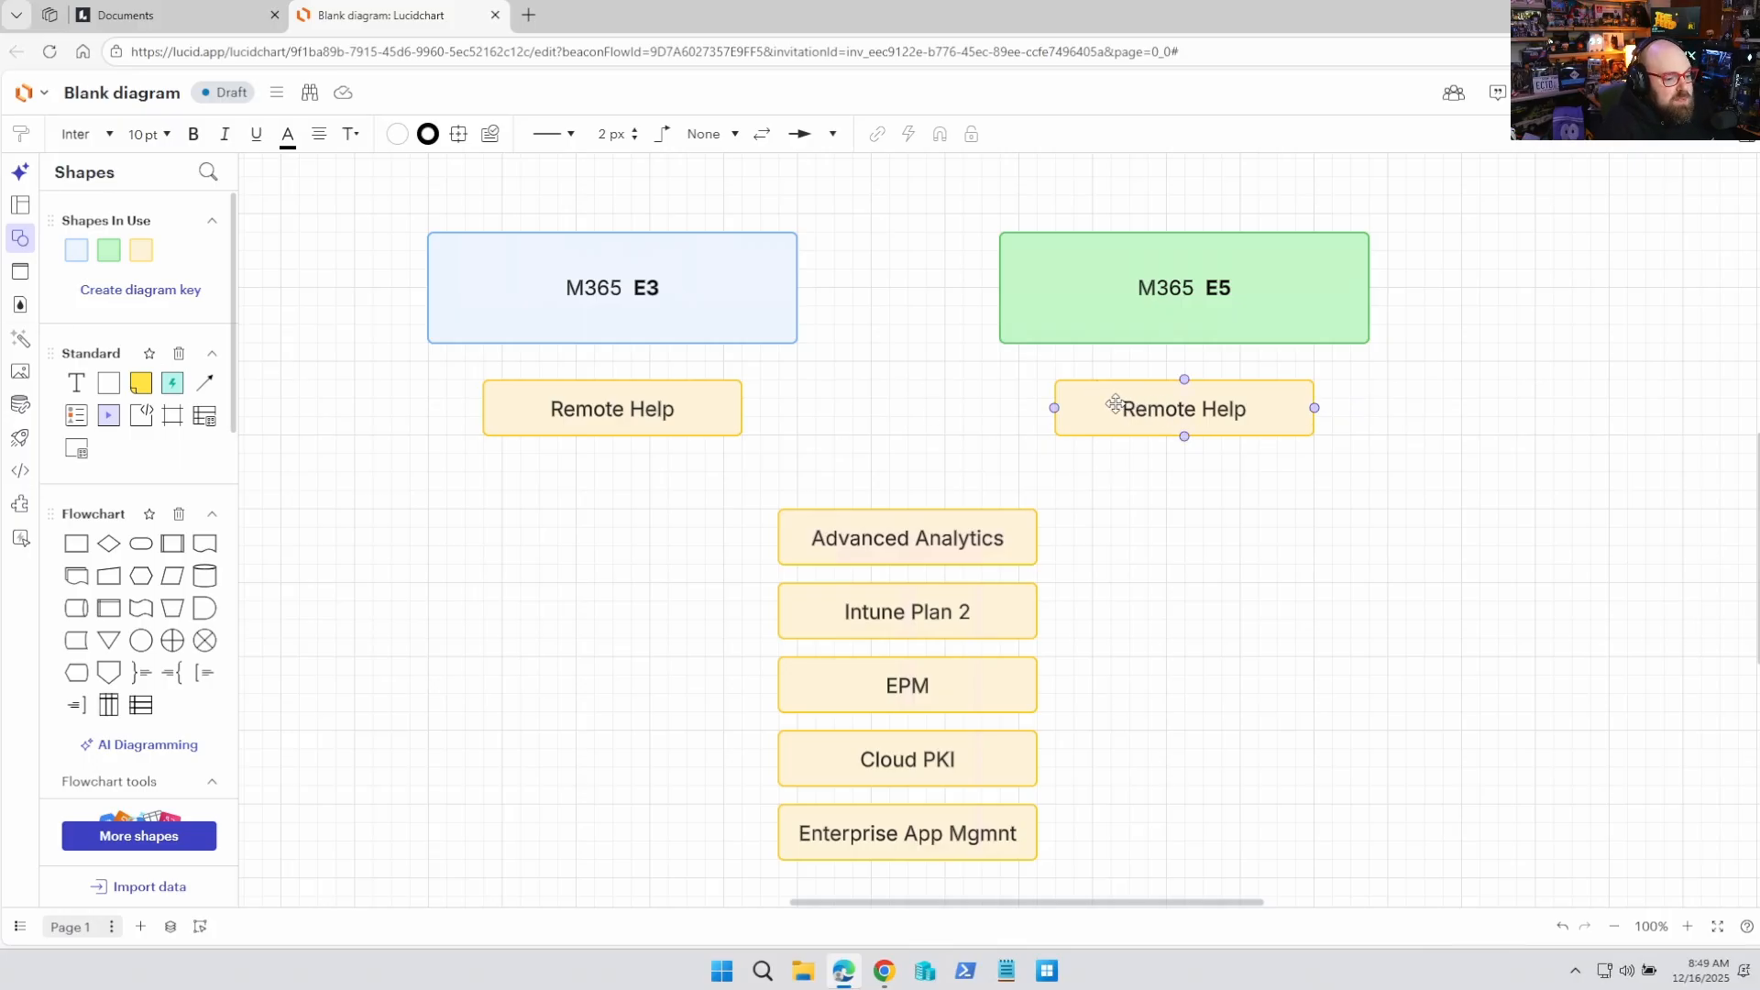
Step: Place Advanced Analytics below Remote Help in both the E3 and E5 columns
{"action": "left_click", "coordinate": [907, 537]}
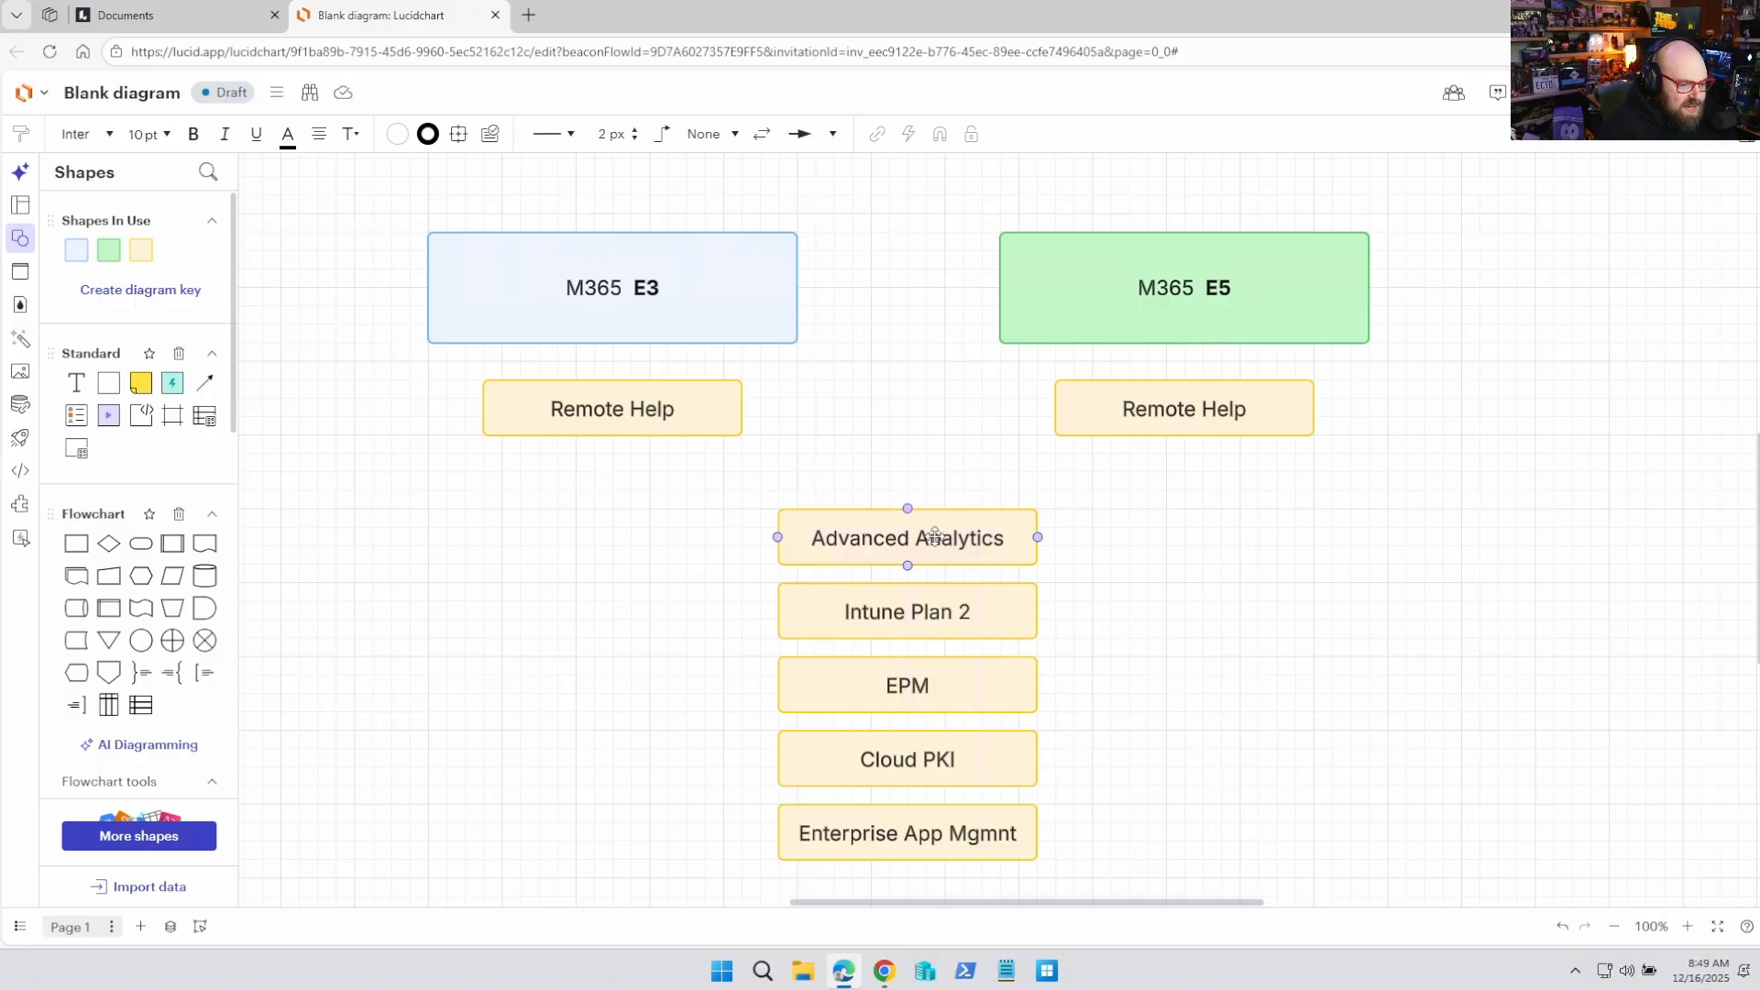
{"action": "mouse_move", "coordinate": [842, 549]}
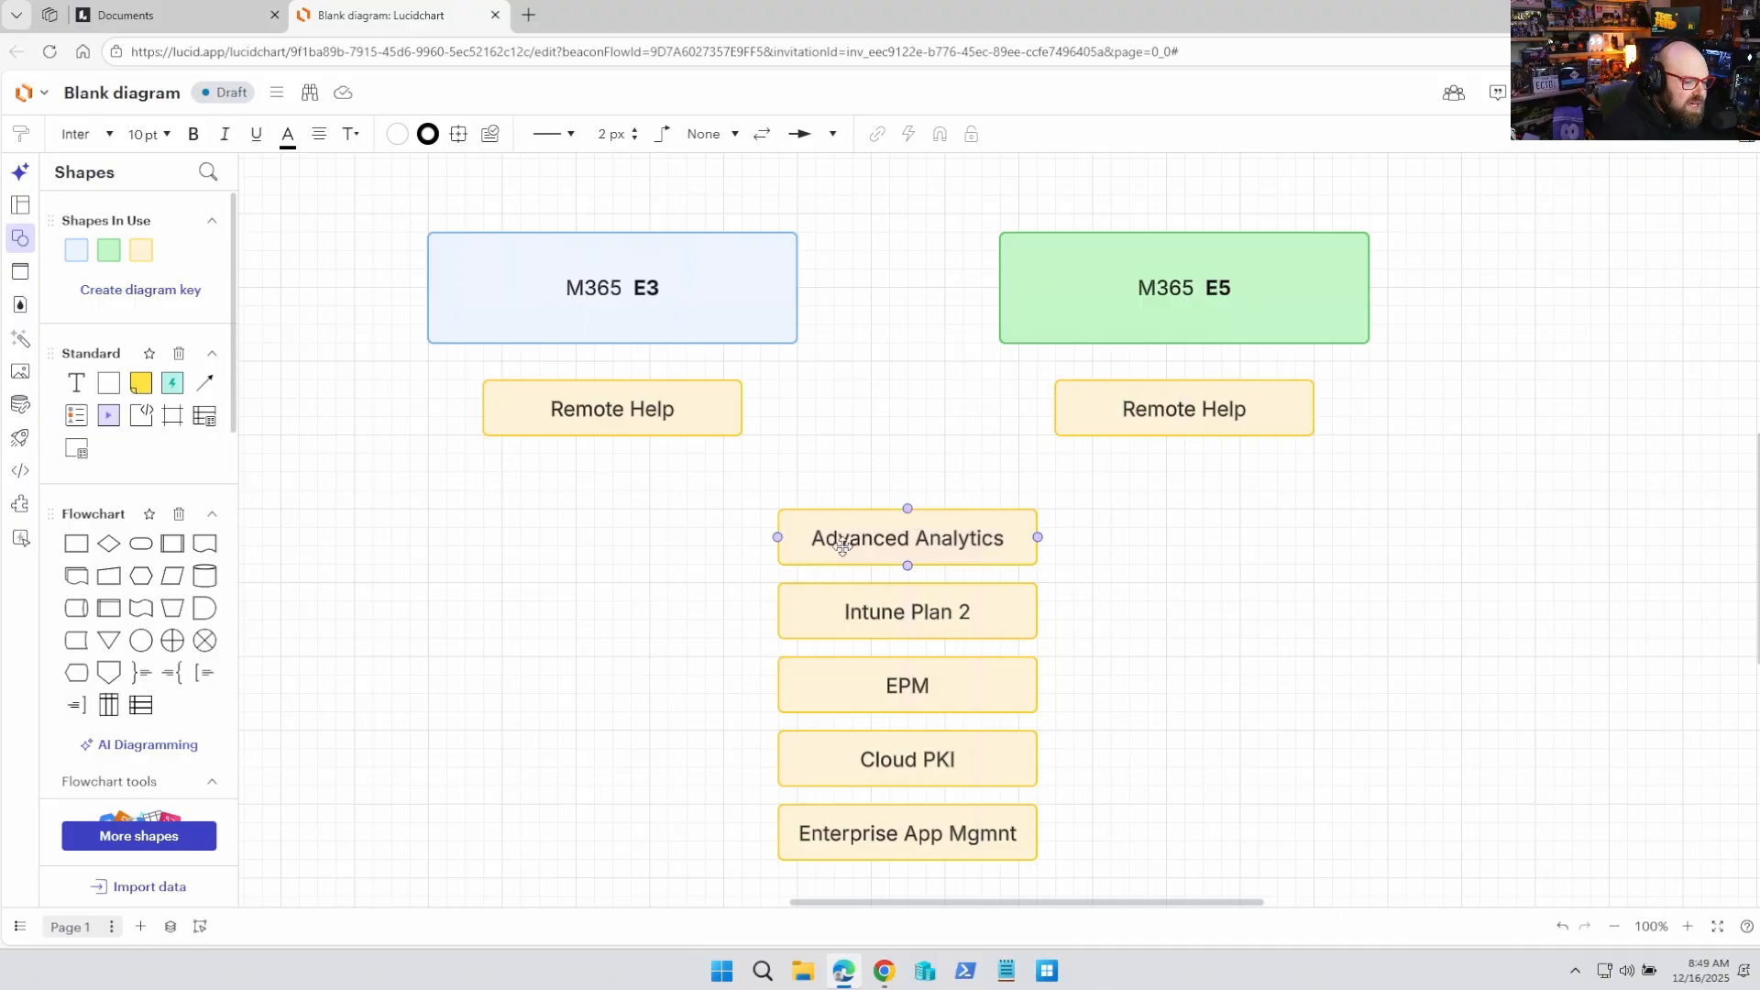
{"action": "left_click", "coordinate": [557, 631]}
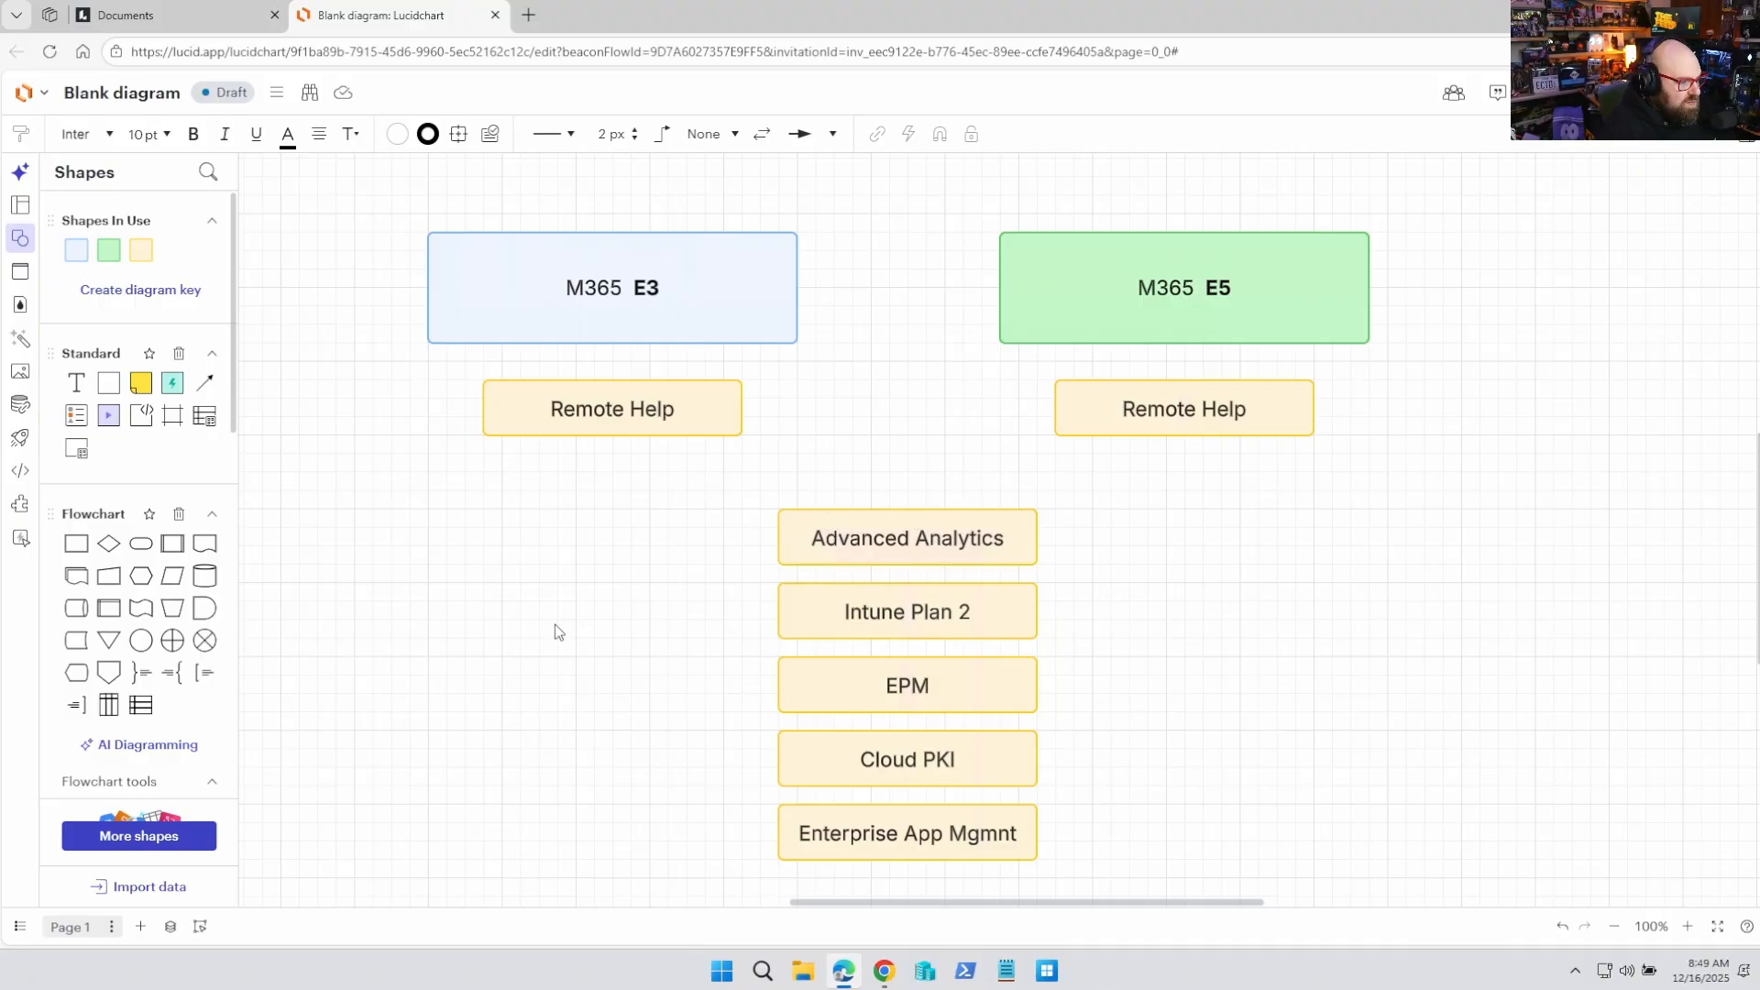
{"action": "mouse_move", "coordinate": [634, 506]}
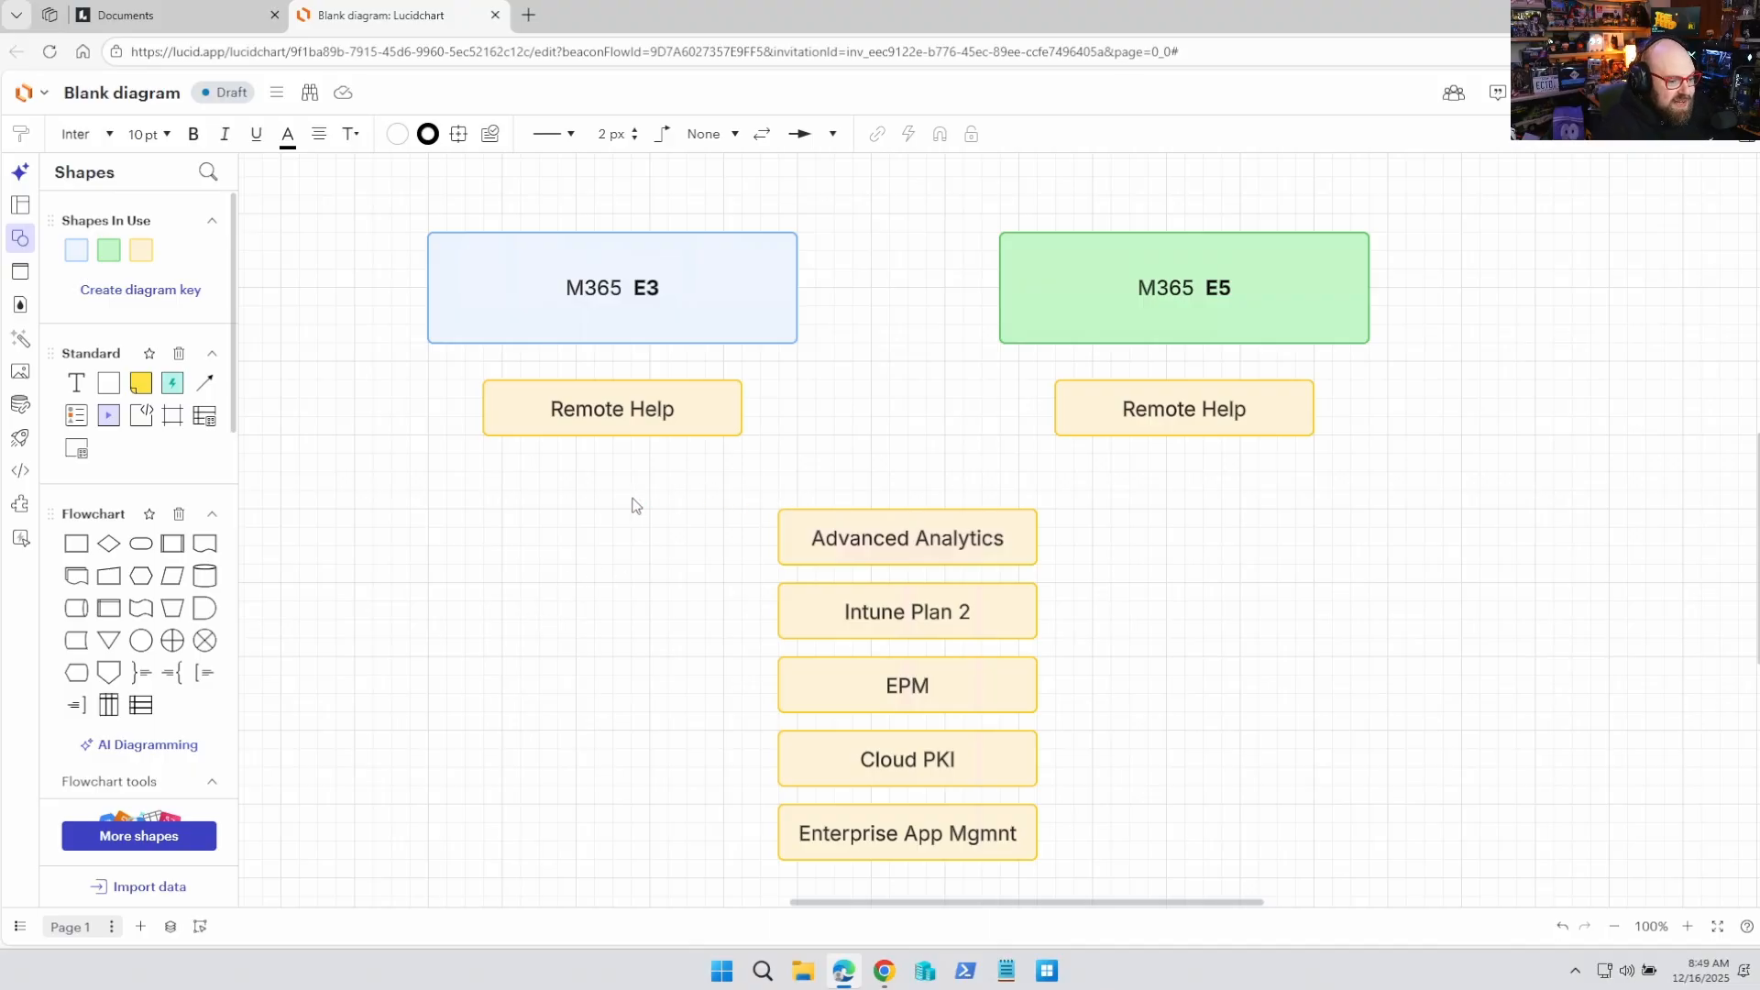
{"action": "left_click", "coordinate": [906, 538]}
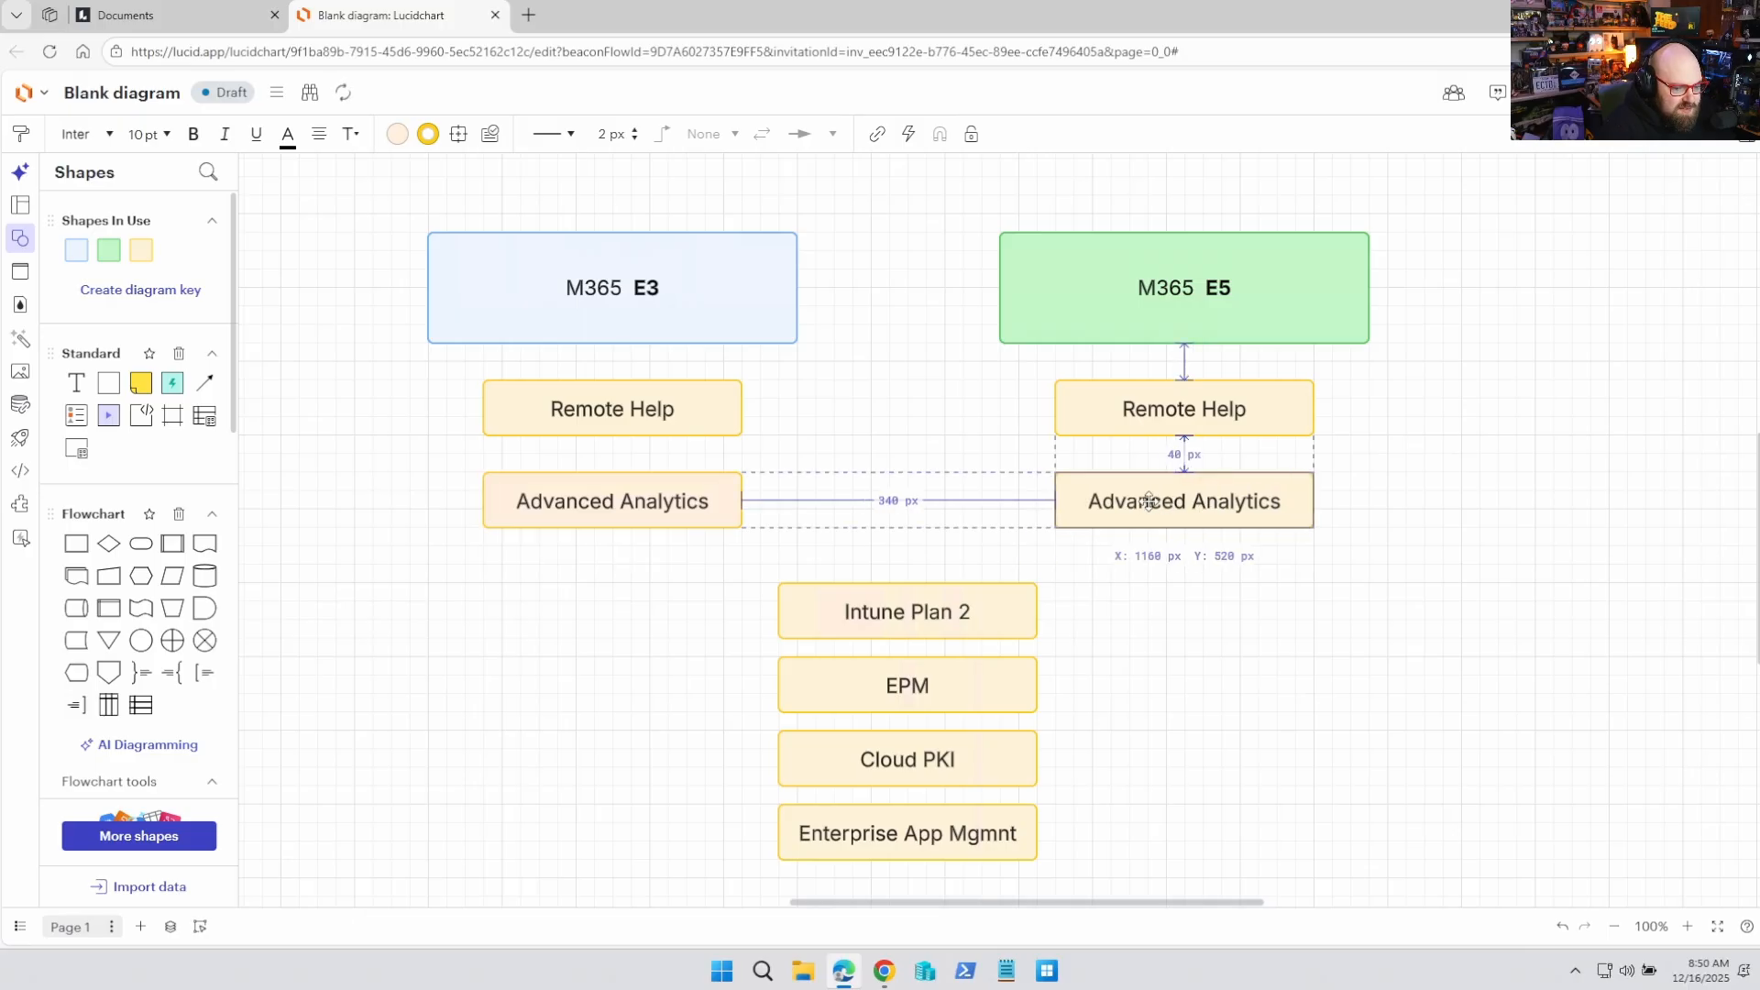
{"action": "left_click", "coordinate": [908, 611]}
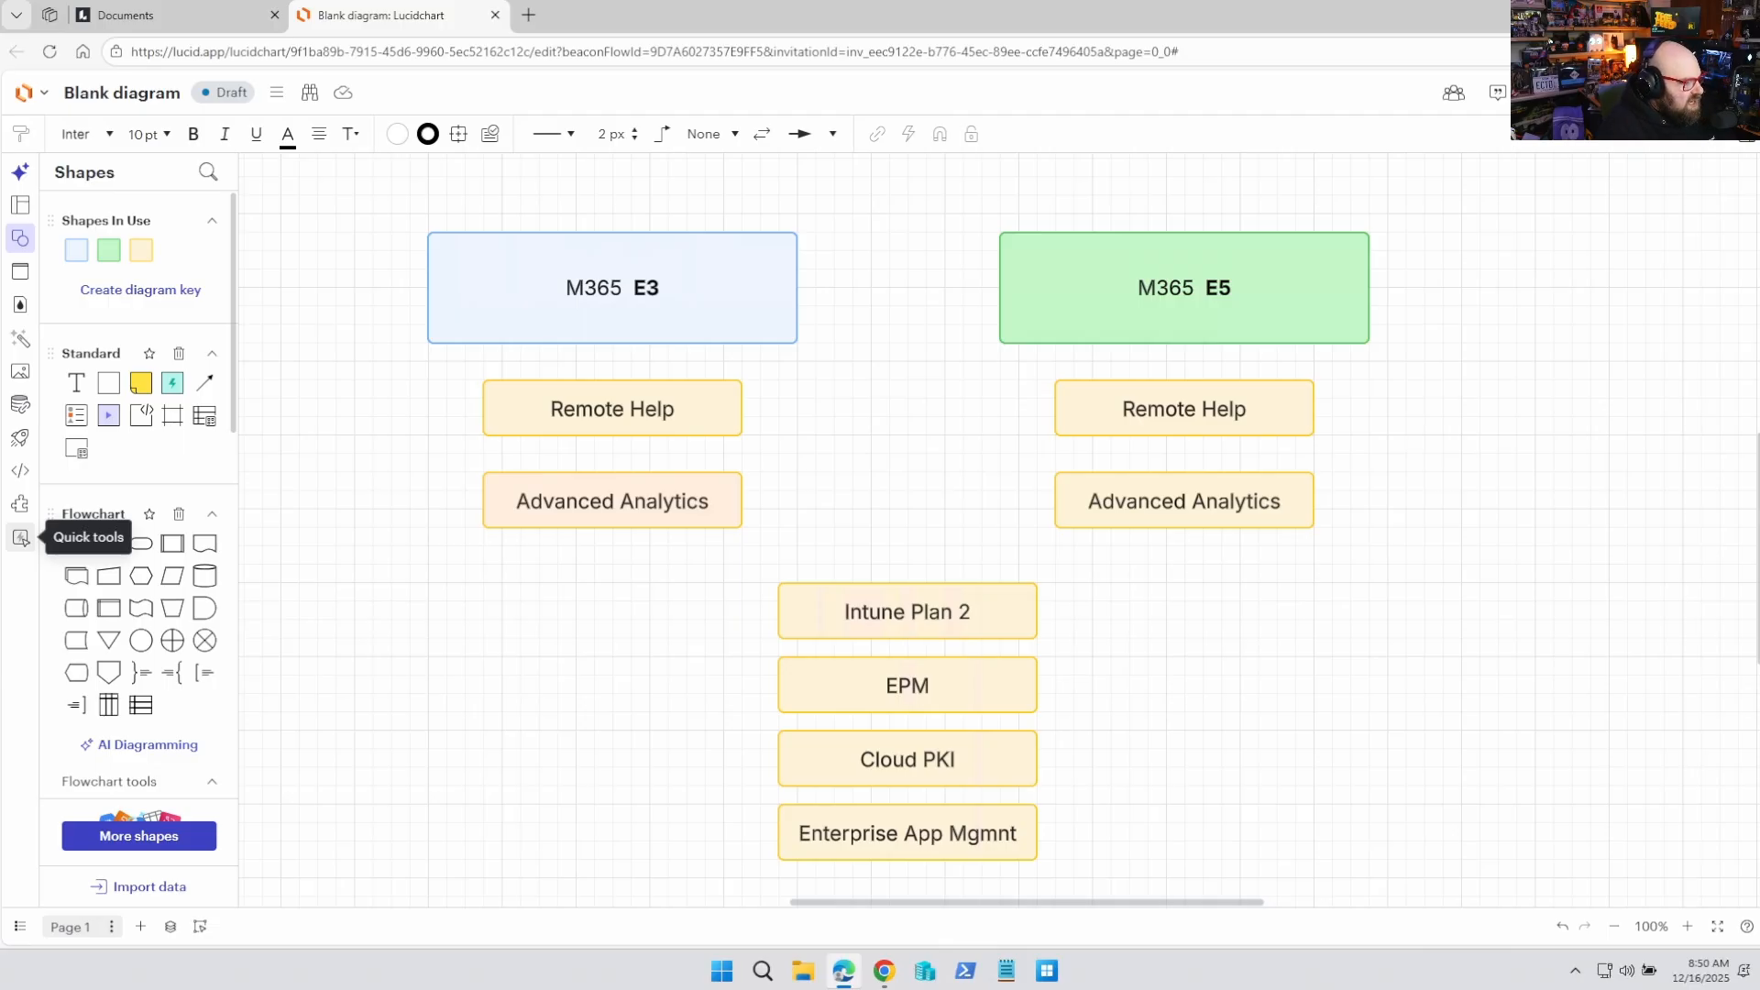
Step: Add smaller boxes labelled MAM Tunnel, Special Devices and Zebra FOTA beneath Intune Plan 2
{"action": "left_click", "coordinate": [906, 611]}
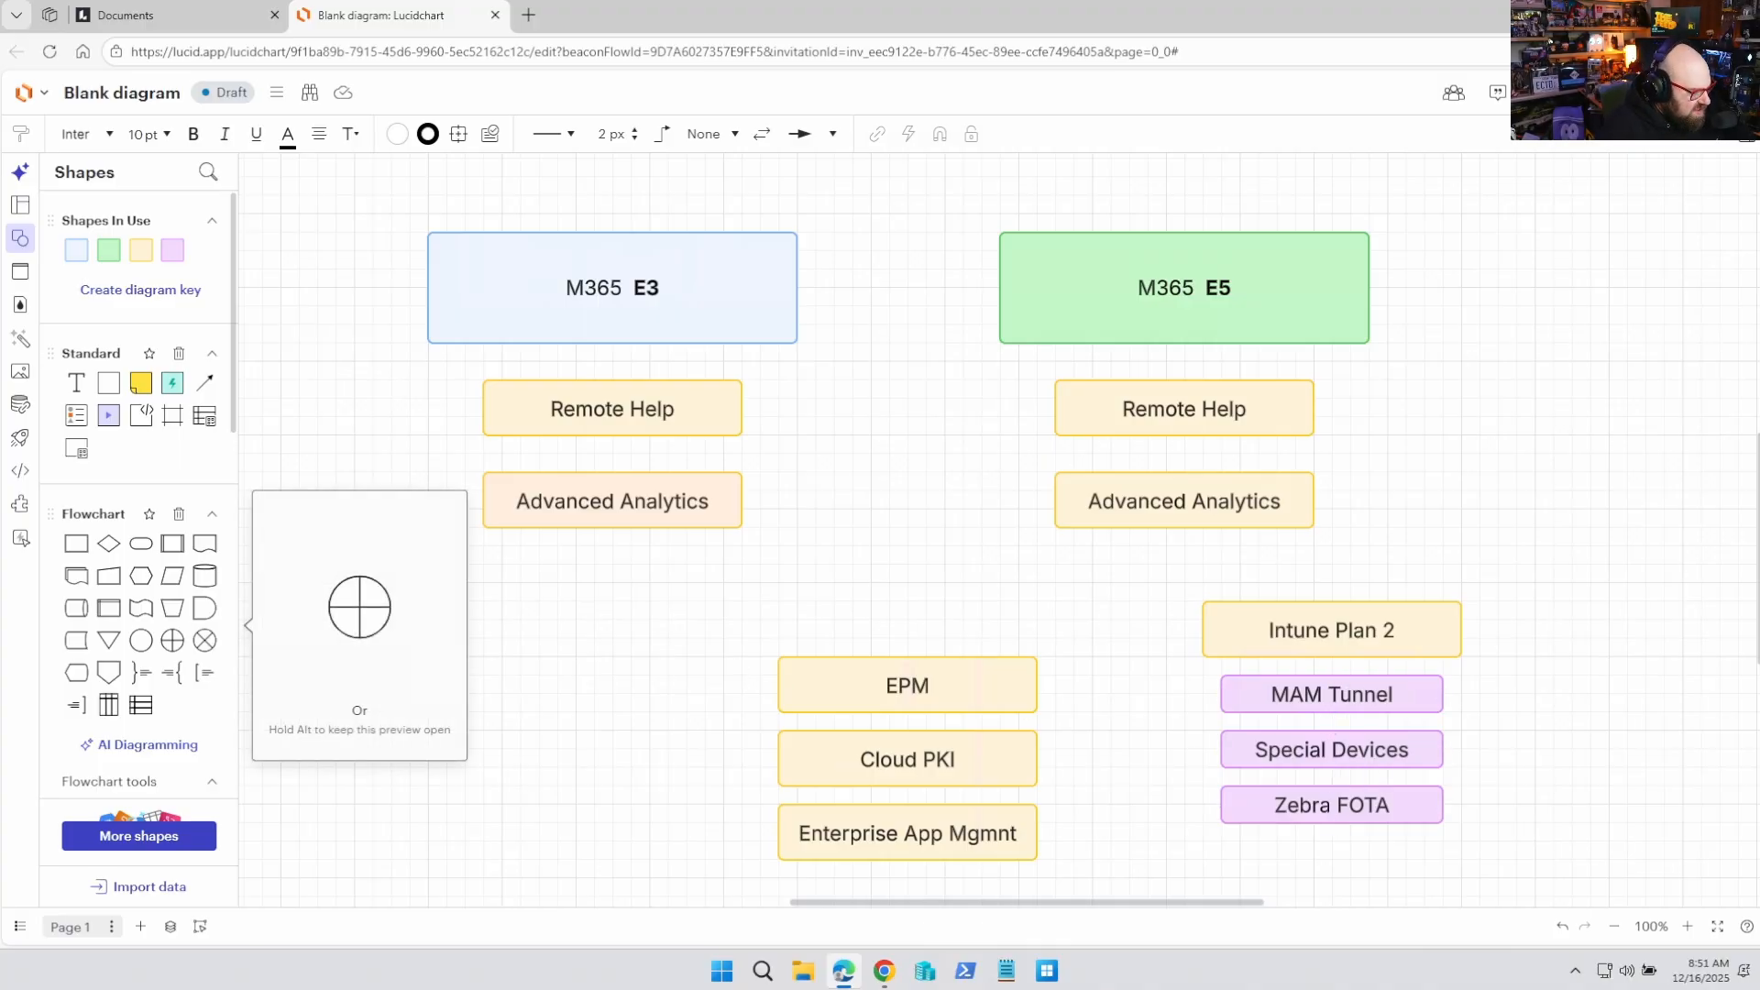
{"action": "left_click", "coordinate": [1331, 694]}
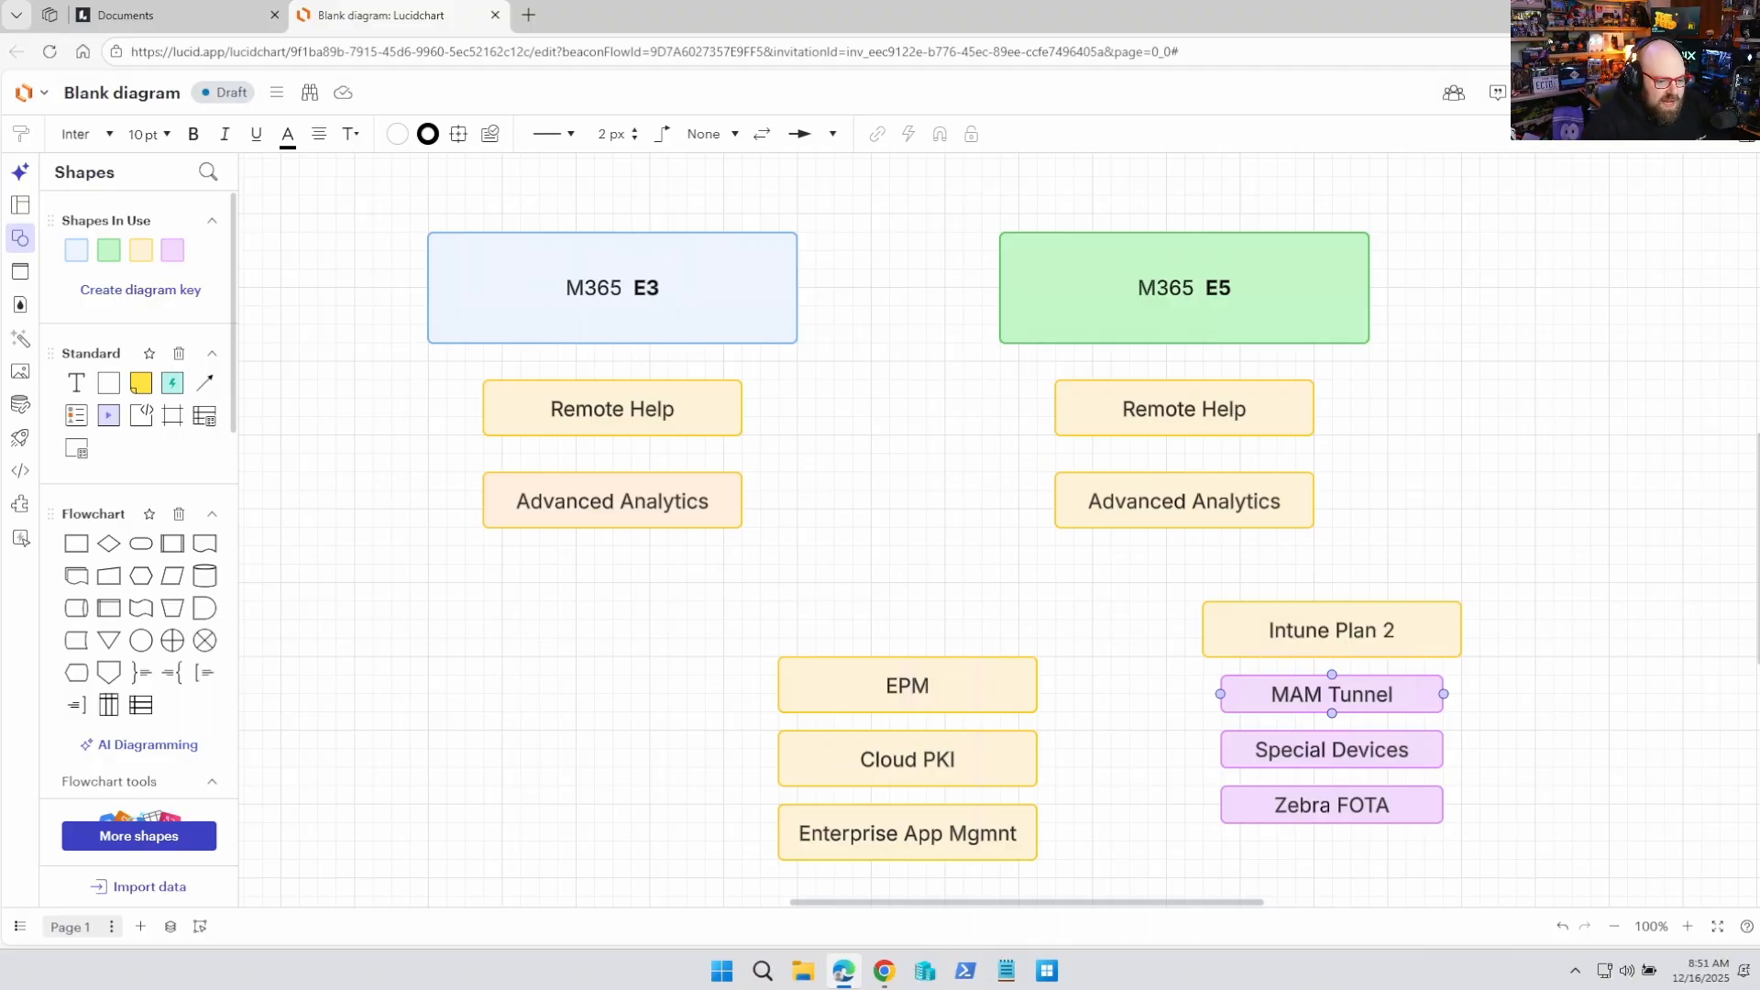
{"action": "left_click", "coordinate": [1506, 739]}
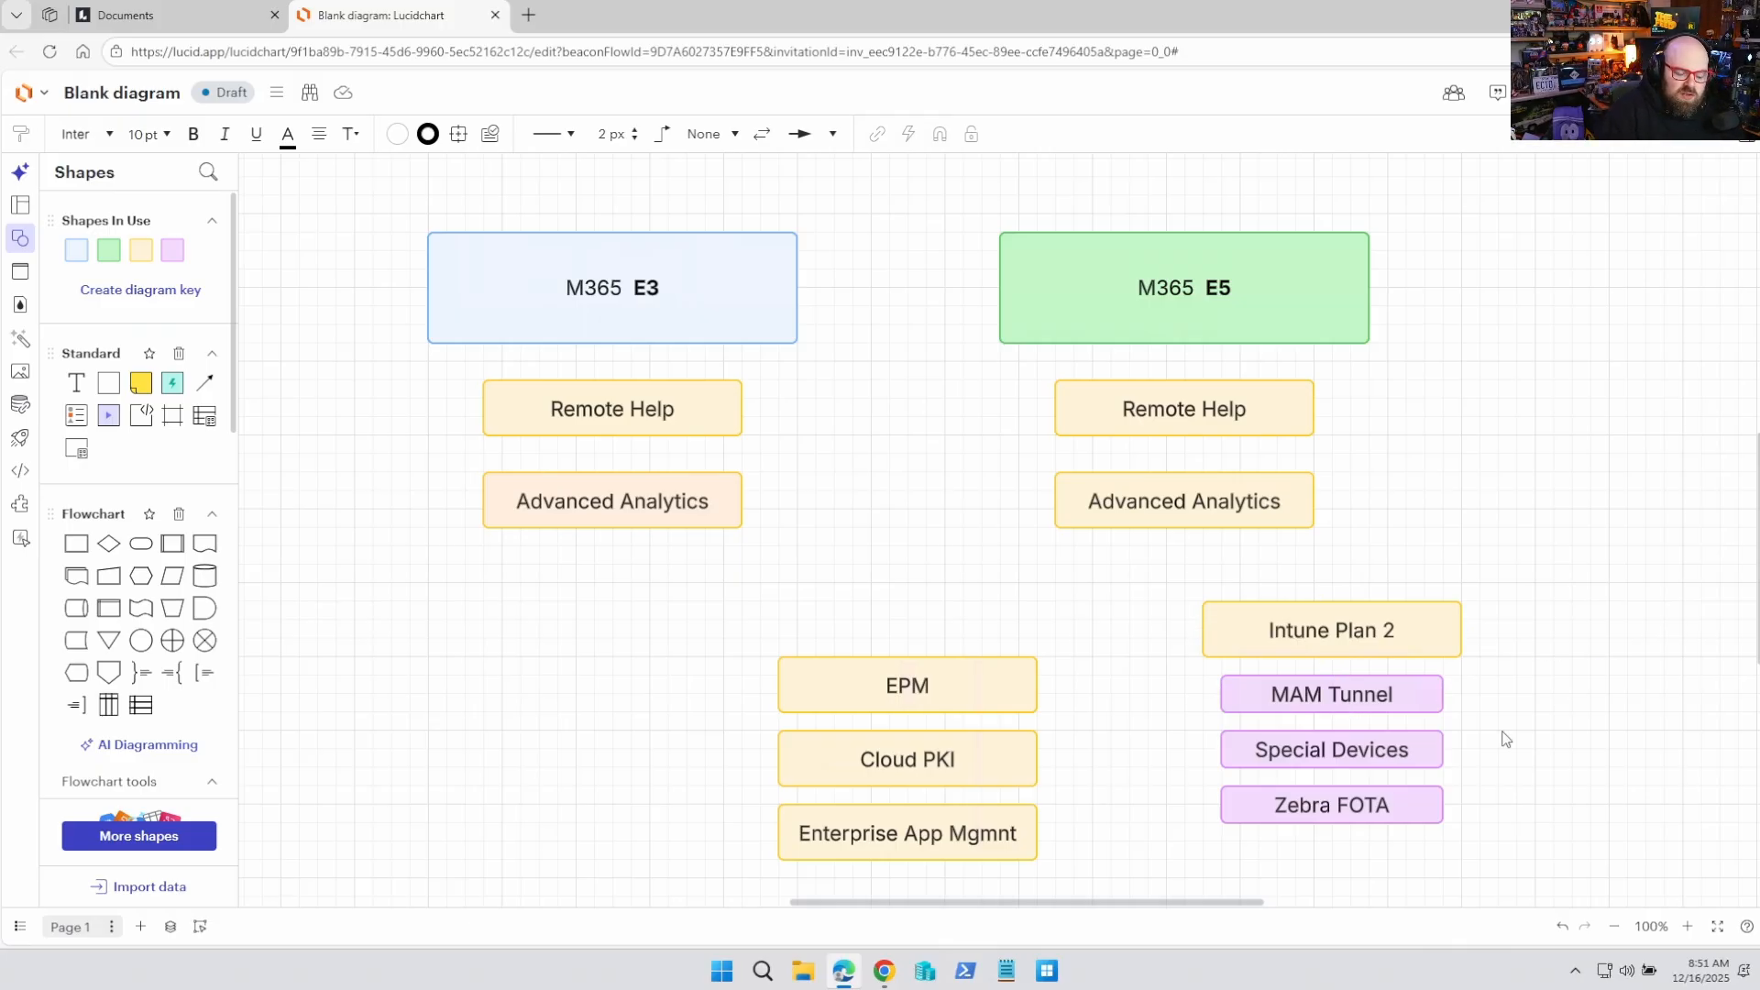
{"action": "left_click", "coordinate": [1331, 693]}
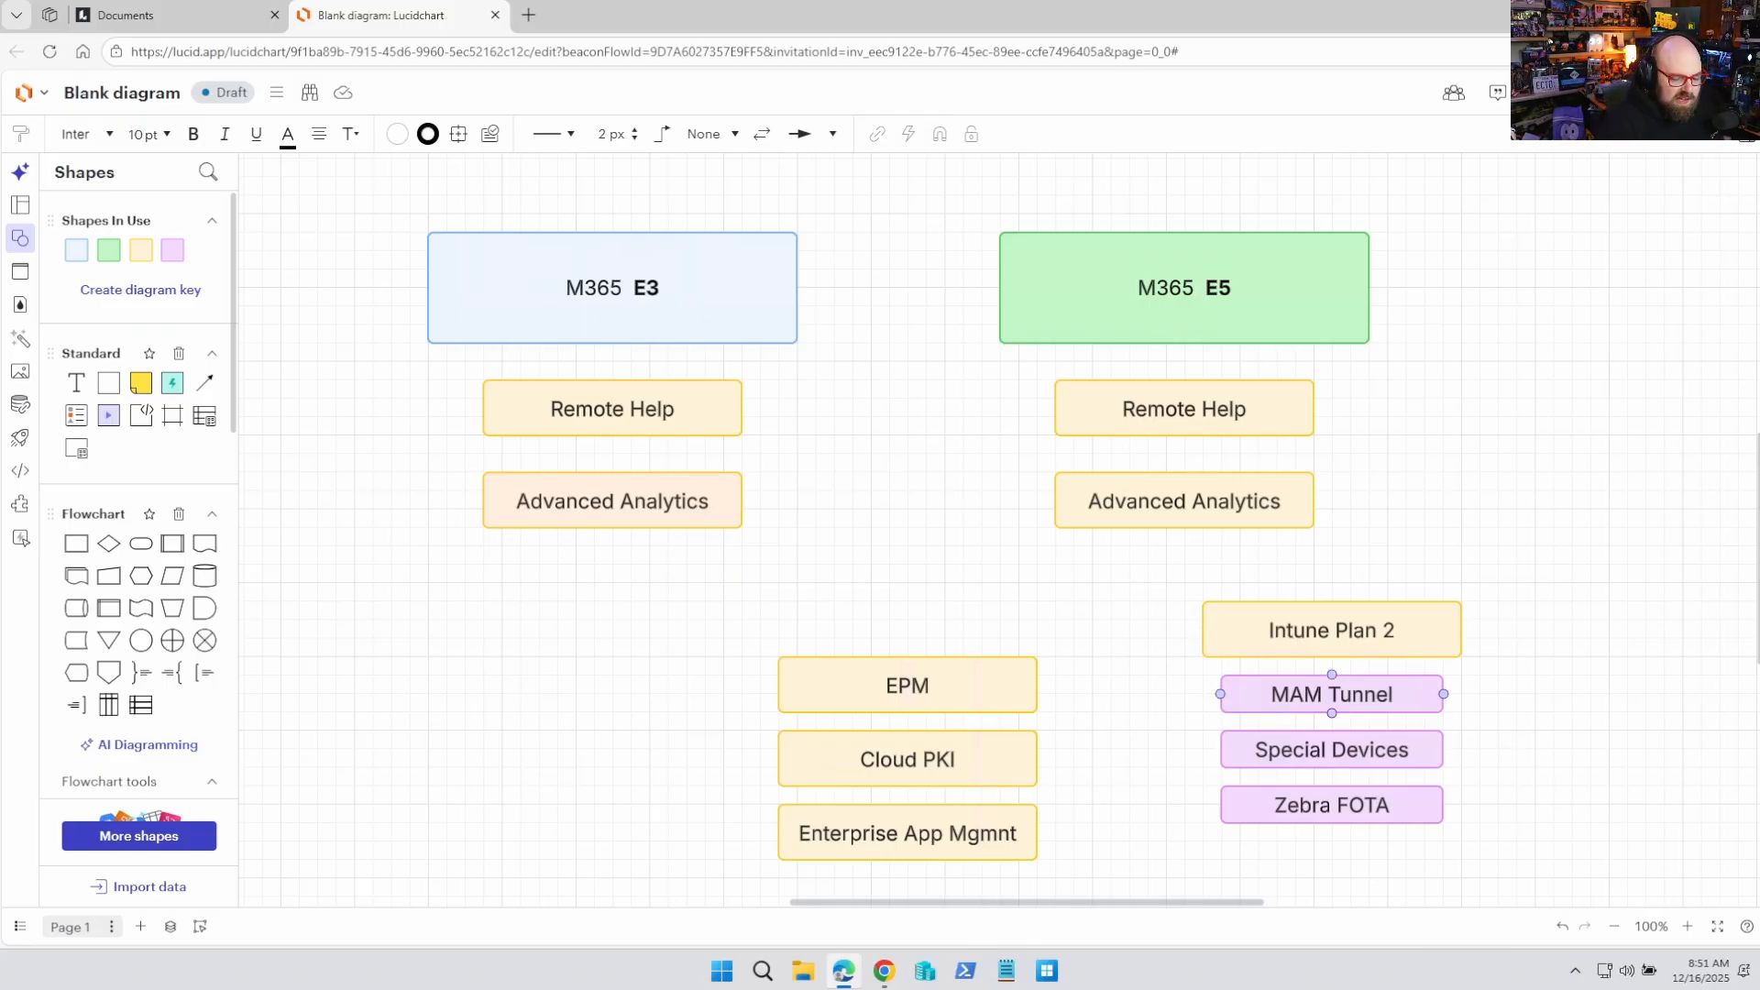
{"action": "left_click", "coordinate": [1333, 750]}
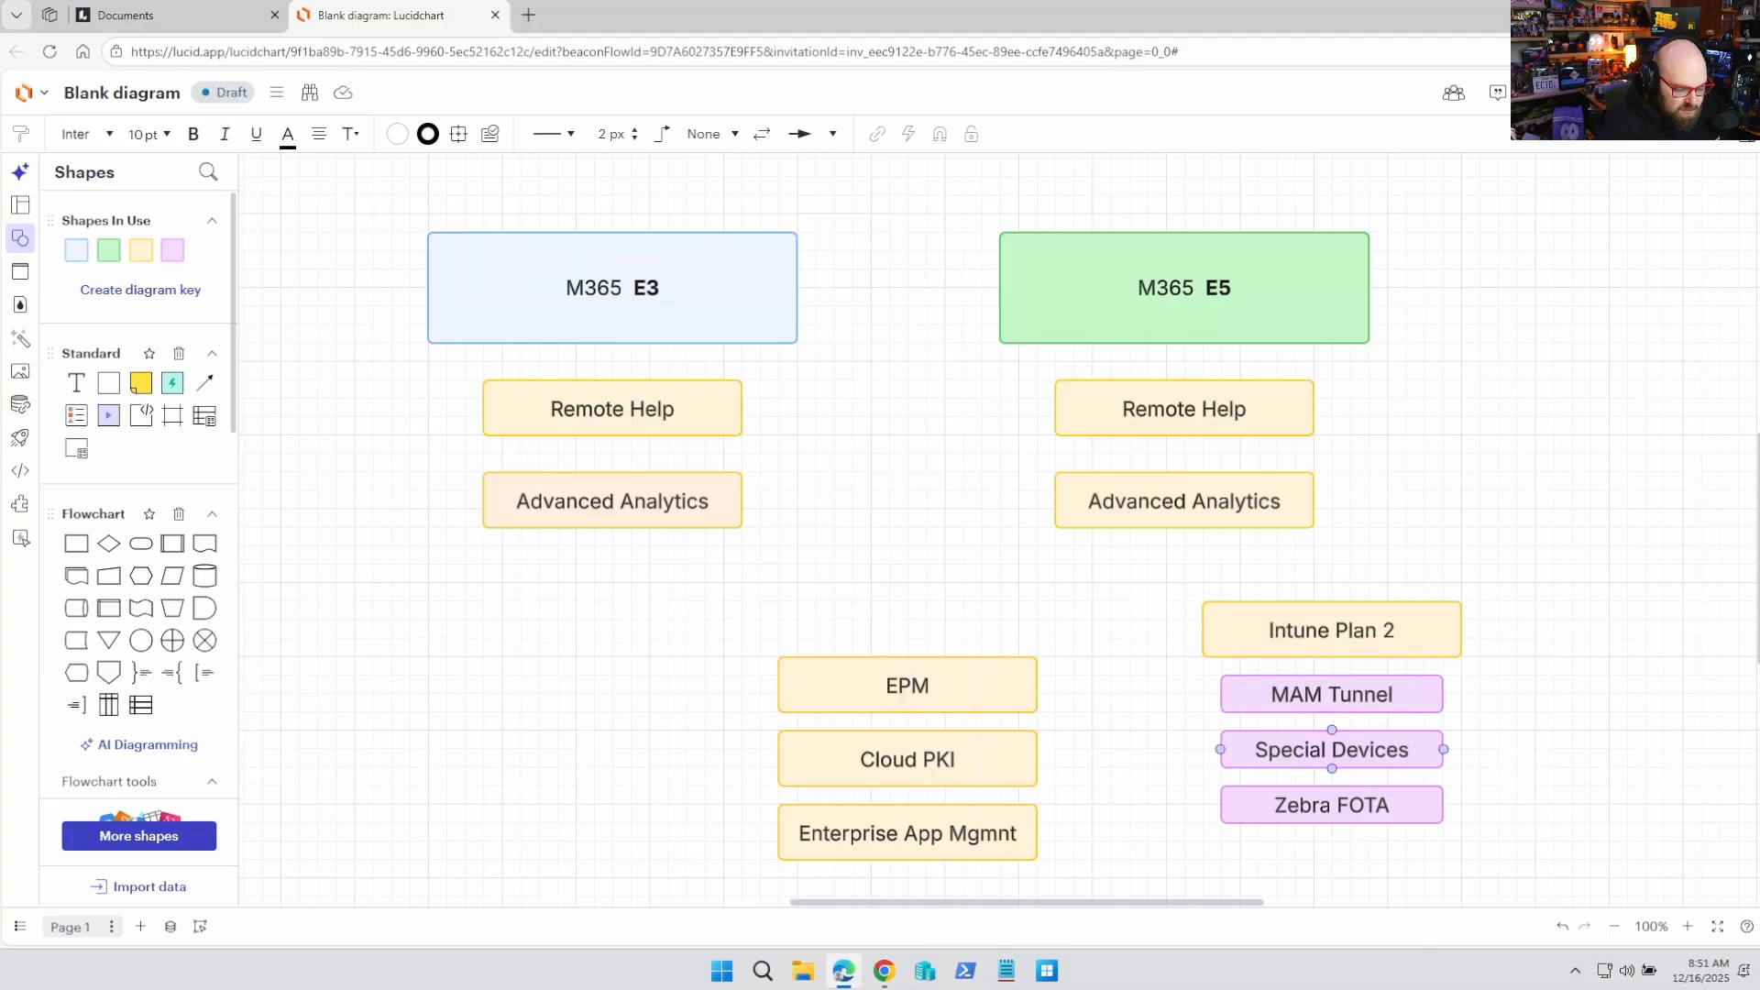
Step: Give the MAM Tunnel, Special Devices and Zebra FOTA boxes a purple fill and arrange them under Intune Plan 2
{"action": "left_click", "coordinate": [1331, 693]}
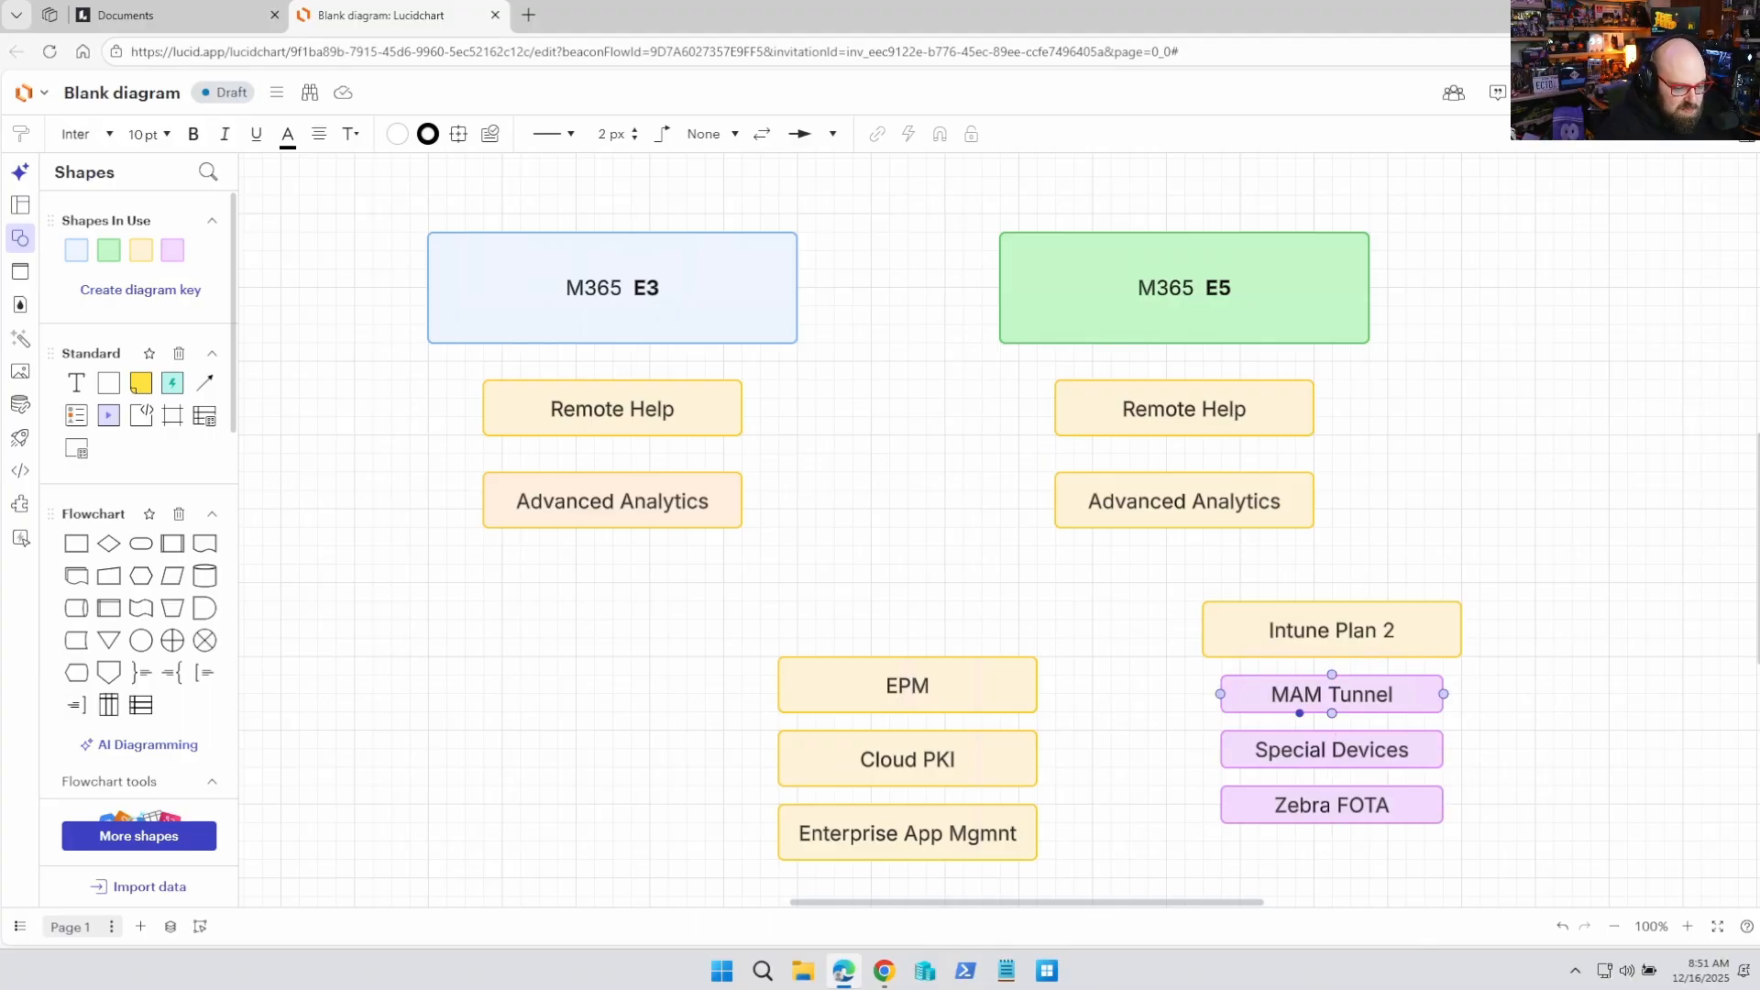
{"action": "left_click", "coordinate": [1332, 629]}
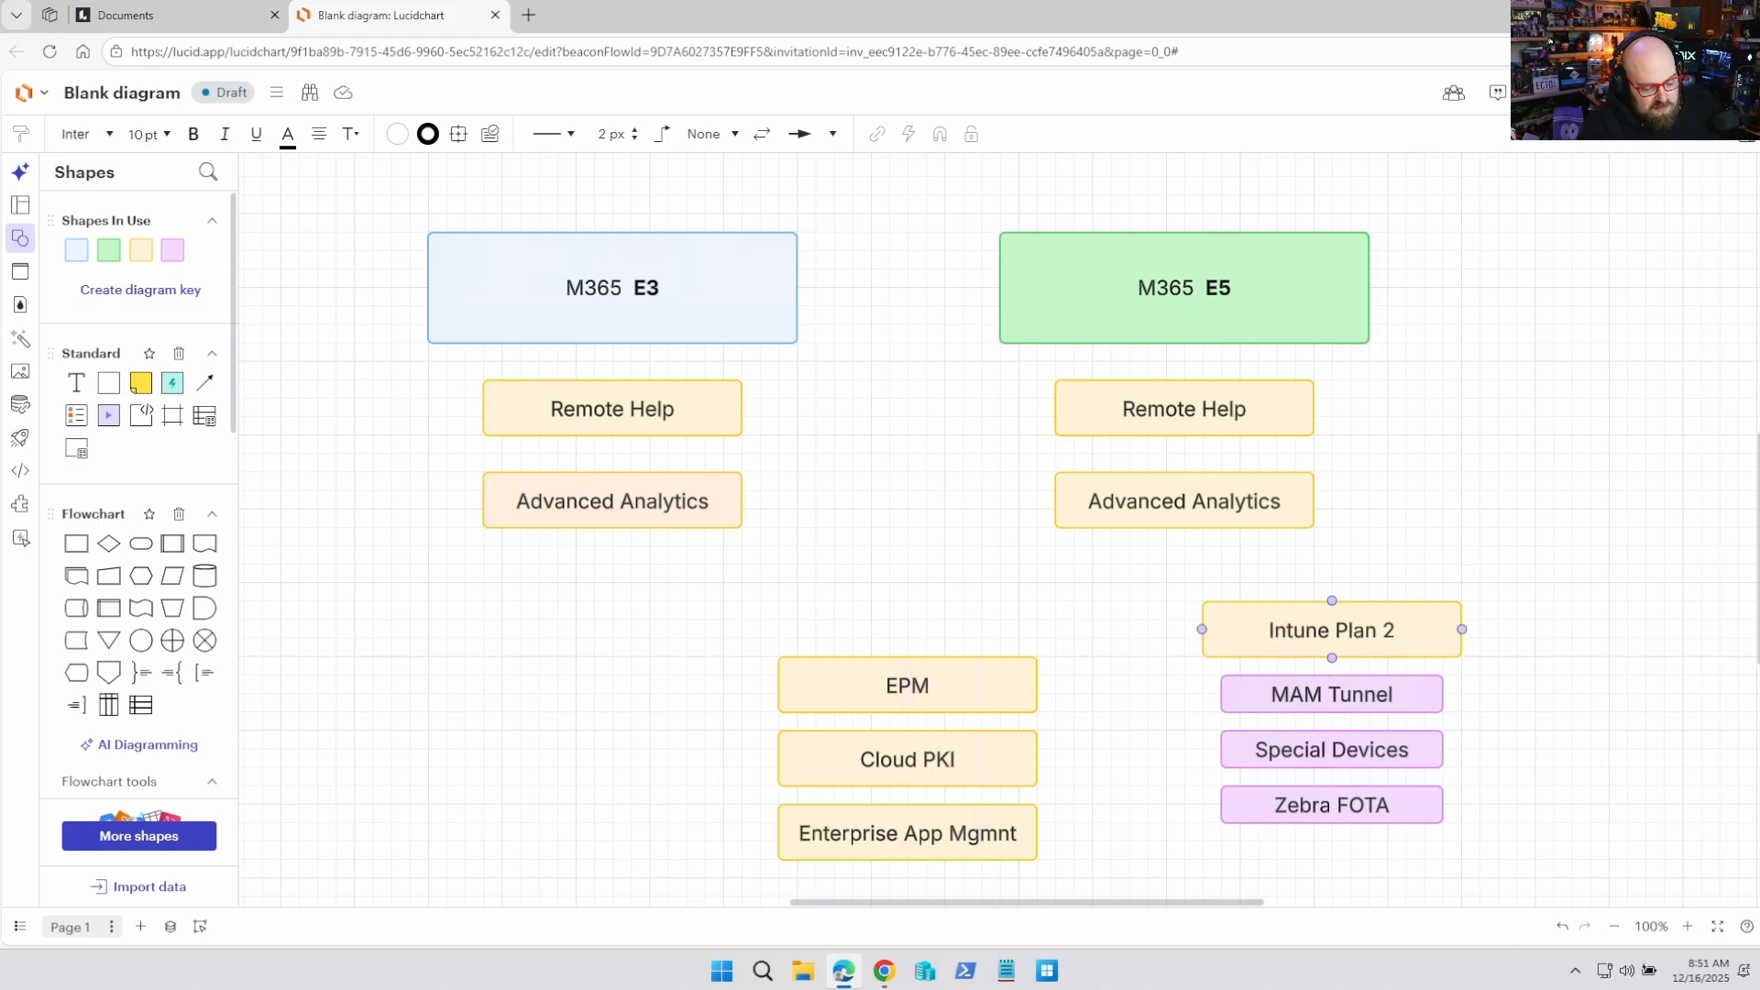
{"action": "left_click", "coordinate": [1331, 750]}
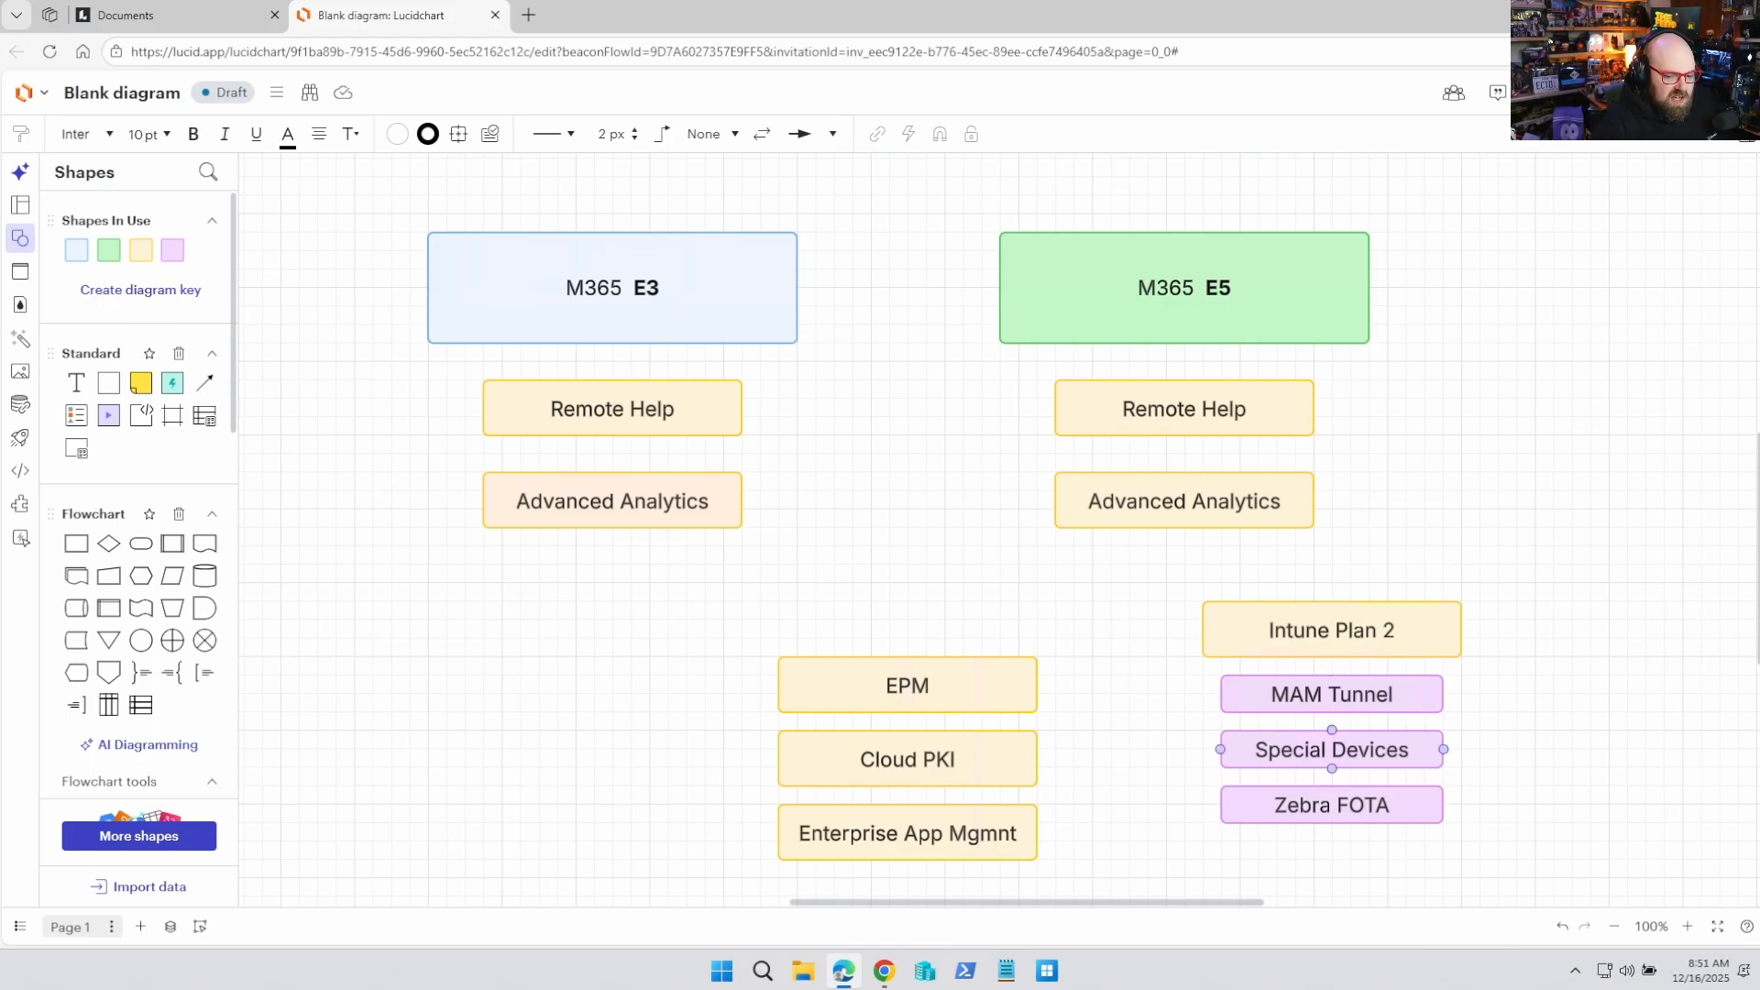
{"action": "left_click", "coordinate": [1331, 750]}
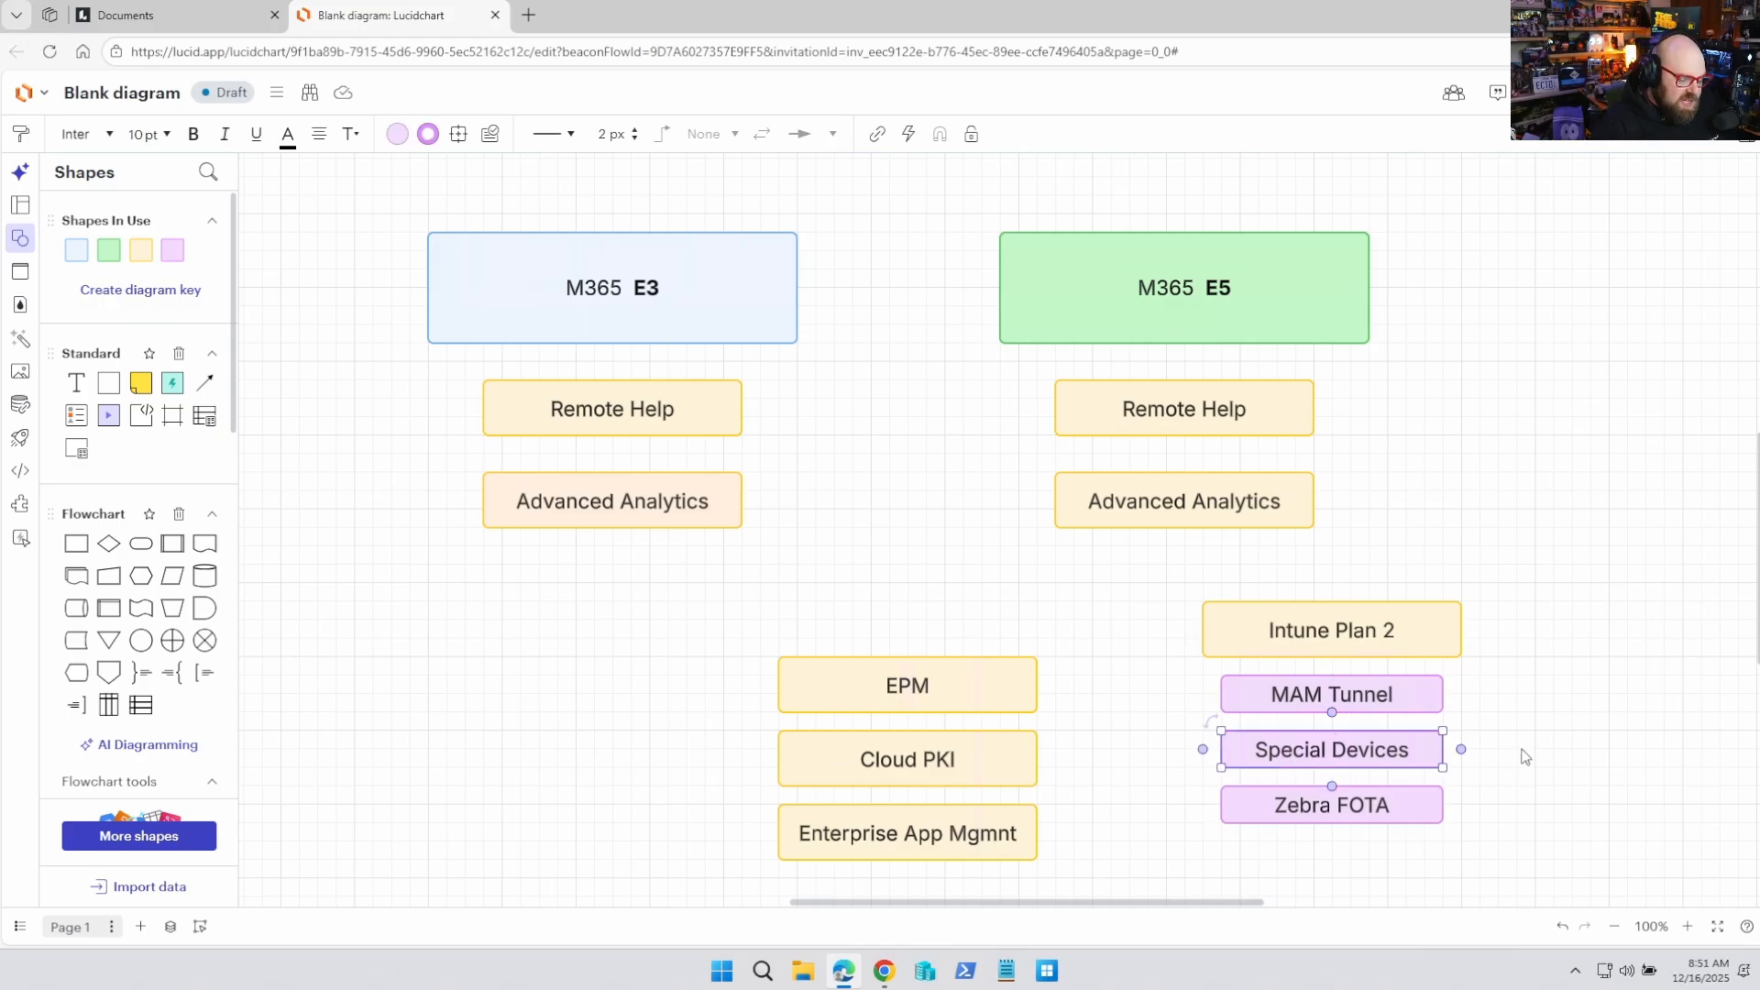
{"action": "mouse_move", "coordinate": [1519, 758]}
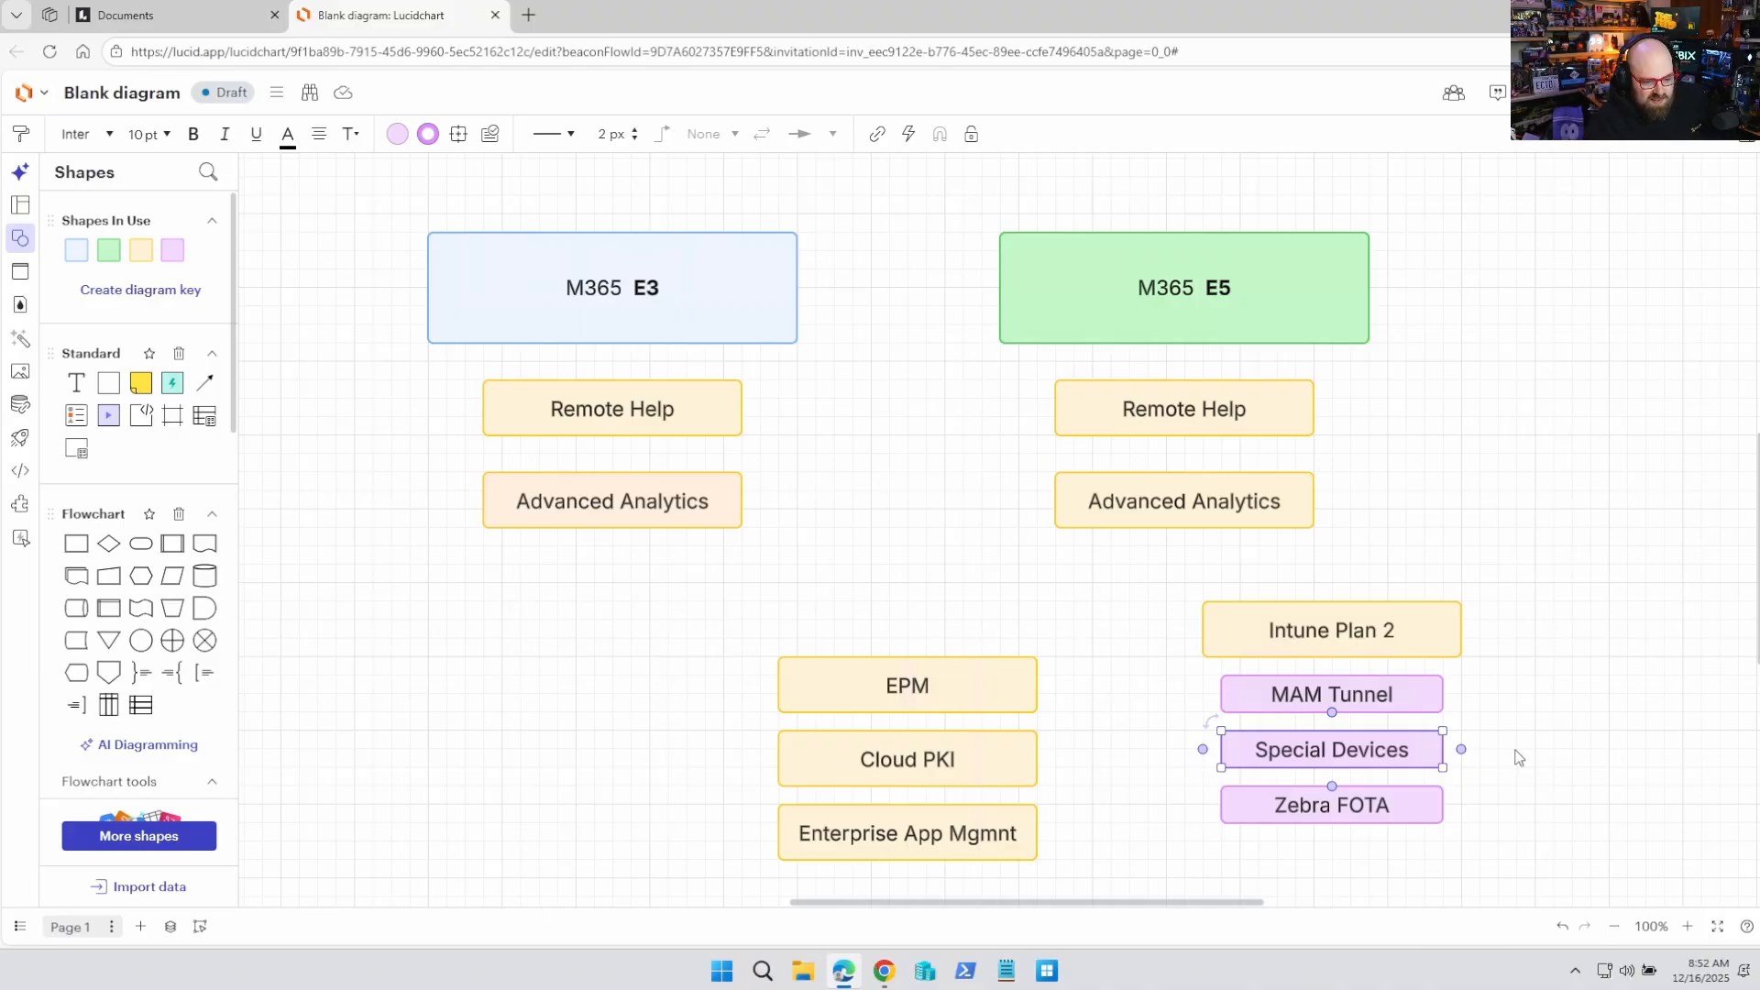
{"action": "left_click", "coordinate": [1546, 802]}
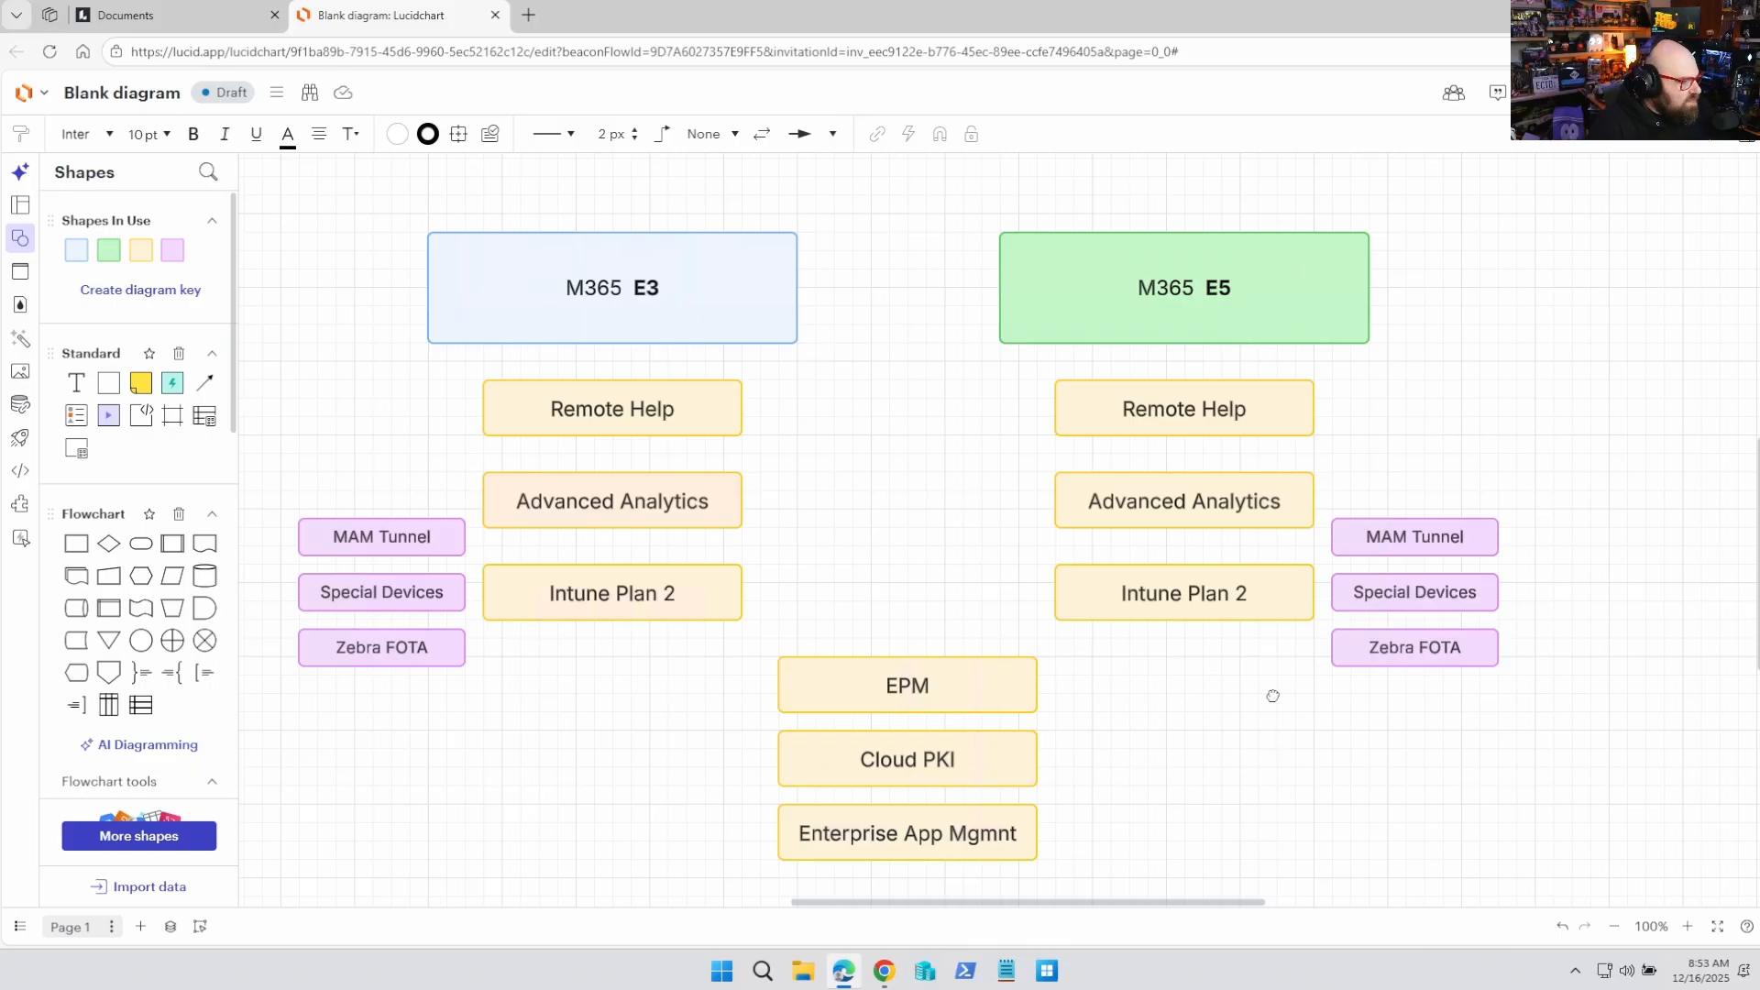
Step: Respace the EPM, Cloud PKI and Enterprise App Mgmnt boxes evenly in the middle stack
{"action": "scroll", "scroll_direction": "up", "scroll_amount": 3}
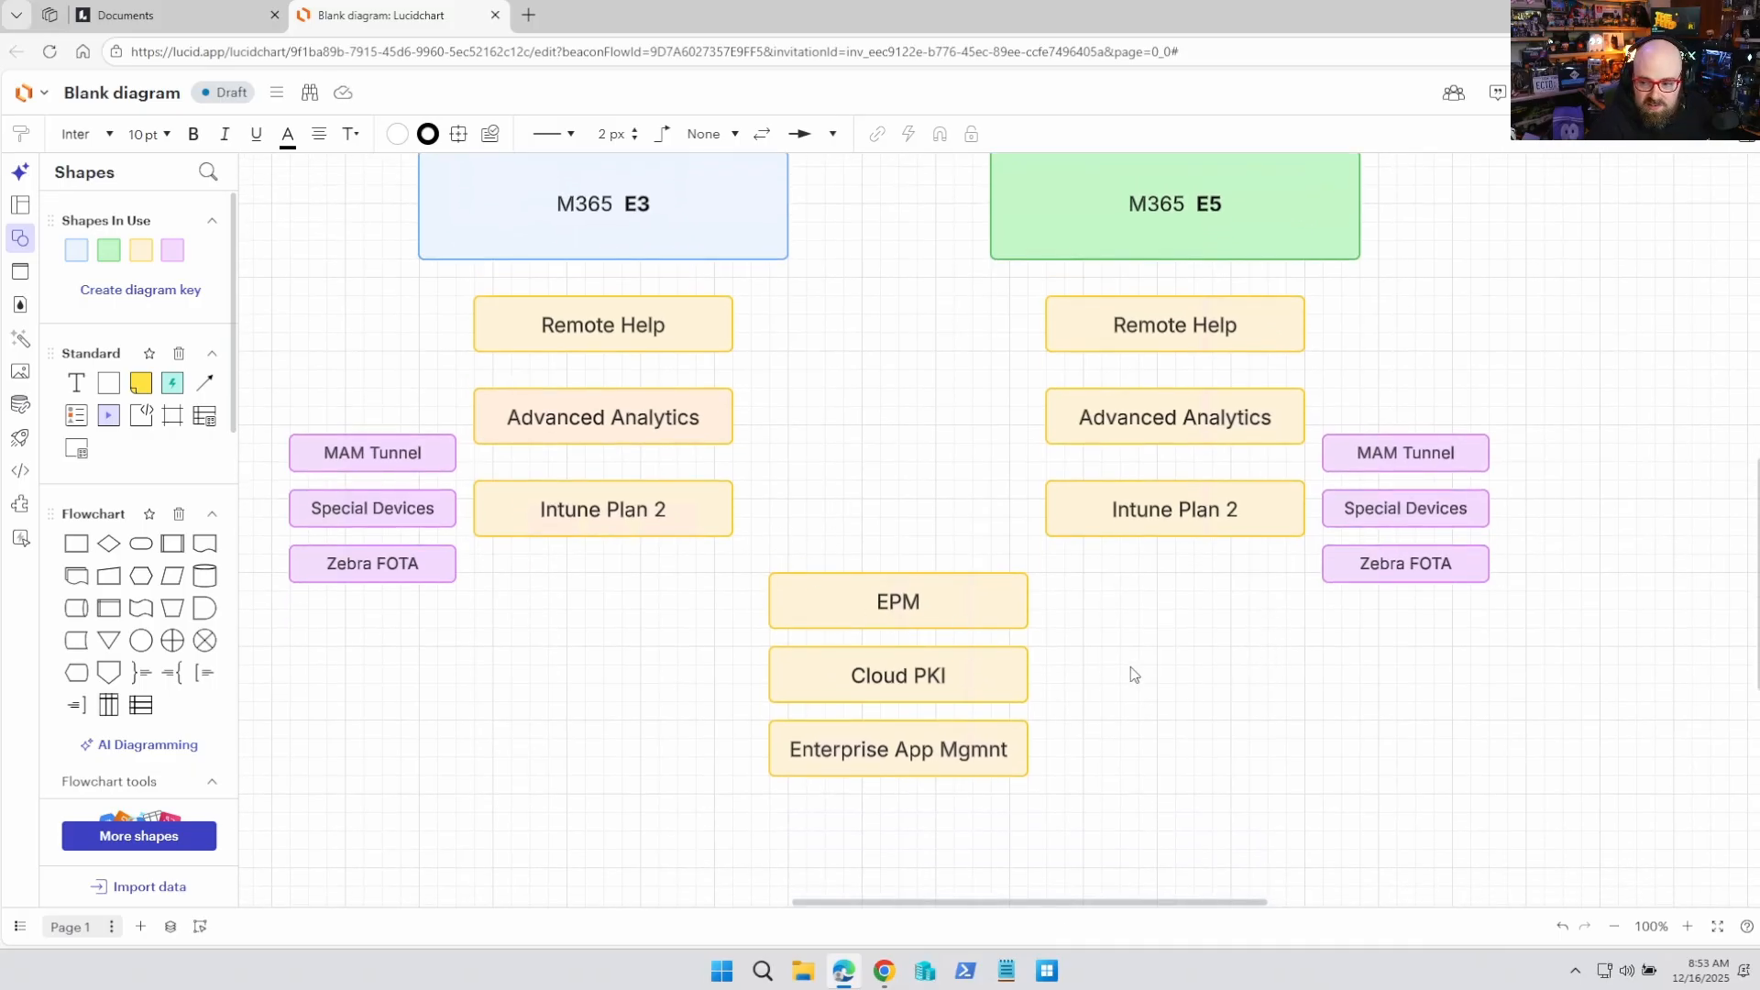
{"action": "left_click", "coordinate": [897, 601]}
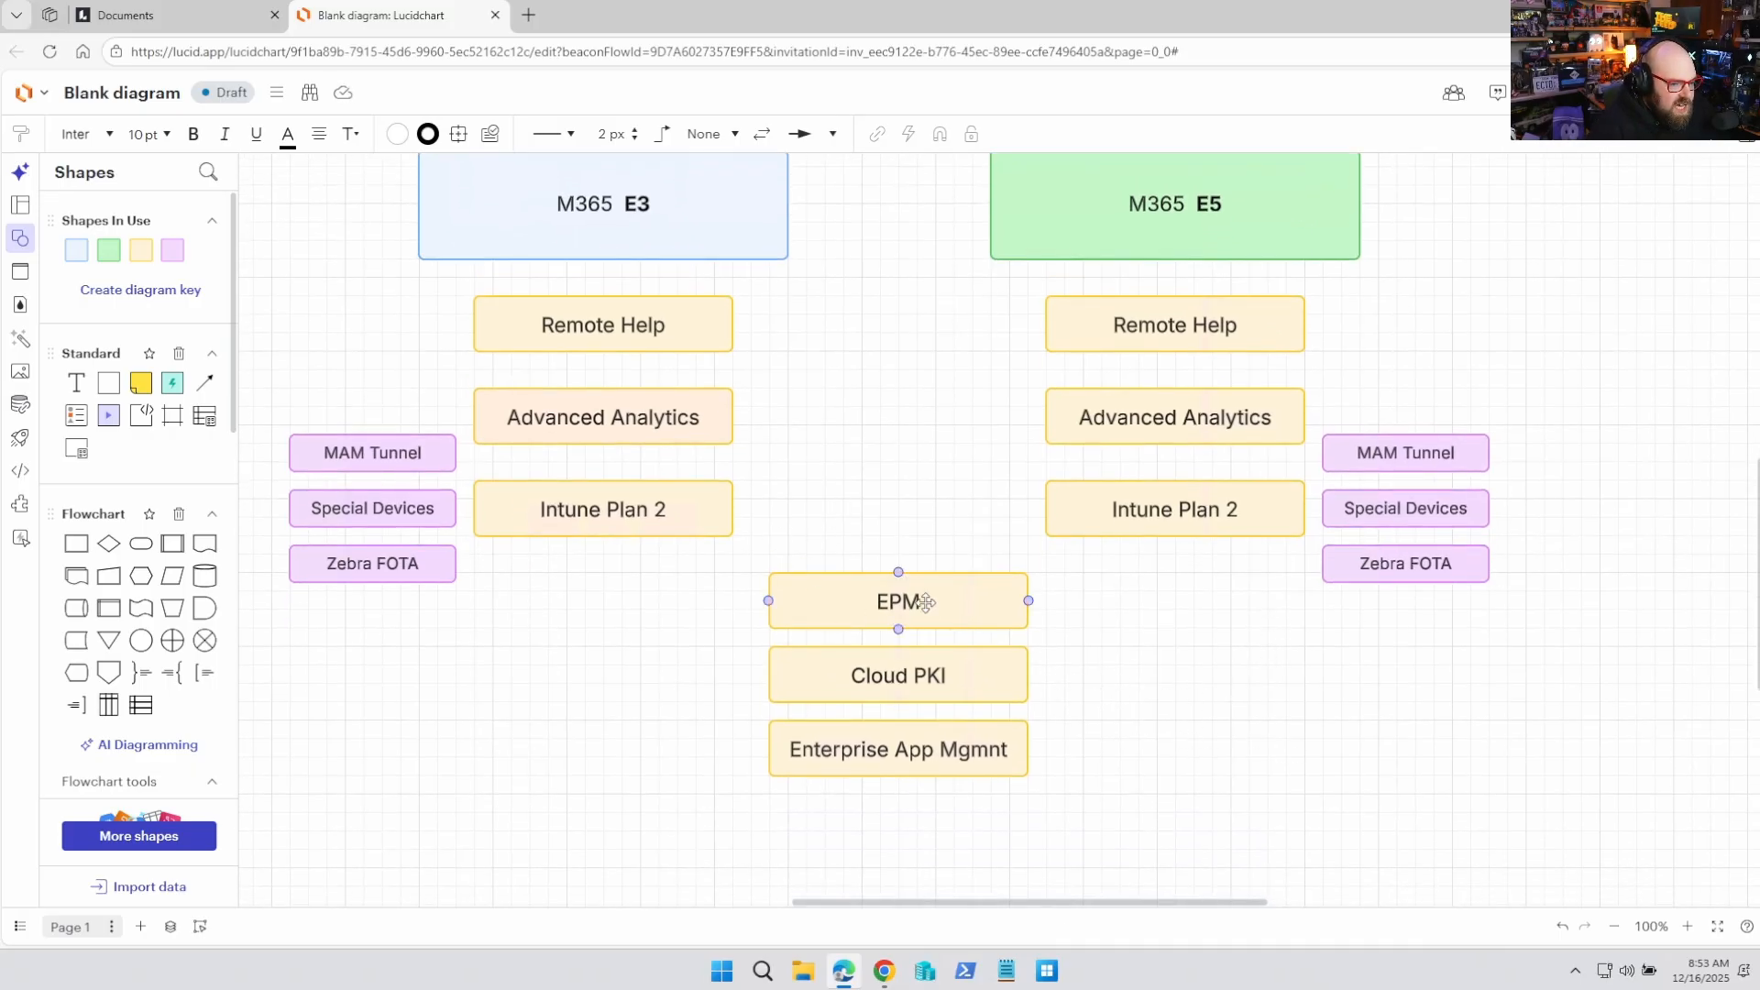
{"action": "left_click", "coordinate": [897, 674]}
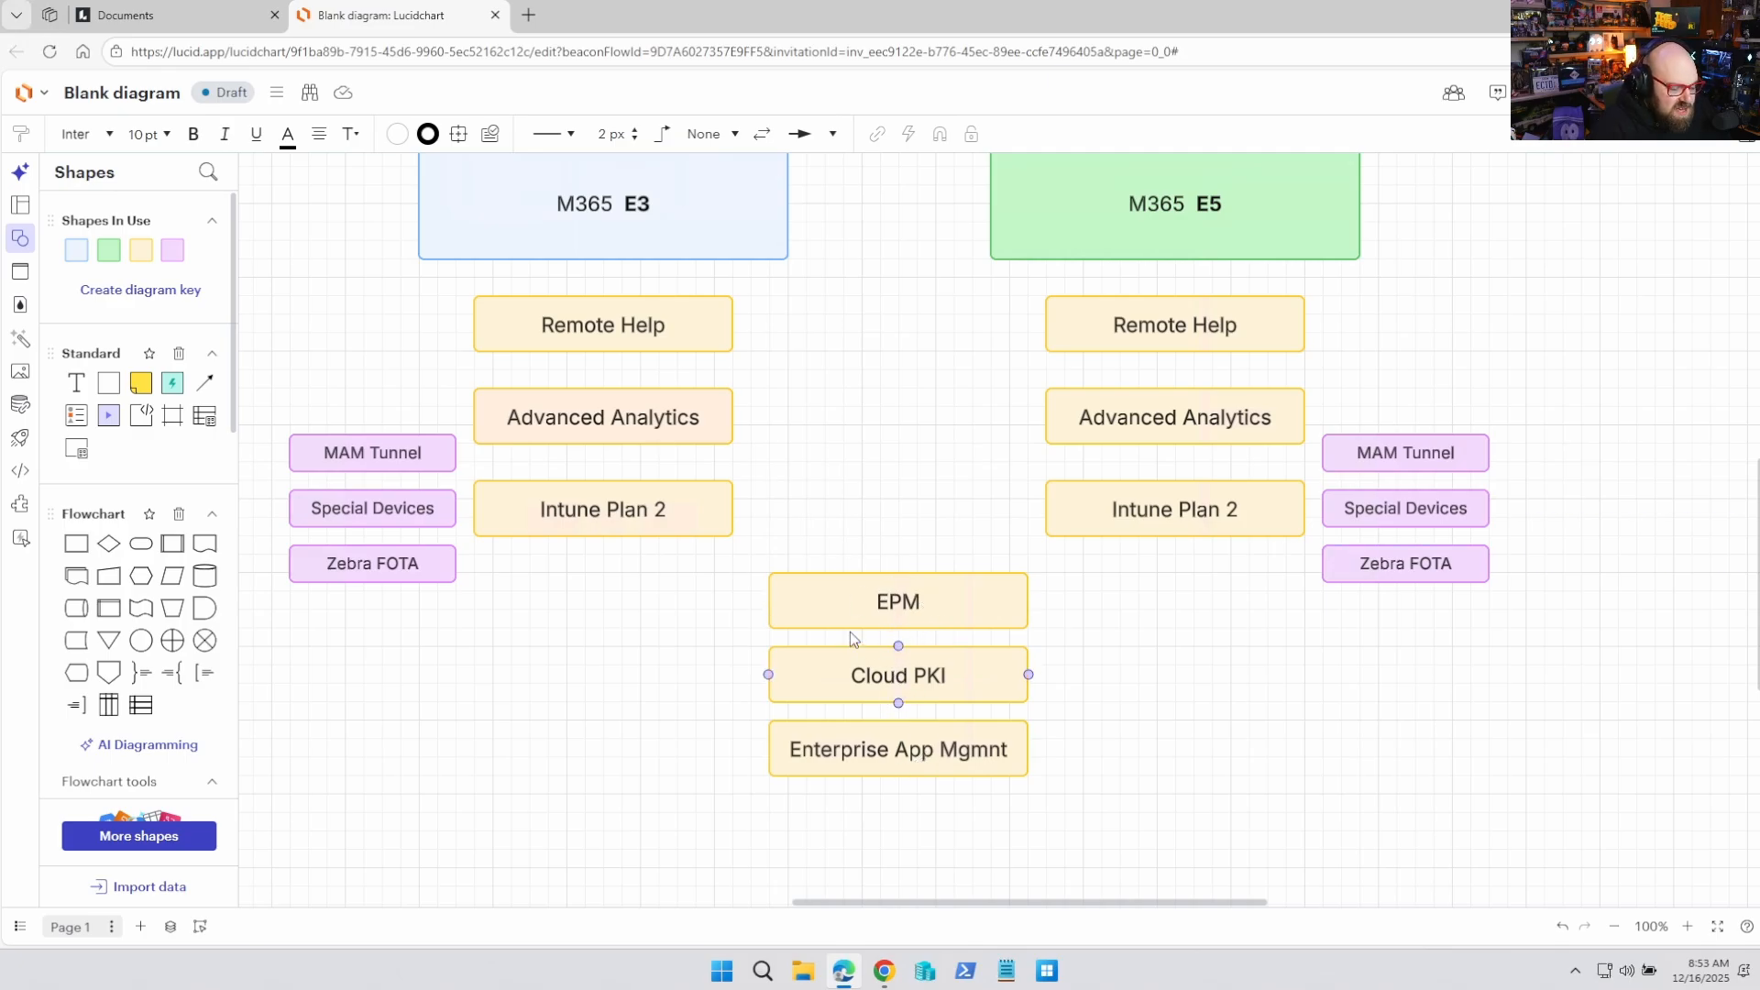
{"action": "left_click", "coordinate": [898, 749]}
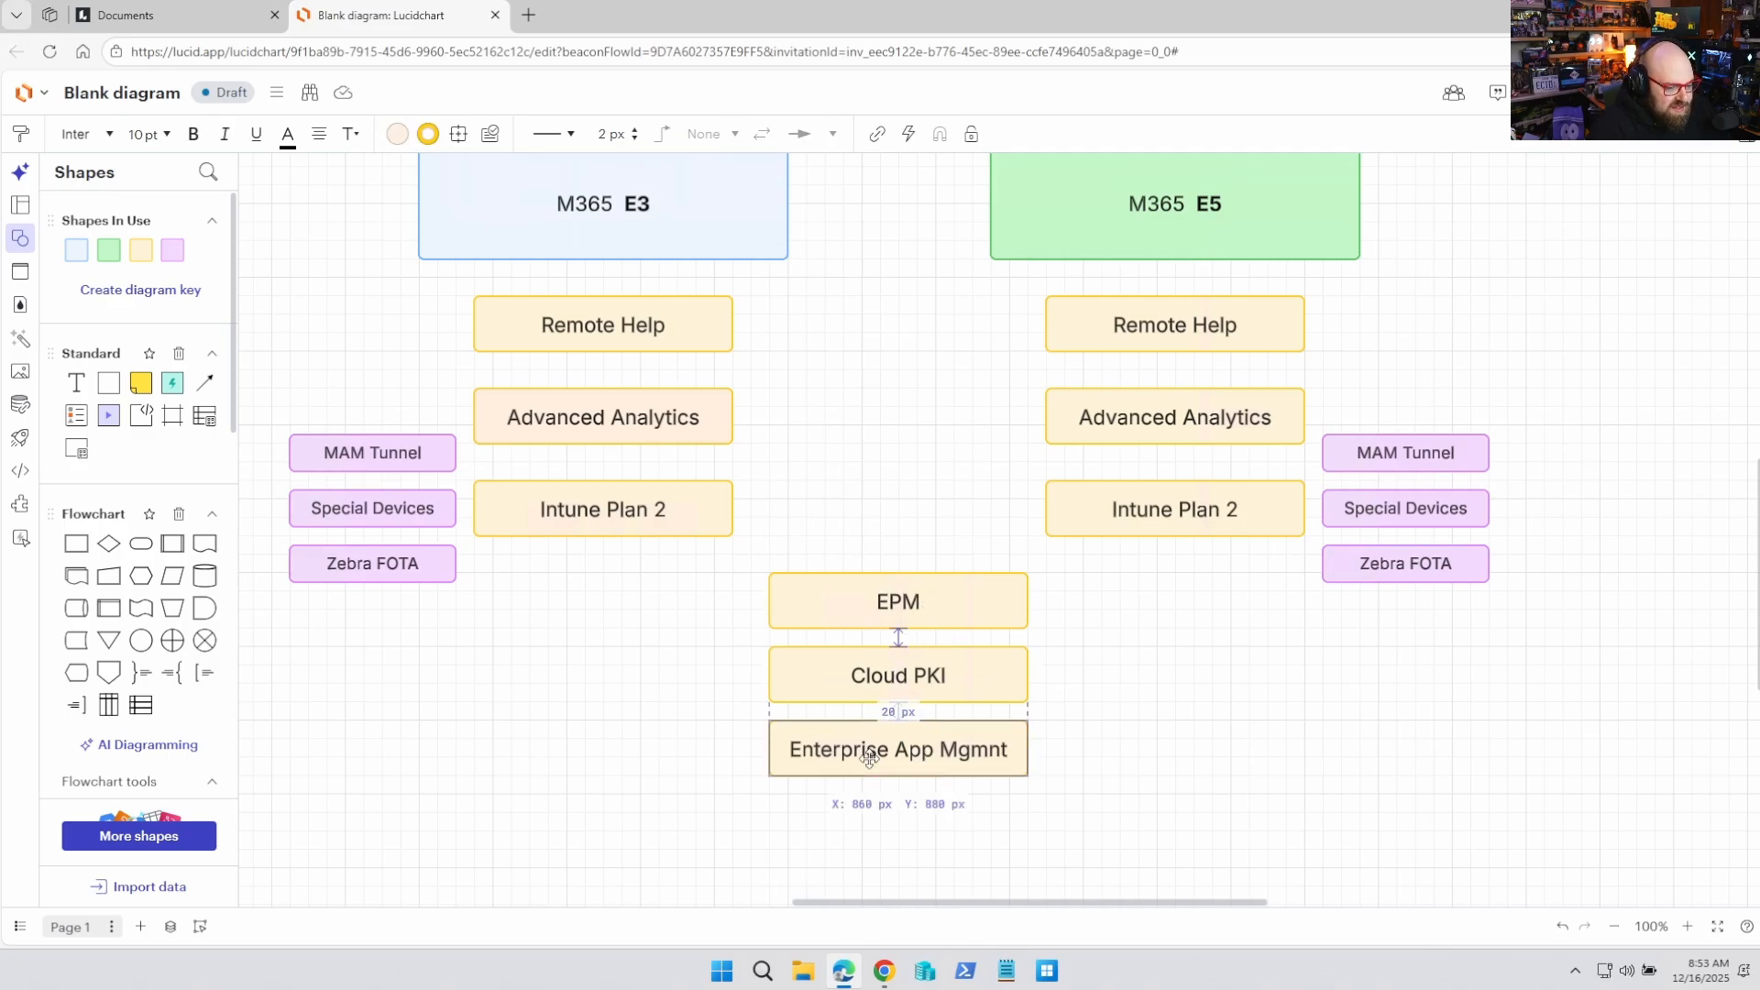
{"action": "left_click", "coordinate": [897, 748]}
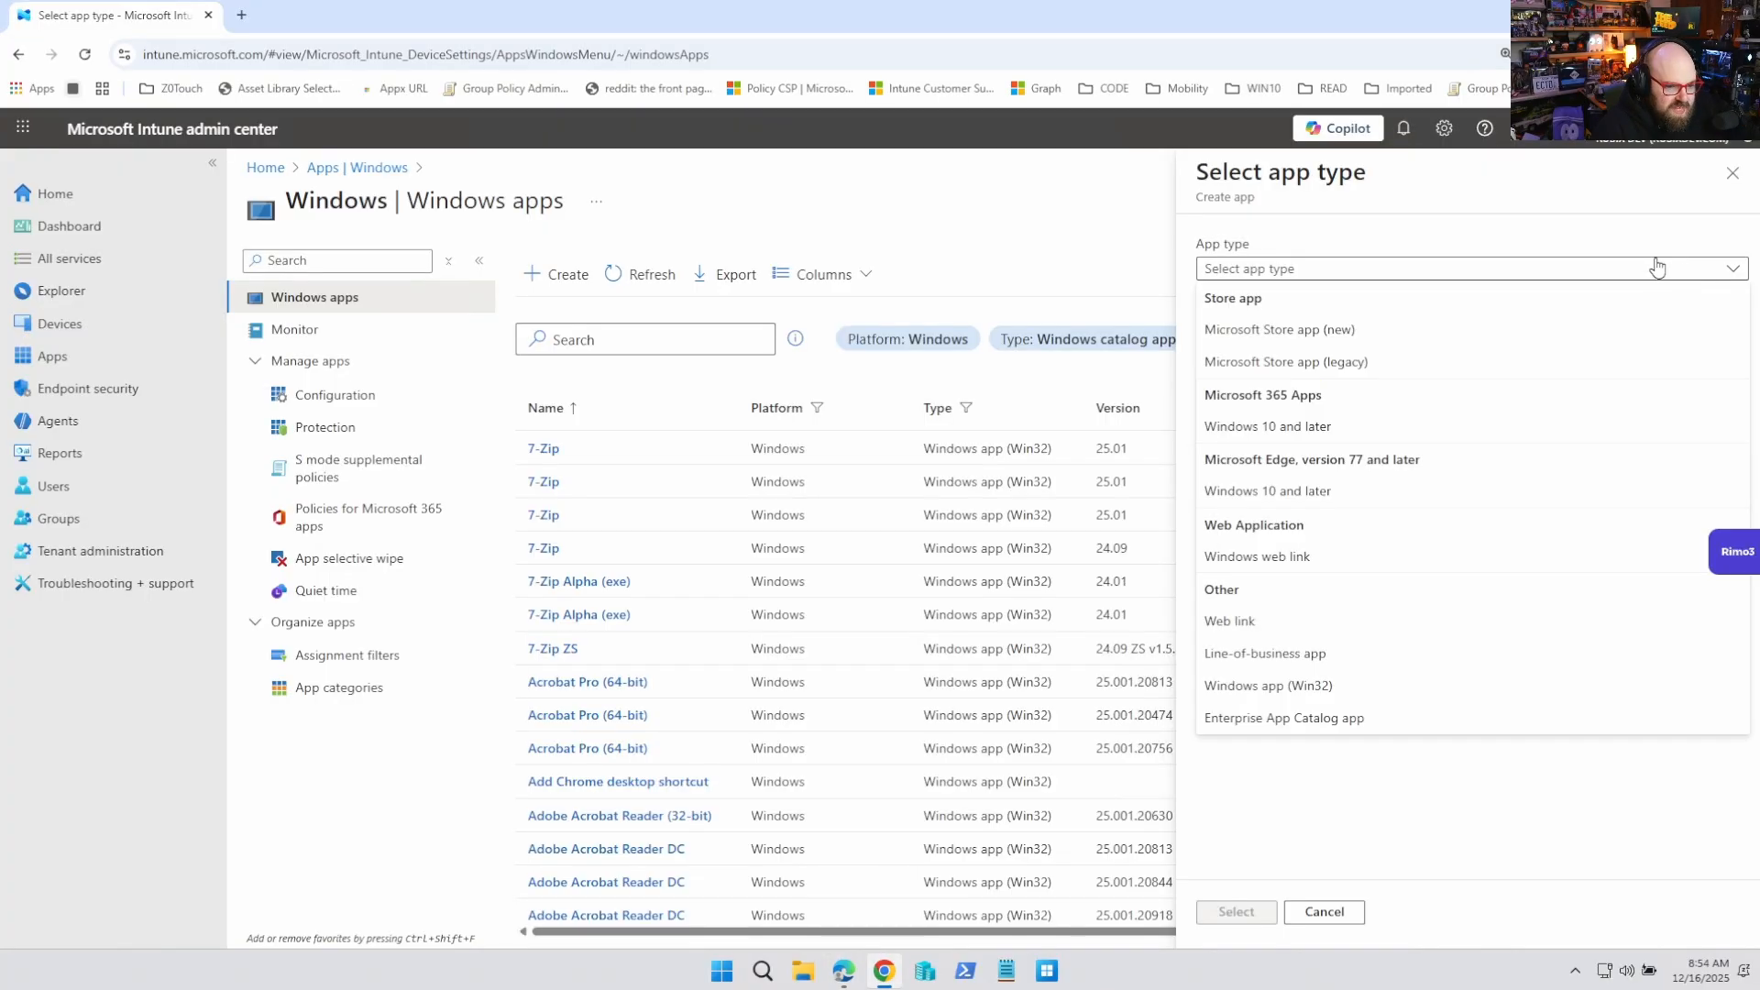
{"action": "mouse_move", "coordinate": [1252, 728]}
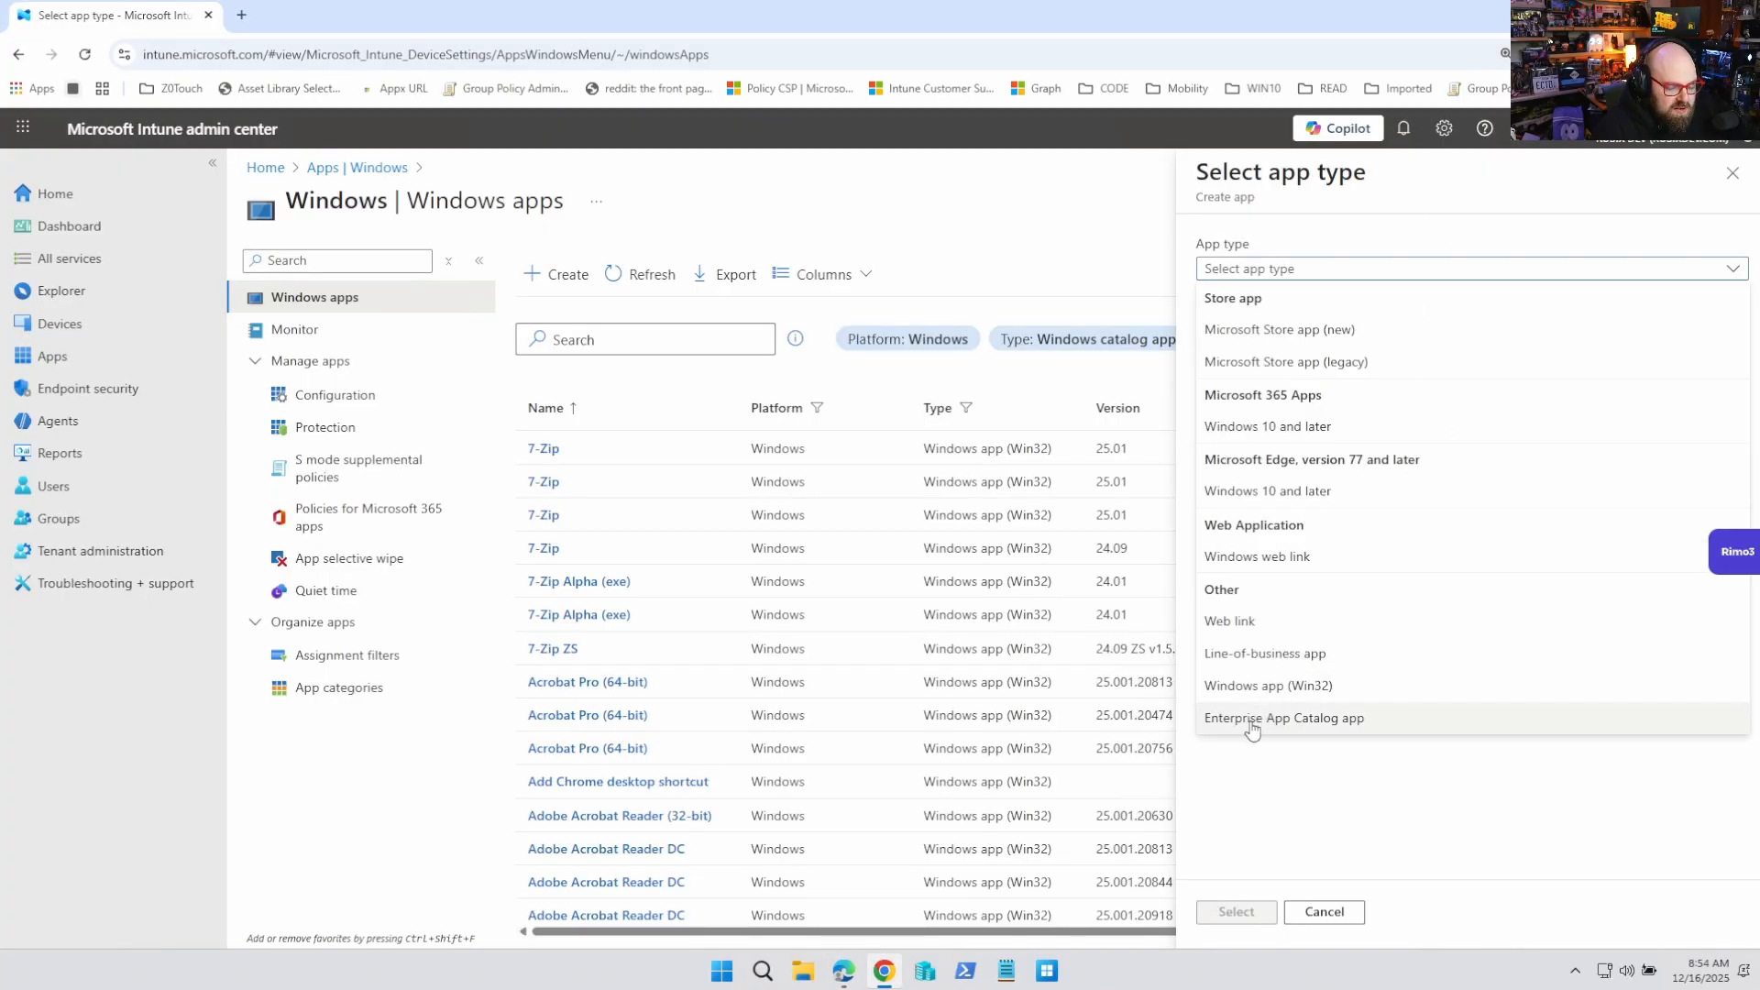
Step: Start a new Windows app of type Enterprise App Catalog and reach the catalog search
{"action": "left_click", "coordinate": [1283, 717]}
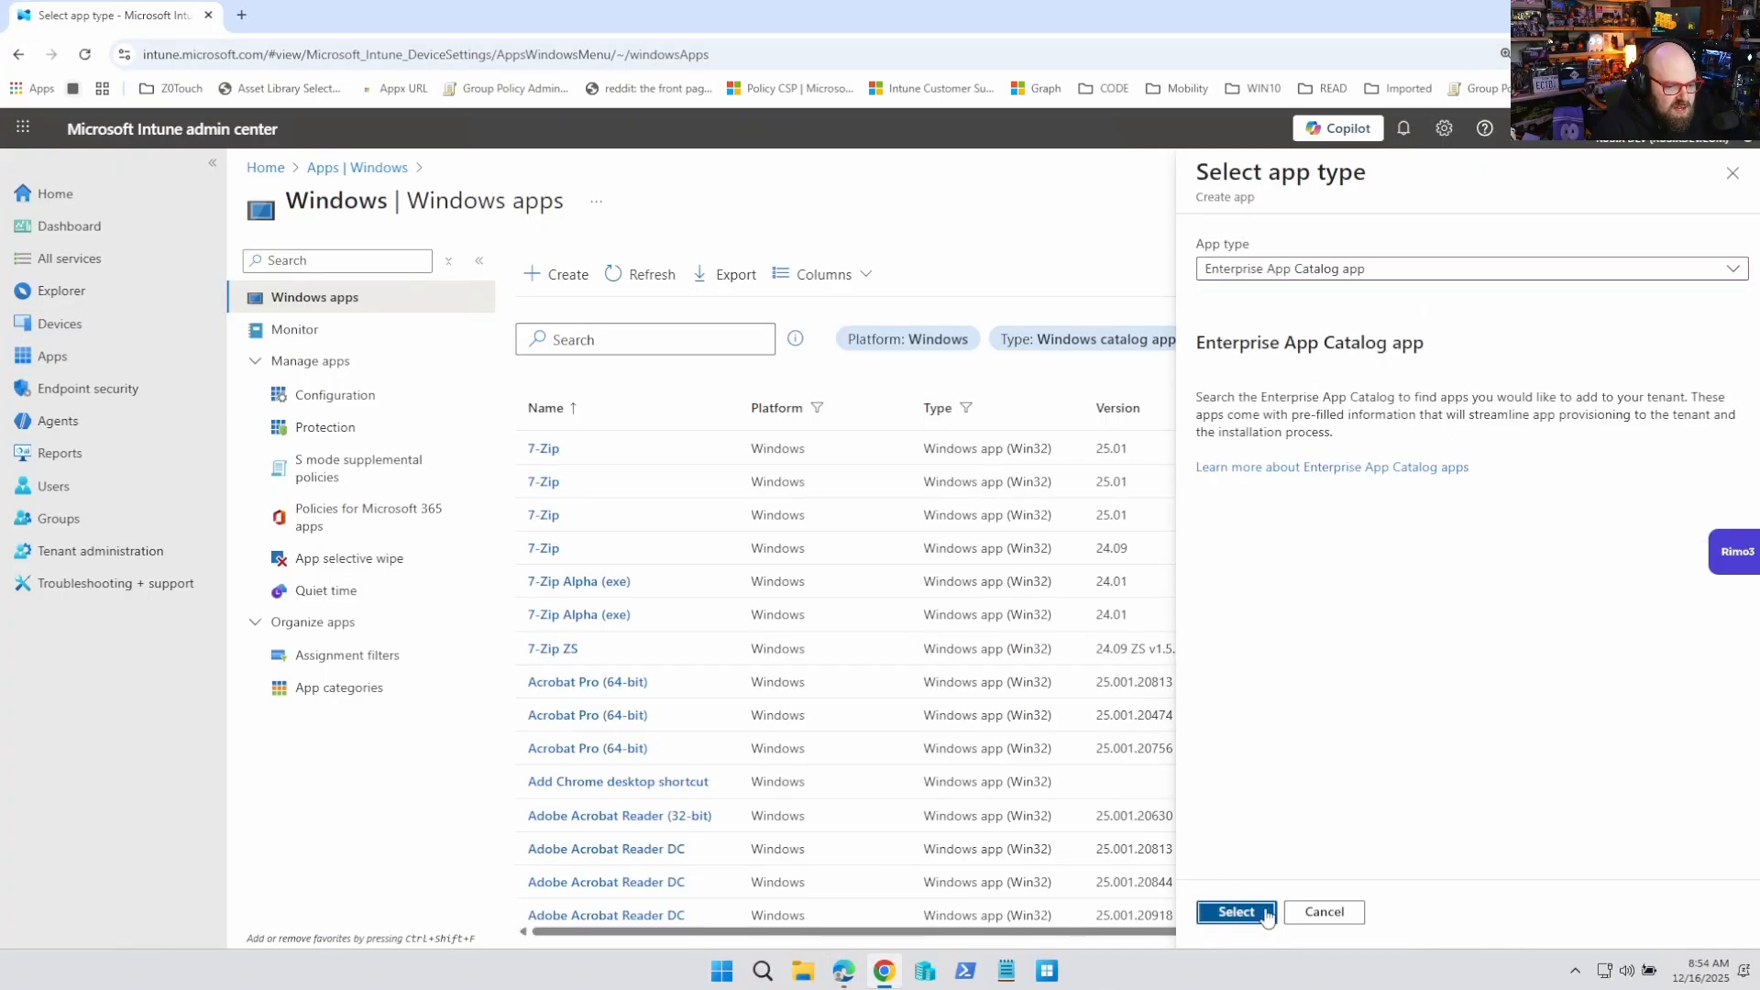
{"action": "left_click", "coordinate": [1234, 911]}
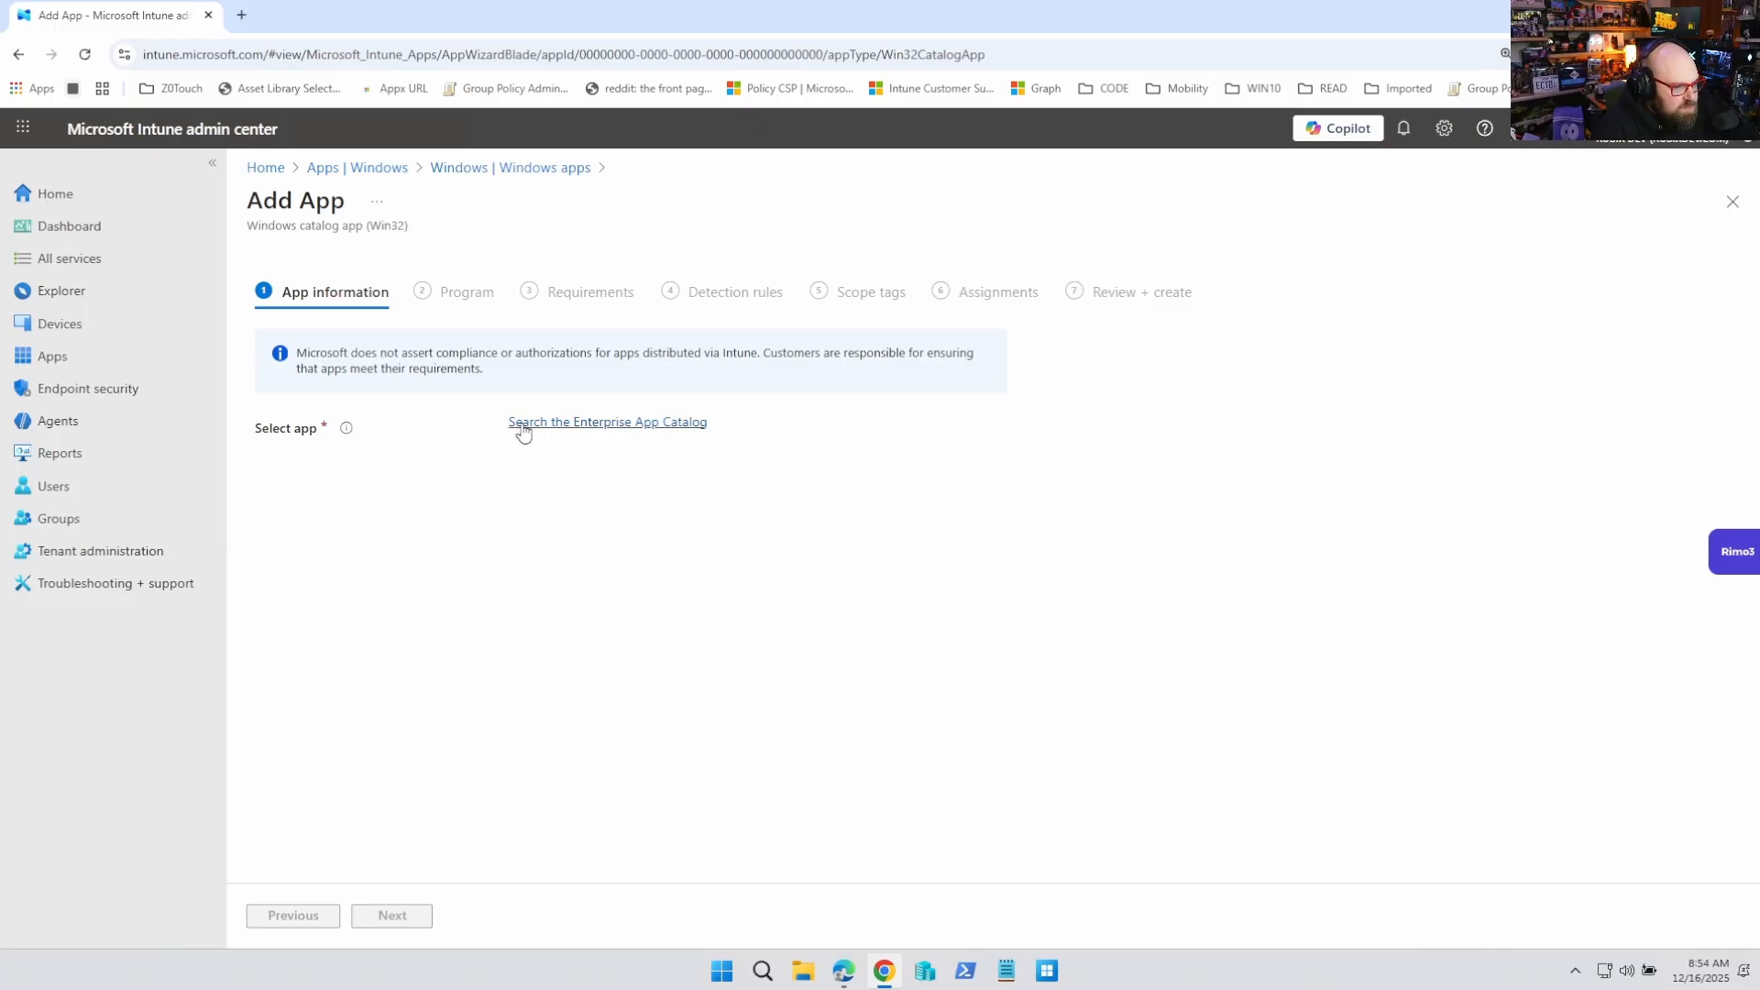
{"action": "left_click", "coordinate": [607, 421]}
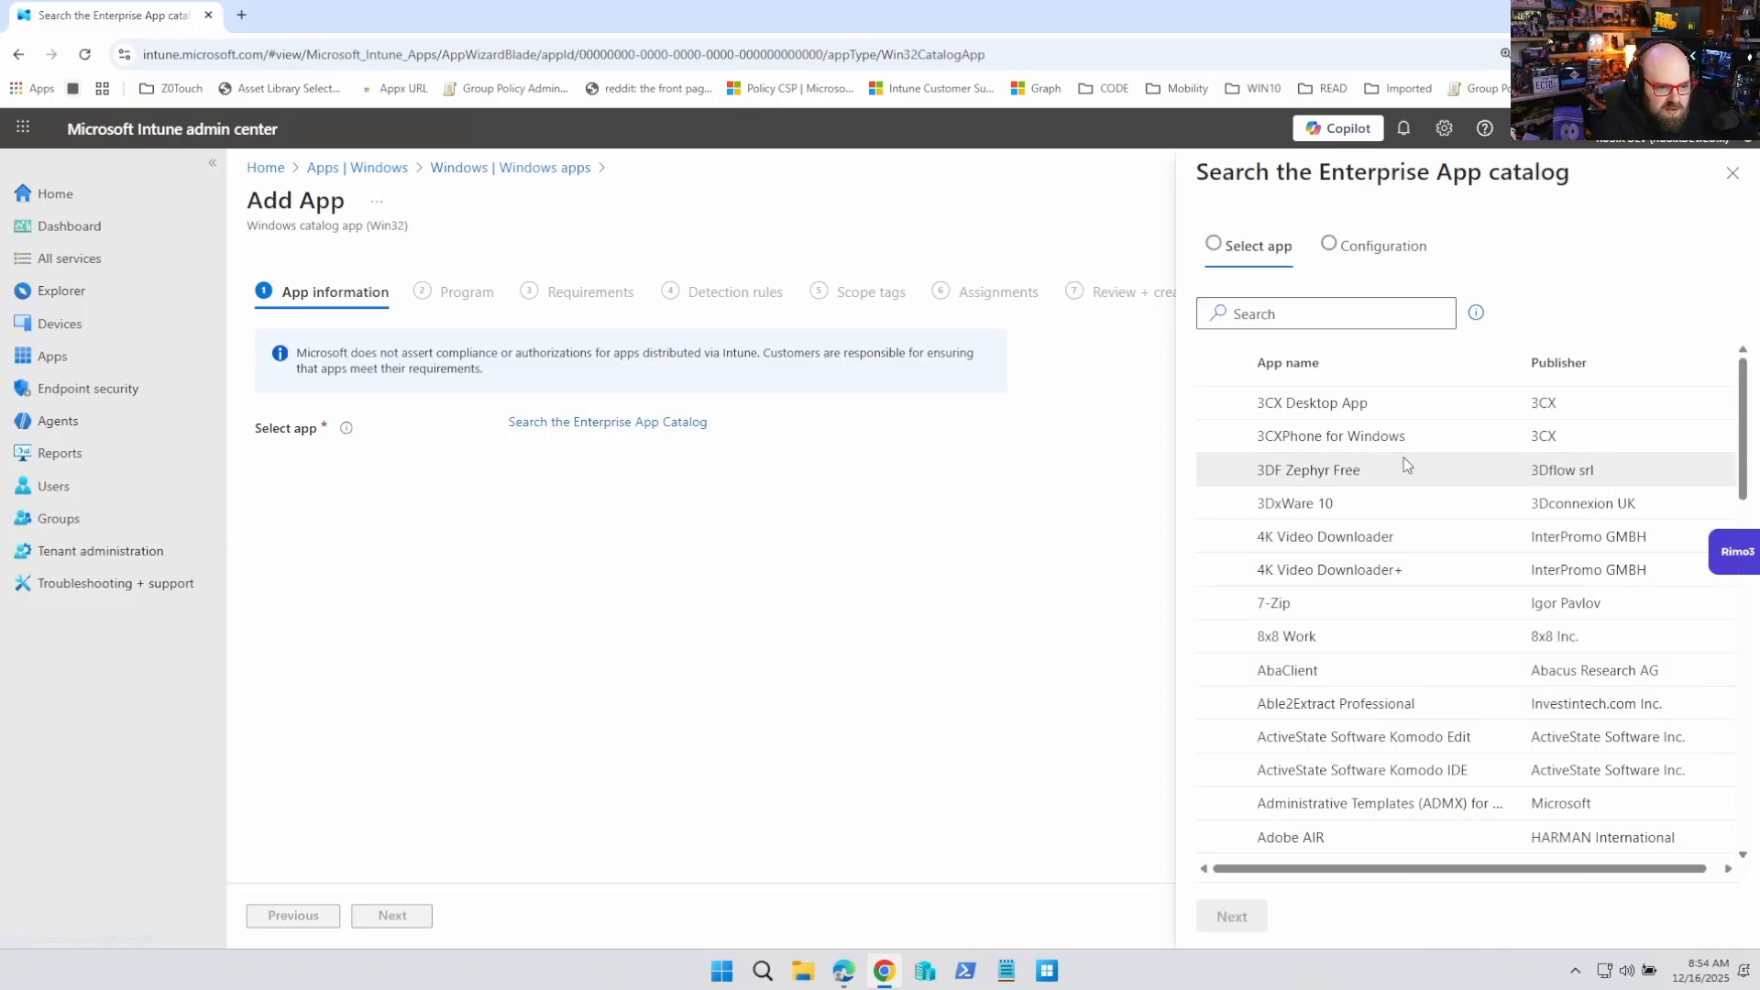
{"action": "scroll", "scroll_direction": "down", "scroll_amount": 3}
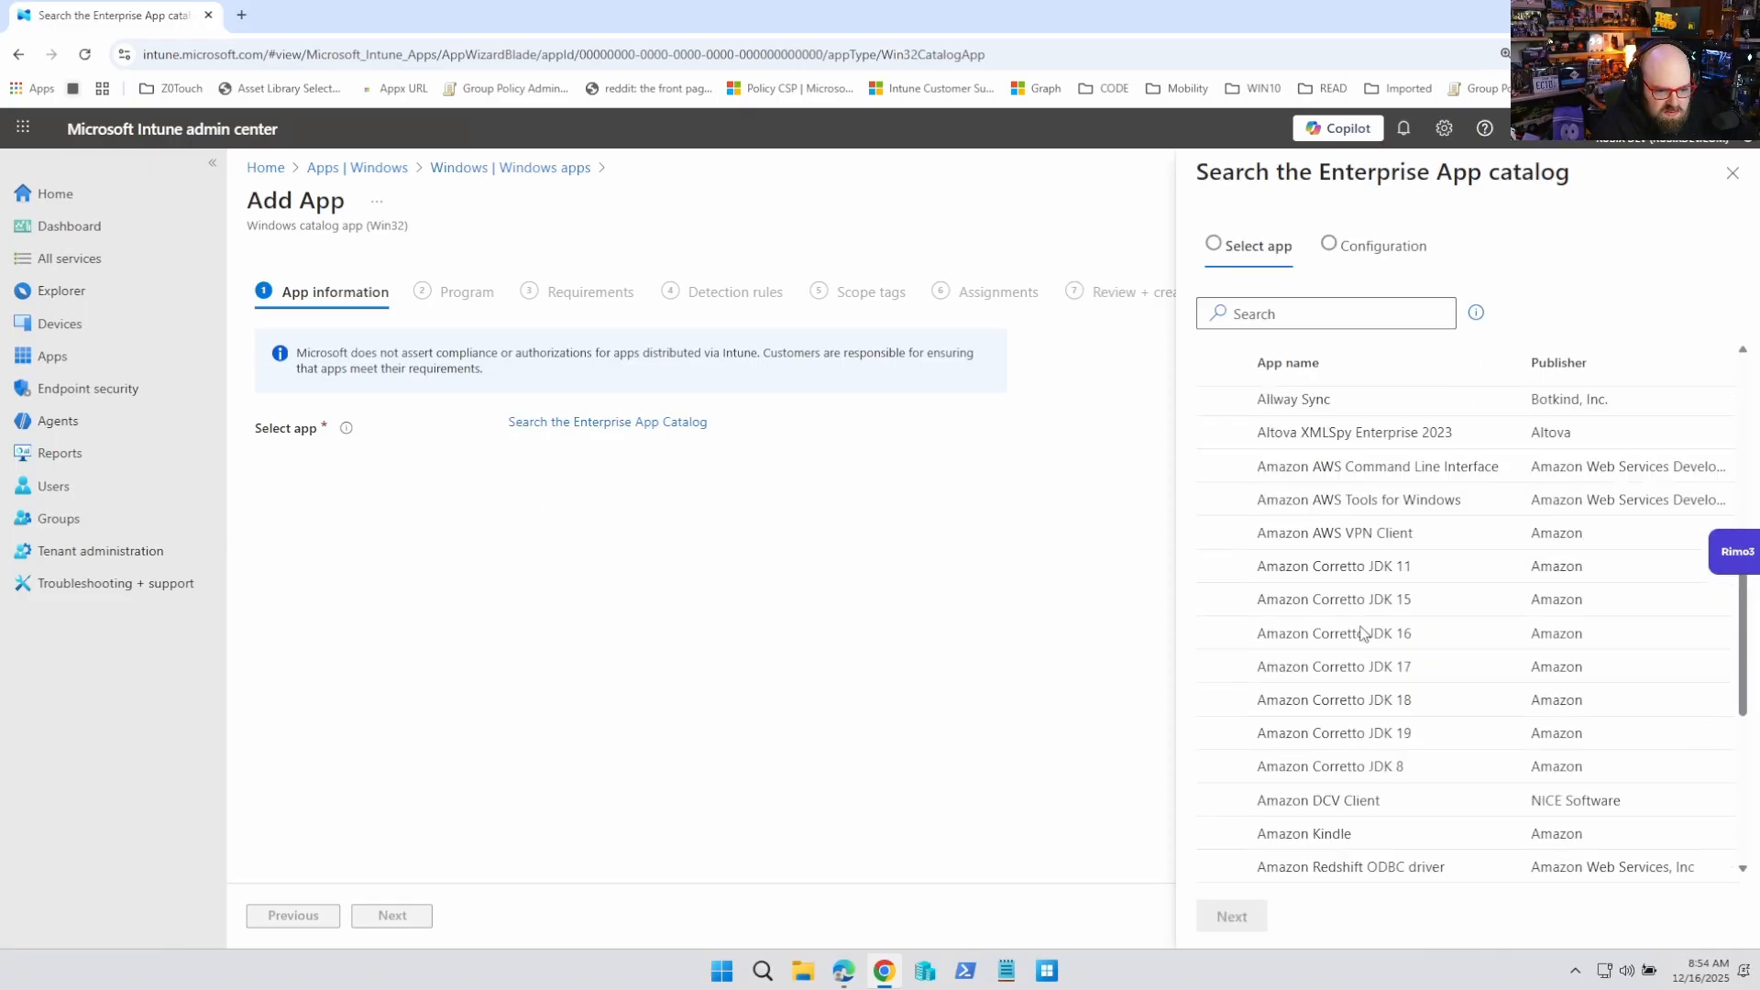
{"action": "scroll", "scroll_direction": "down", "scroll_amount": 3}
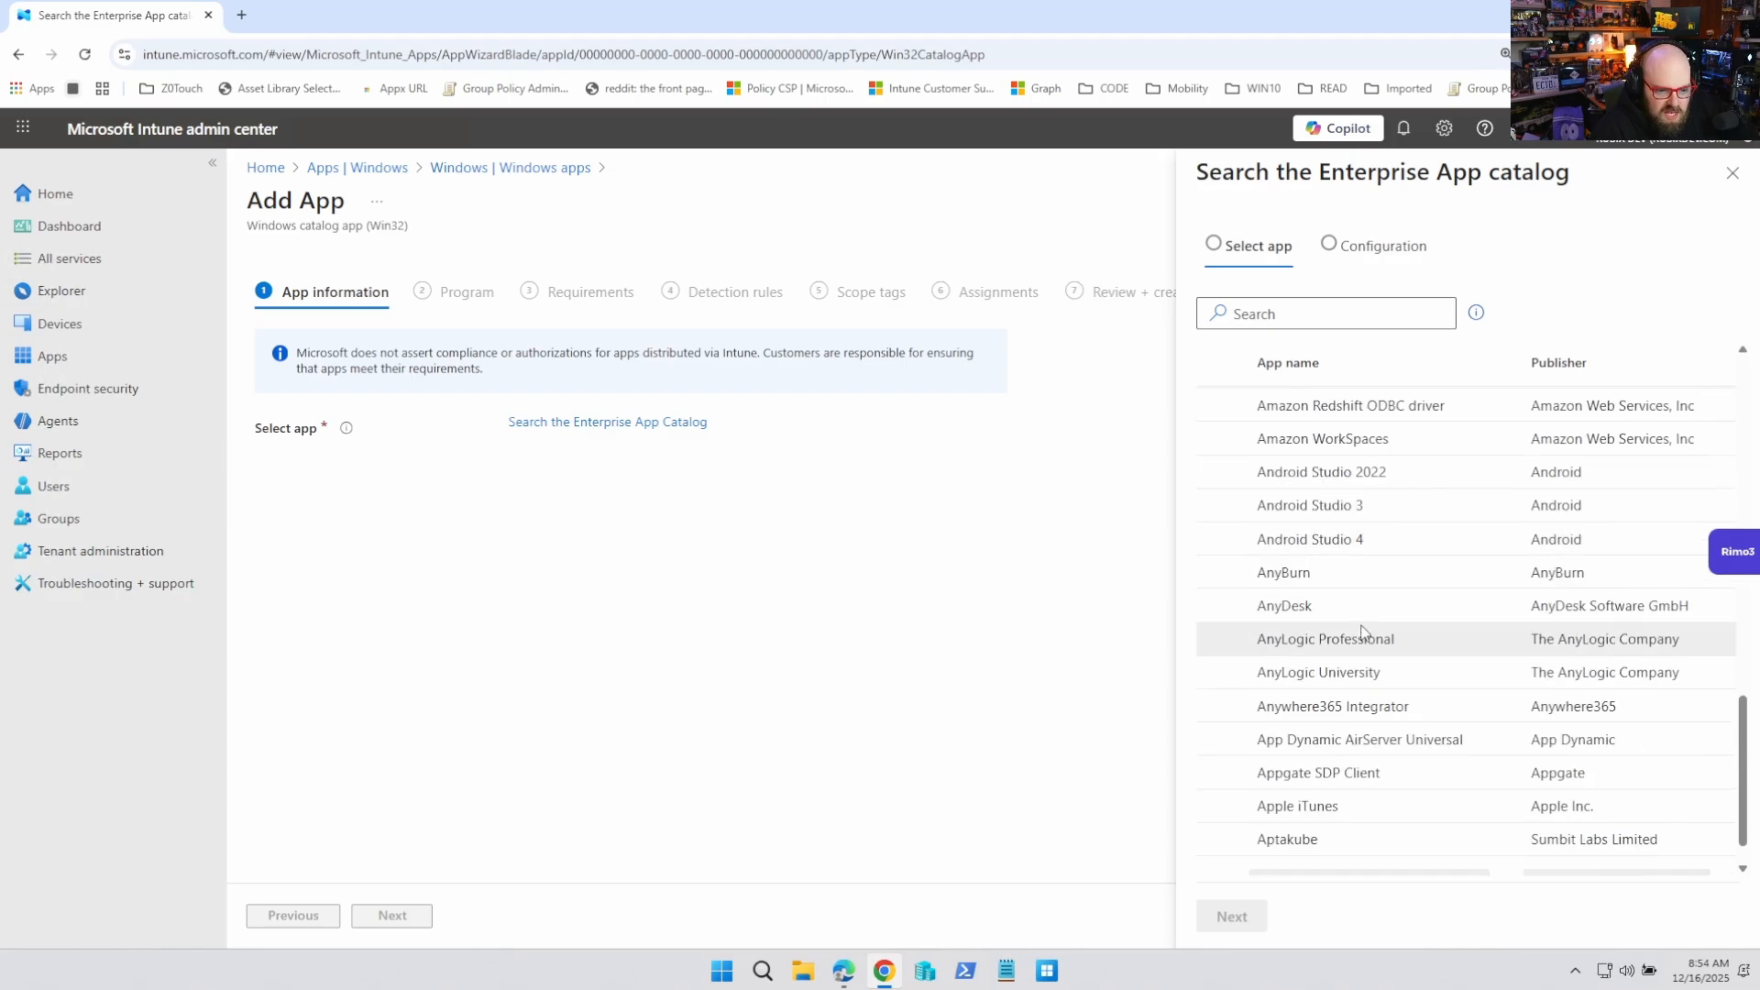
Step: Search the catalog for 'chrome' and choose the Chrome for Business 64-bit package so details prefill
{"action": "left_click", "coordinate": [1324, 314]}
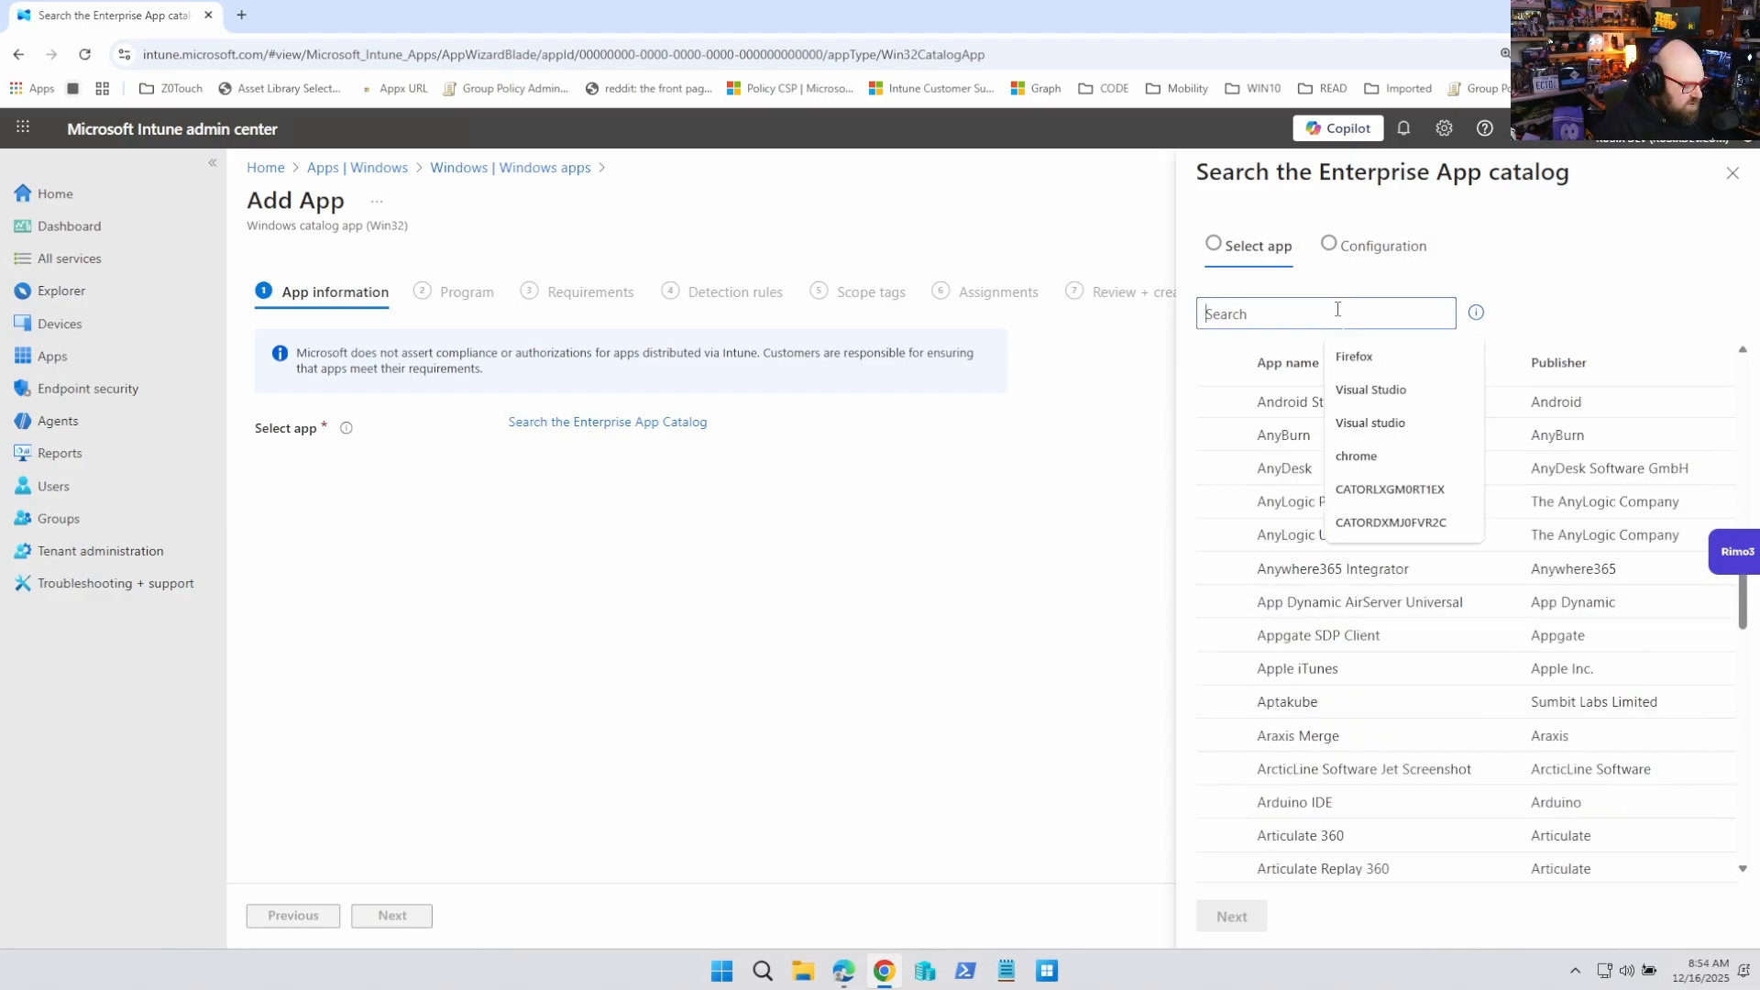
{"action": "type", "text": "chrome"}
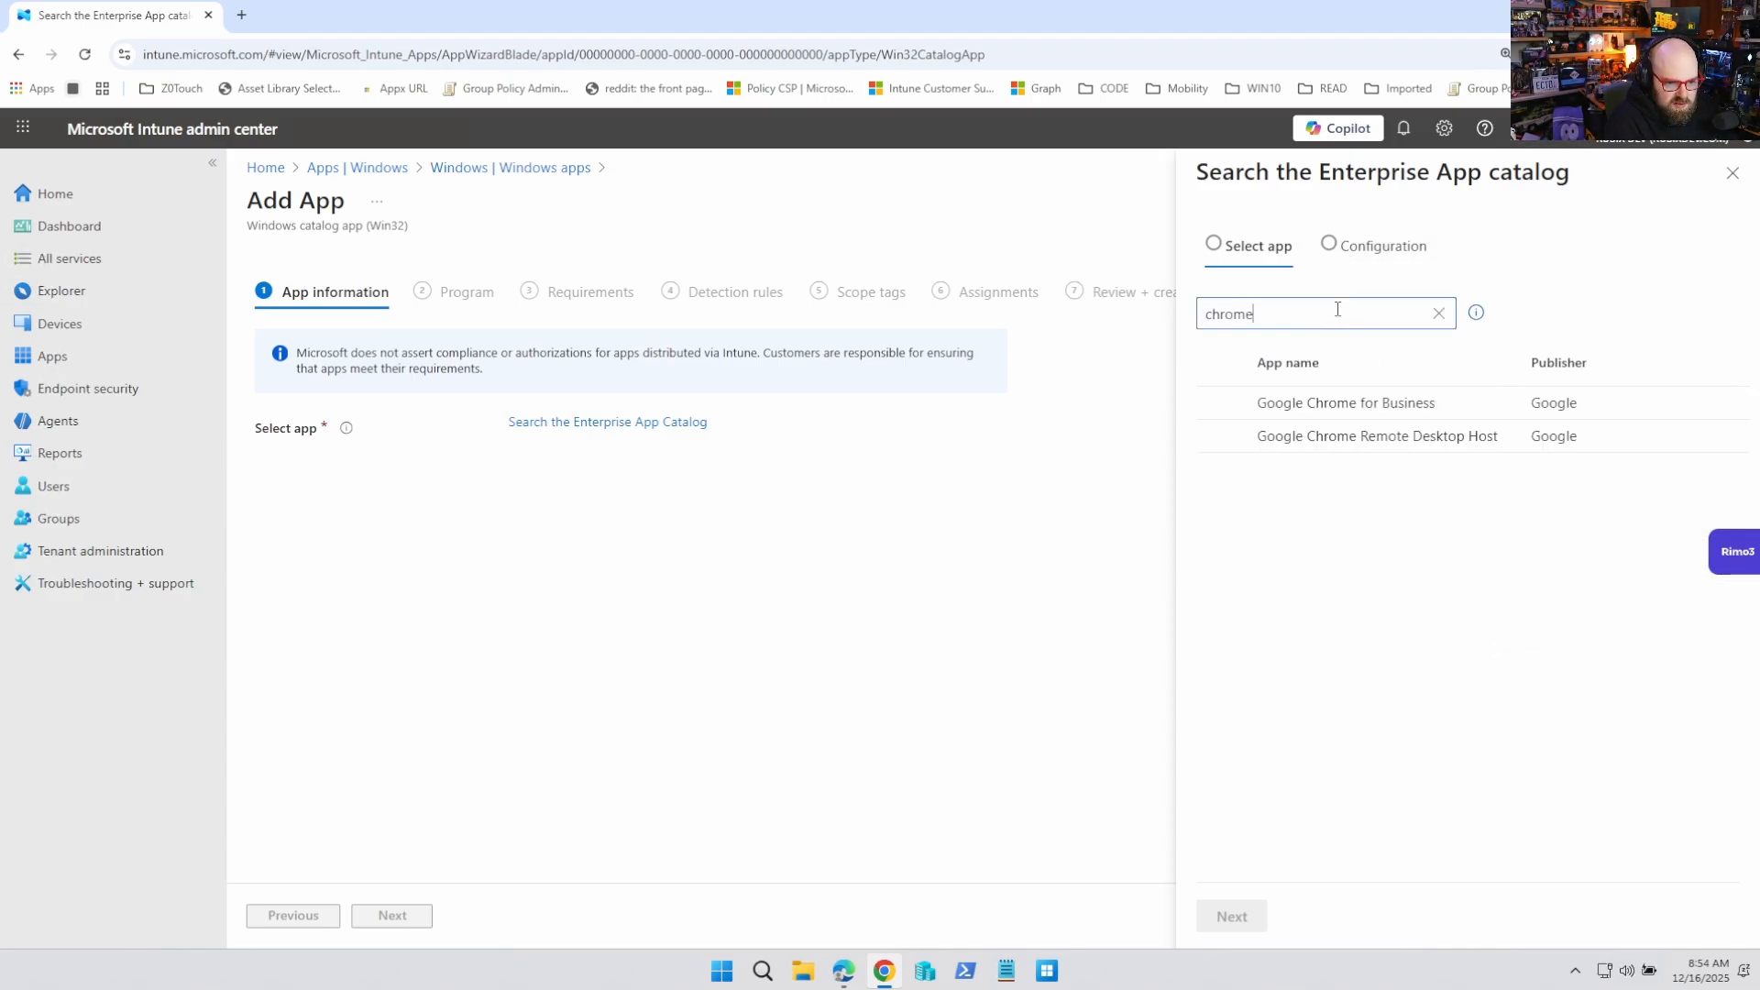
{"action": "left_click", "coordinate": [1346, 402]}
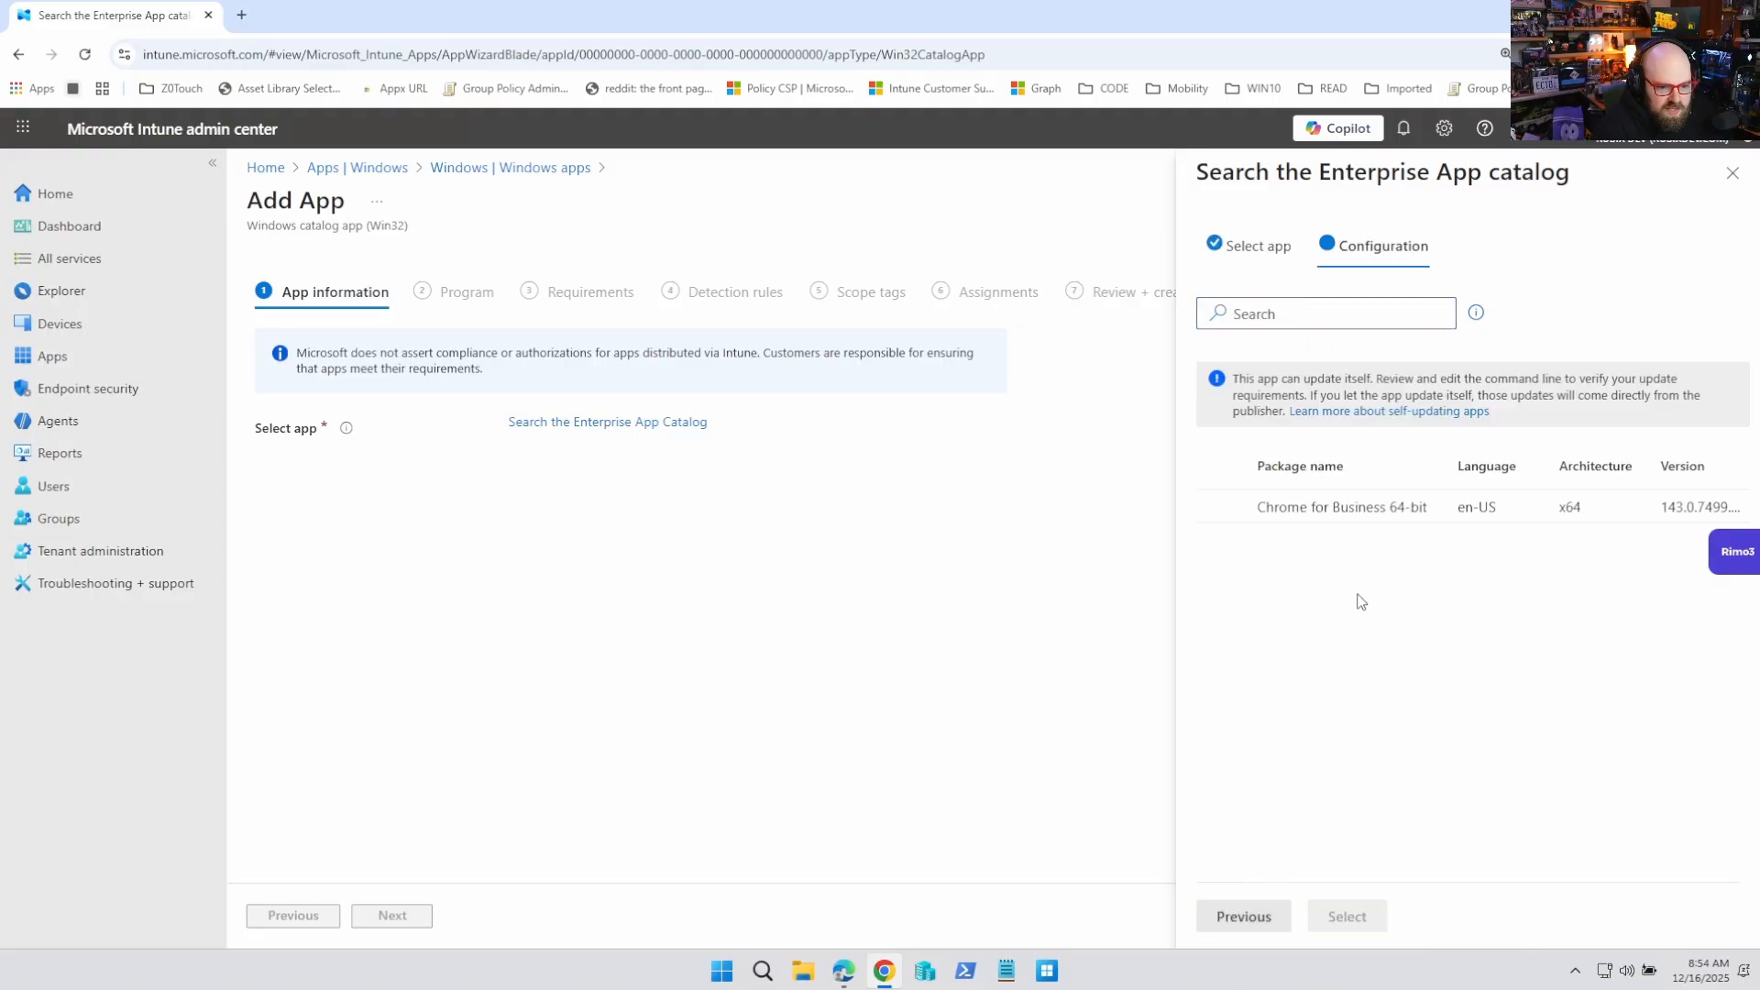
{"action": "mouse_move", "coordinate": [1254, 899]}
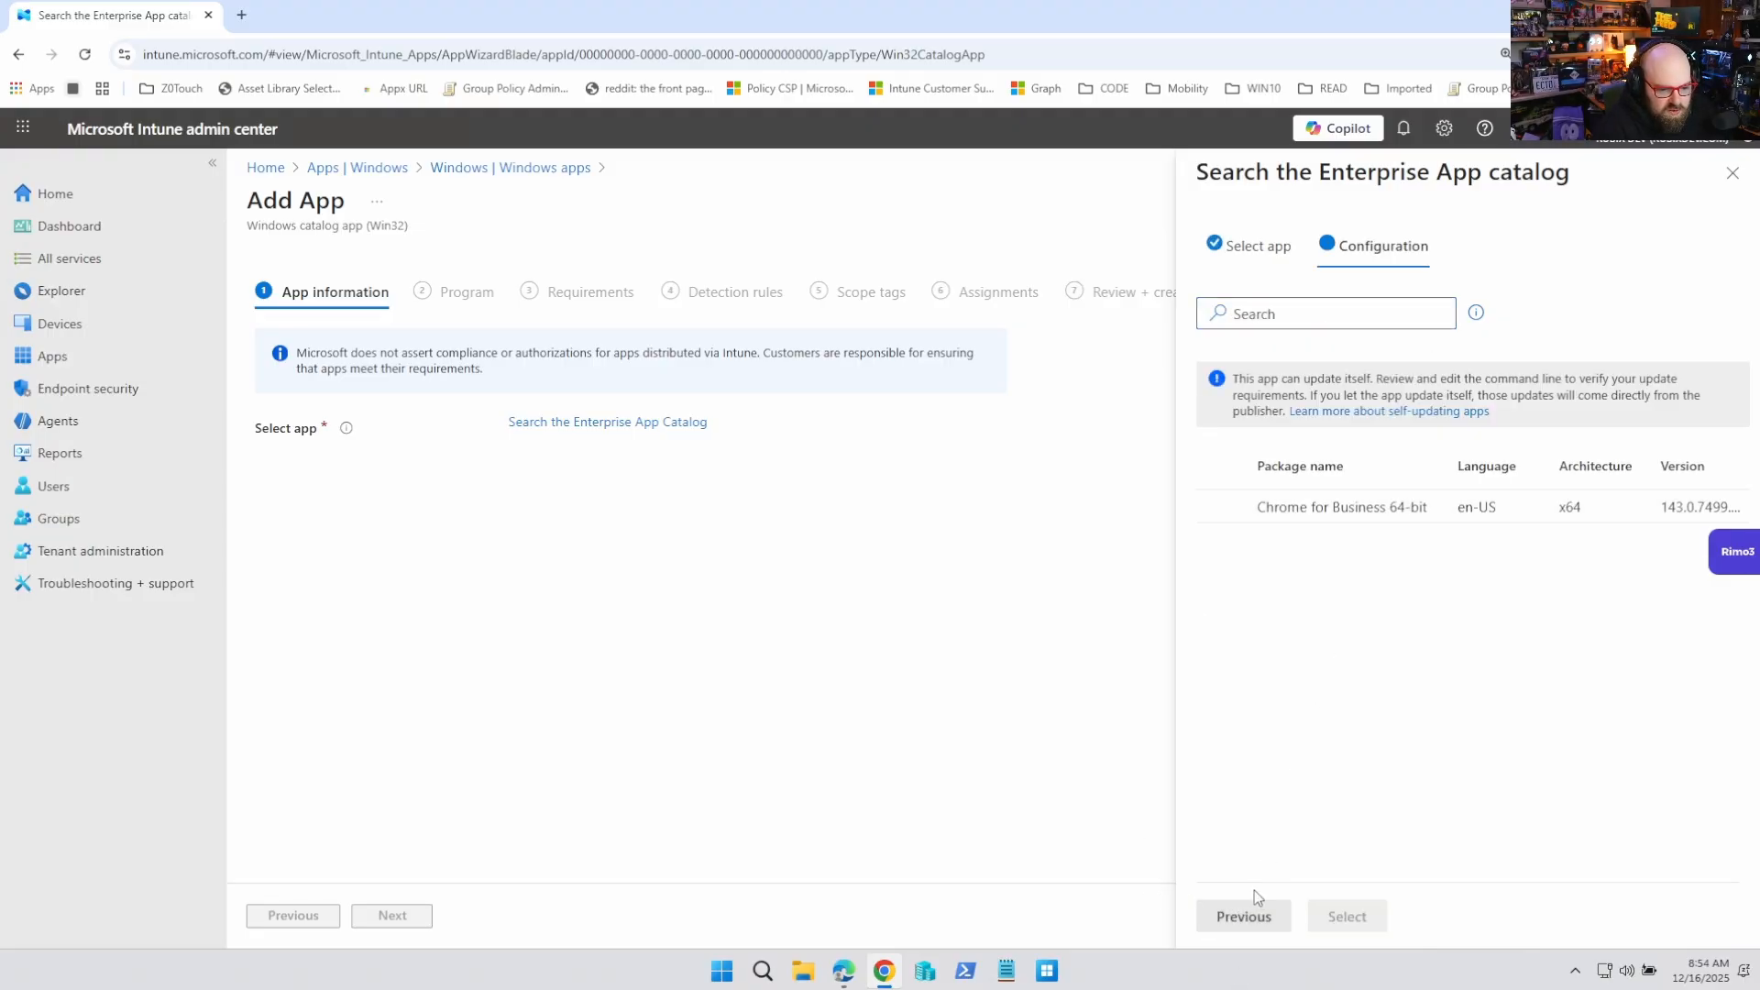
{"action": "left_click", "coordinate": [1340, 506]}
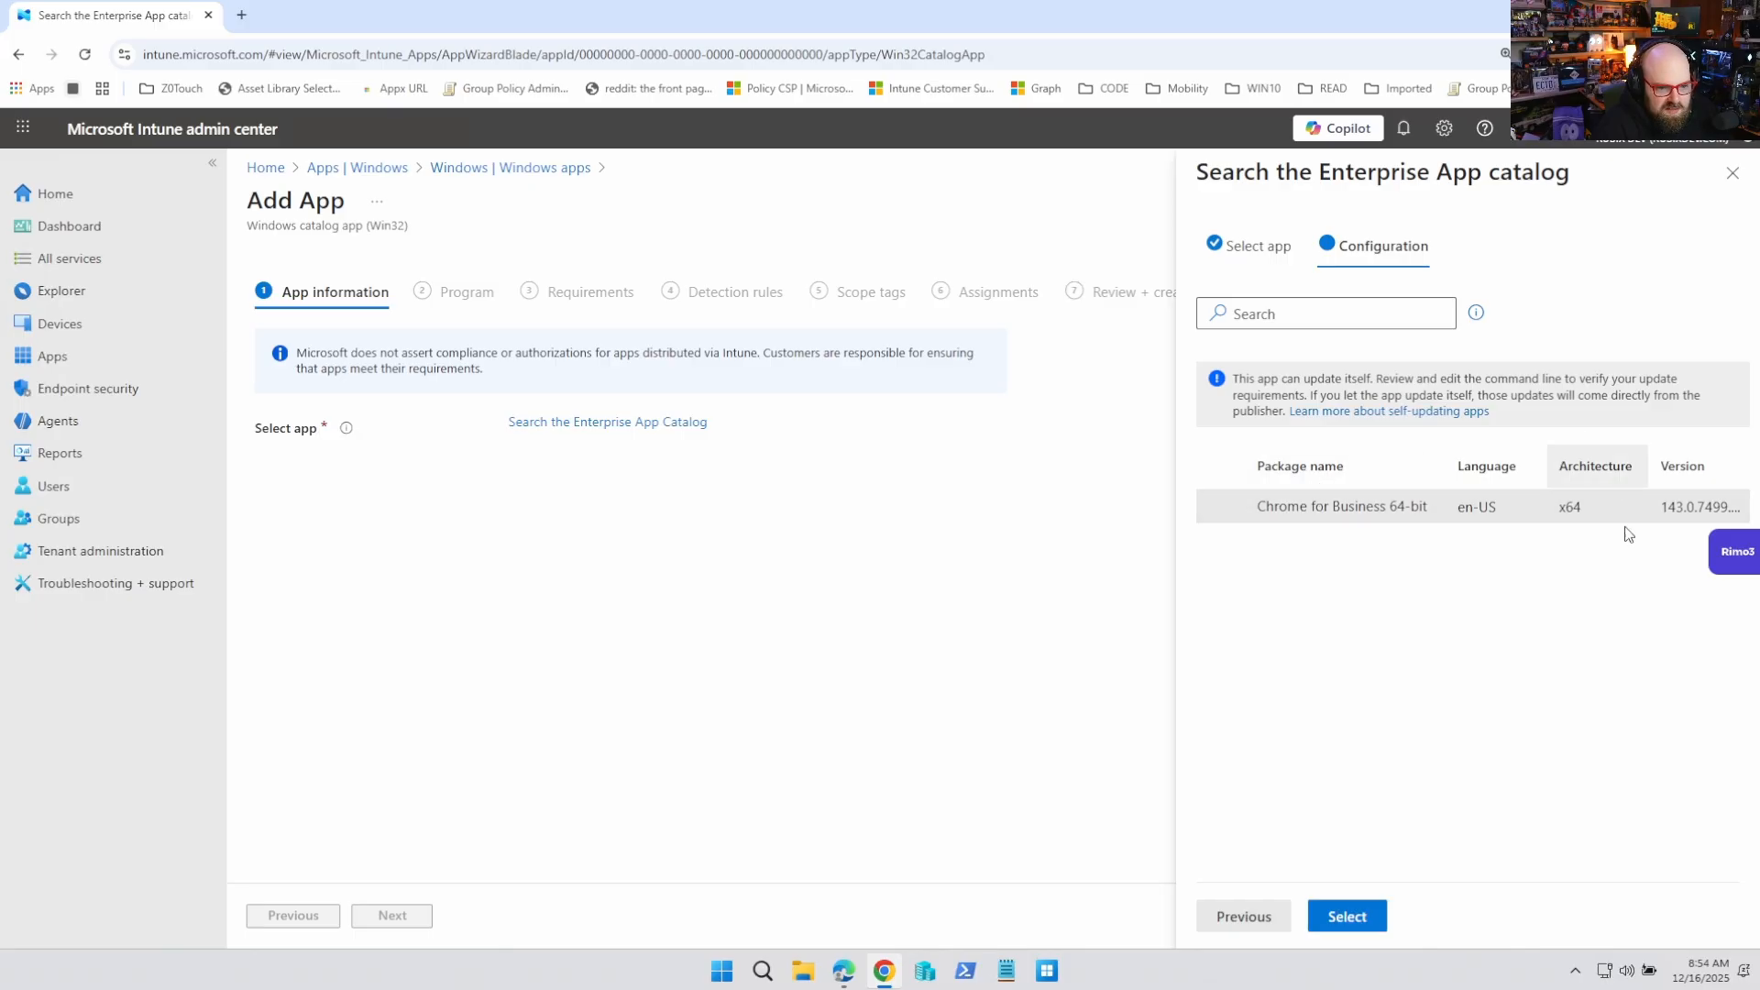
{"action": "left_click", "coordinate": [1346, 915]}
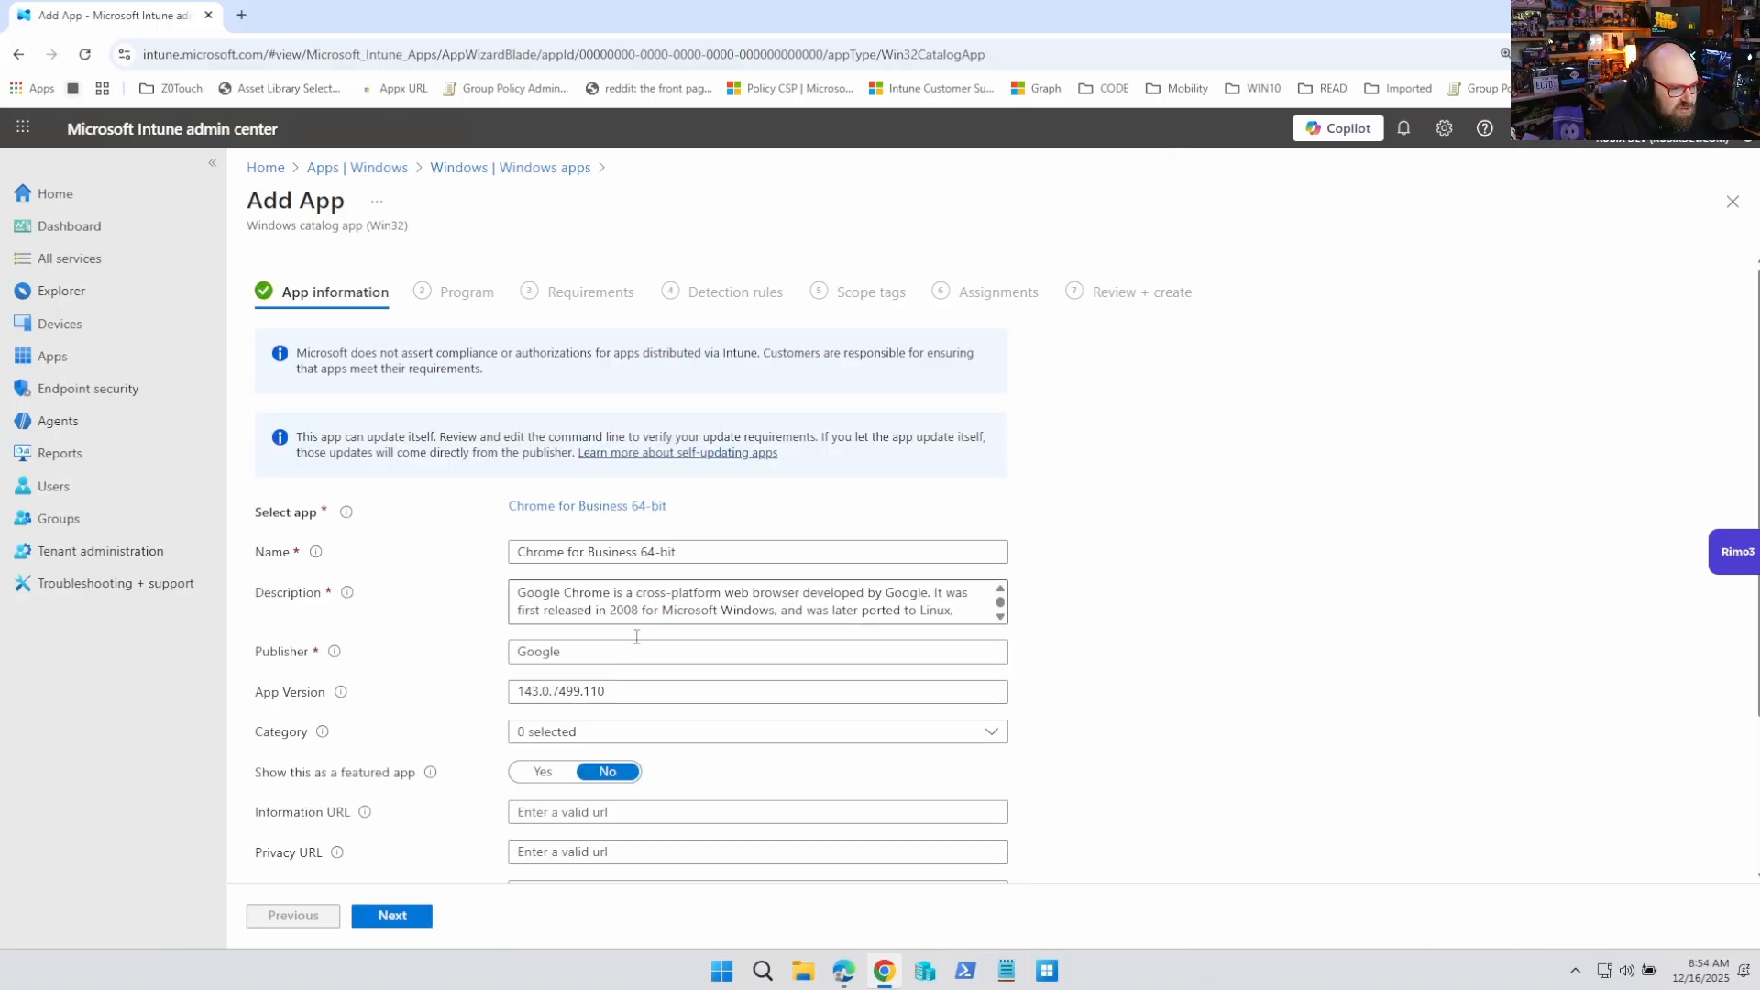
{"action": "scroll", "scroll_direction": "down", "scroll_amount": 3}
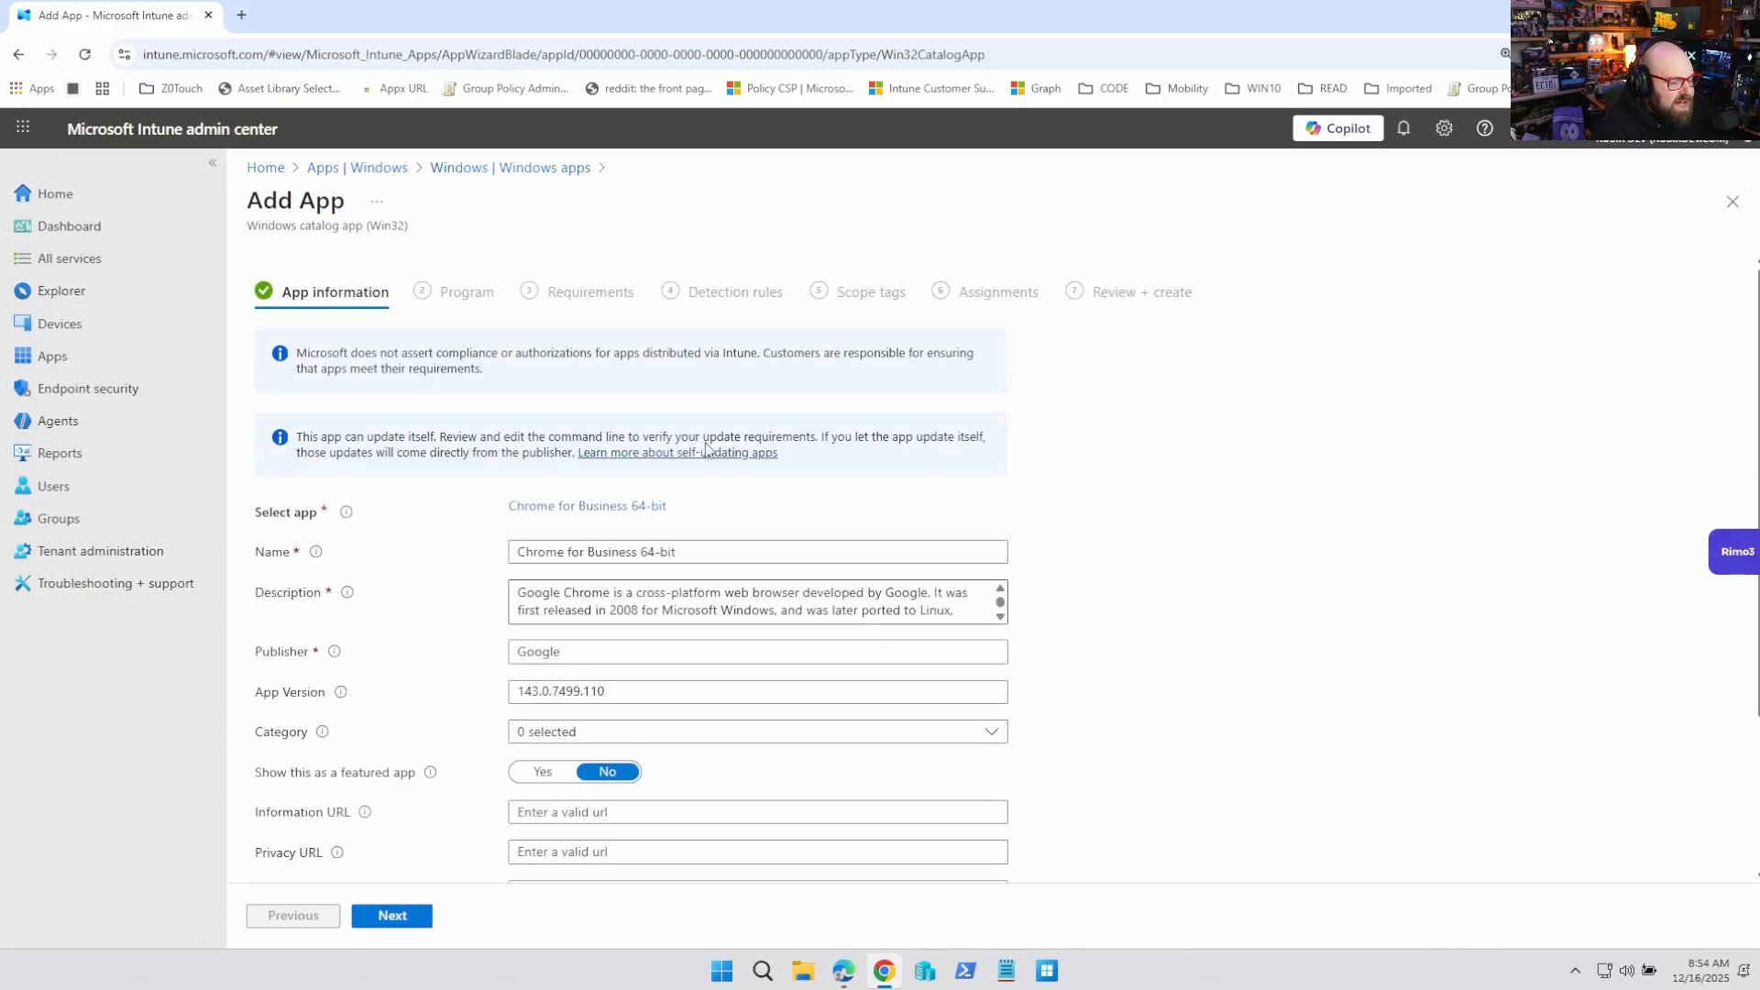
{"action": "mouse_move", "coordinate": [510, 167]}
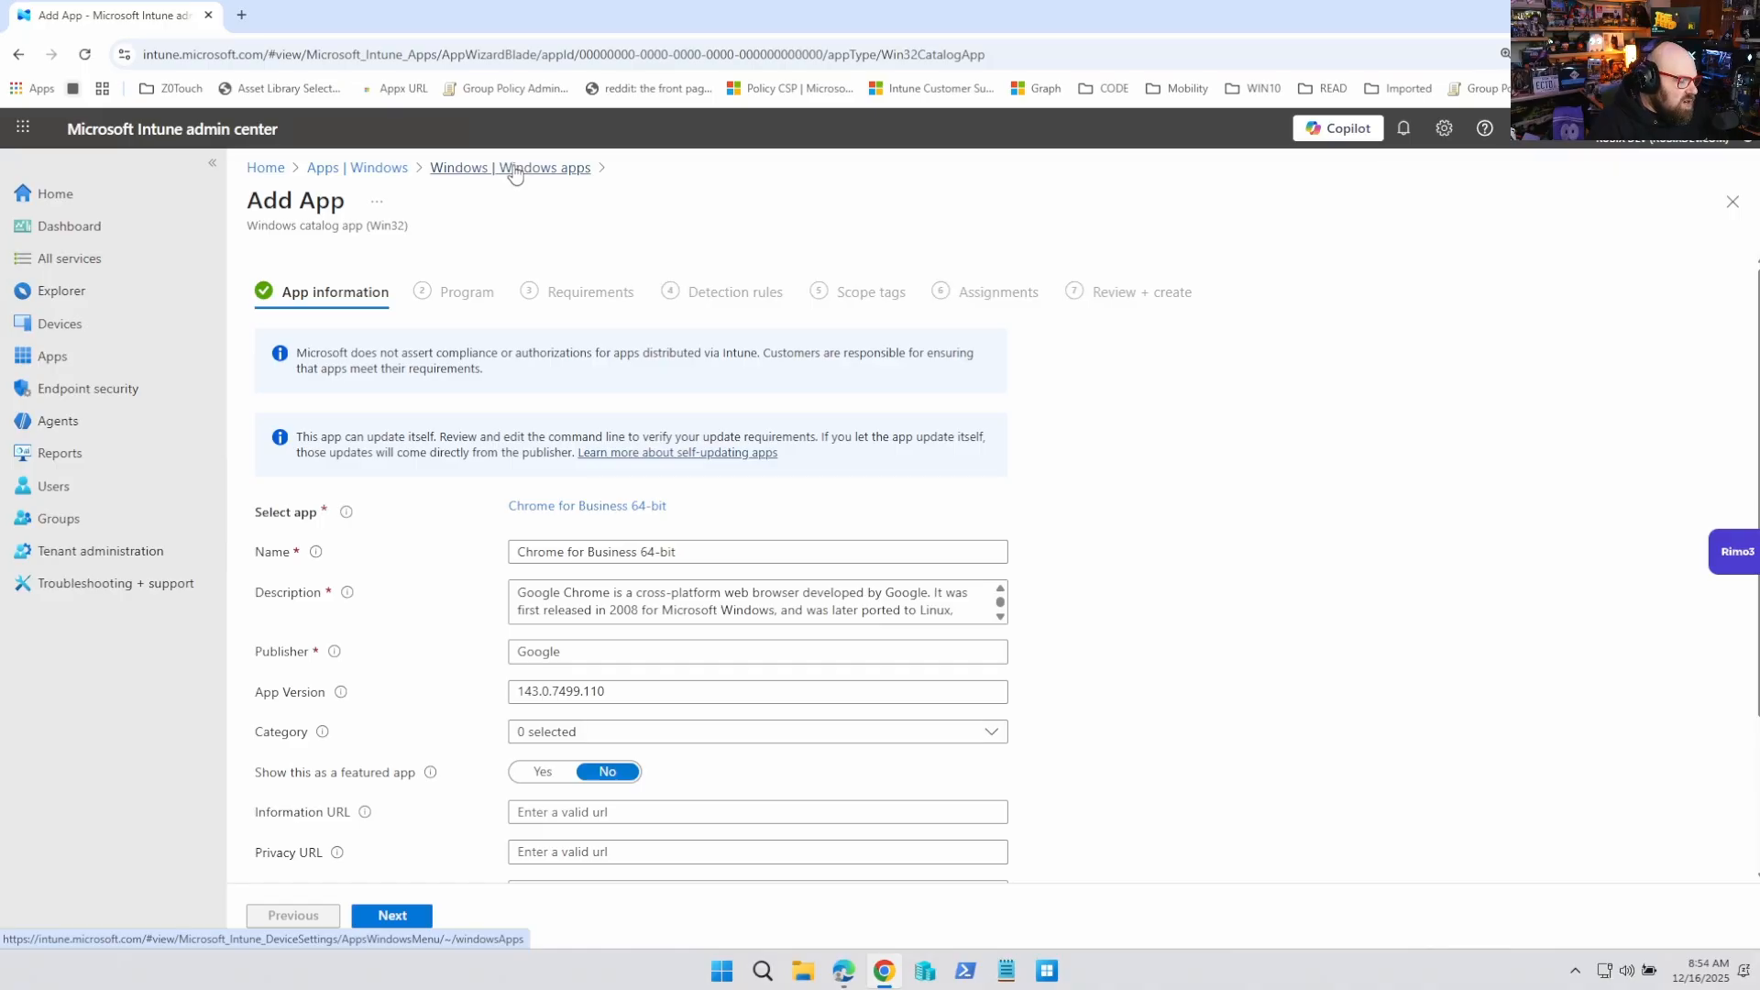
Step: Return to the Windows apps list and switch back to the Lucidchart diagram
{"action": "left_click", "coordinate": [510, 167]}
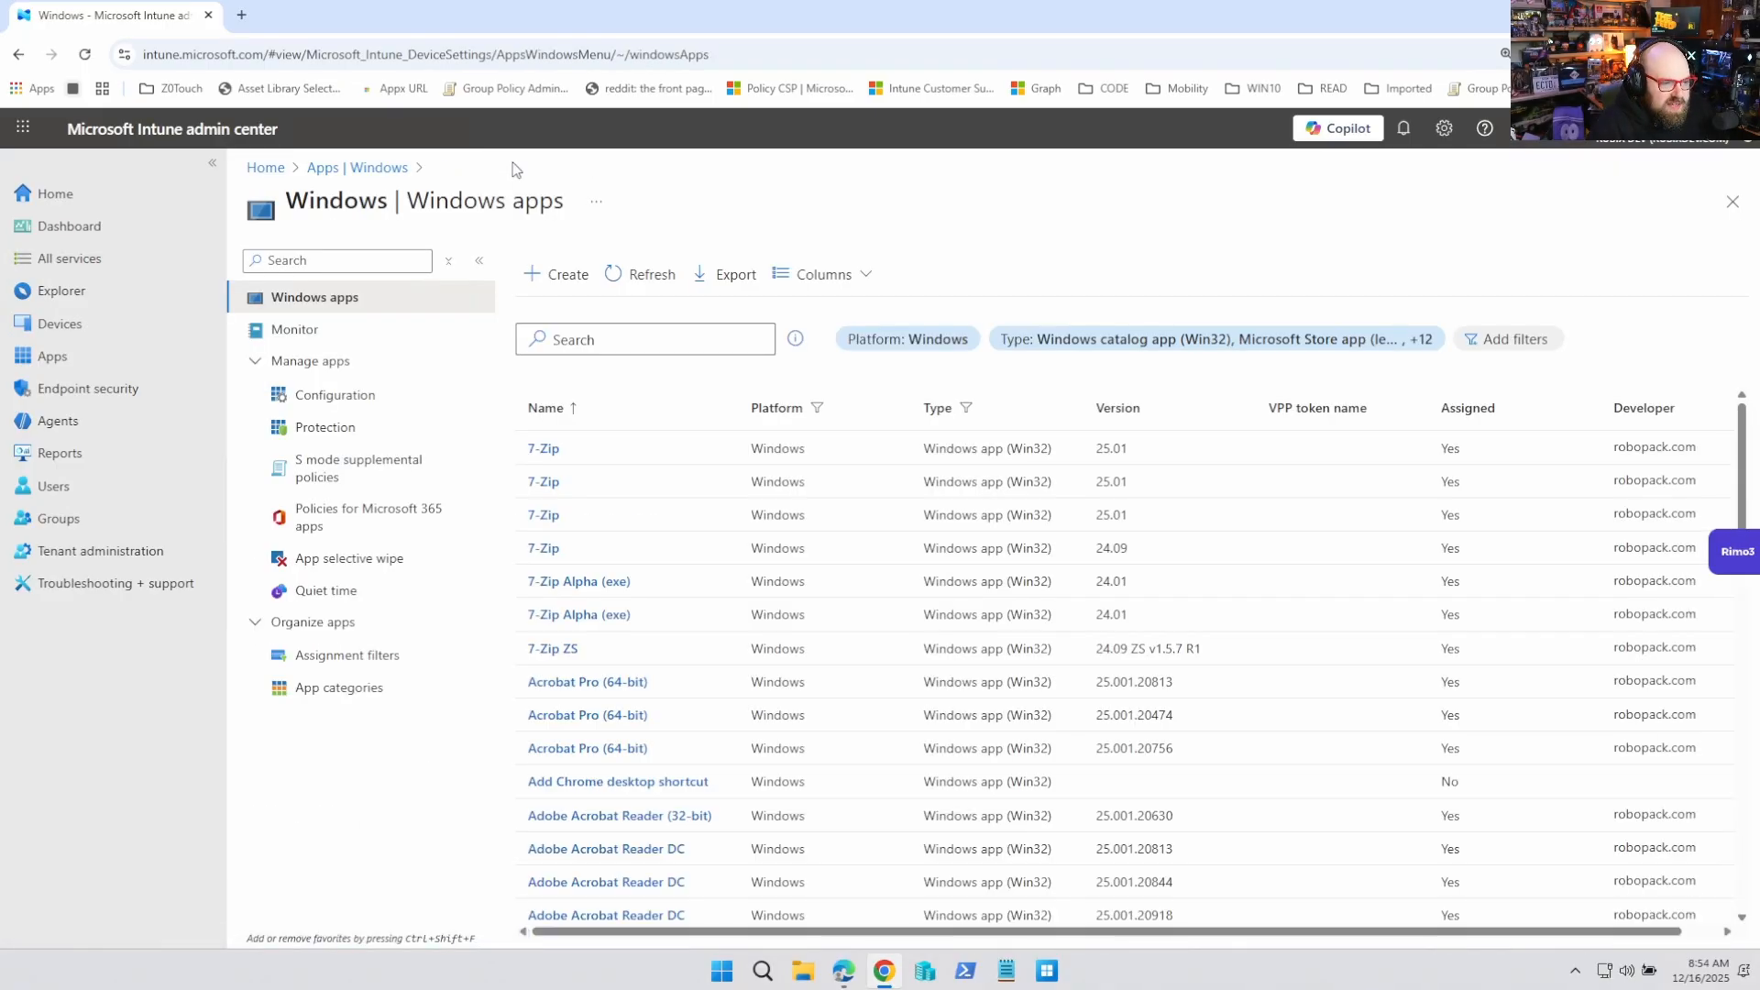
{"action": "left_click", "coordinate": [382, 14]}
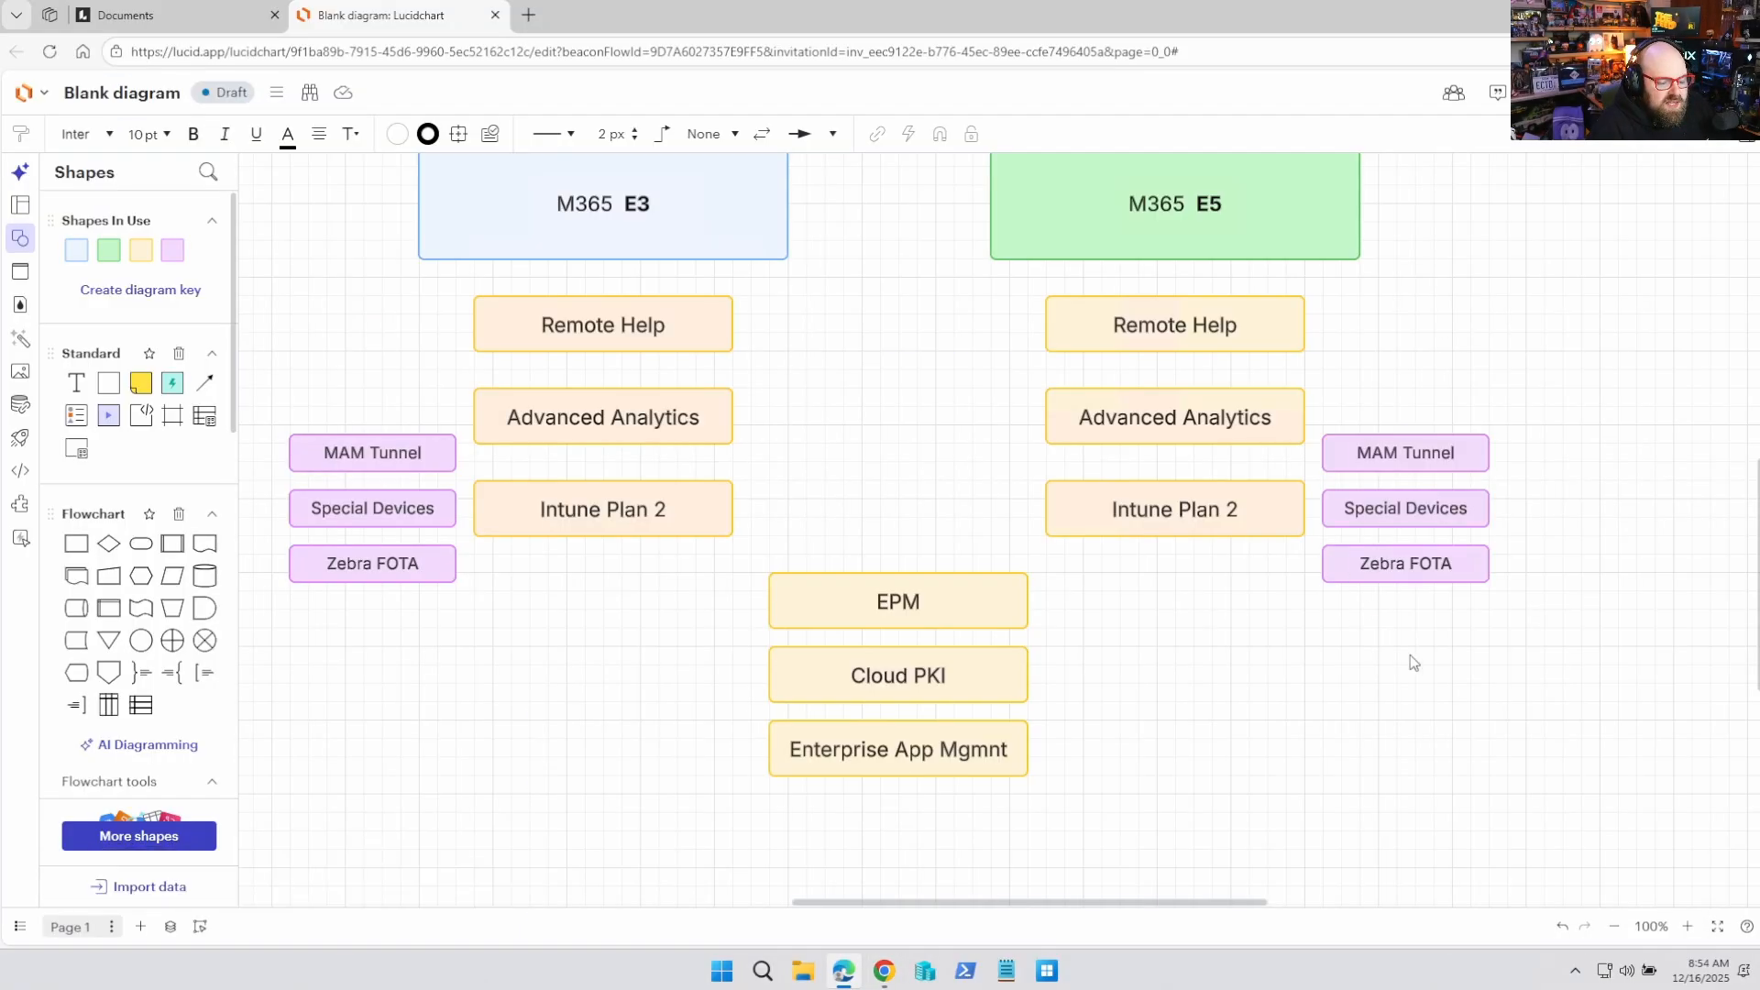
Step: Move Enterprise App Mgmnt into the M365 E5 column below Intune Plan 2
{"action": "left_click", "coordinate": [897, 748]}
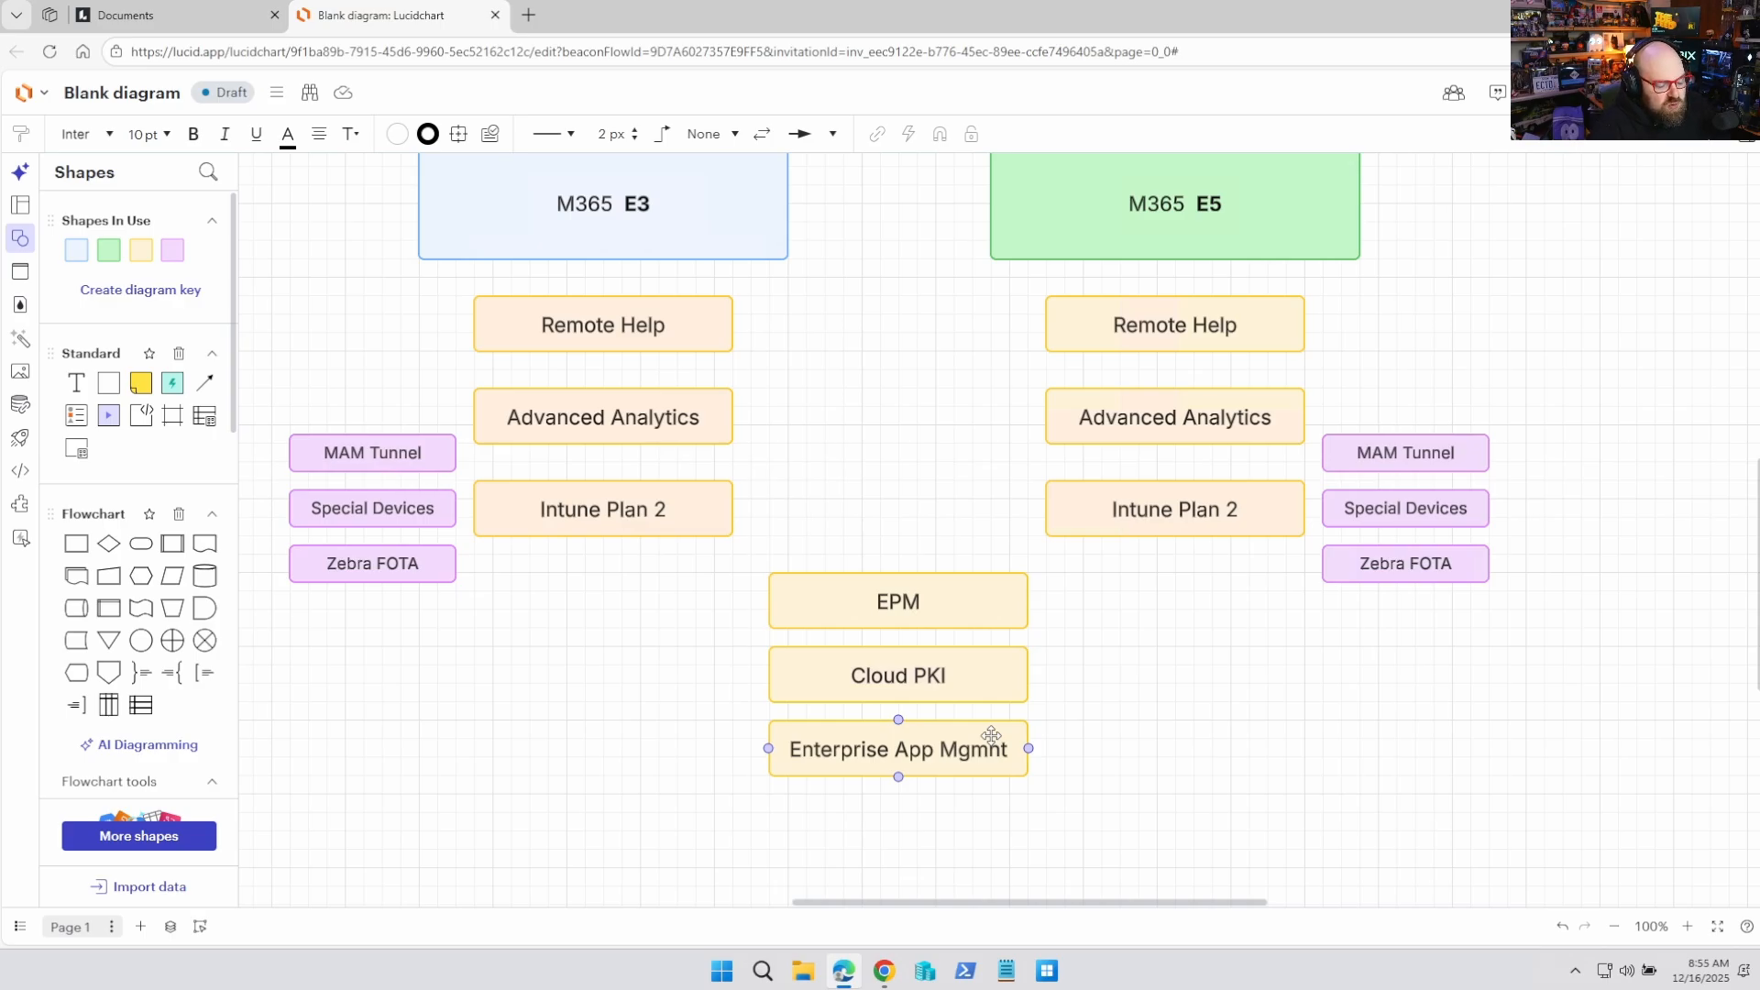
{"action": "mouse_move", "coordinate": [972, 749]}
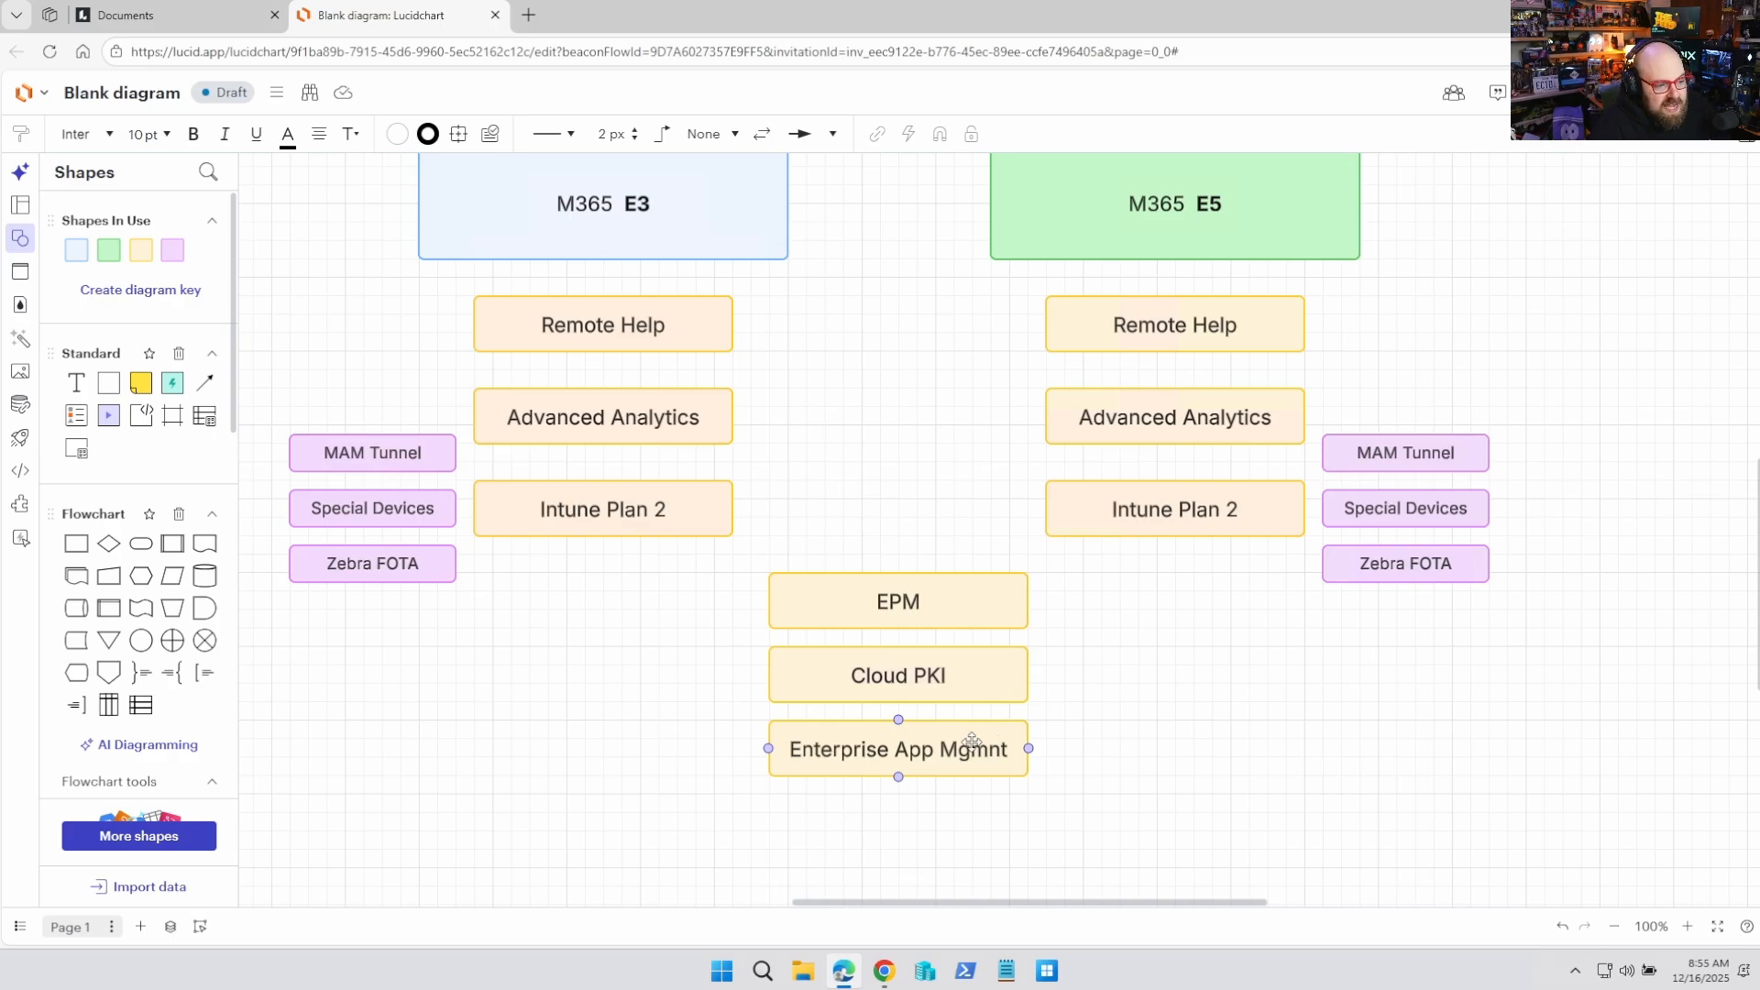
{"action": "left_click", "coordinate": [1174, 203]}
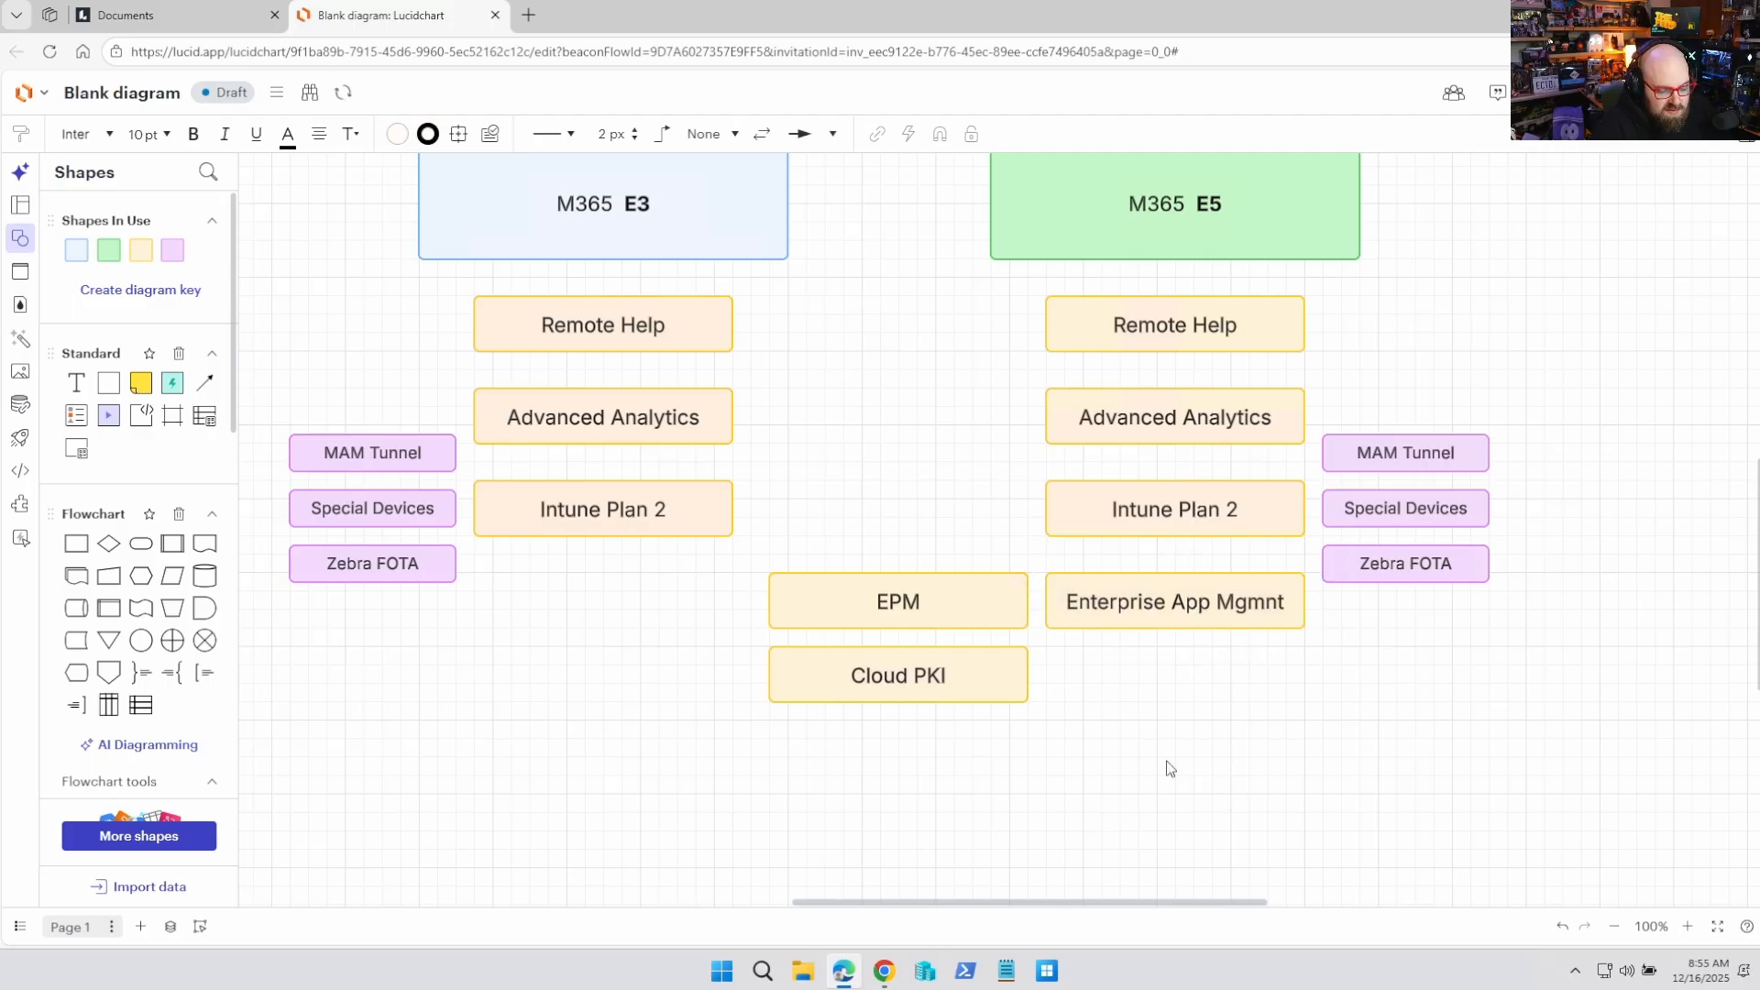
{"action": "left_click", "coordinate": [1173, 203]}
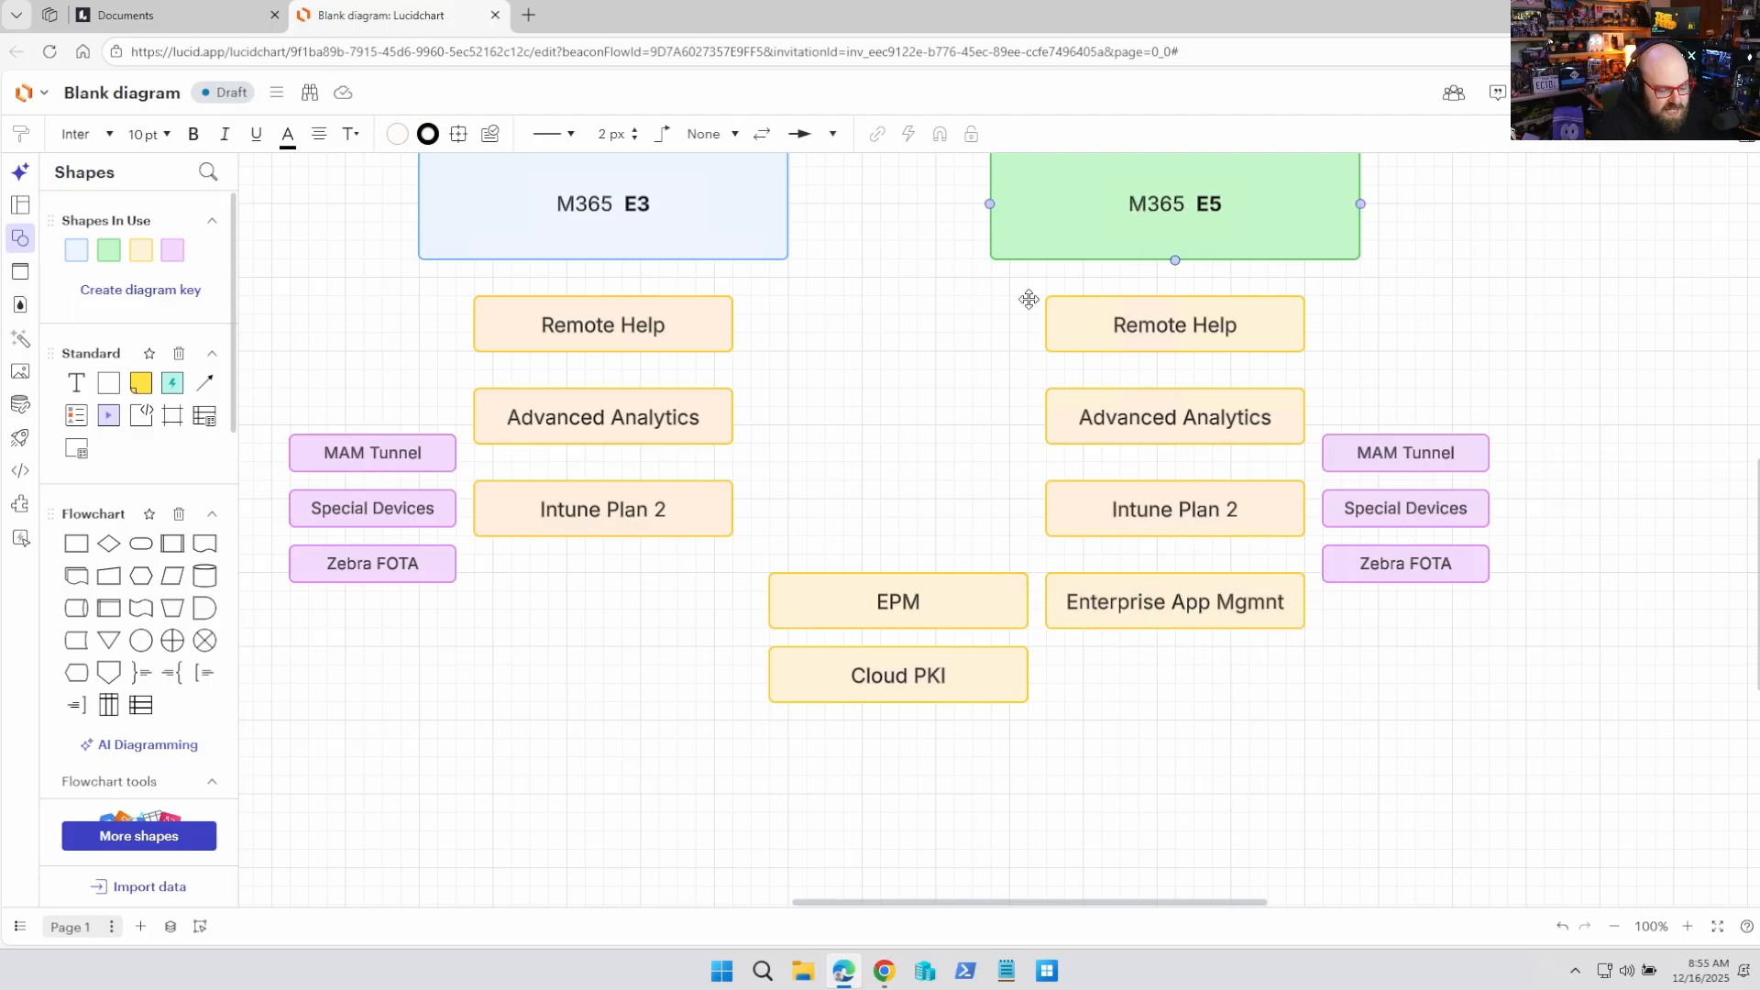
{"action": "left_click", "coordinate": [897, 601]}
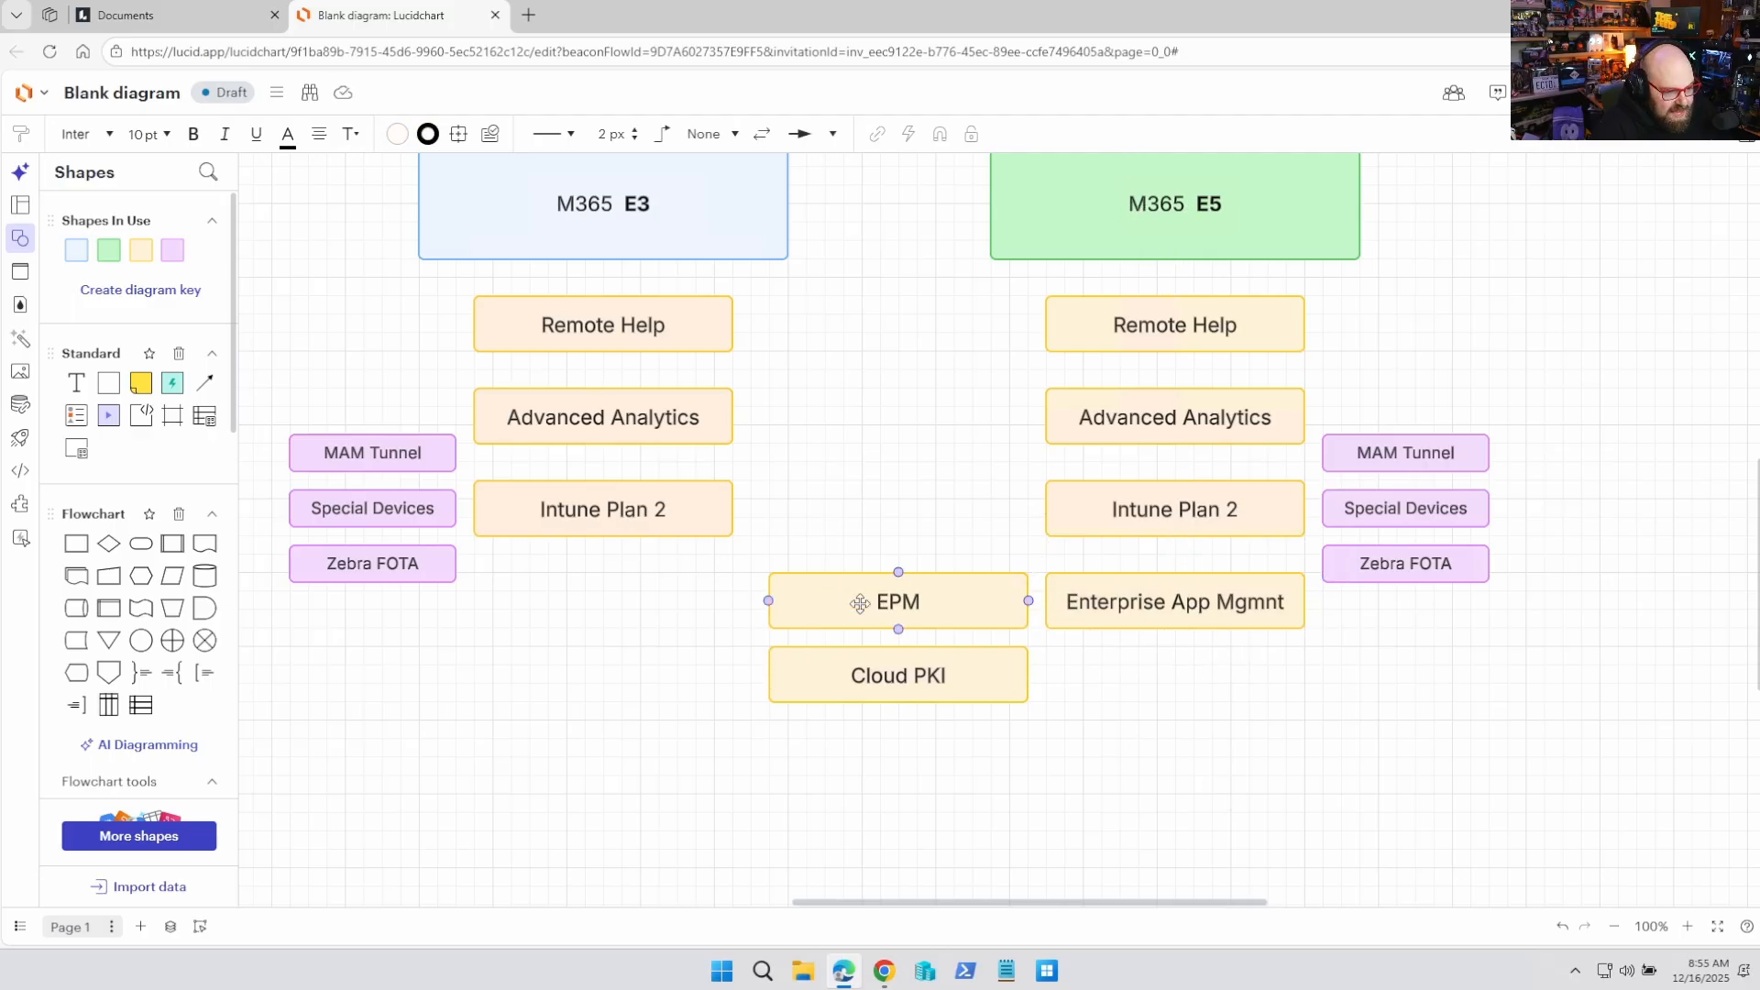
{"action": "mouse_move", "coordinate": [856, 621]}
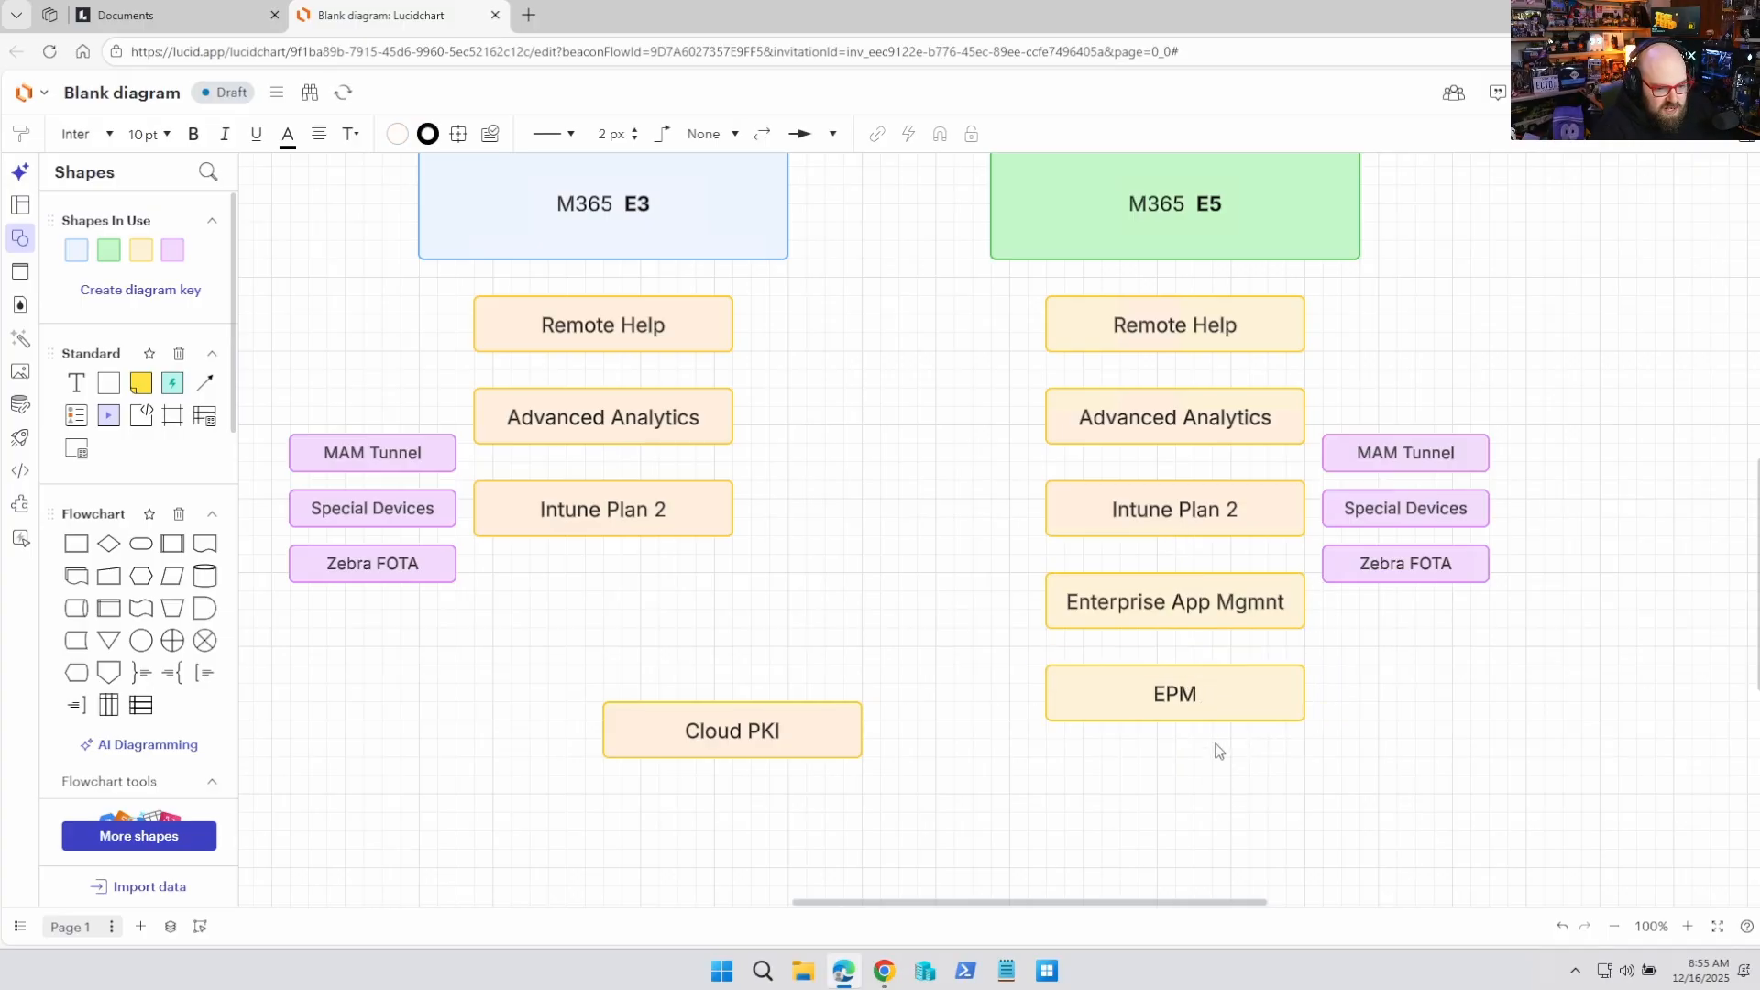
Step: Move EPM under Enterprise App Mgmnt in the E5 column, leaving Cloud PKI aside
{"action": "left_click", "coordinate": [1174, 693]}
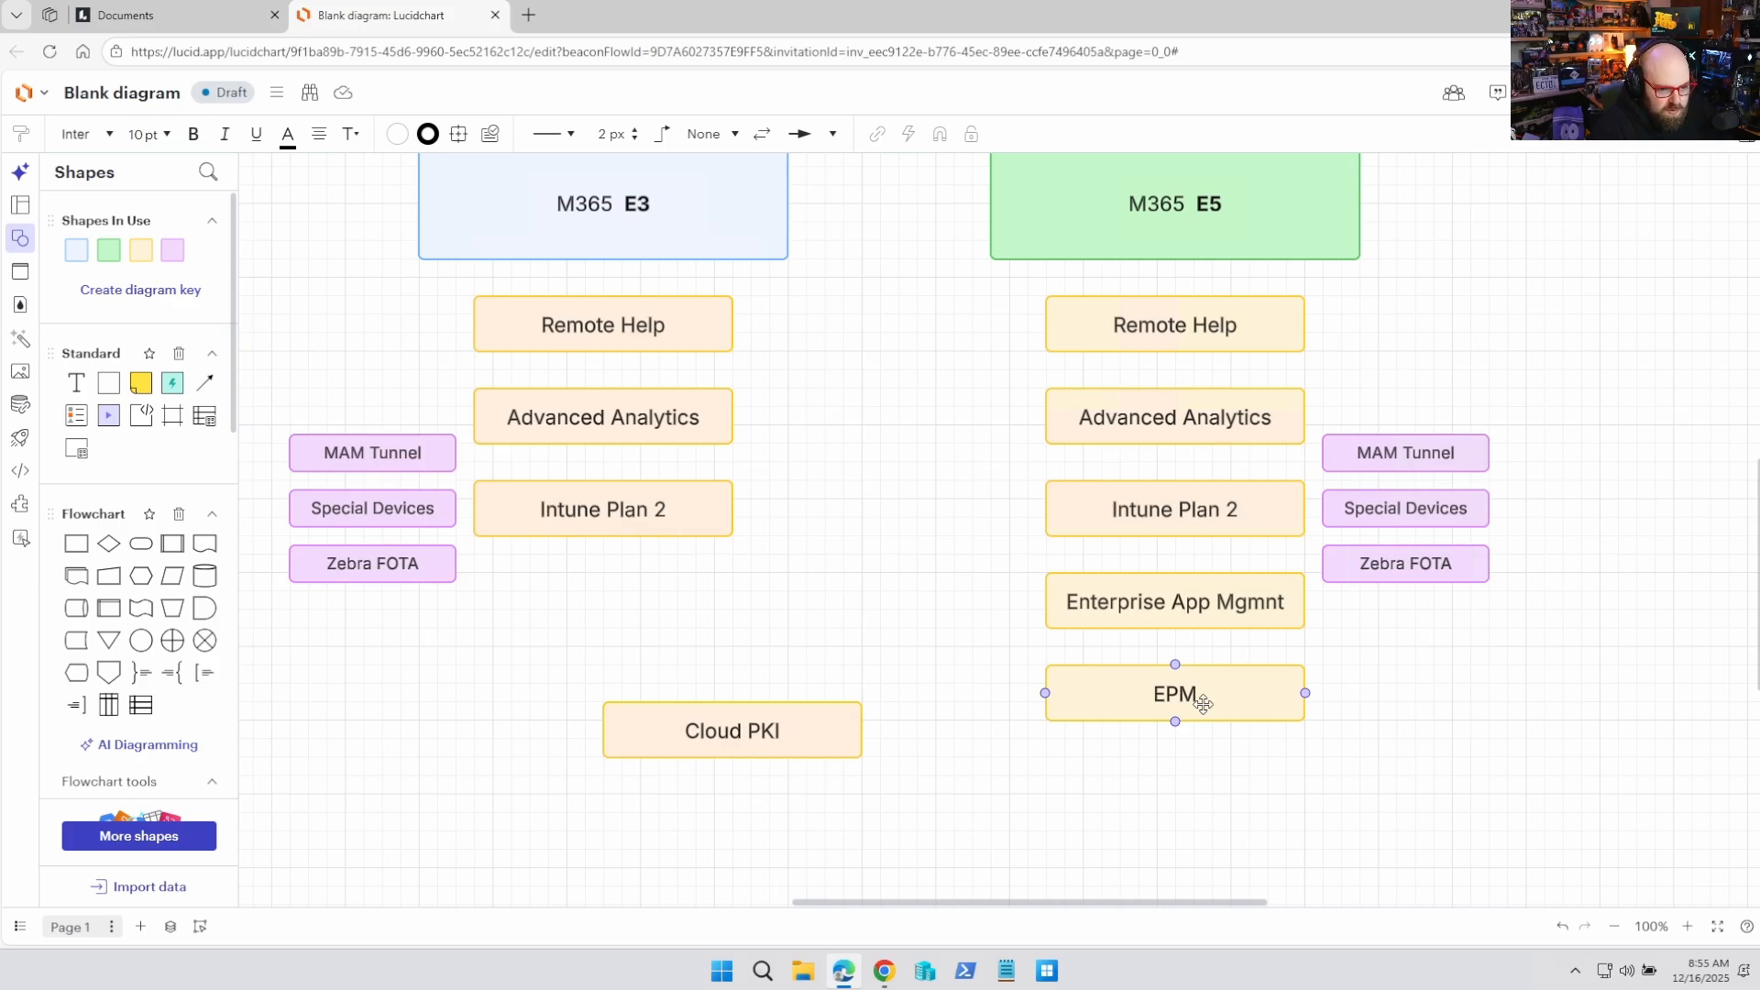
{"action": "left_click", "coordinate": [1359, 705]}
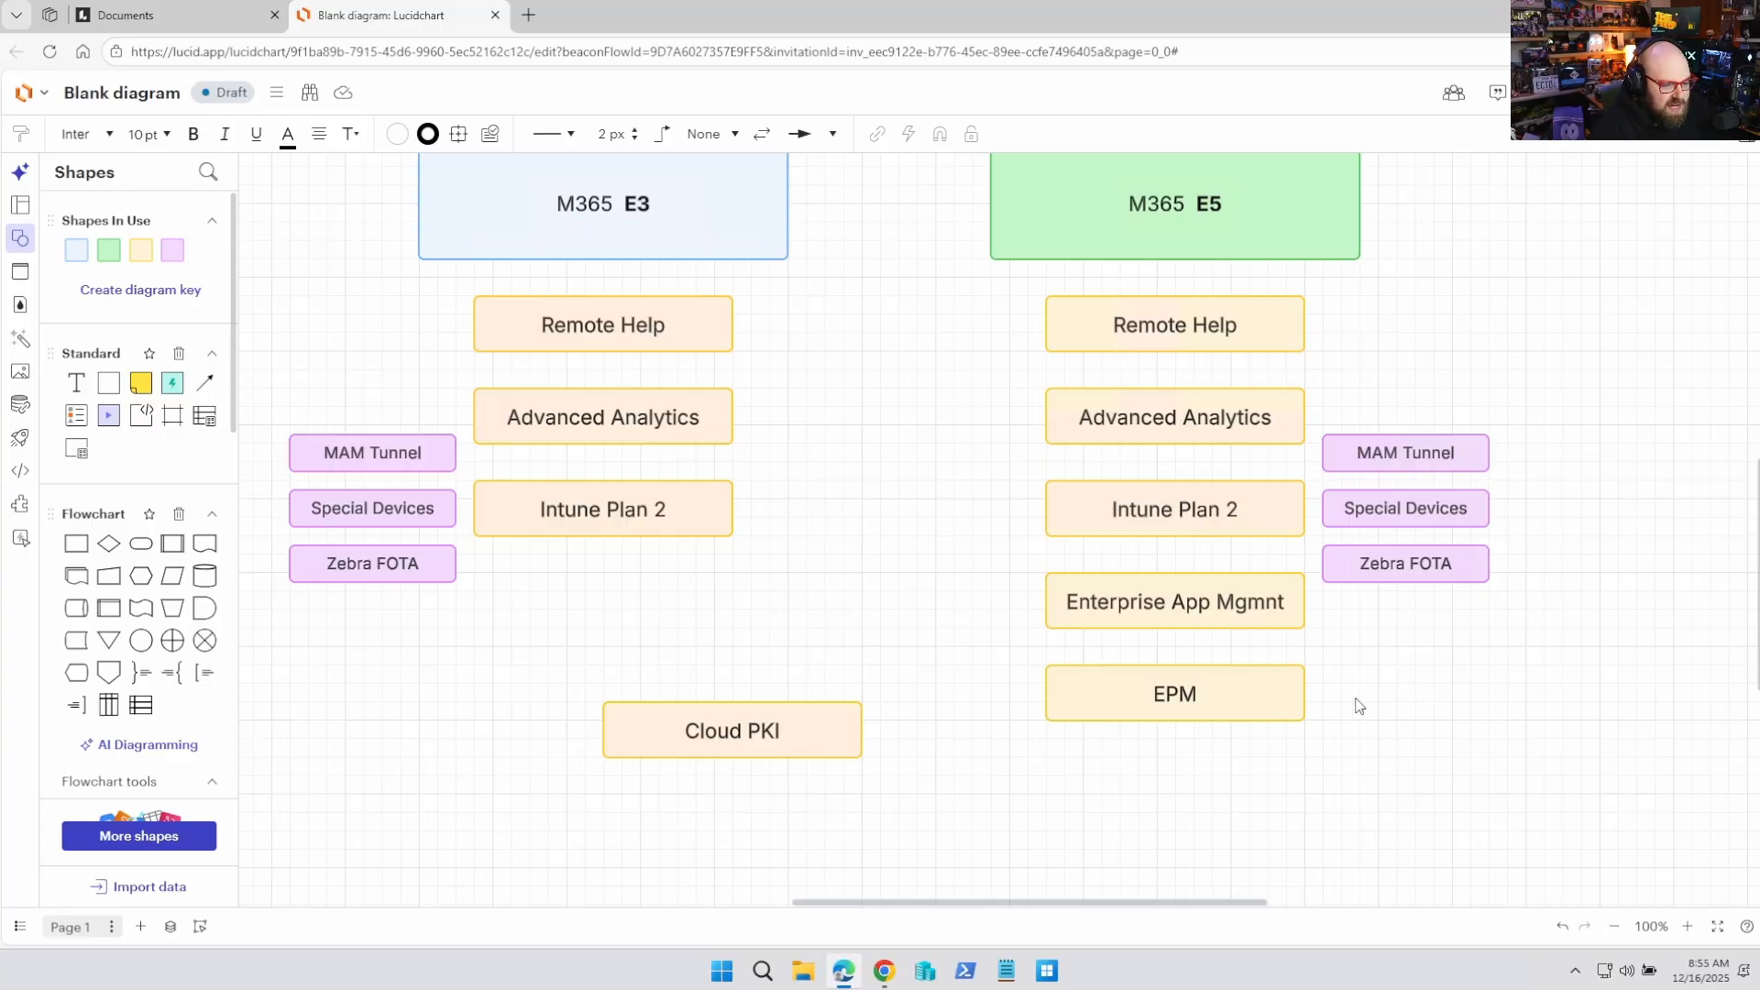
{"action": "left_click", "coordinate": [1174, 694]}
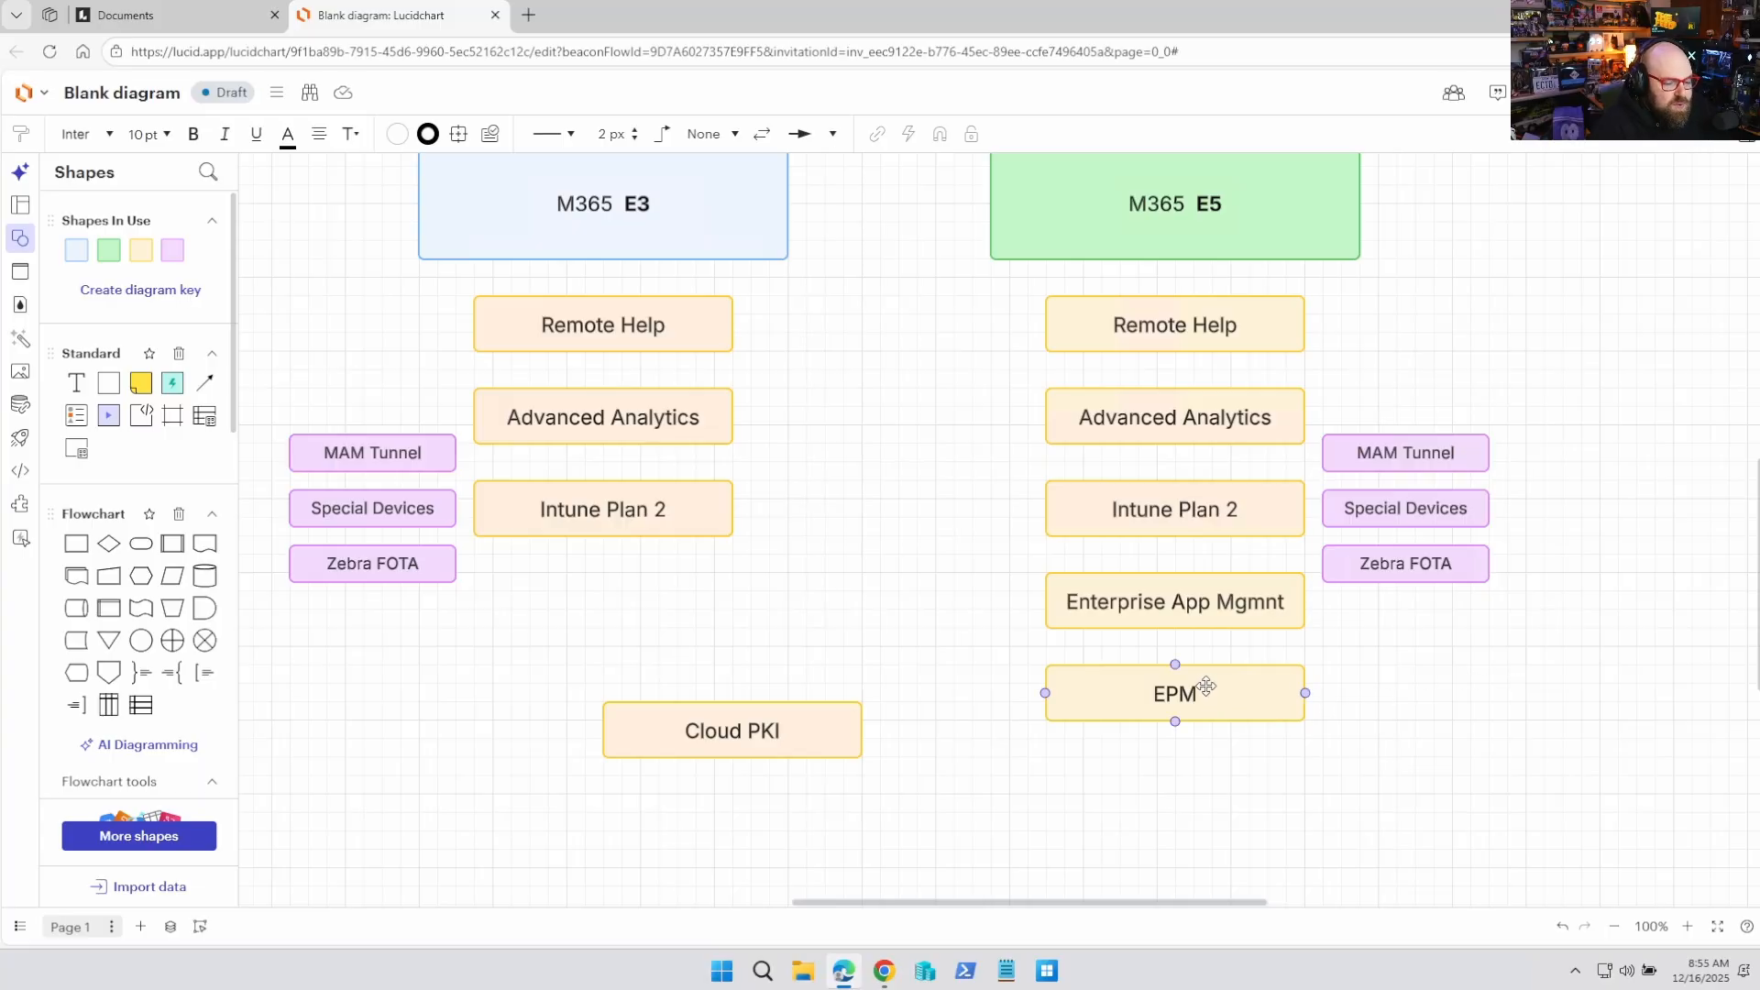
{"action": "left_click", "coordinate": [1501, 741]}
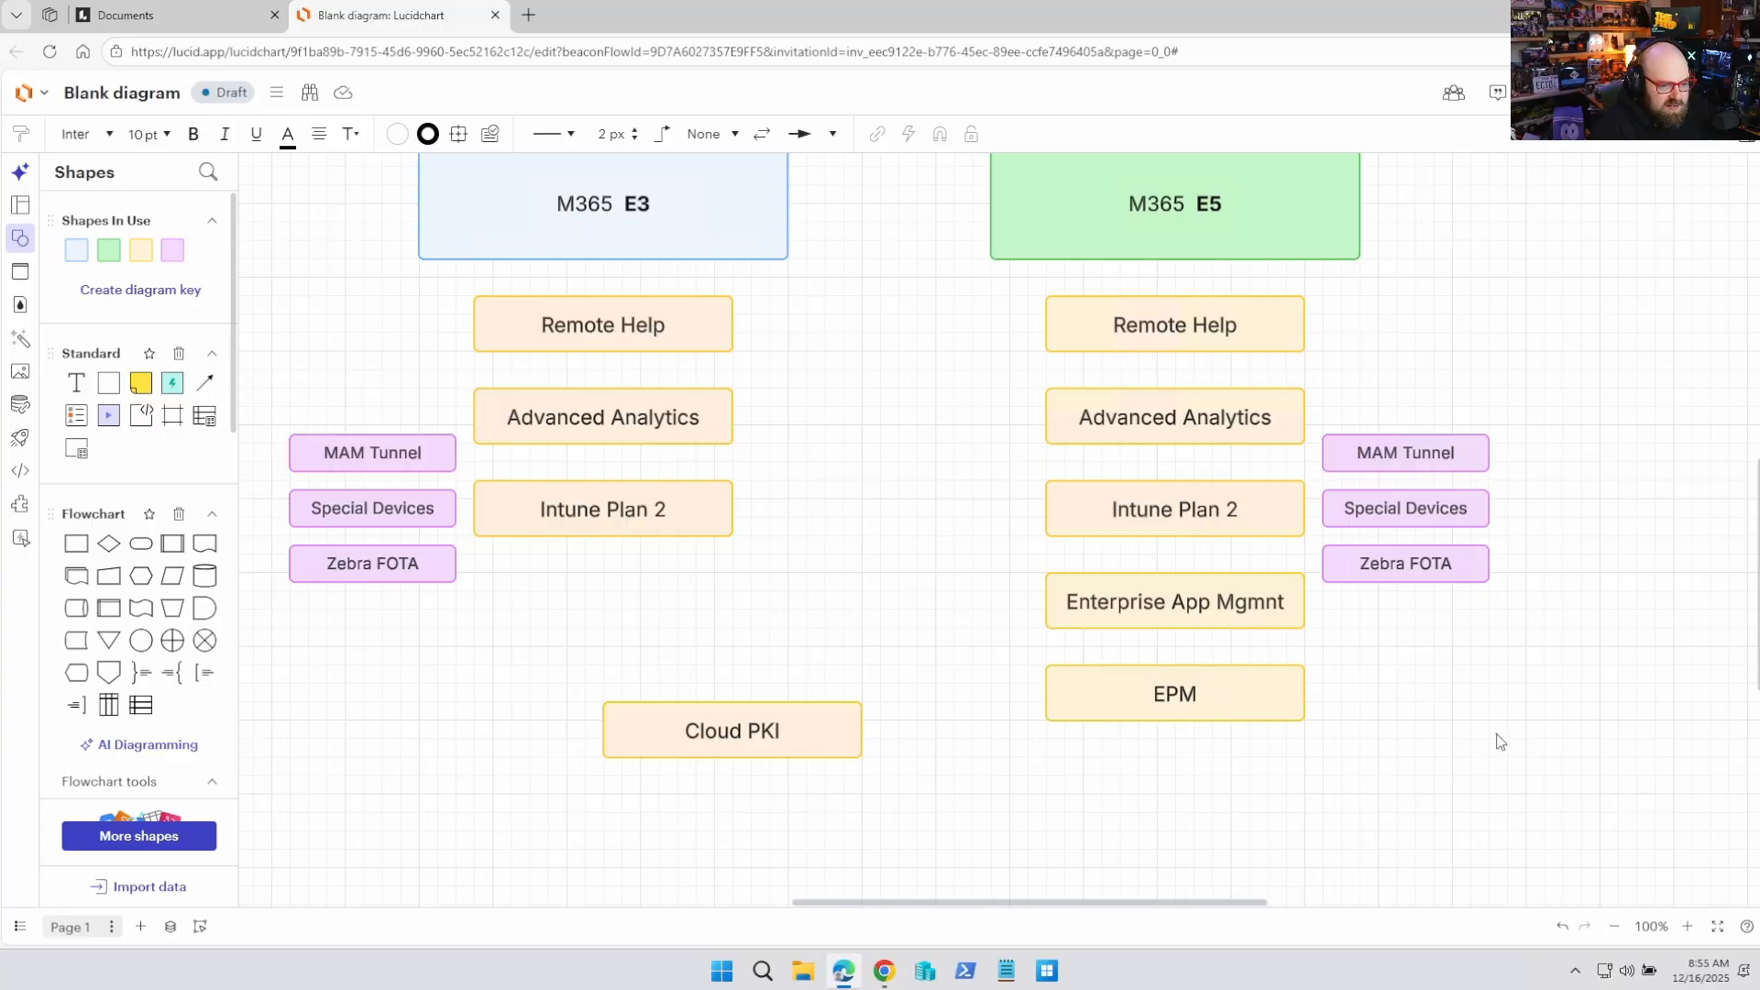
{"action": "mouse_move", "coordinate": [1448, 775]}
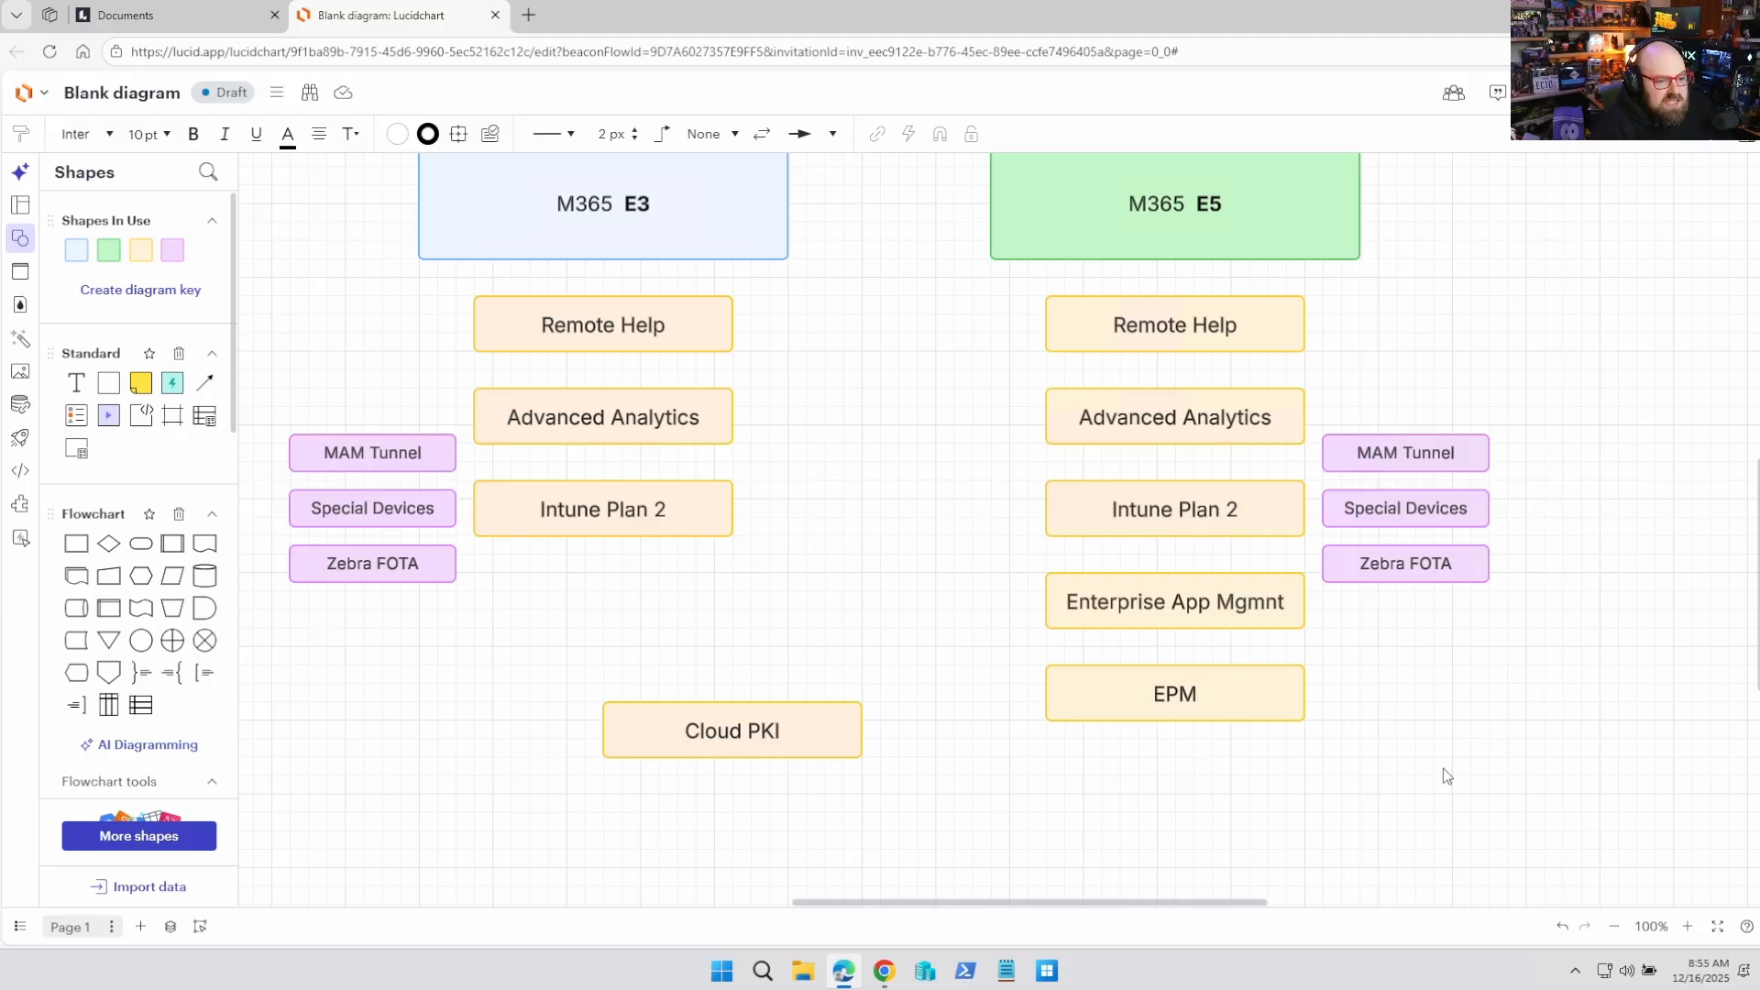
{"action": "mouse_move", "coordinate": [1443, 773]}
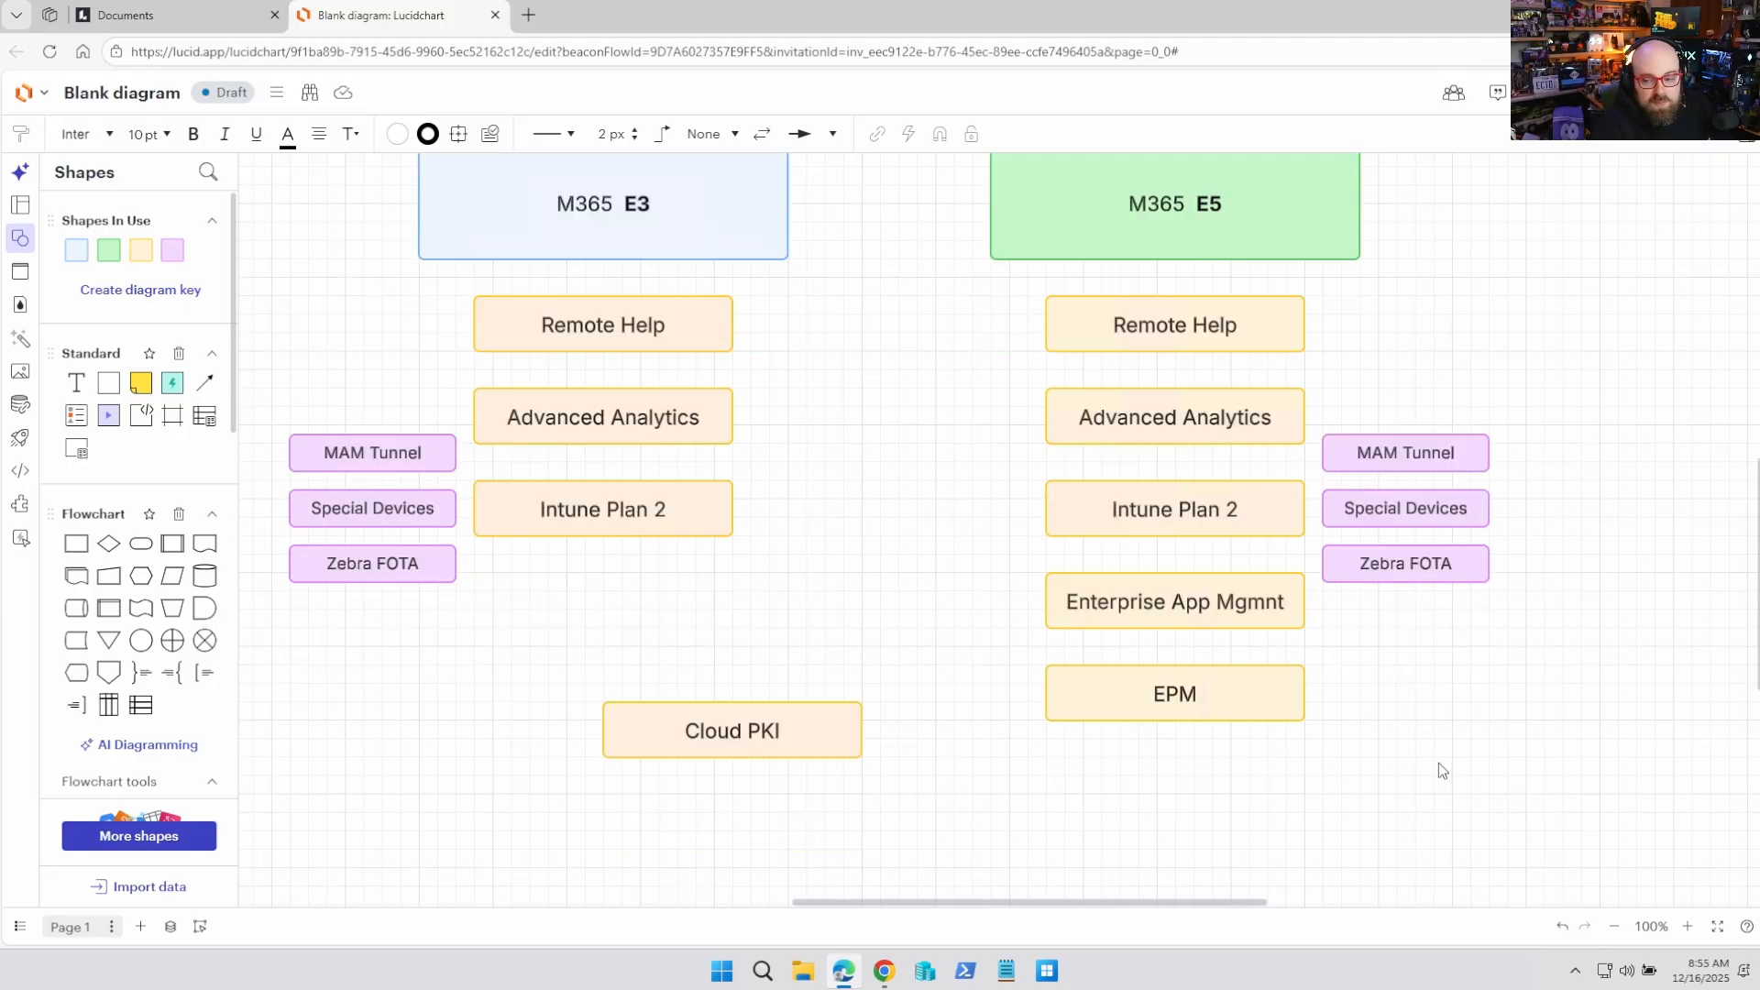
{"action": "left_click", "coordinate": [1174, 693]}
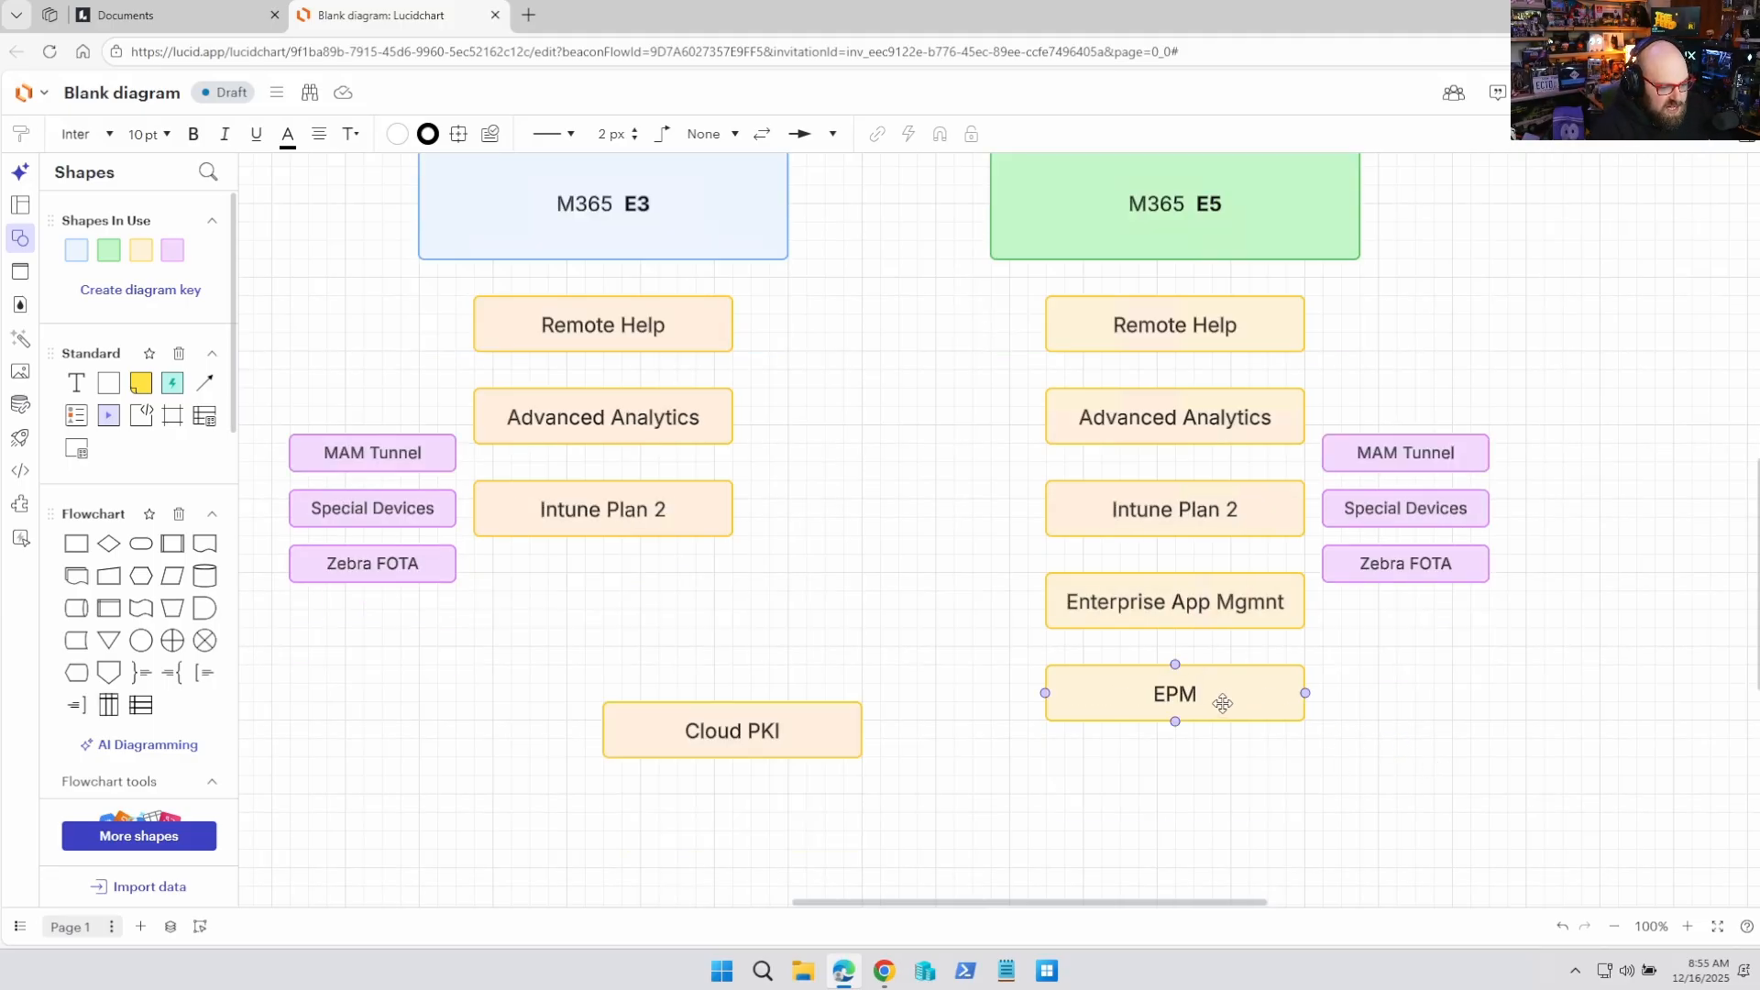
Step: Place Cloud PKI below EPM at the bottom of the M365 E5 column, aligned to the guides
{"action": "left_click", "coordinate": [1030, 439]}
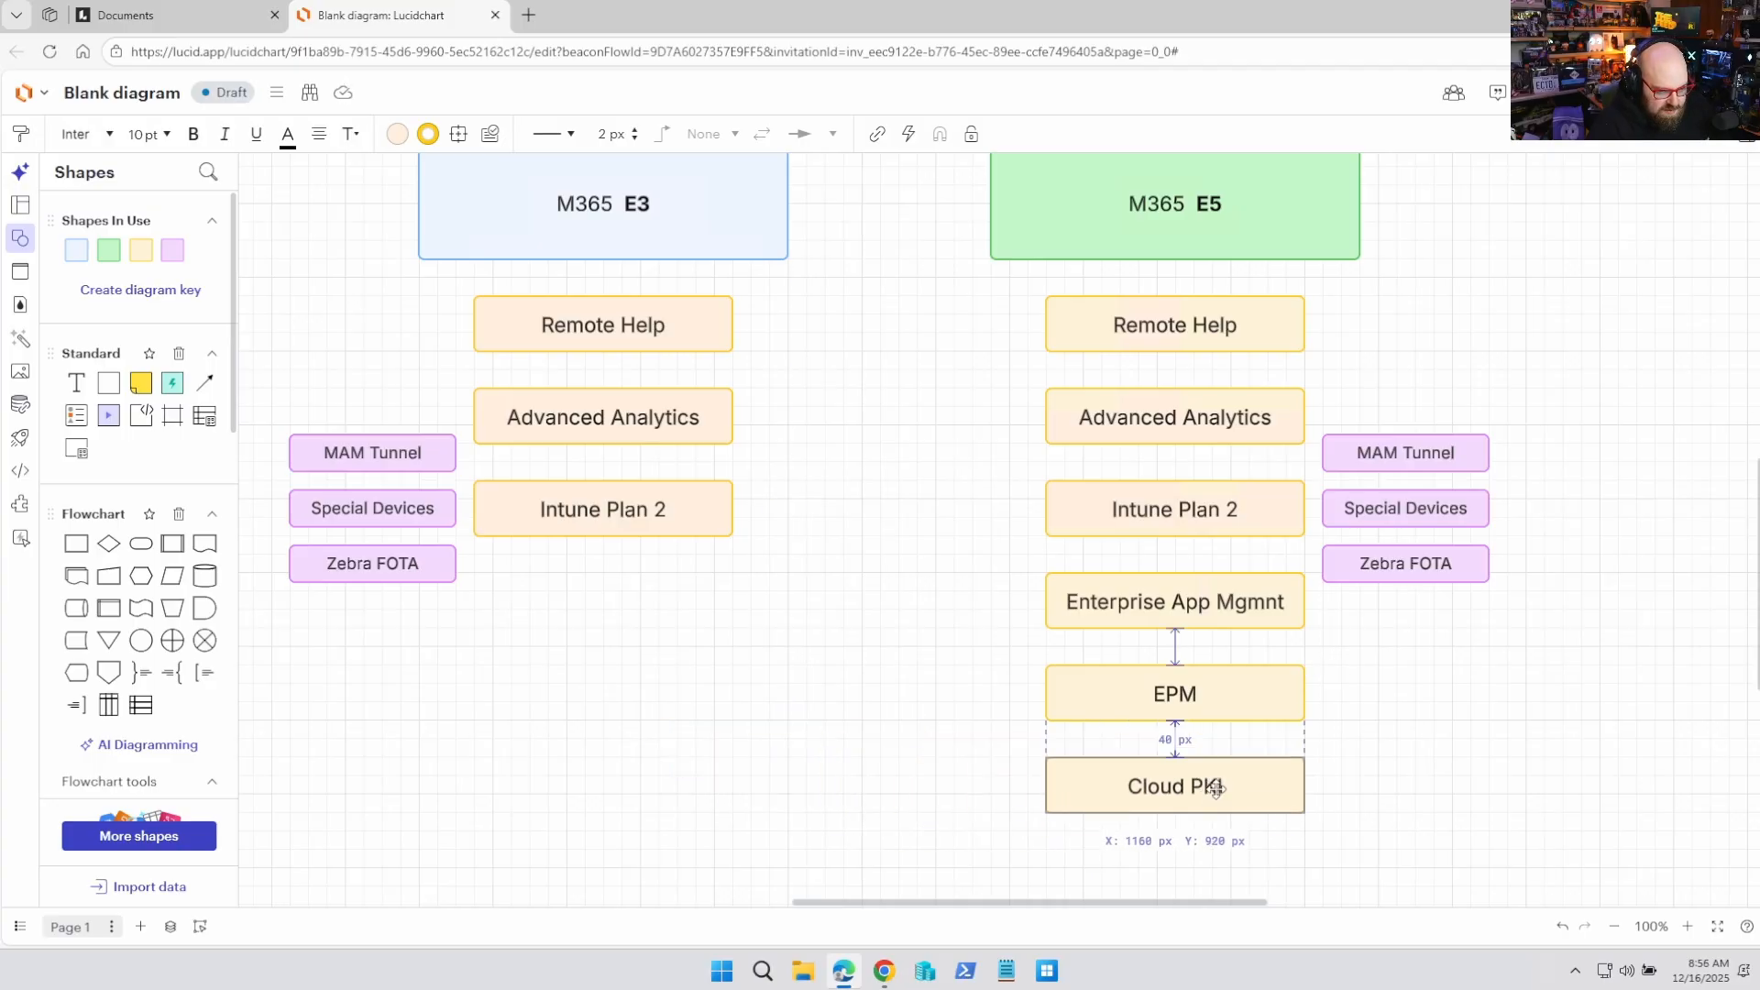
{"action": "left_click", "coordinate": [1174, 785]}
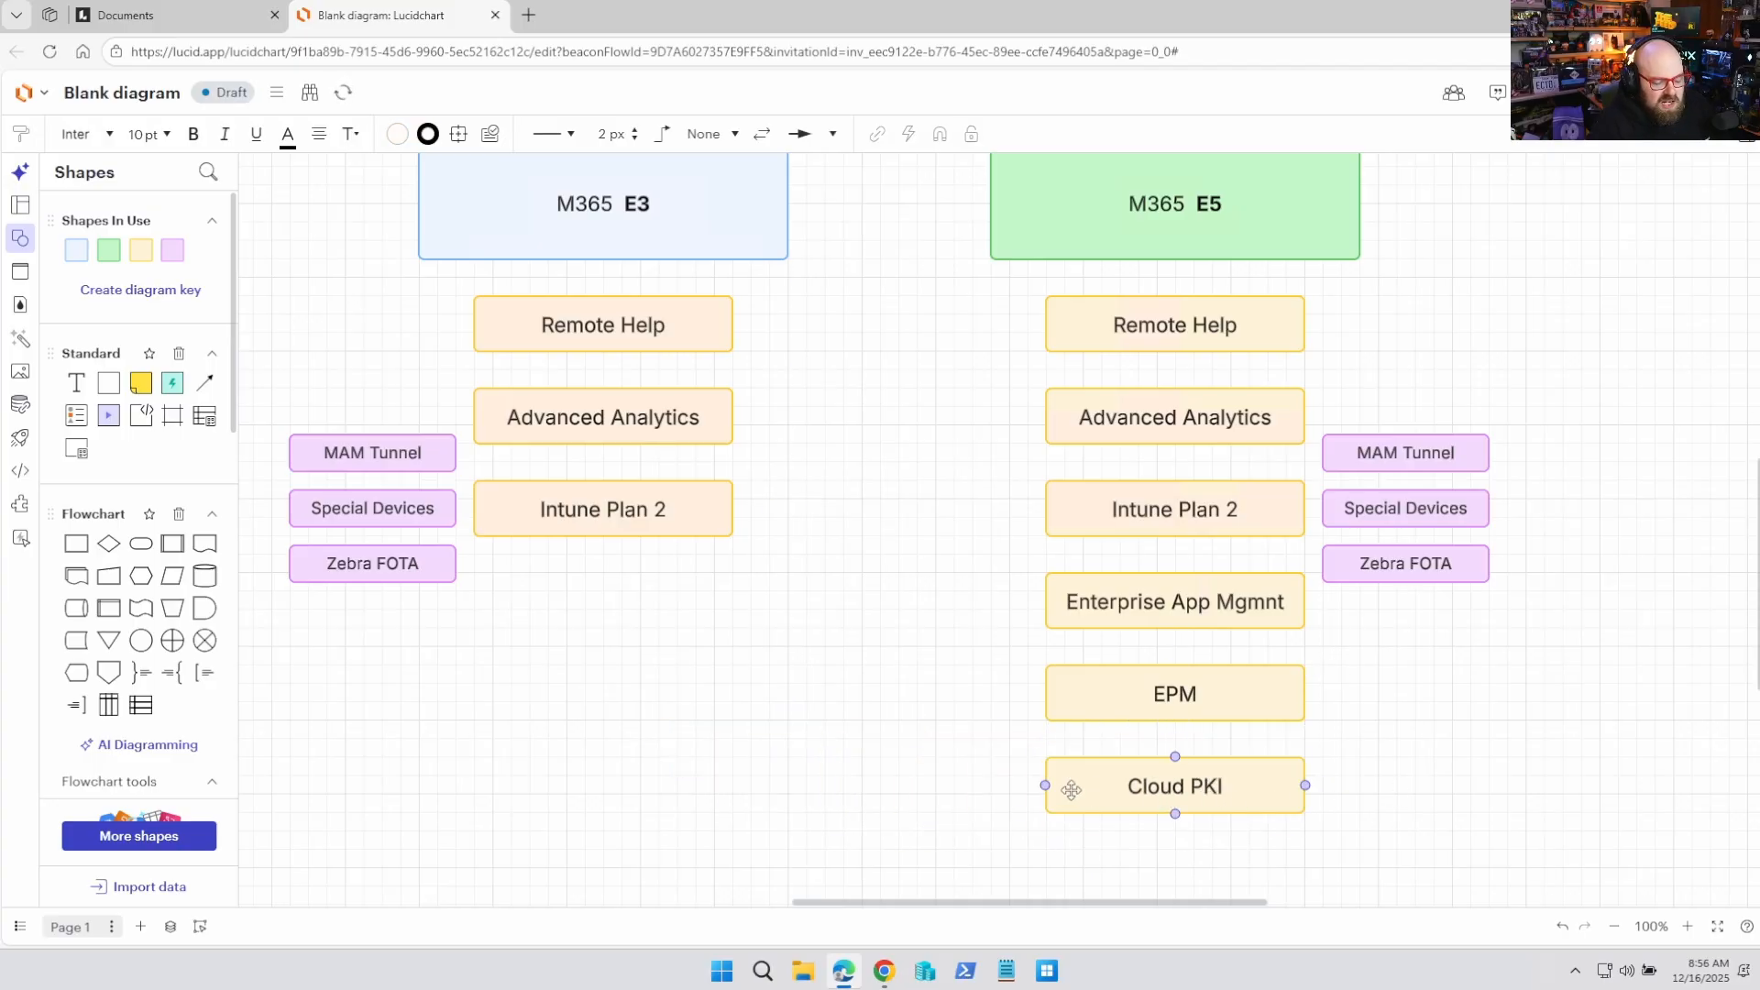
{"action": "left_click", "coordinate": [834, 731]}
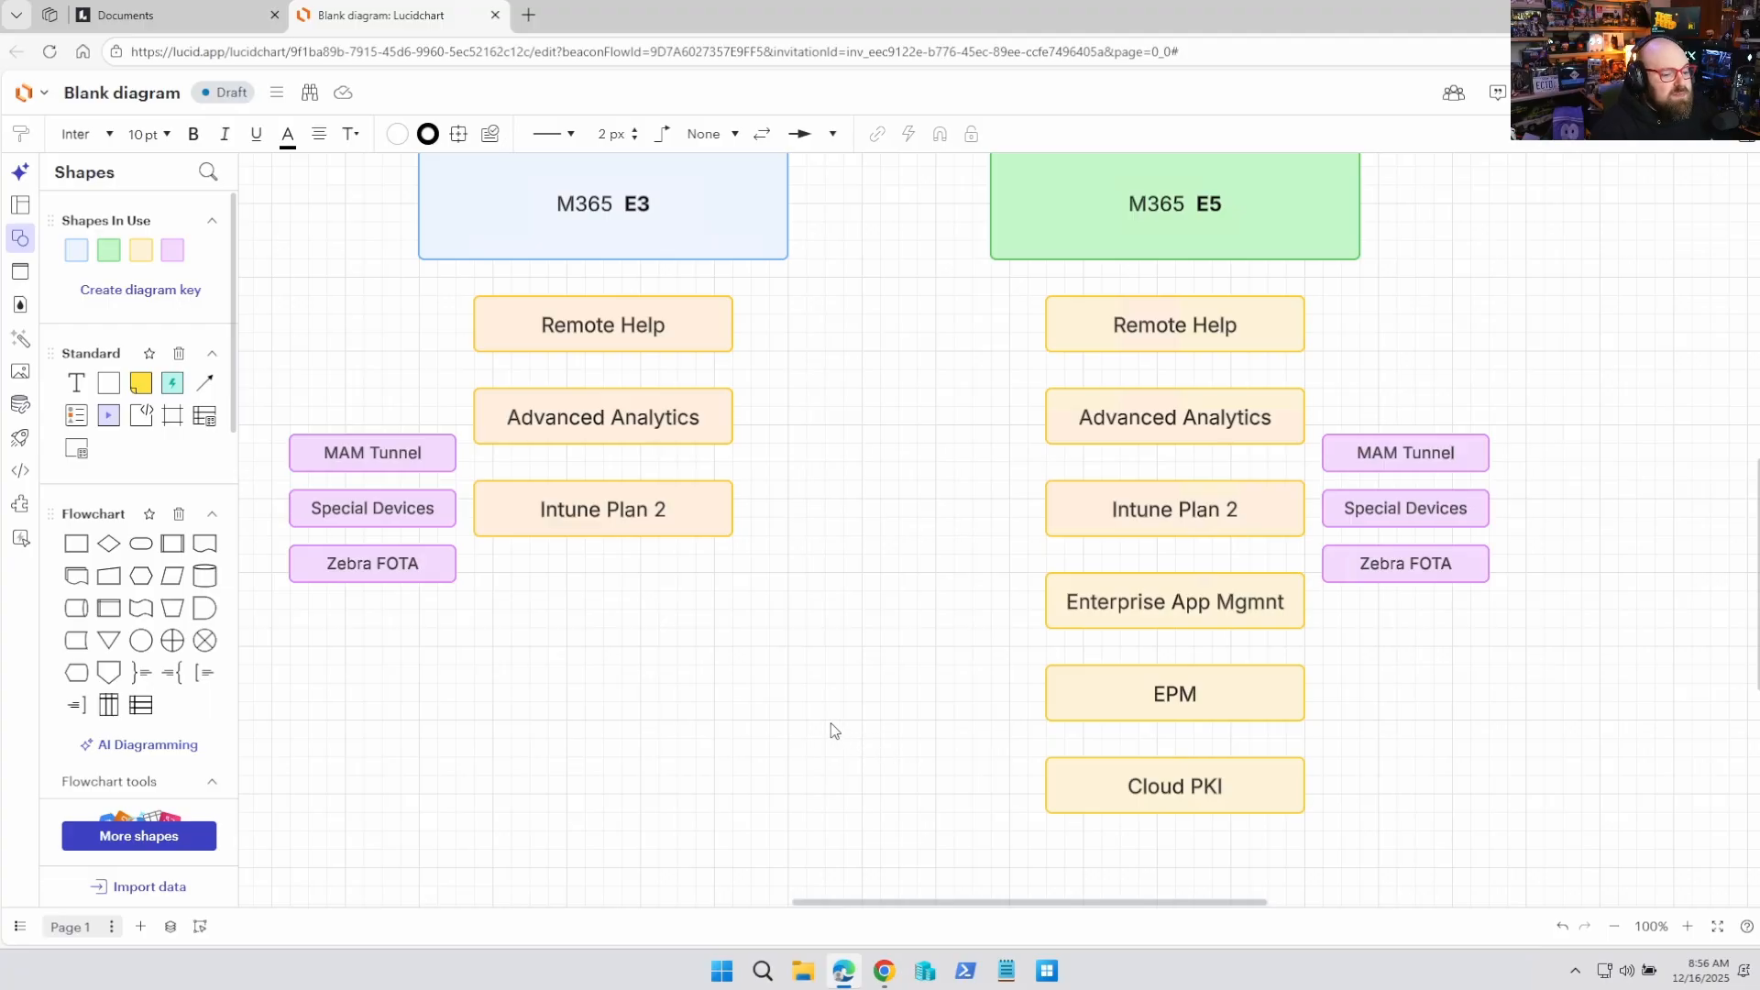
{"action": "mouse_move", "coordinate": [811, 719]}
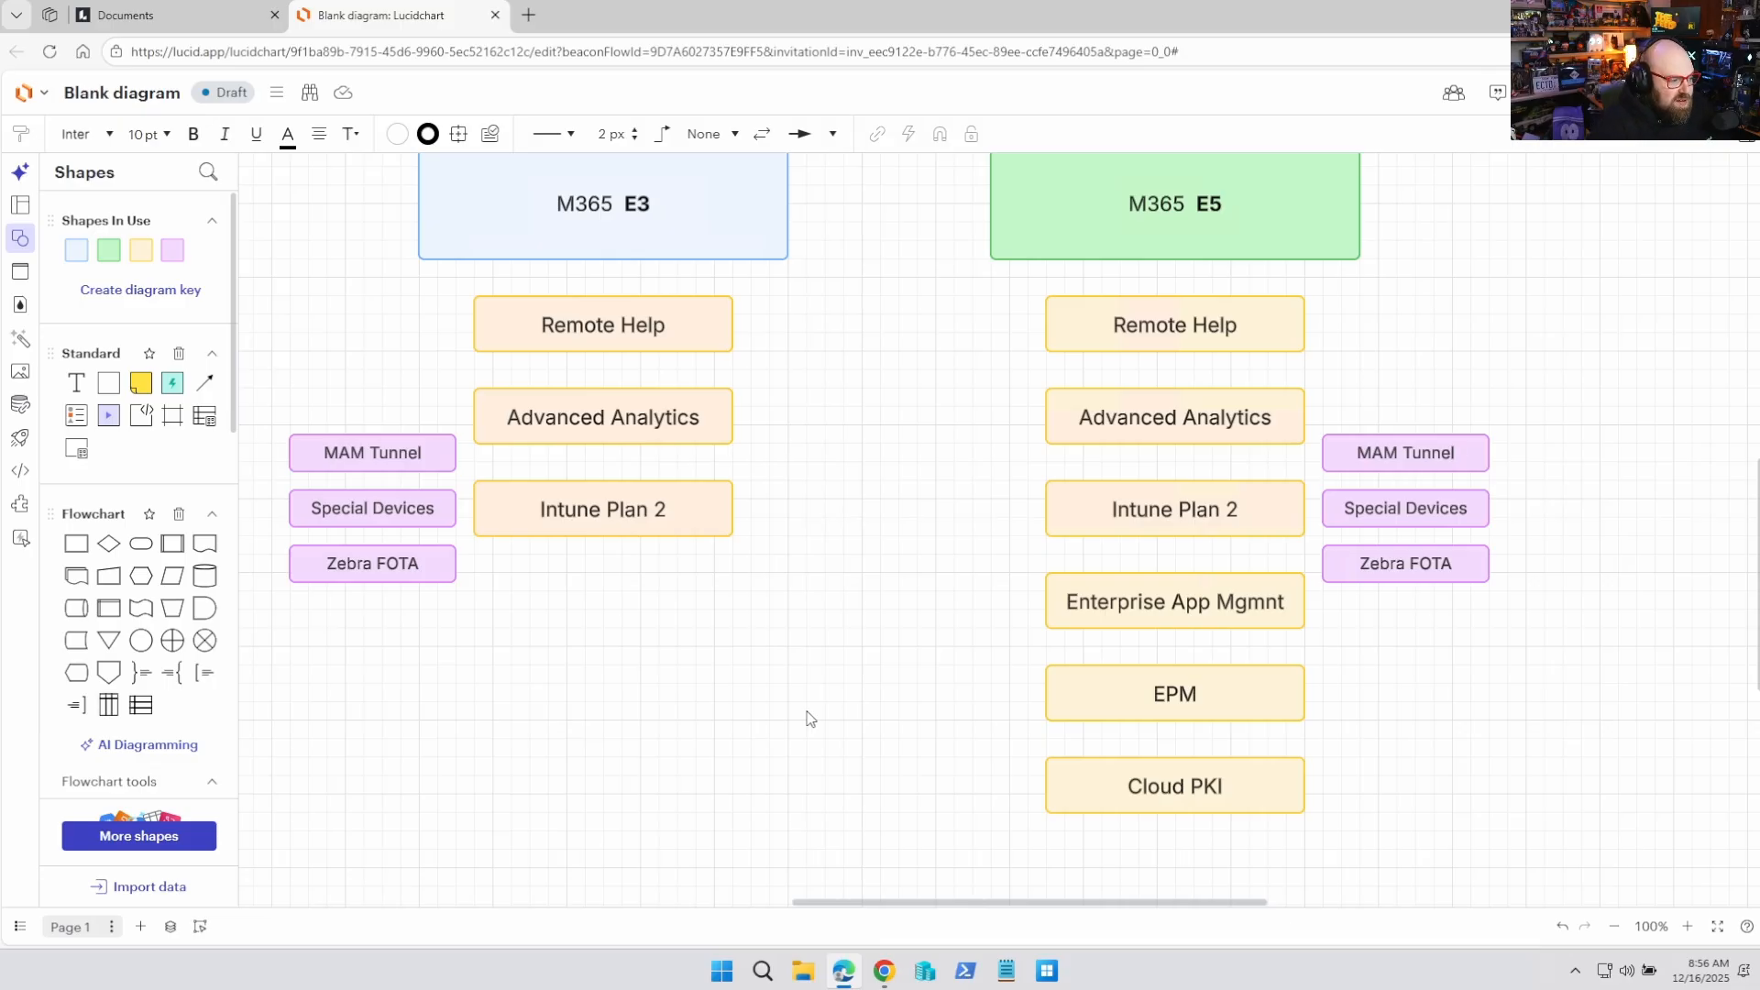
{"action": "left_click", "coordinate": [1174, 203]}
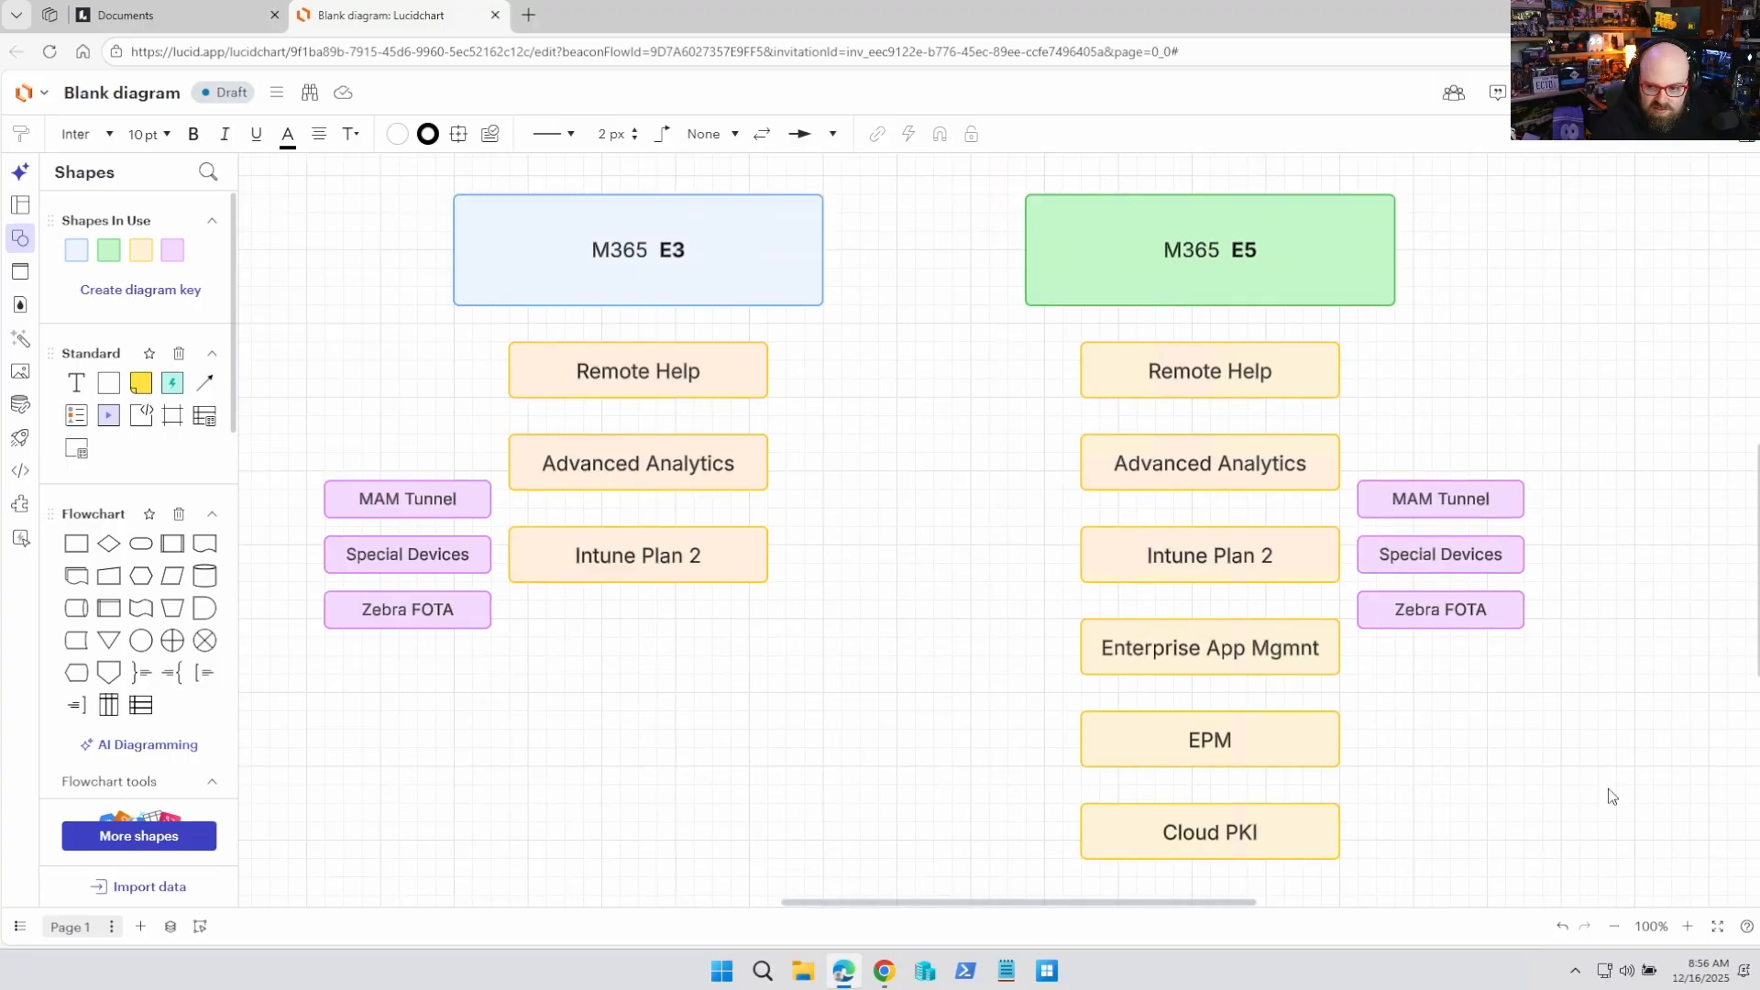
Step: Give Enterprise App Mgmnt, EPM and Cloud PKI a darker orange fill to mark them as E5-only
{"action": "left_click", "coordinate": [636, 249]}
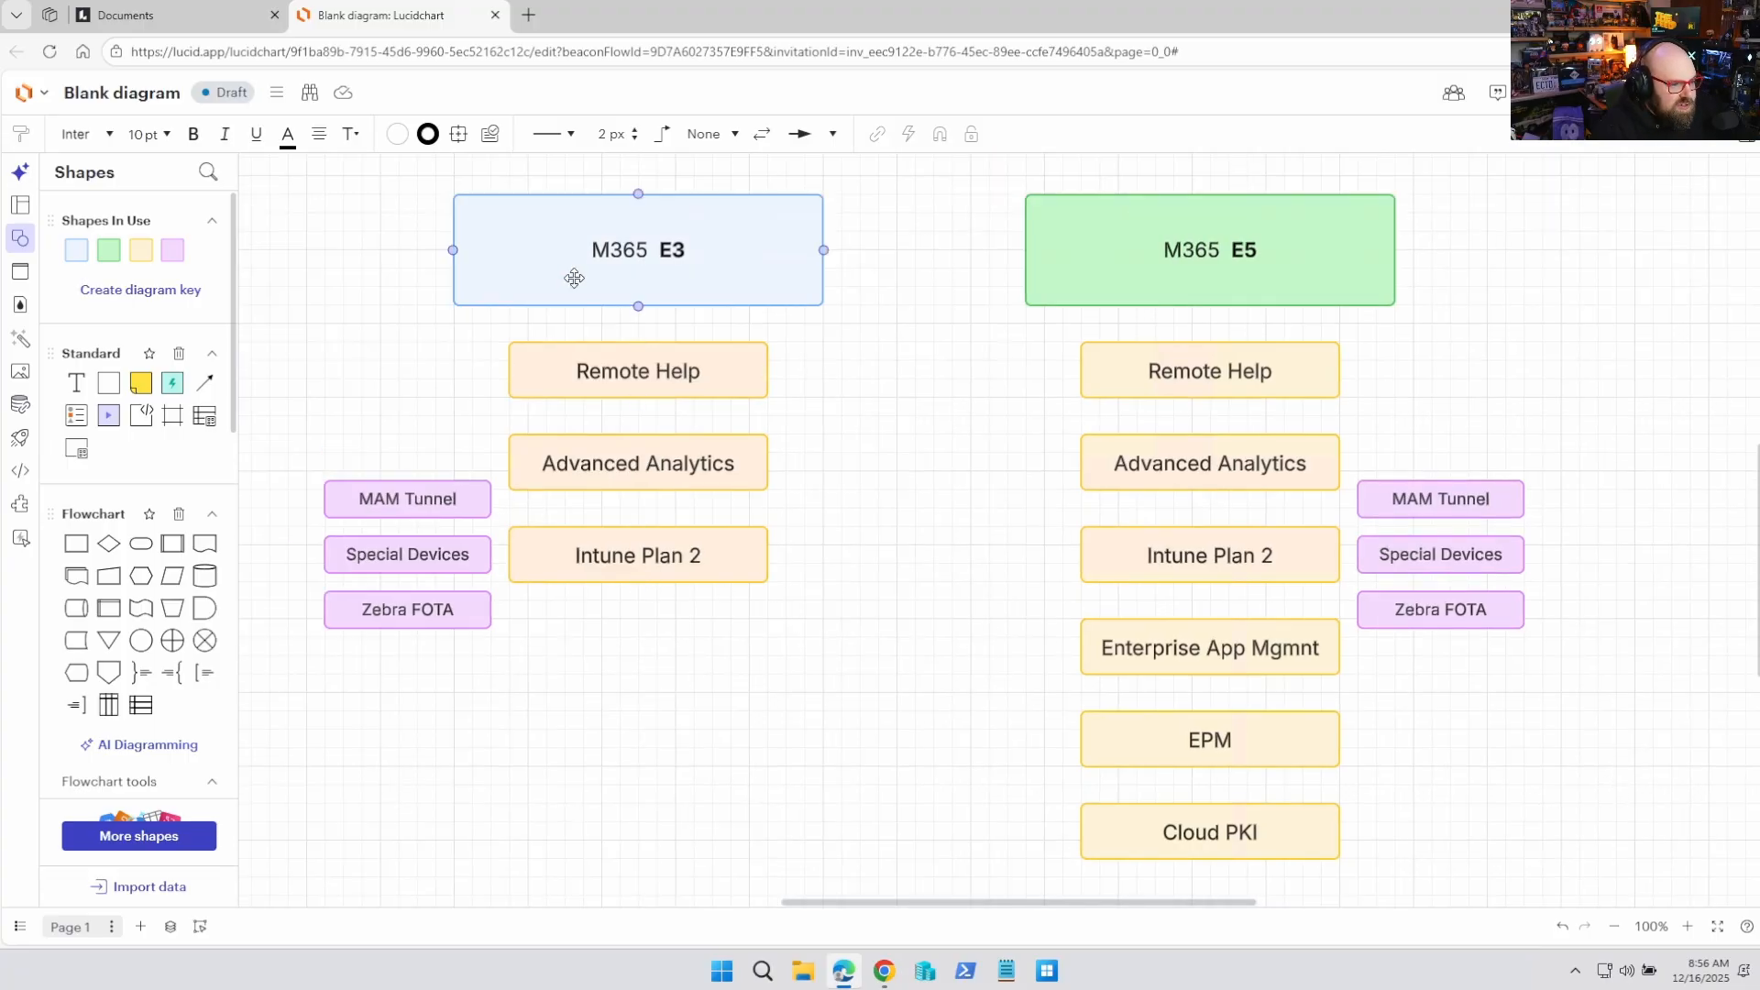
{"action": "left_click", "coordinate": [627, 345]}
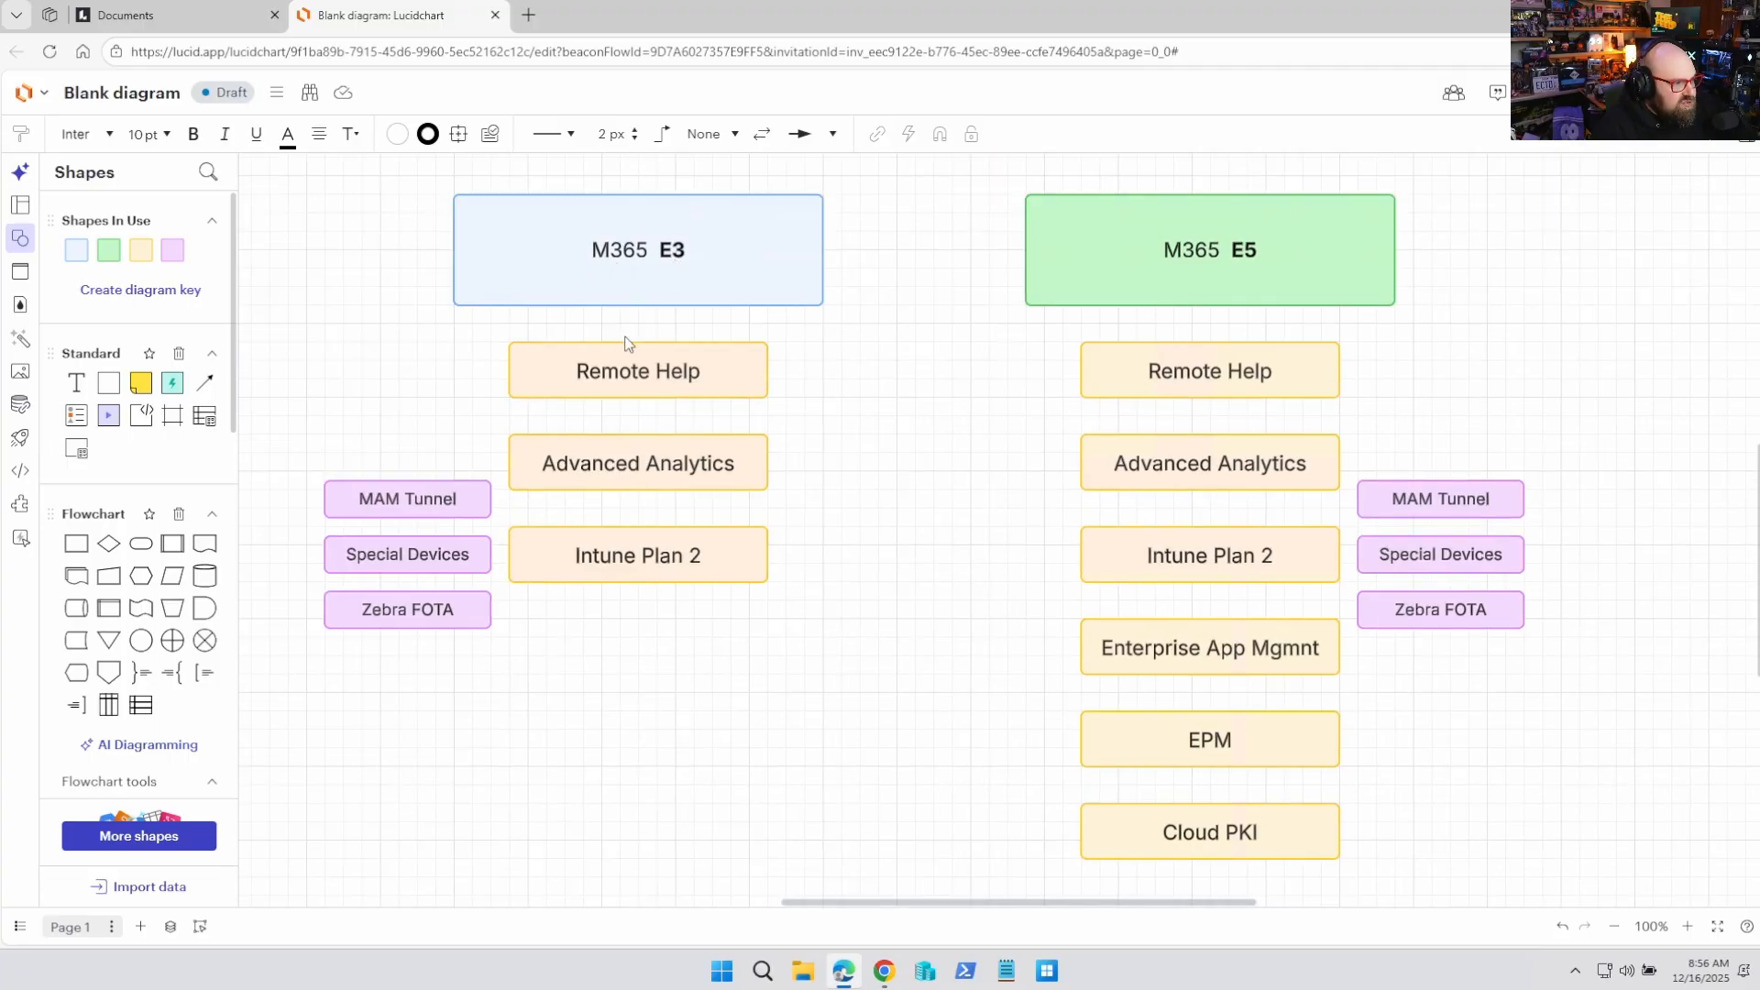
{"action": "left_click", "coordinate": [637, 554]}
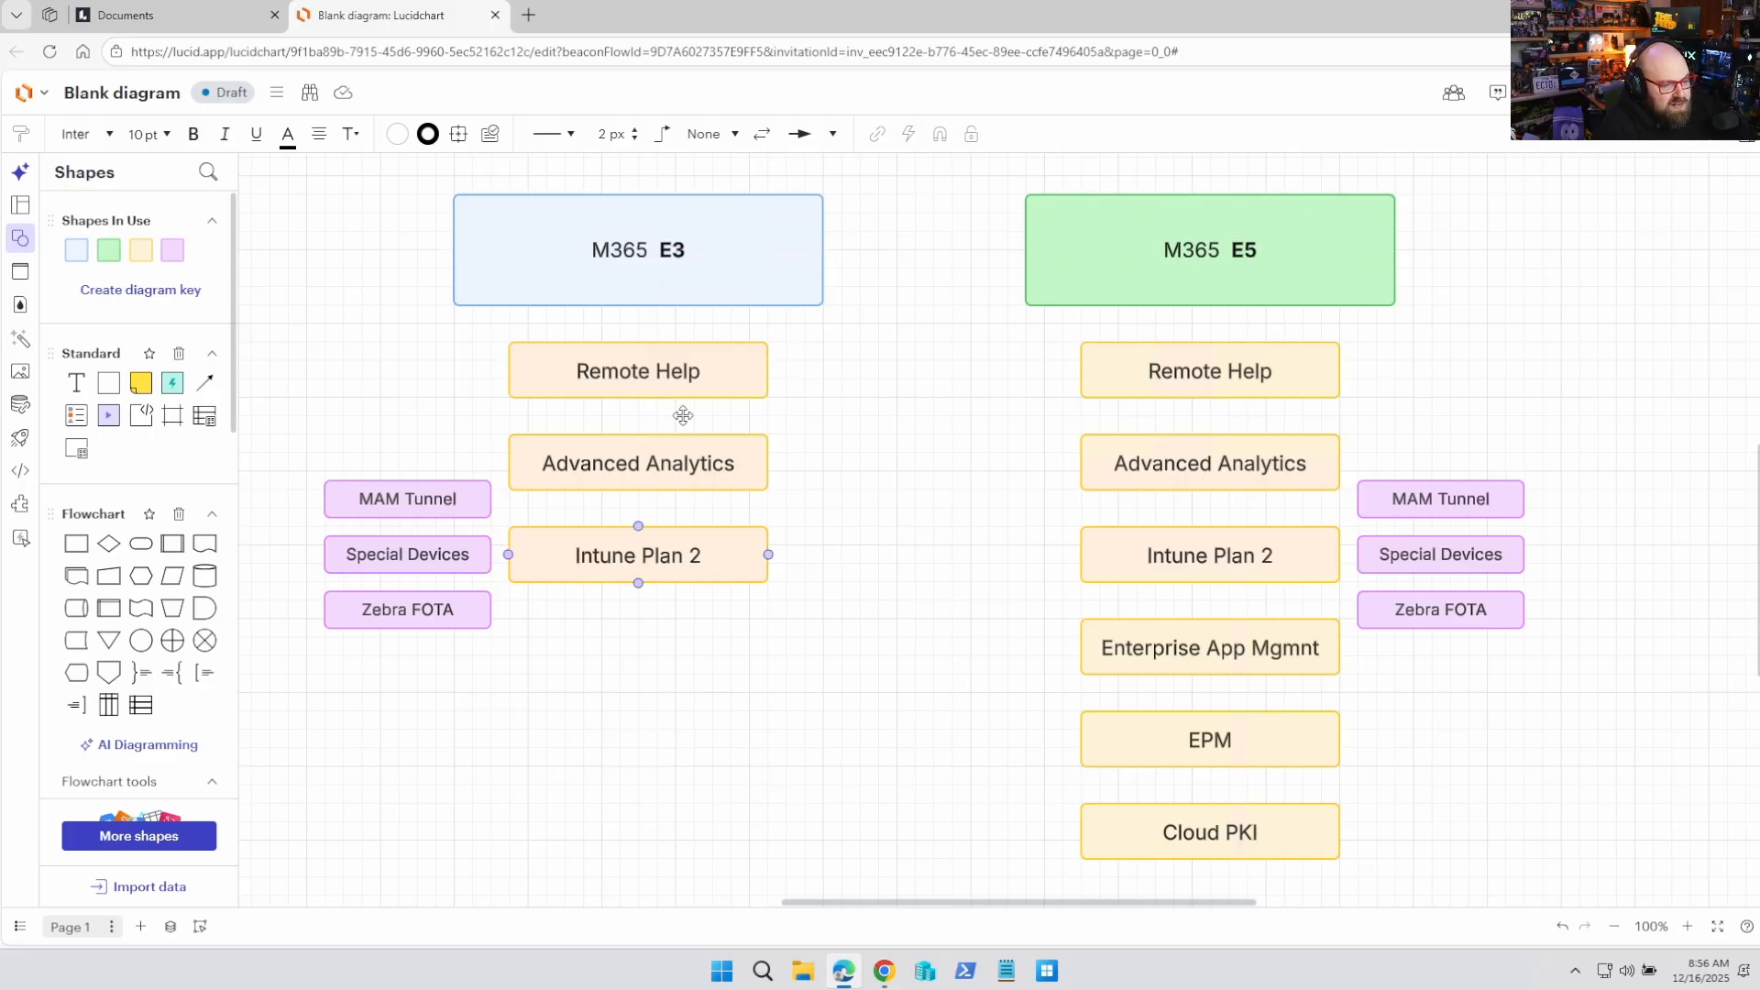
{"action": "left_click", "coordinate": [1209, 370]}
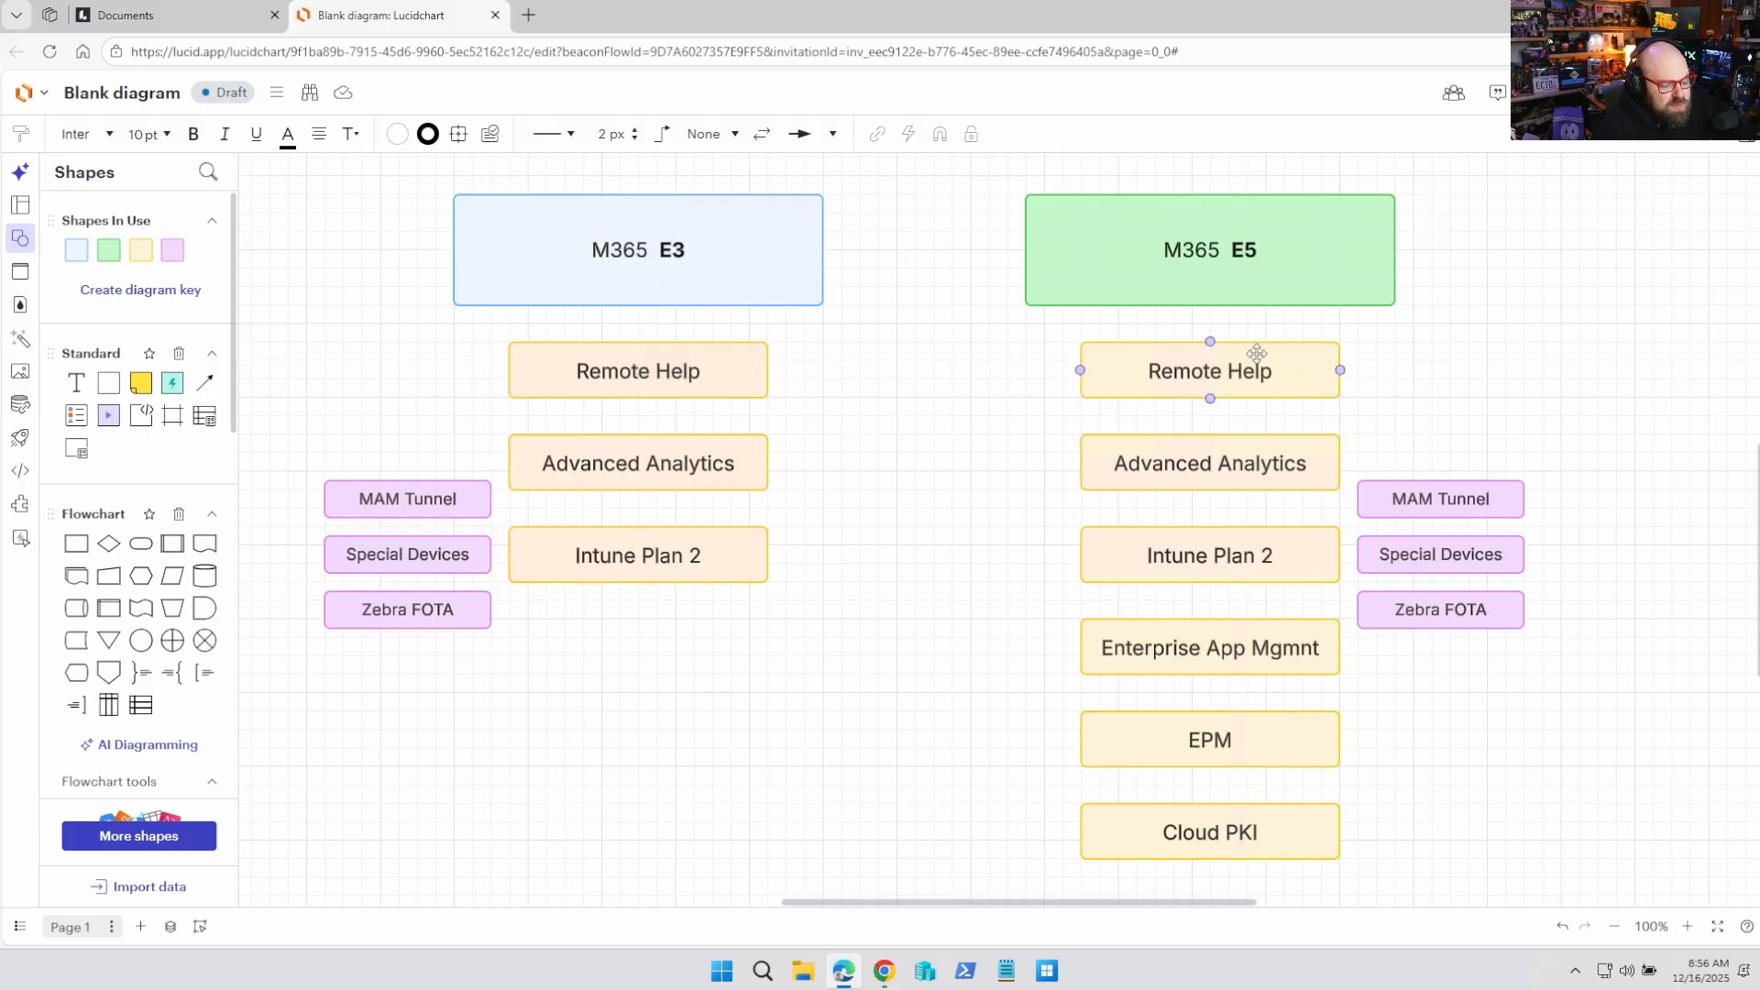
{"action": "left_click", "coordinate": [636, 554]}
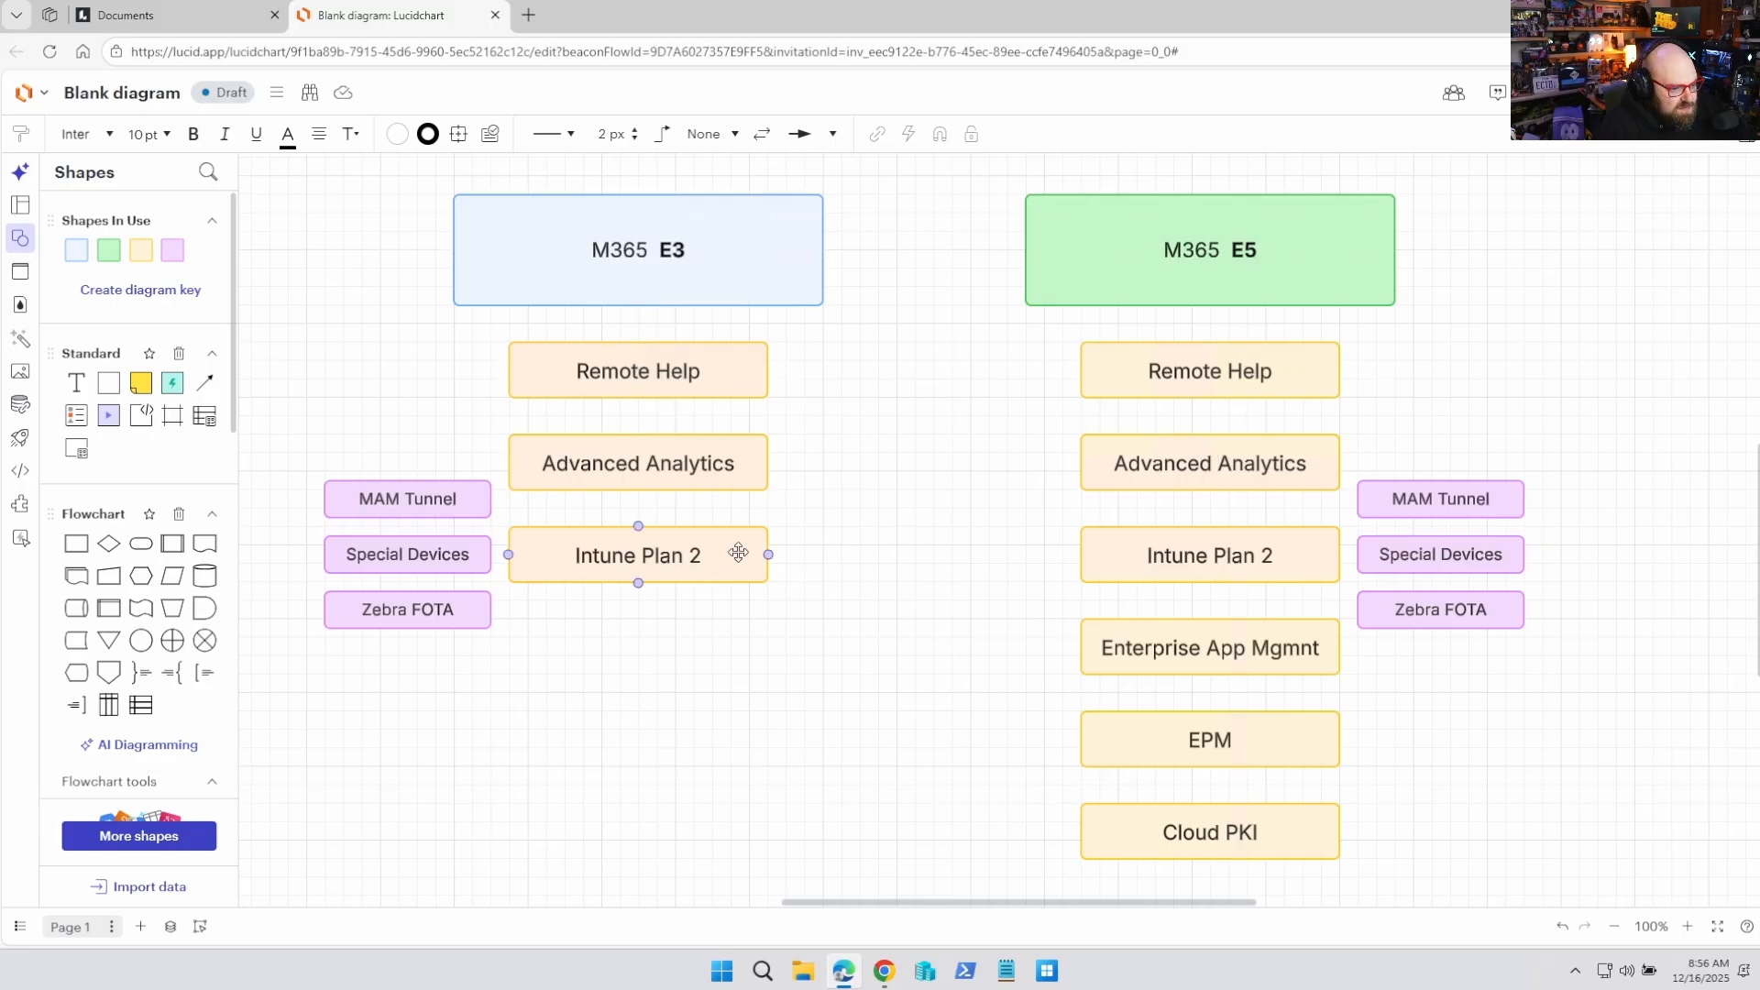
{"action": "left_click", "coordinate": [407, 609]}
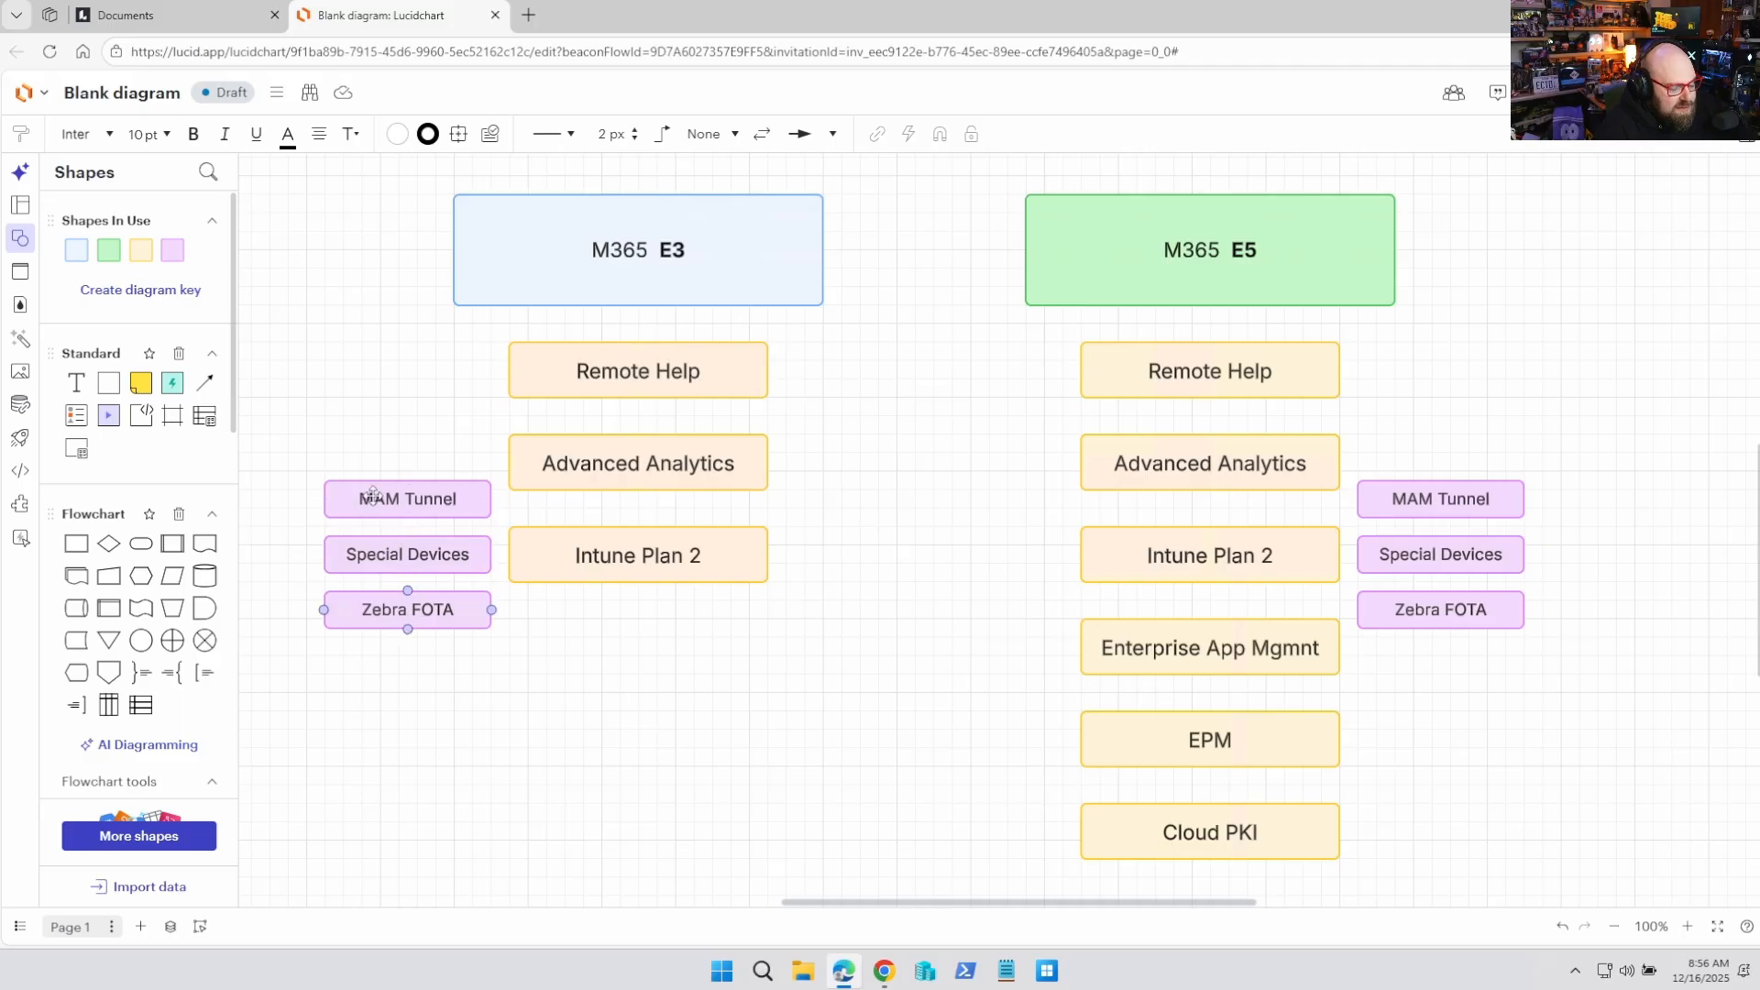
{"action": "left_click", "coordinate": [1209, 647]}
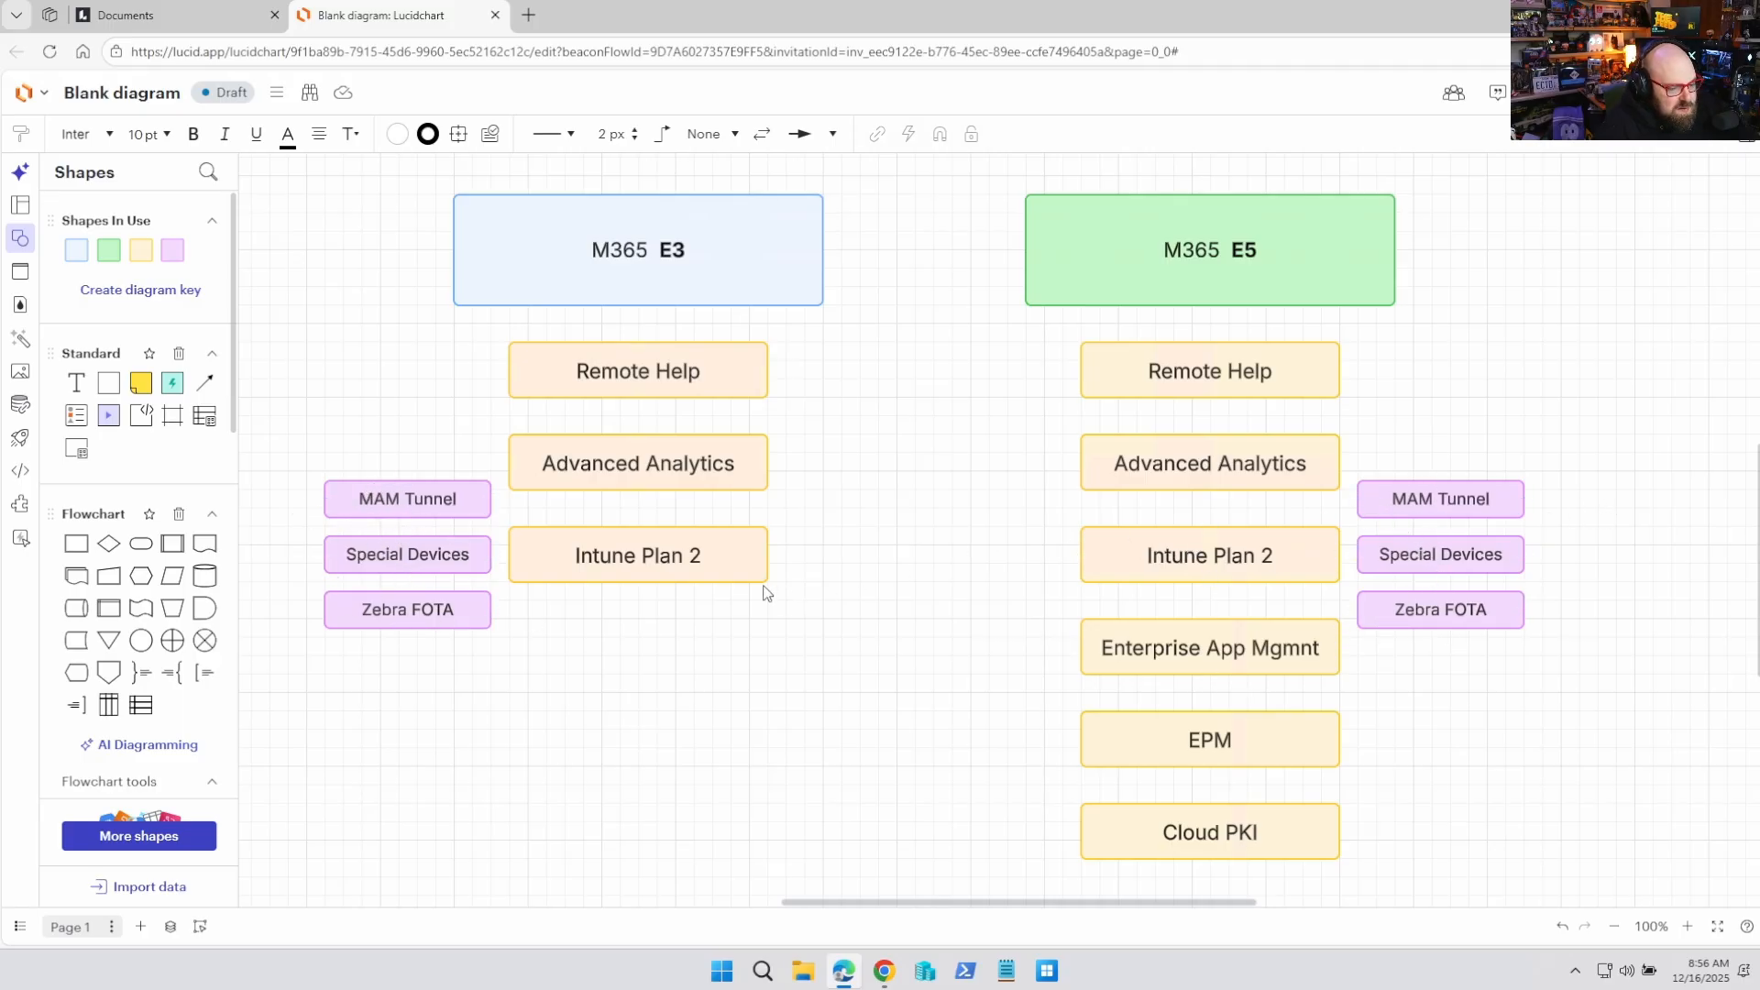
{"action": "mouse_move", "coordinate": [612, 640]}
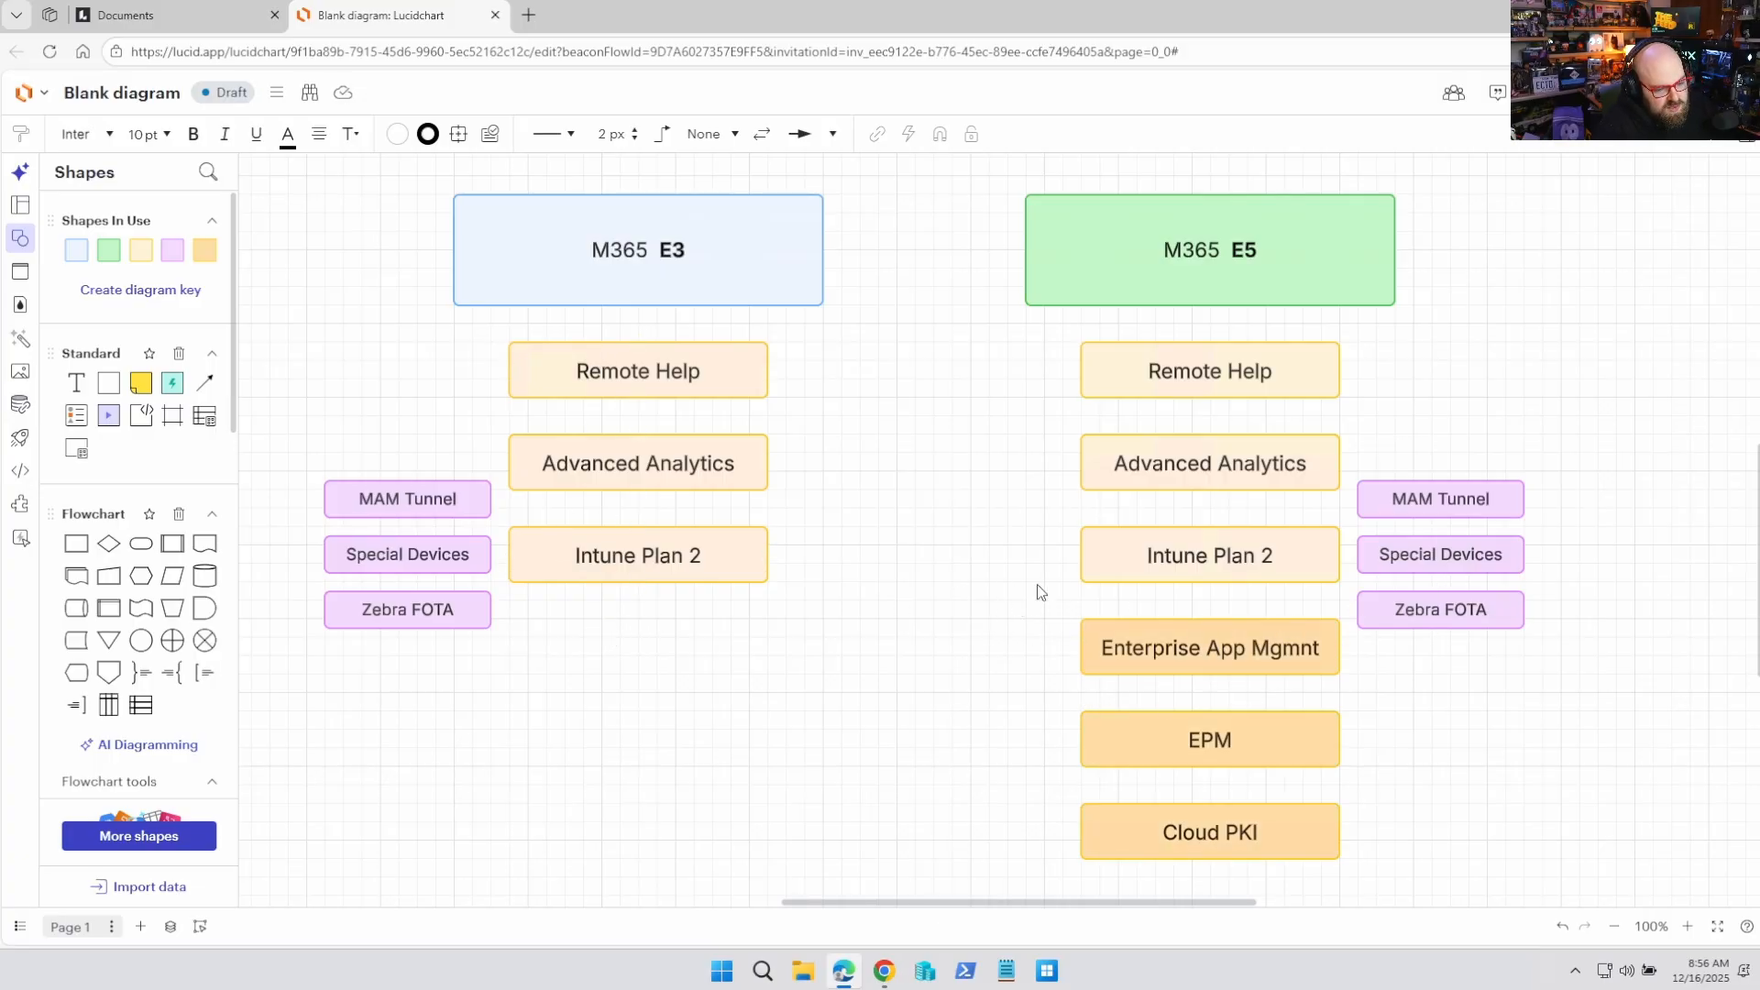
{"action": "left_click", "coordinate": [1208, 249]}
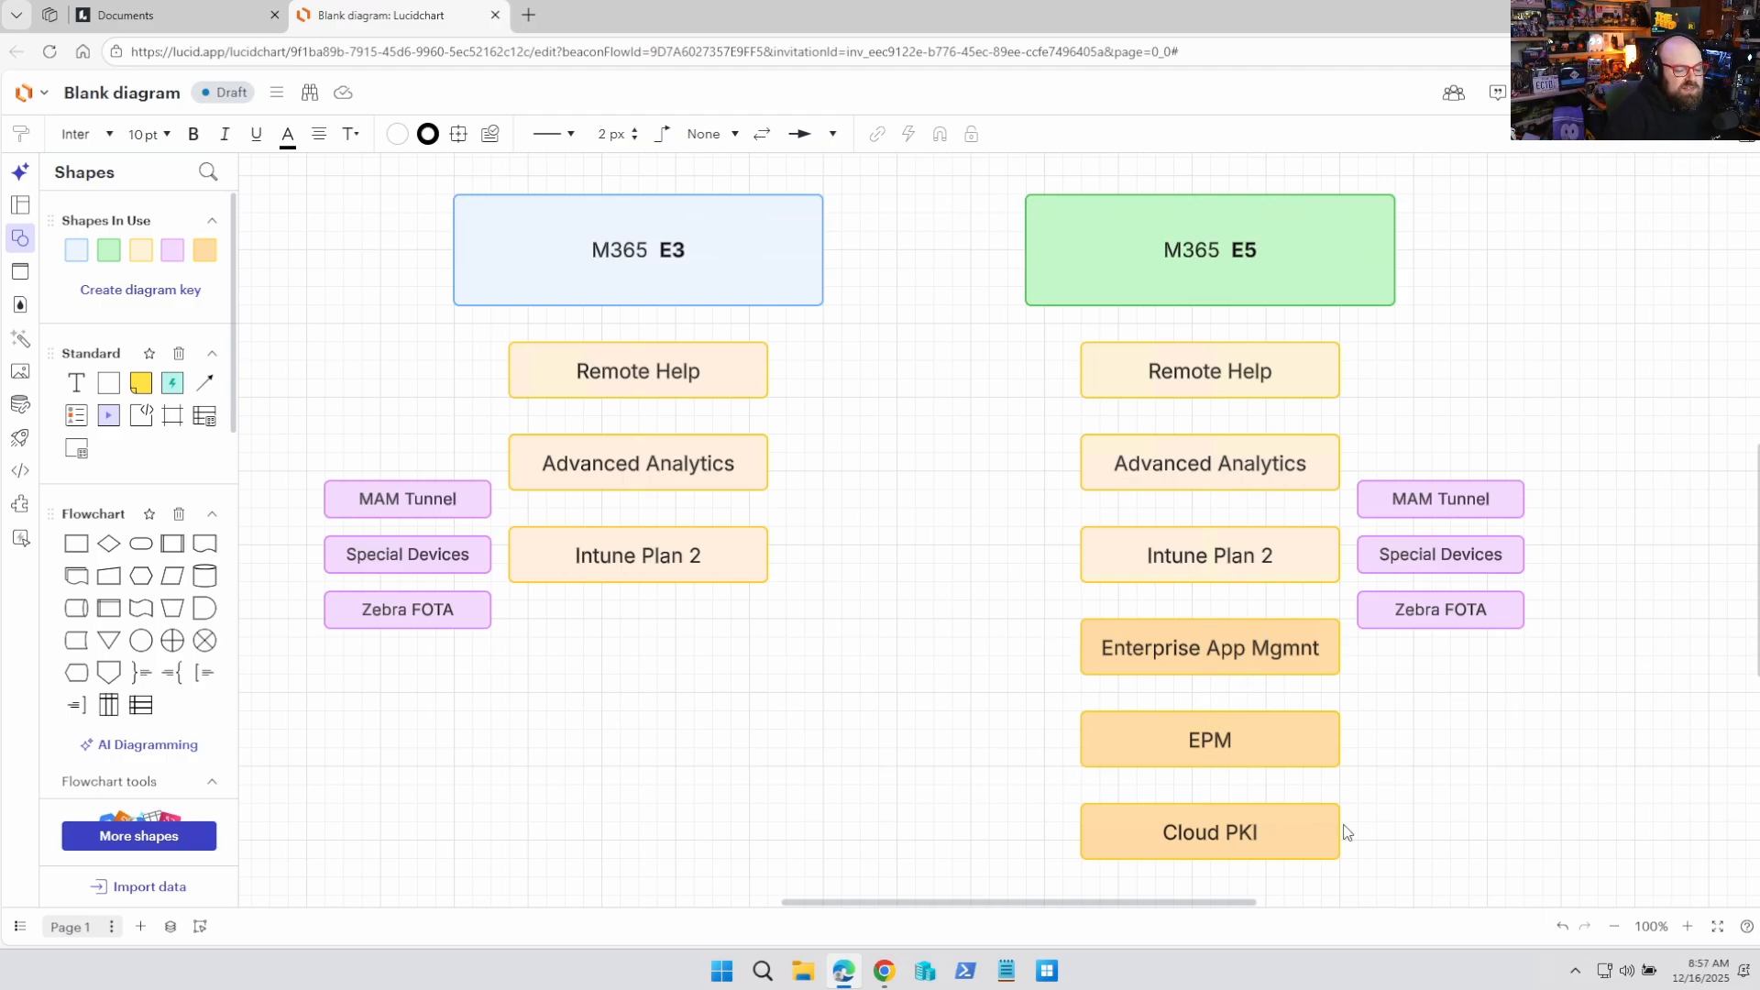
{"action": "mouse_move", "coordinate": [1418, 735]}
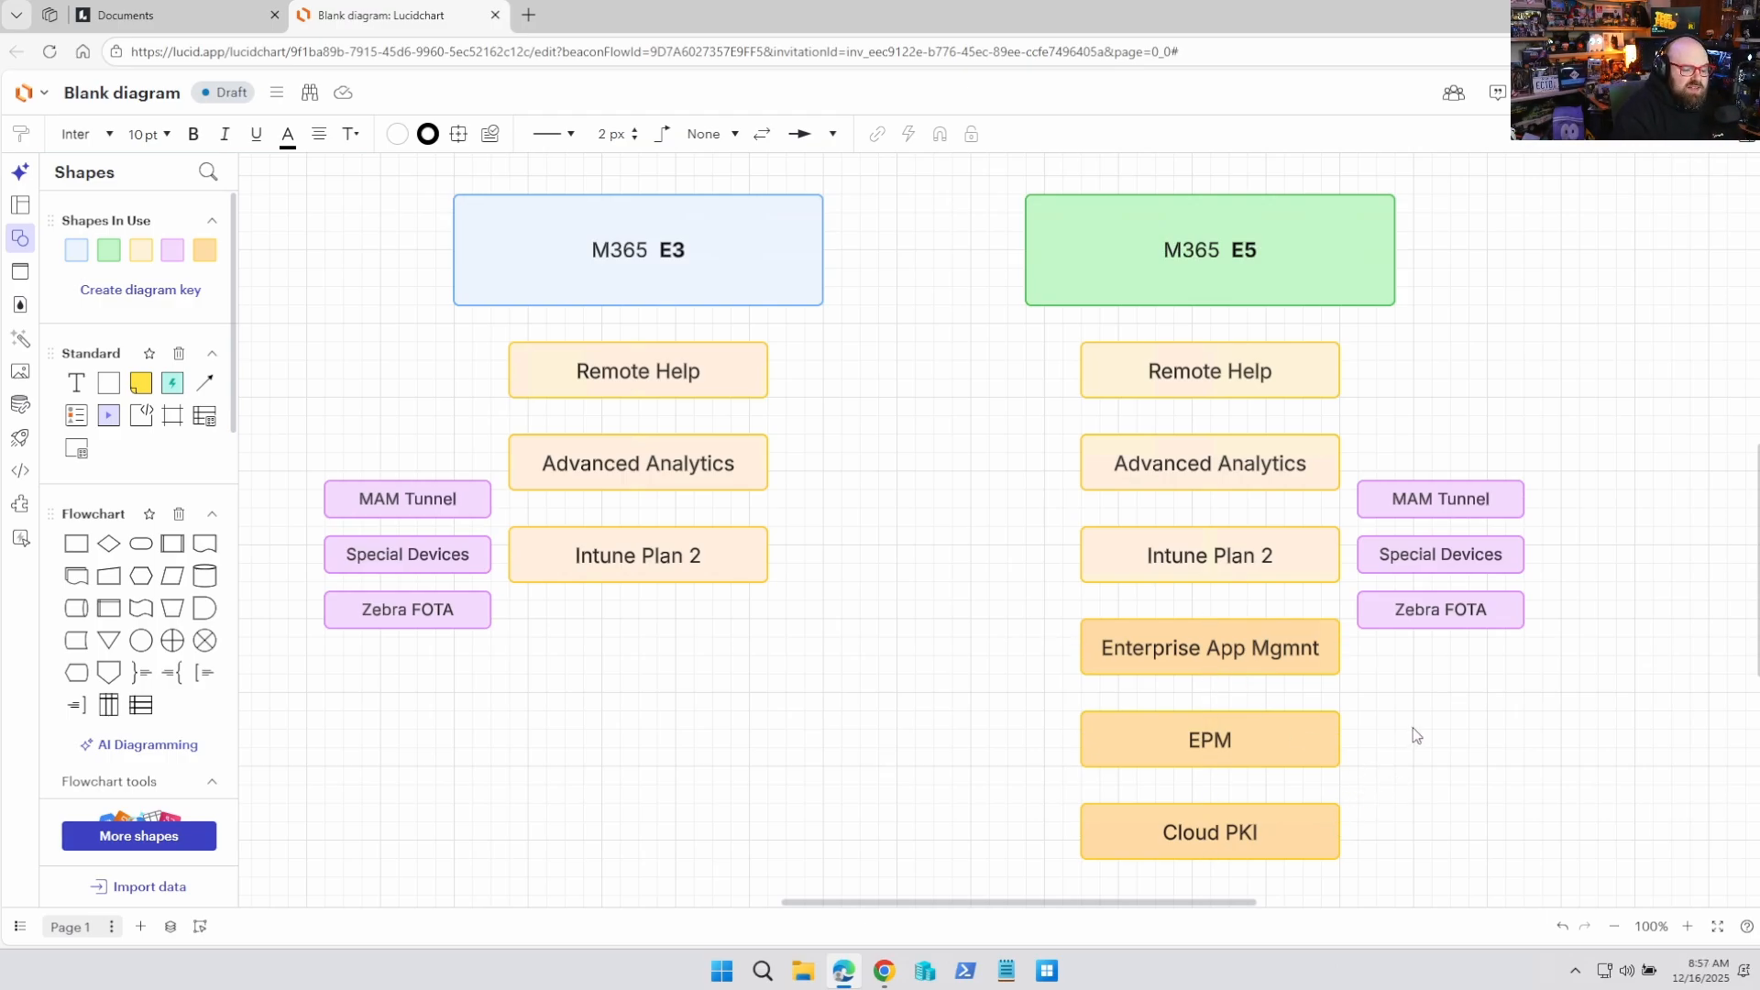